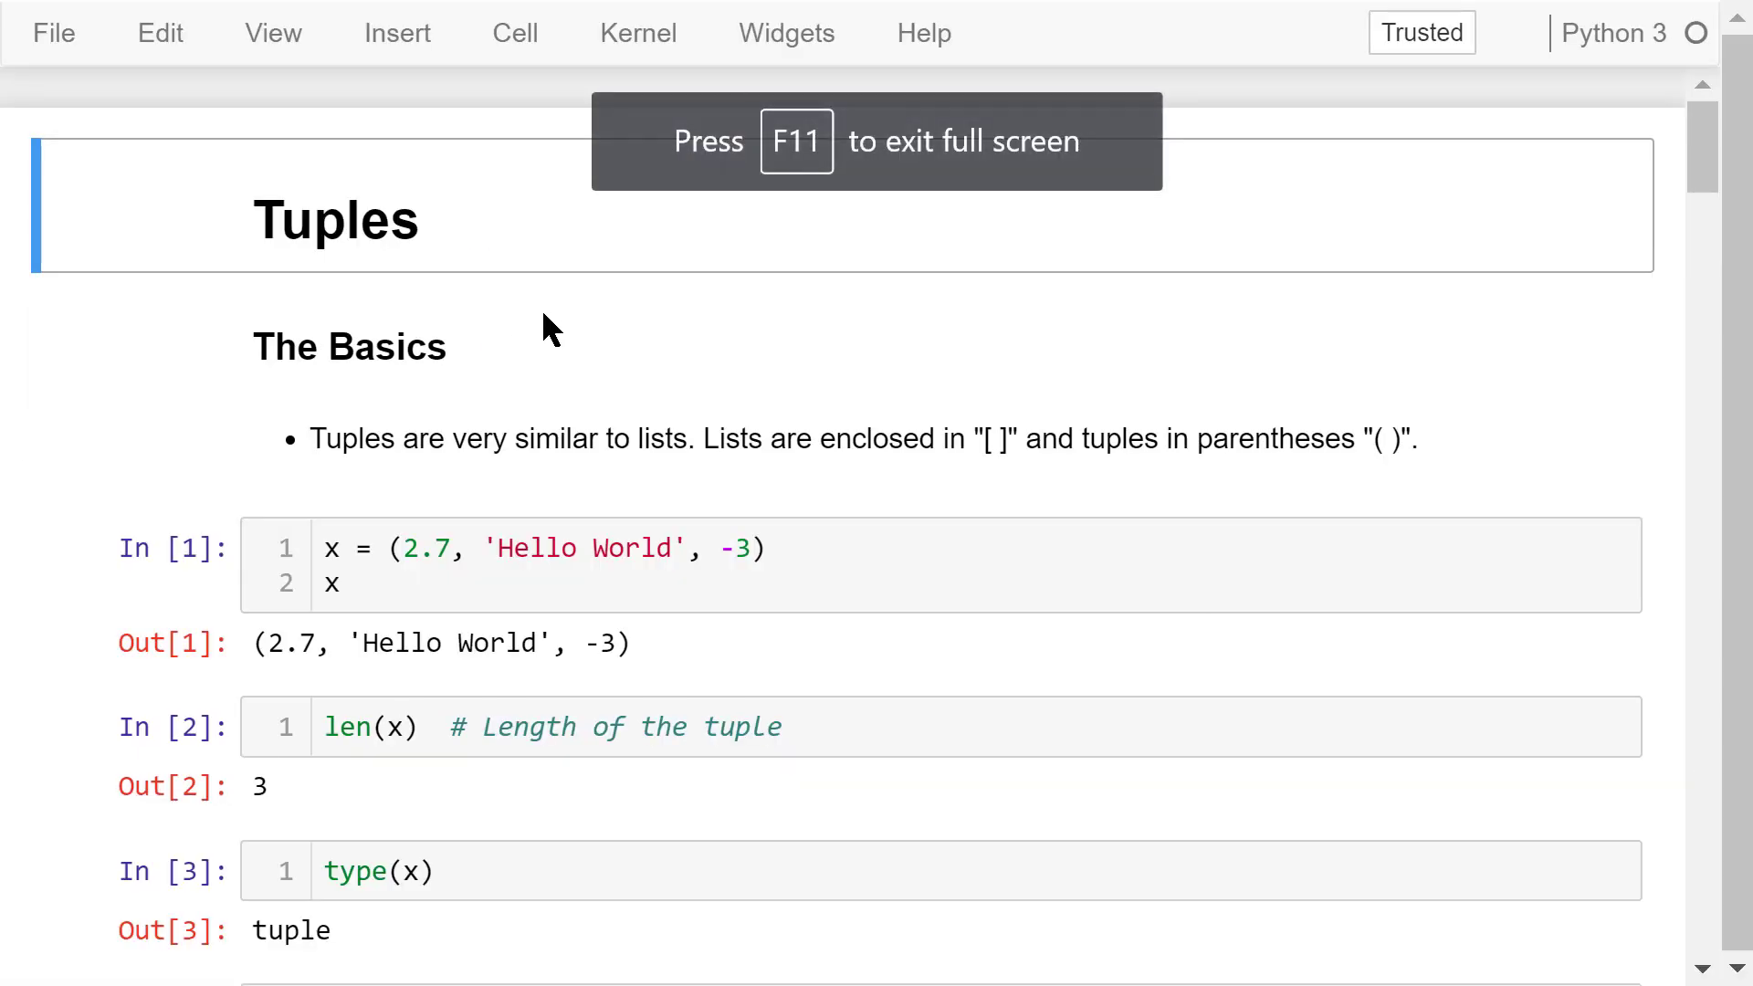
mouse_move(536, 309)
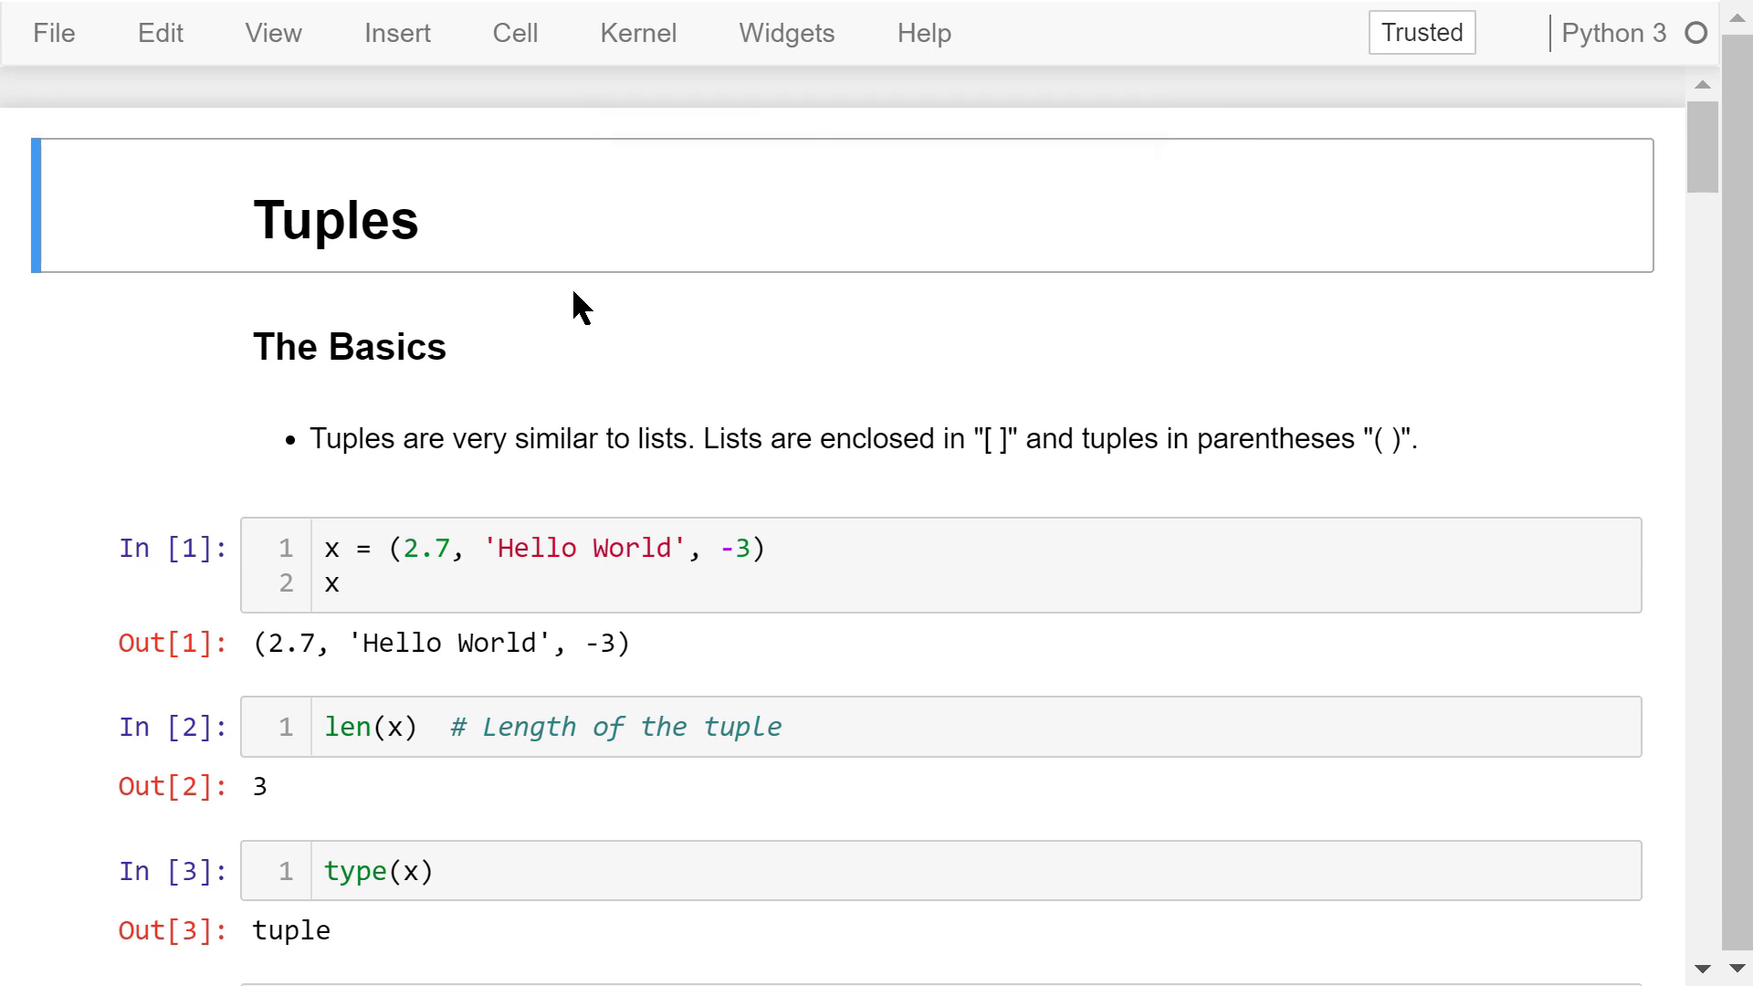
mouse_move(402, 283)
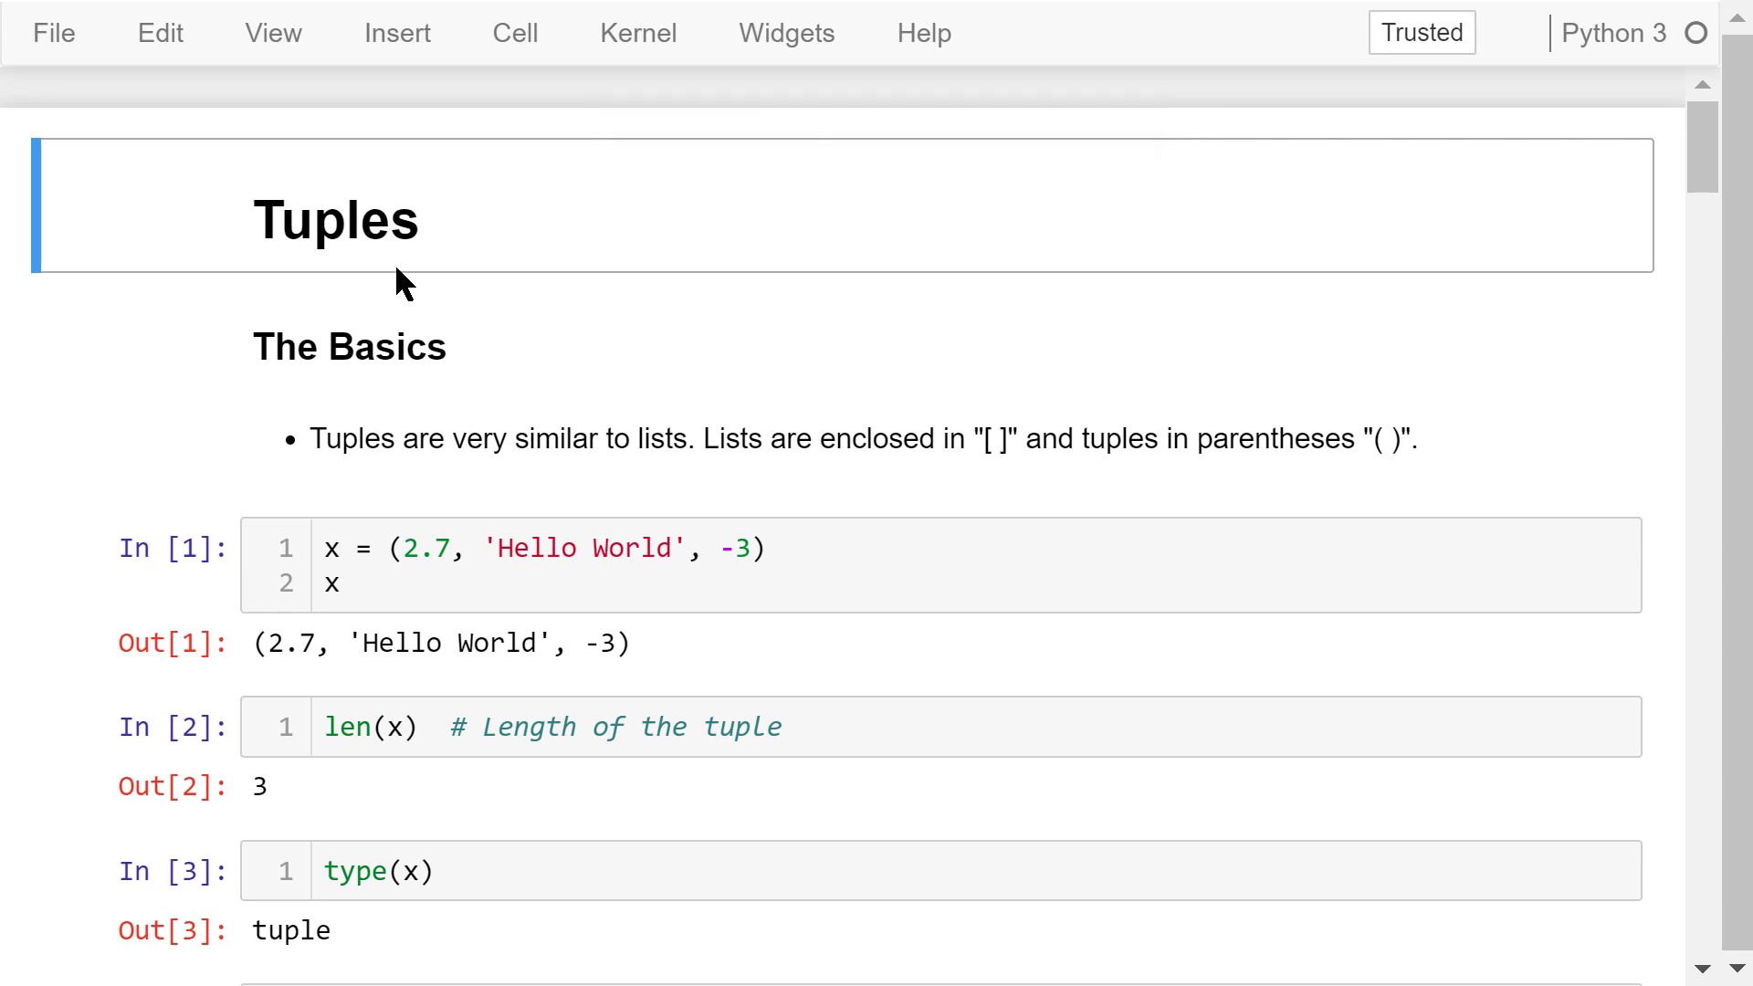
mouse_move(537, 273)
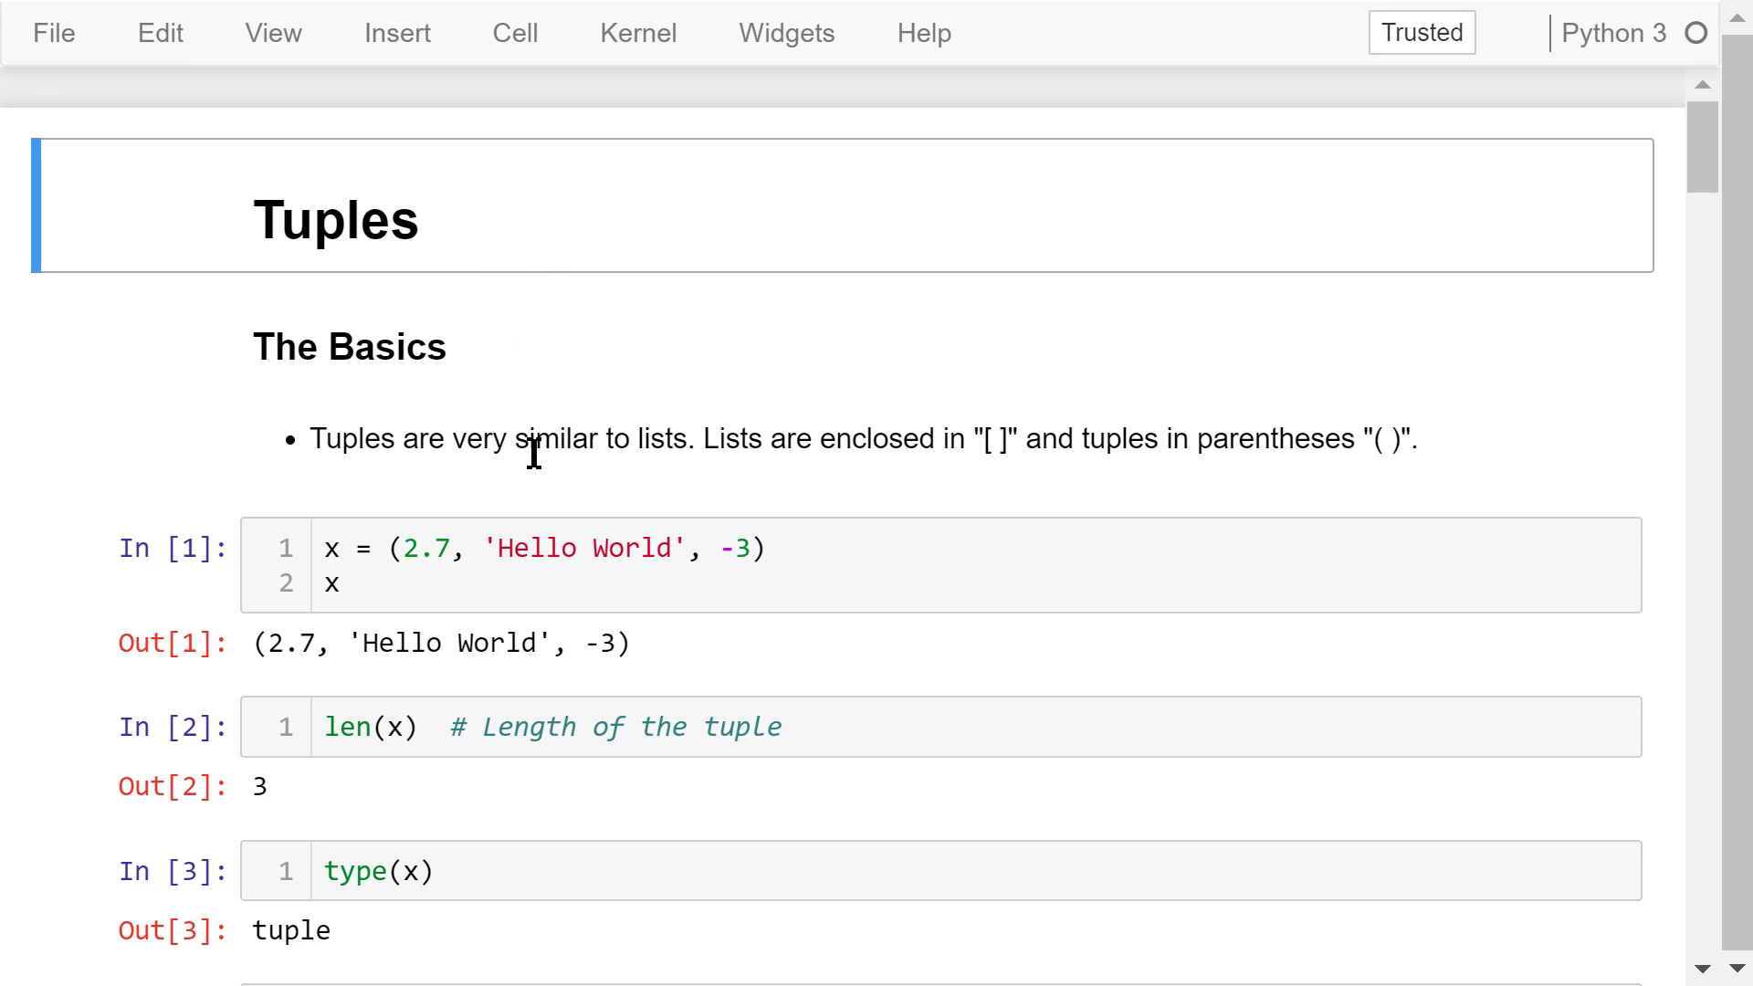
mouse_move(911, 489)
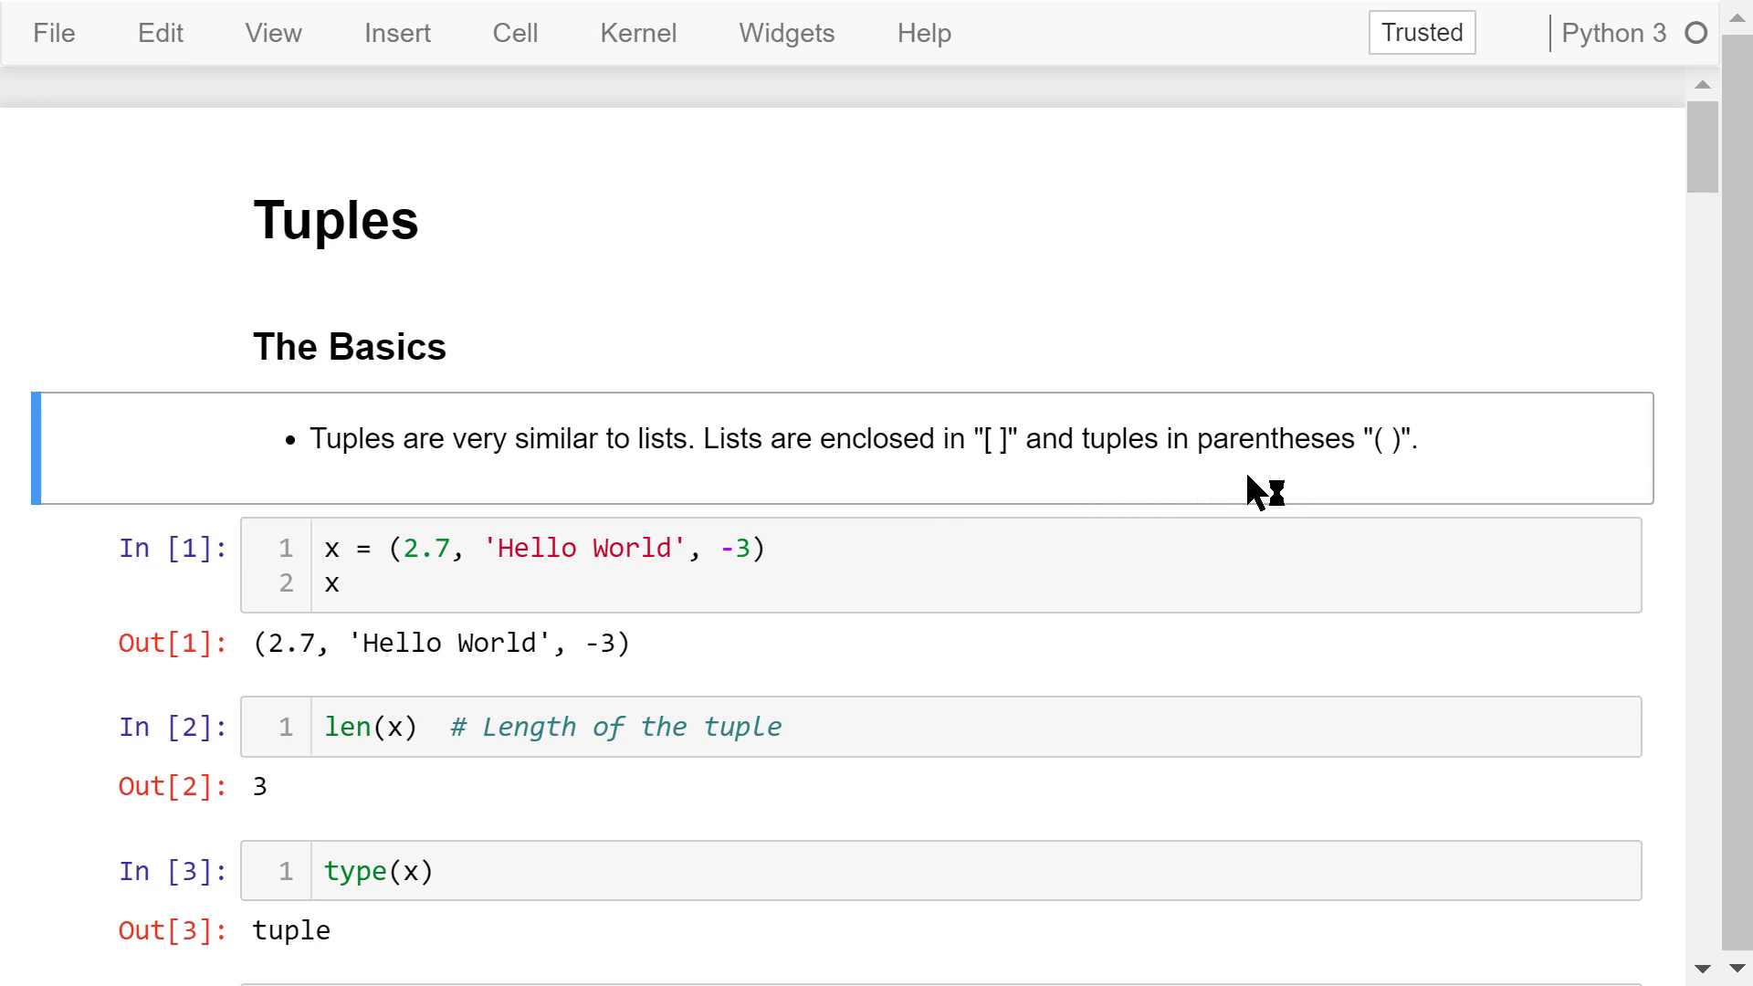
mouse_move(837, 530)
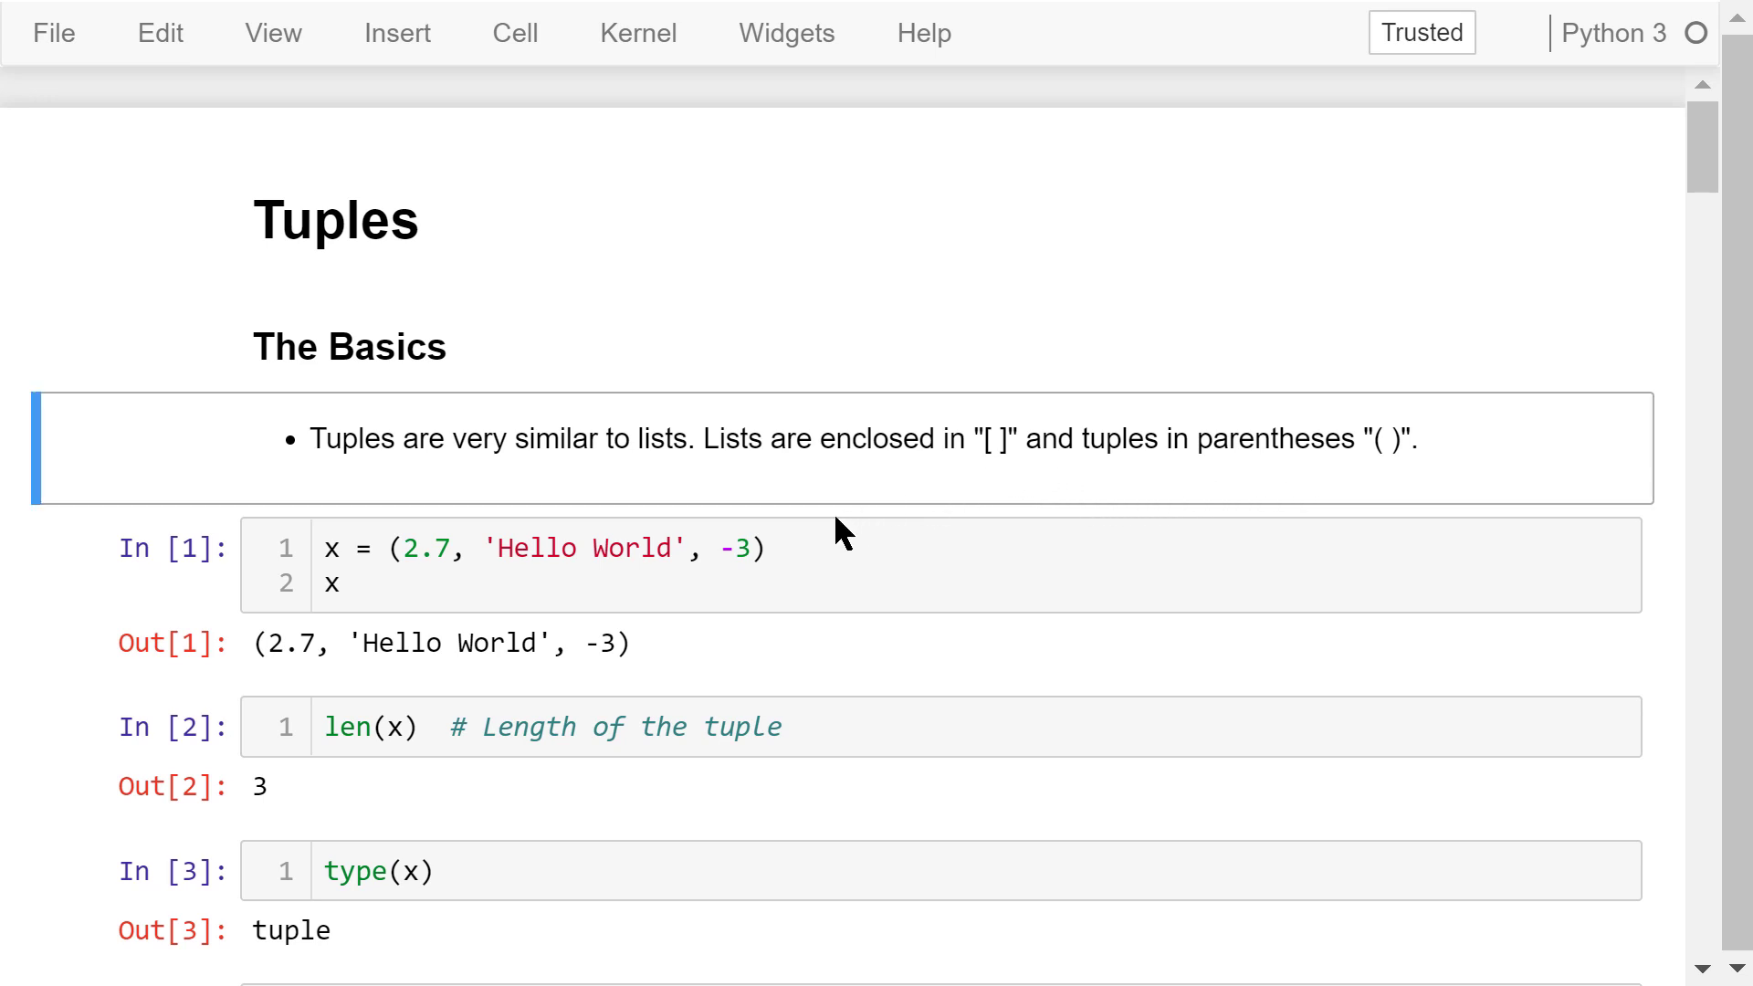
Step through the first tuple definition and length cells, revealing nested tuple y and its length of 4
click(789, 548)
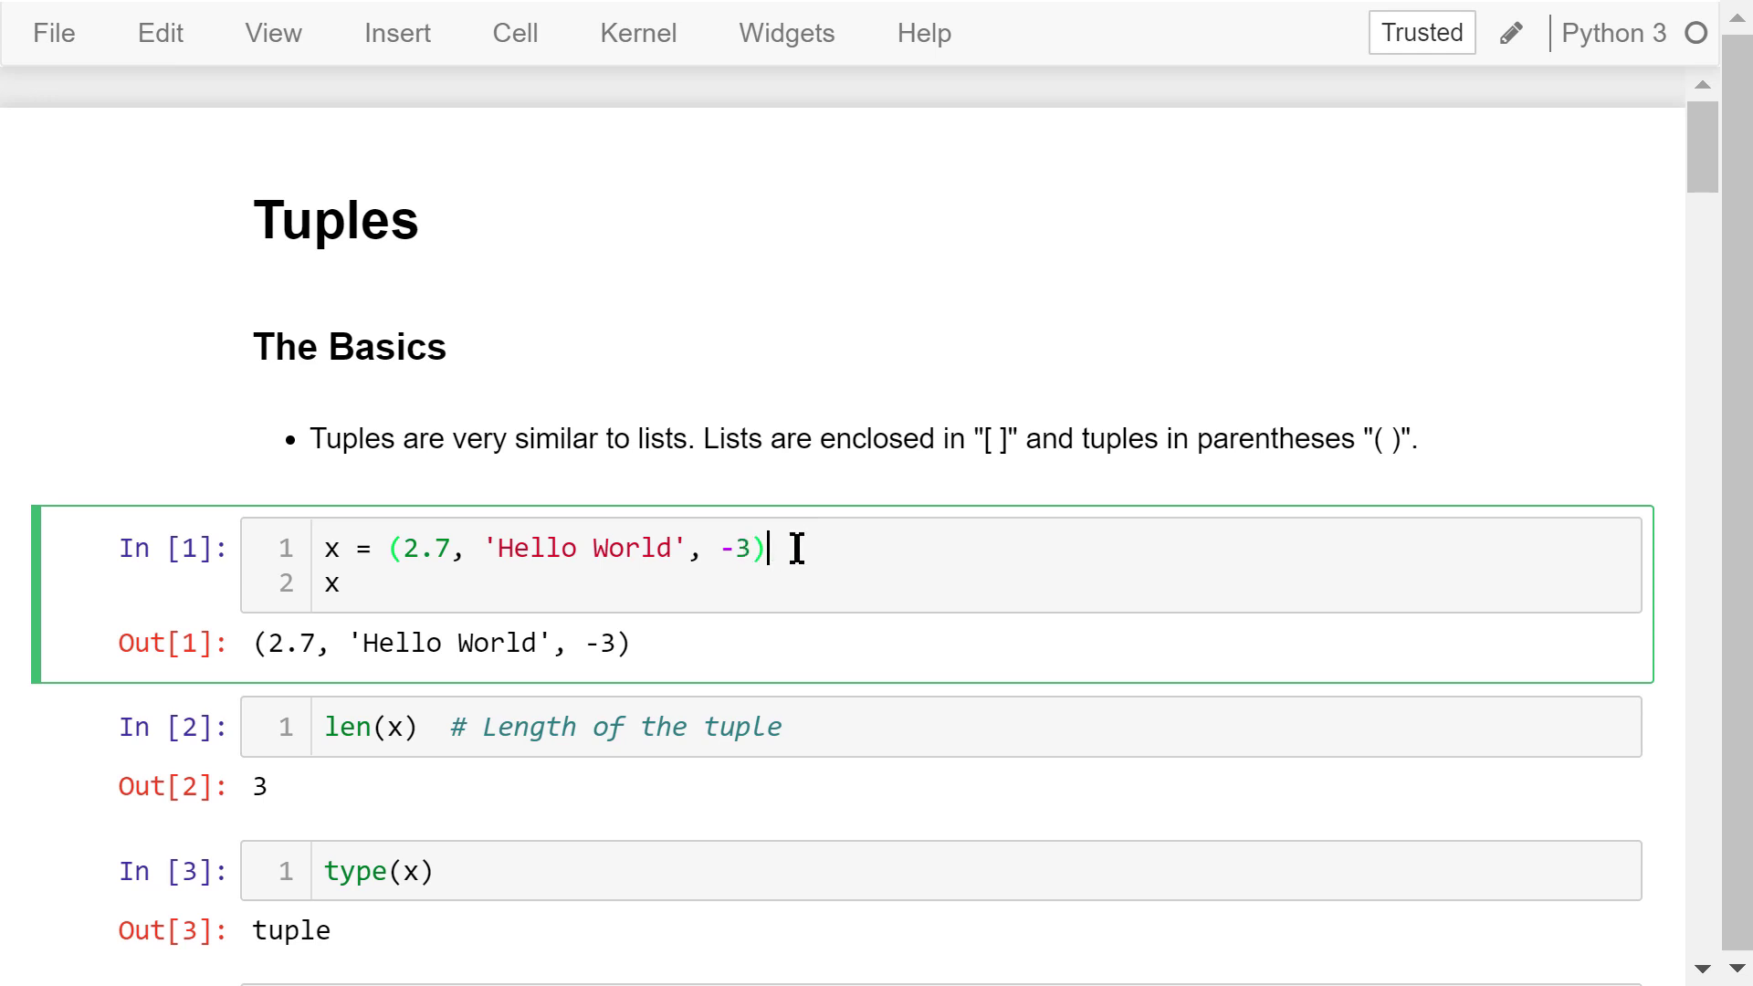
mouse_move(847, 548)
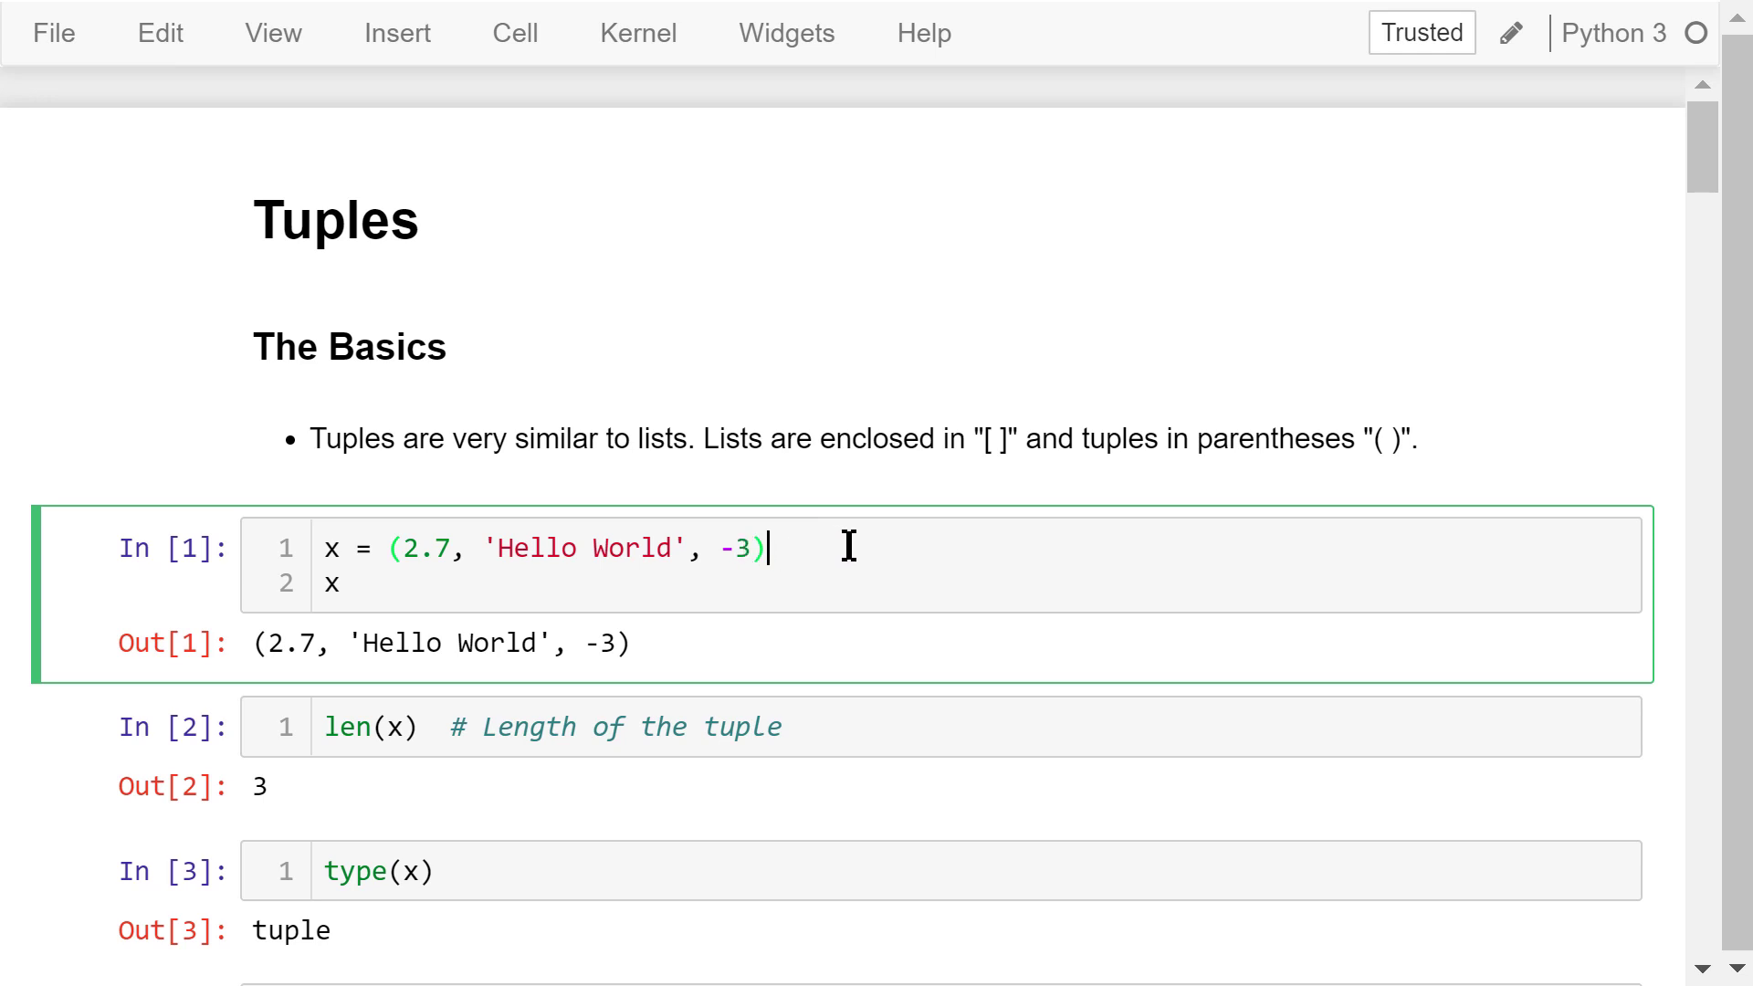
mouse_move(422, 576)
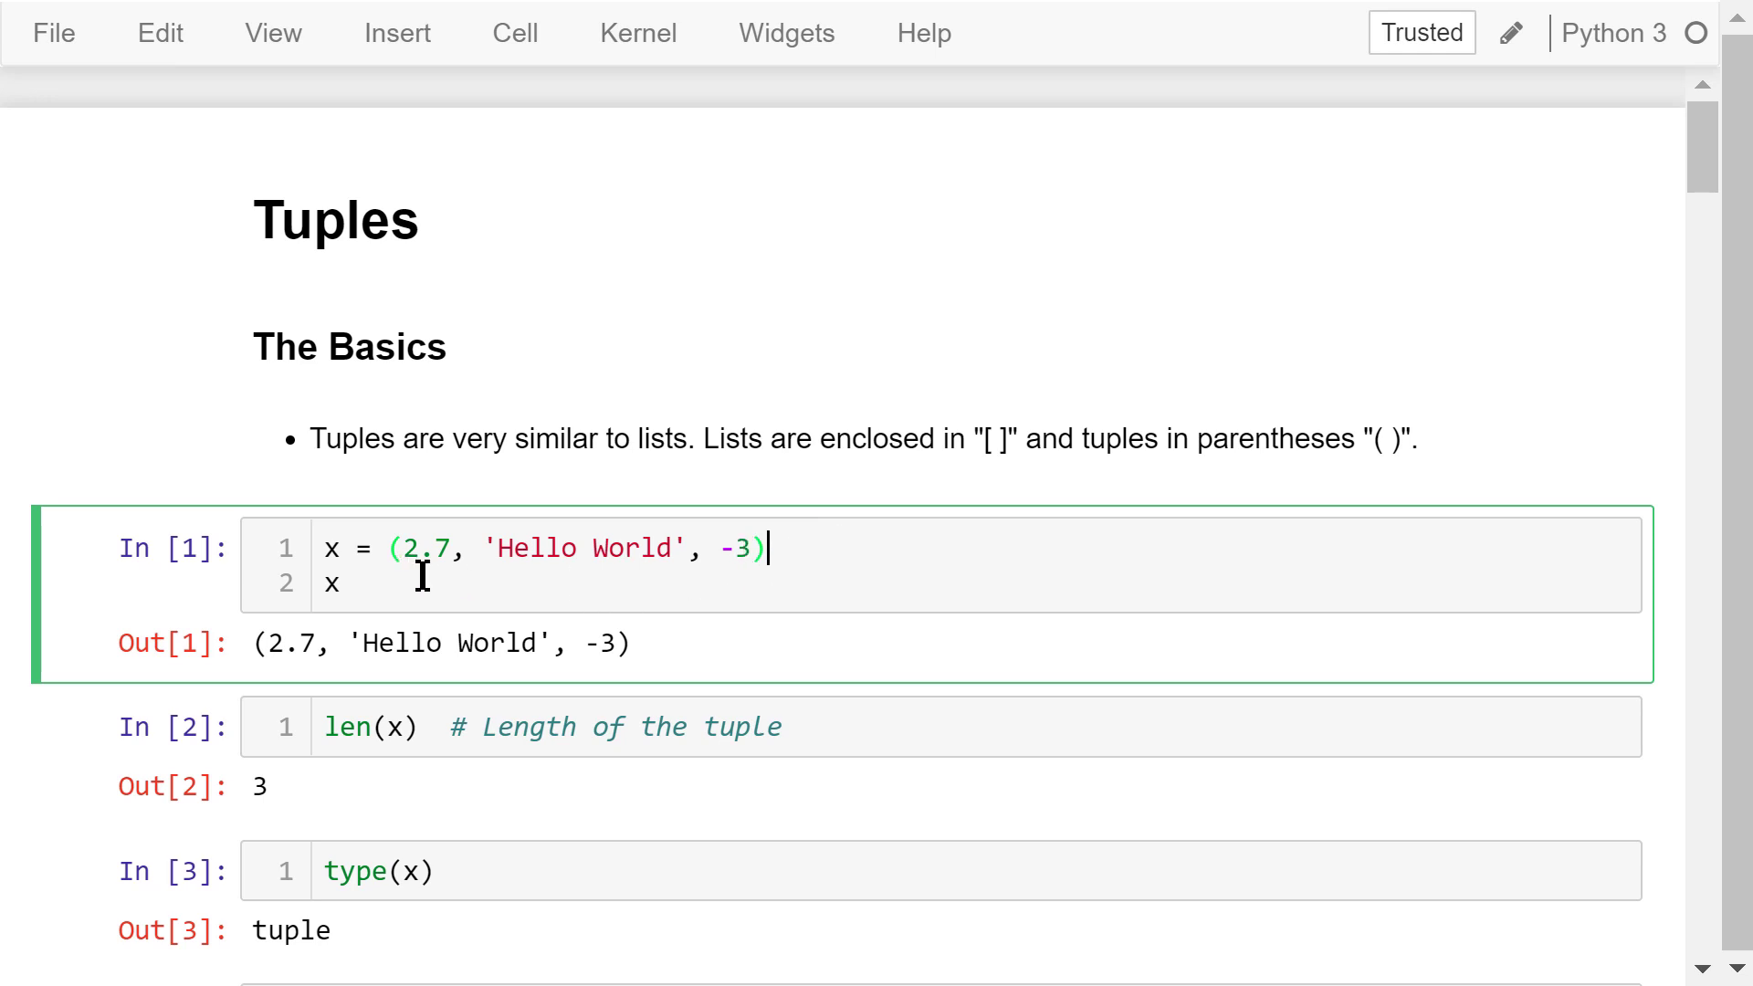
mouse_move(610, 569)
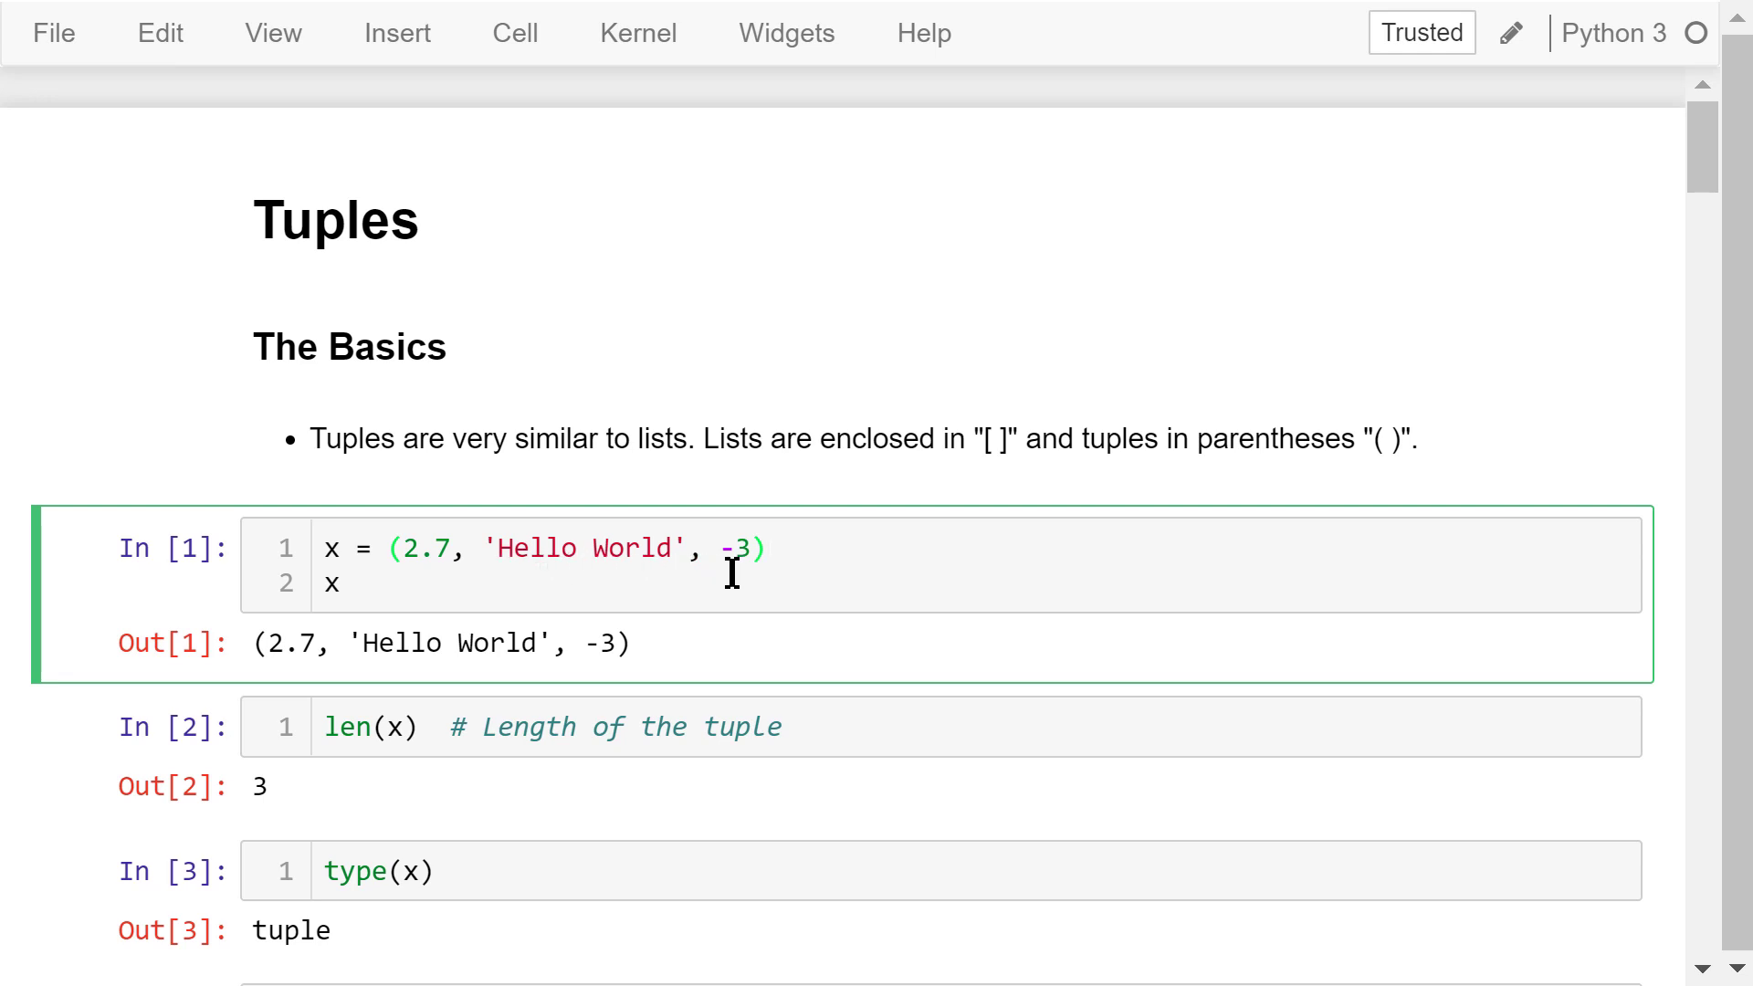
mouse_move(780, 574)
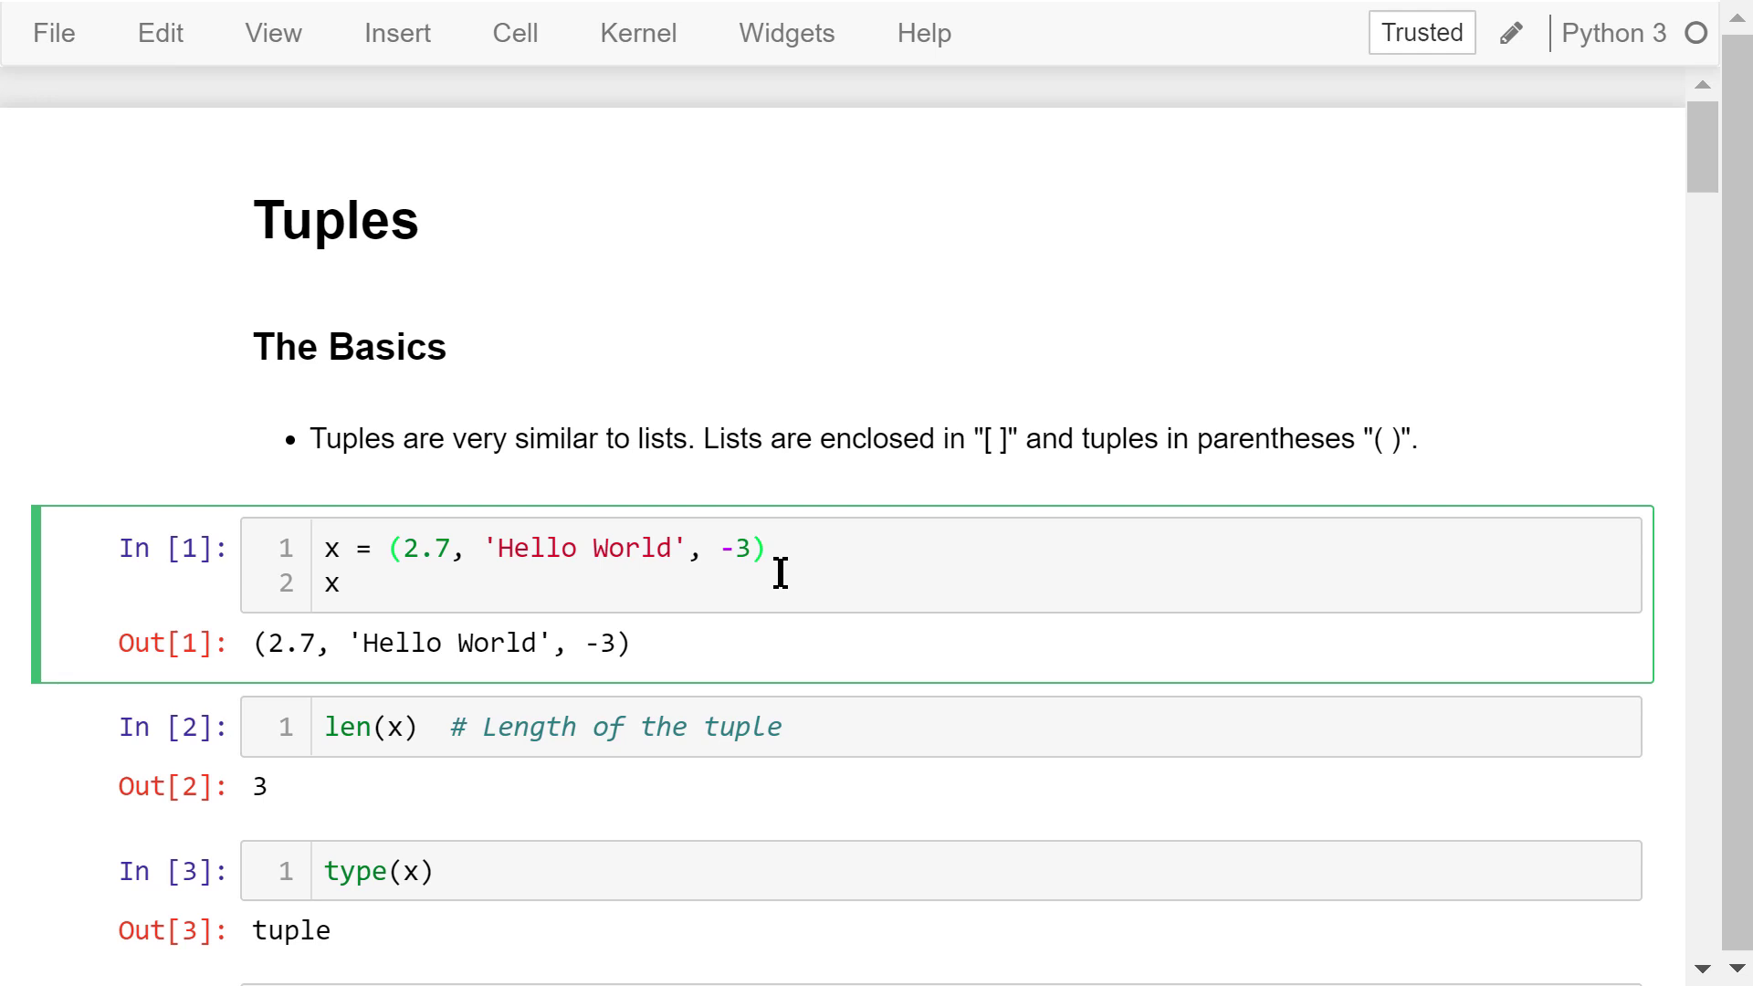
mouse_move(536, 798)
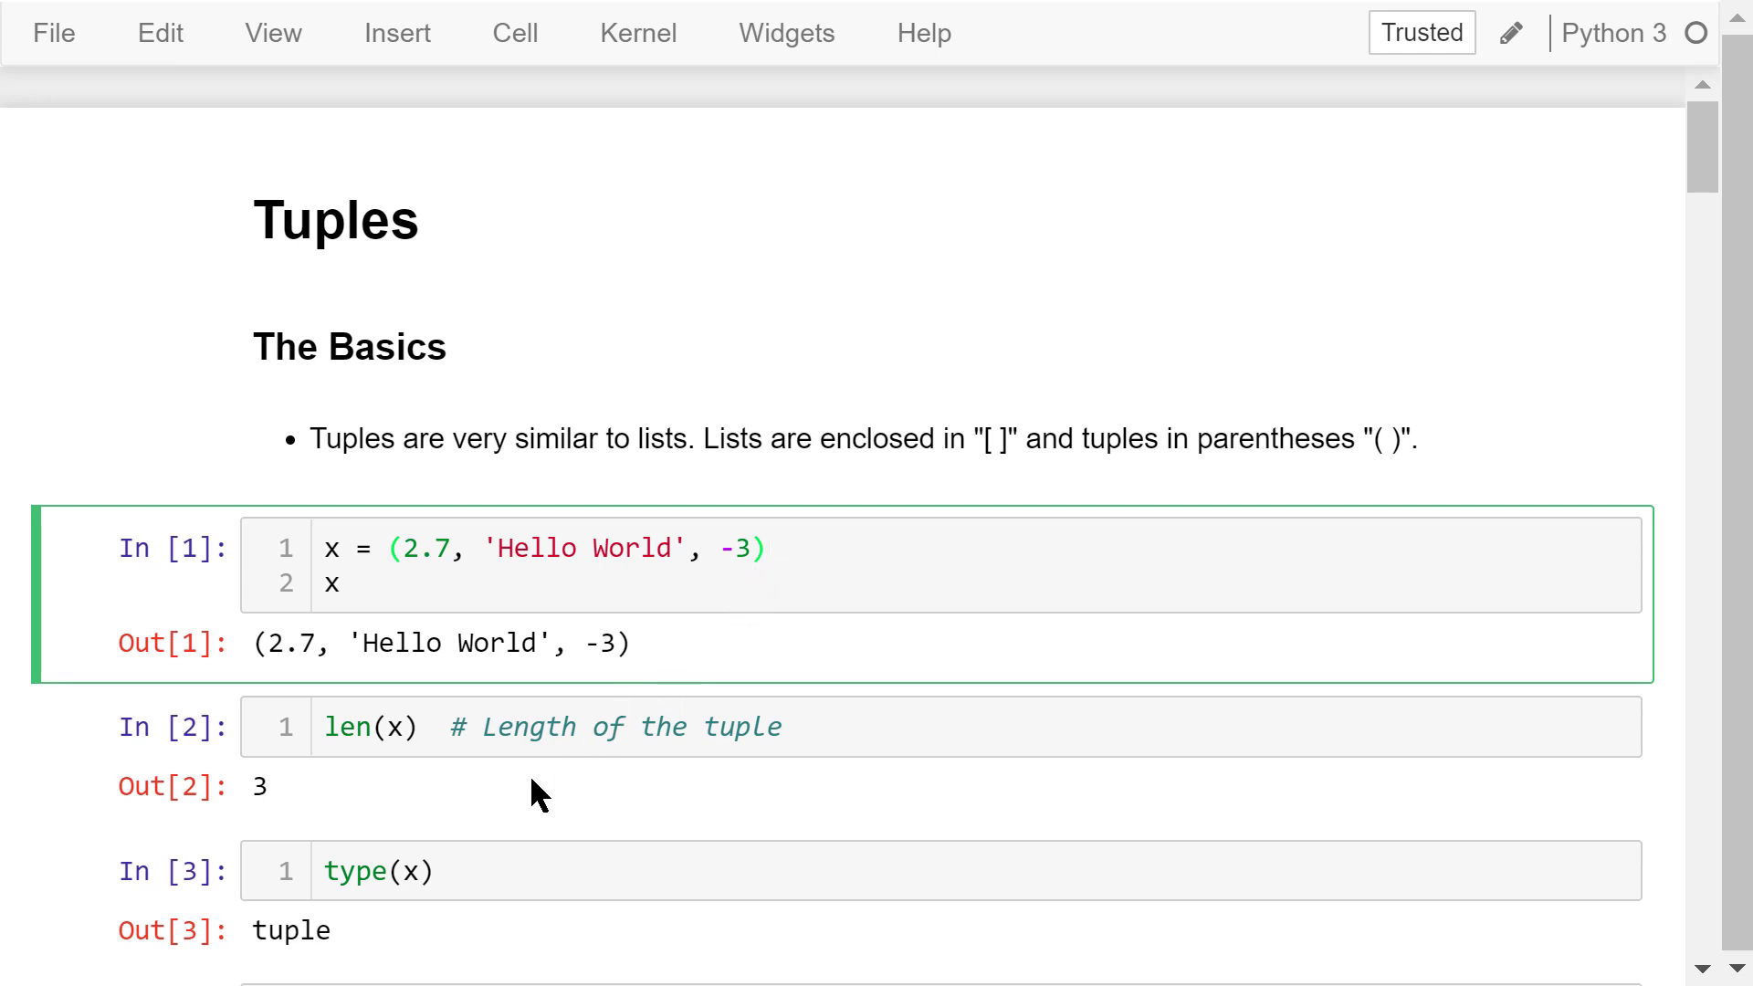
click(480, 788)
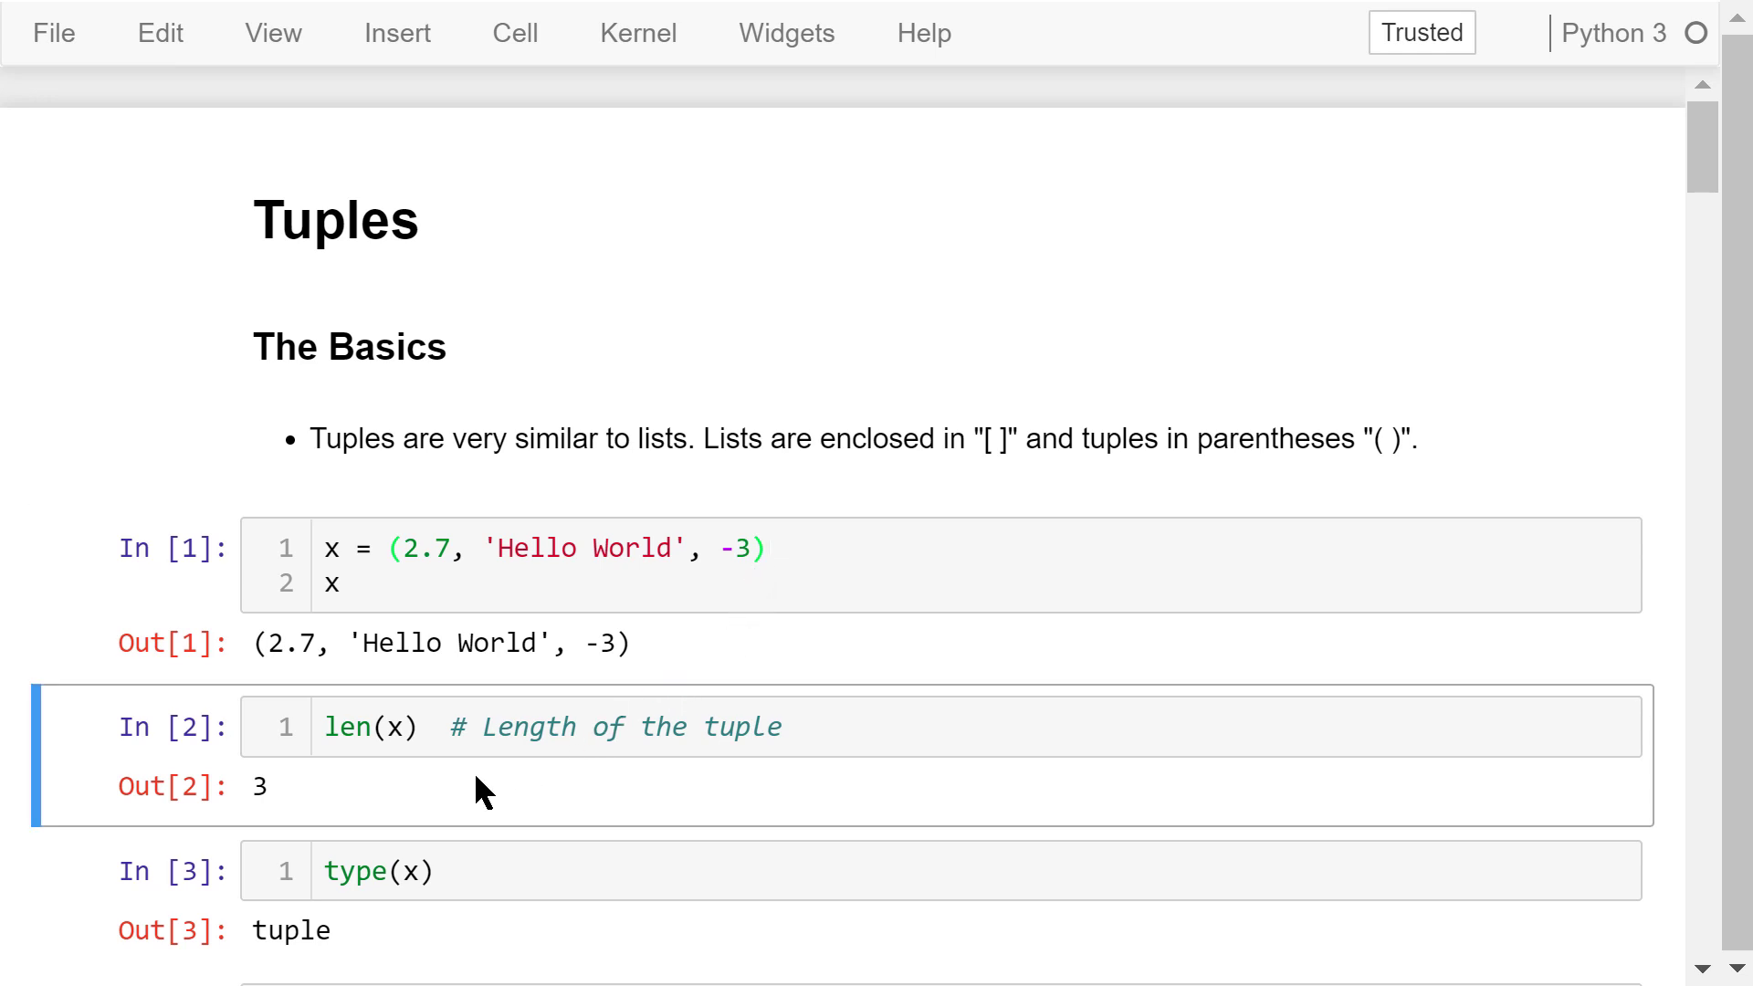
scroll(down, 3)
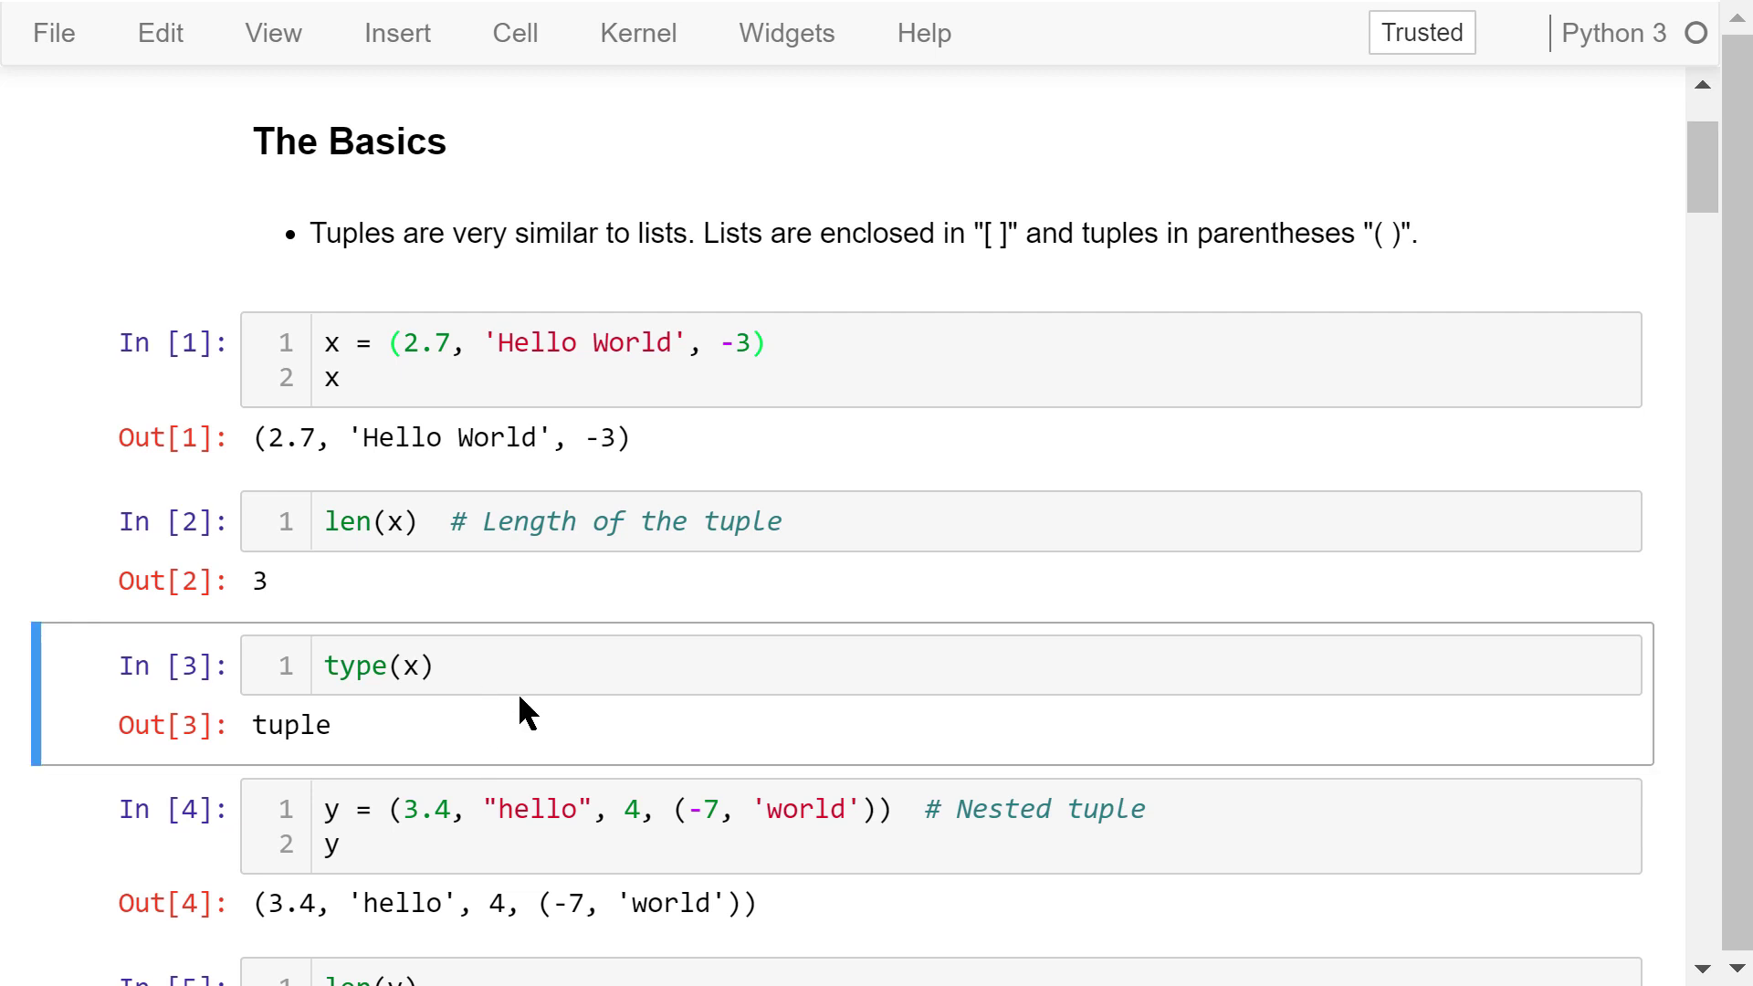
scroll(down, 3)
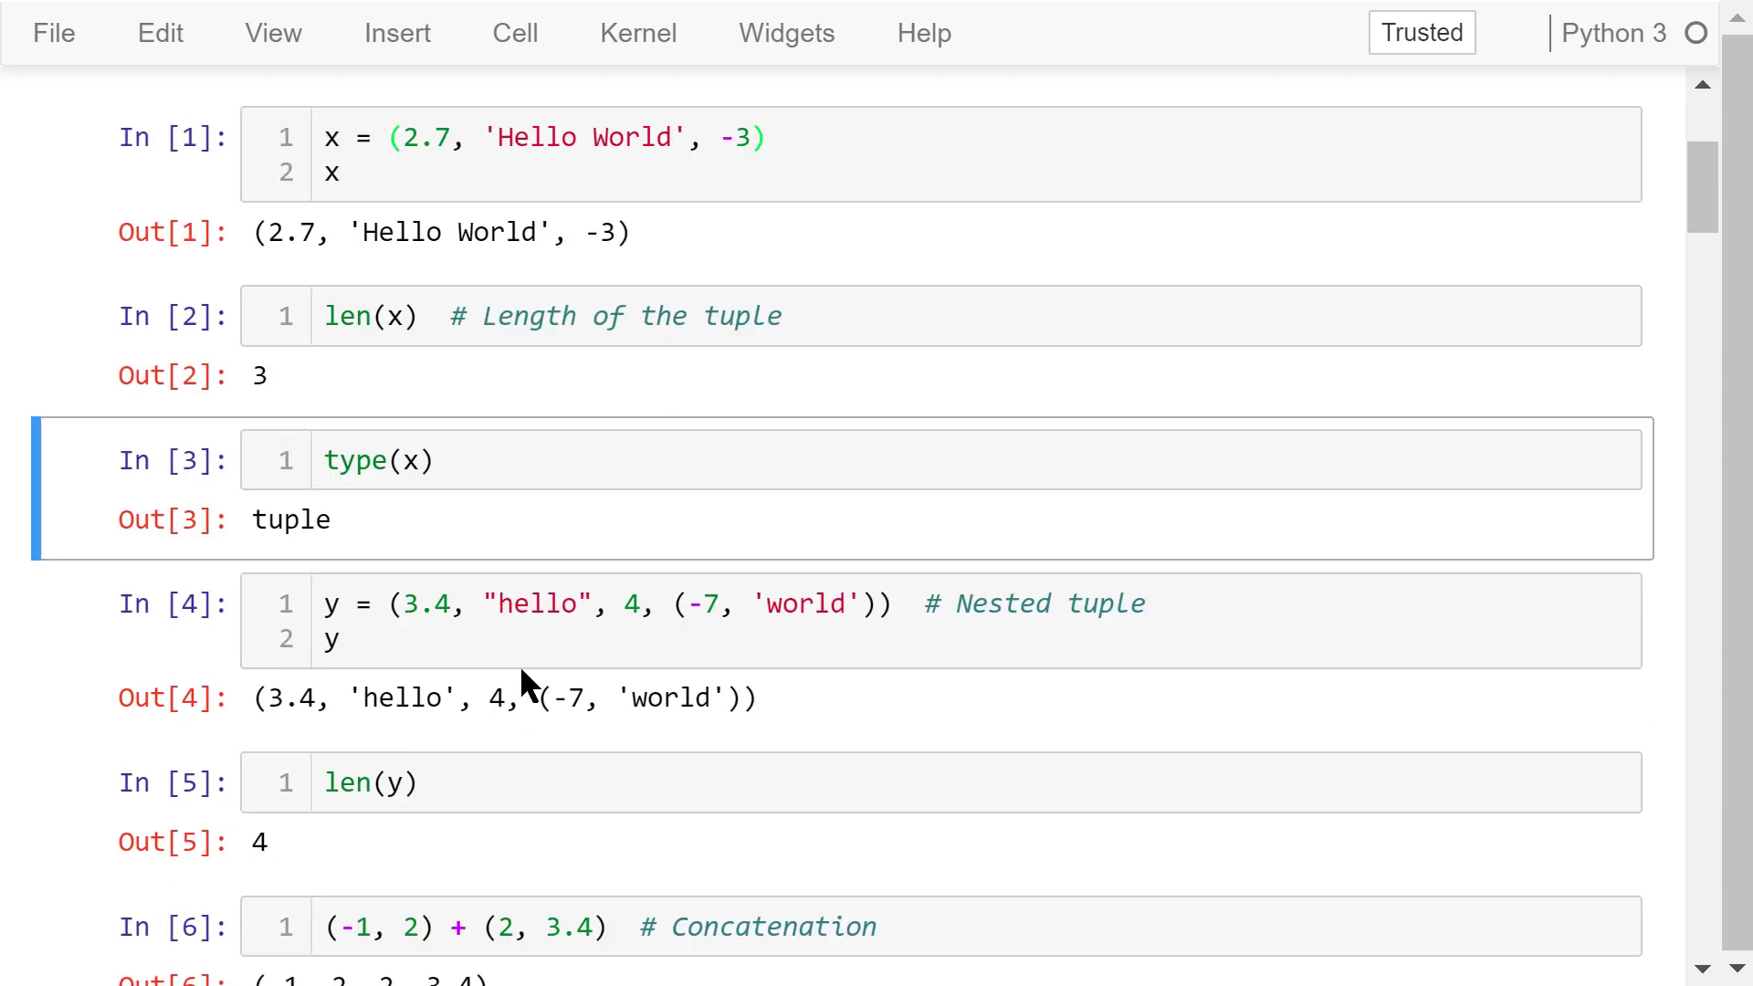
Step through the nested tuple, concatenation and repetition cells, revealing the indexing note
click(898, 603)
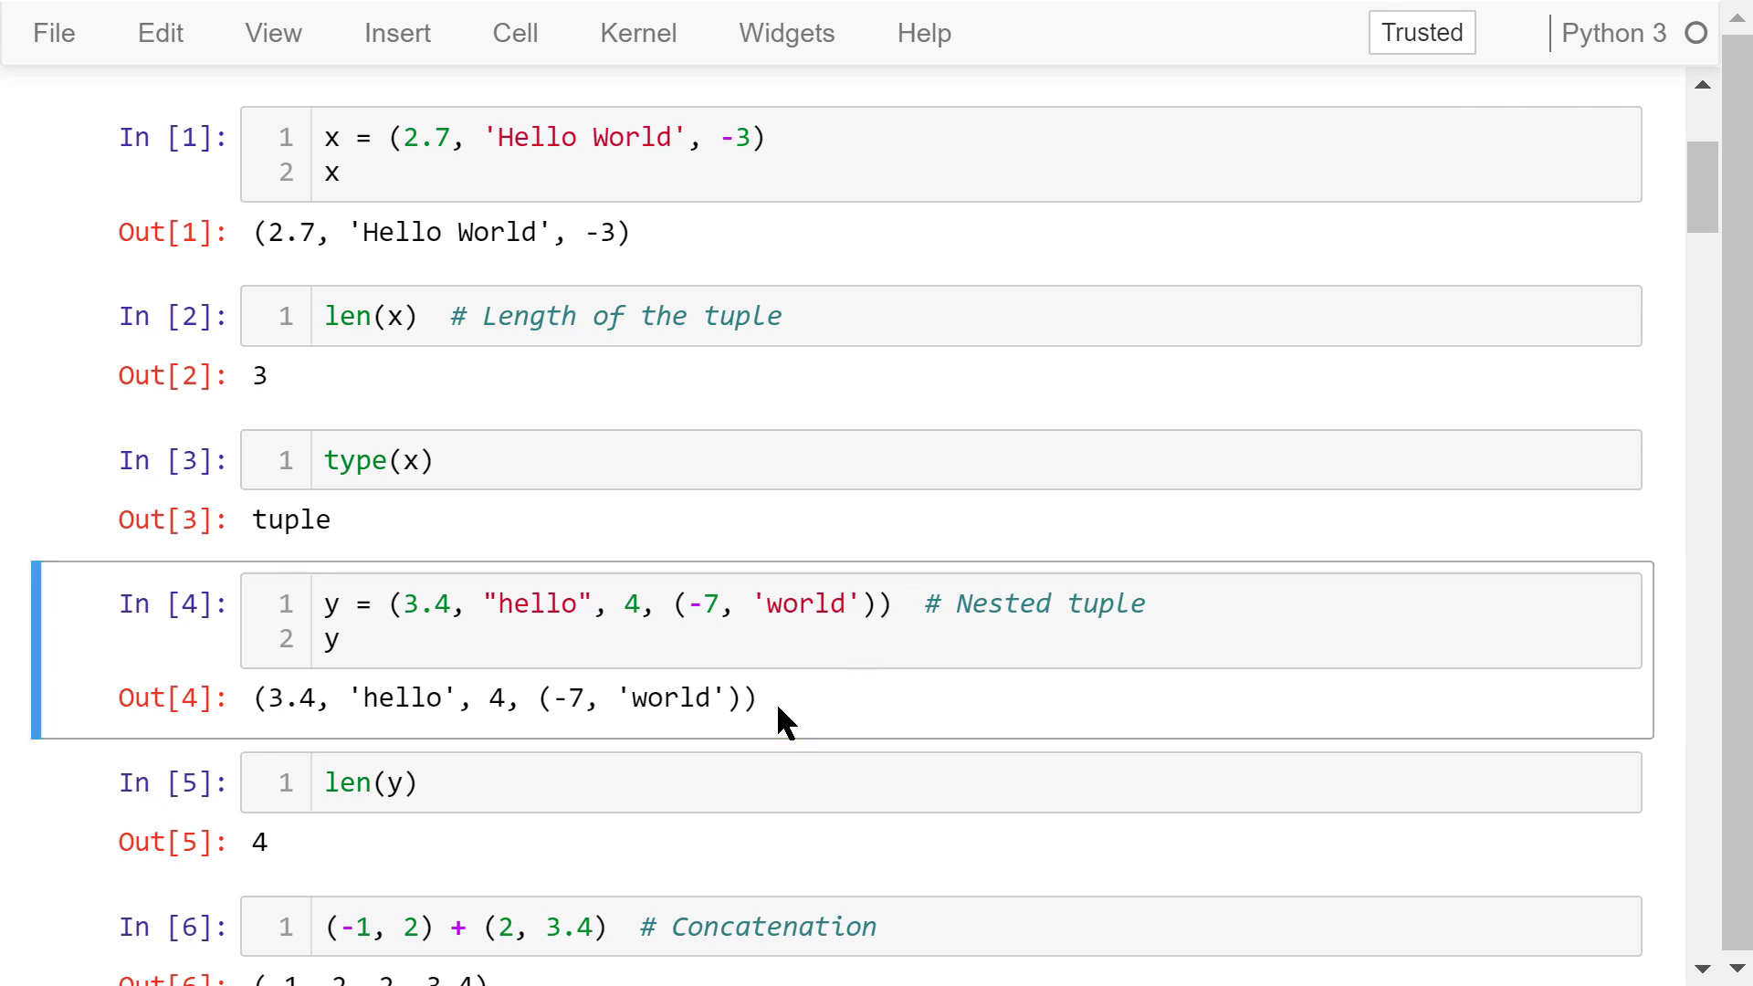
mouse_move(635, 869)
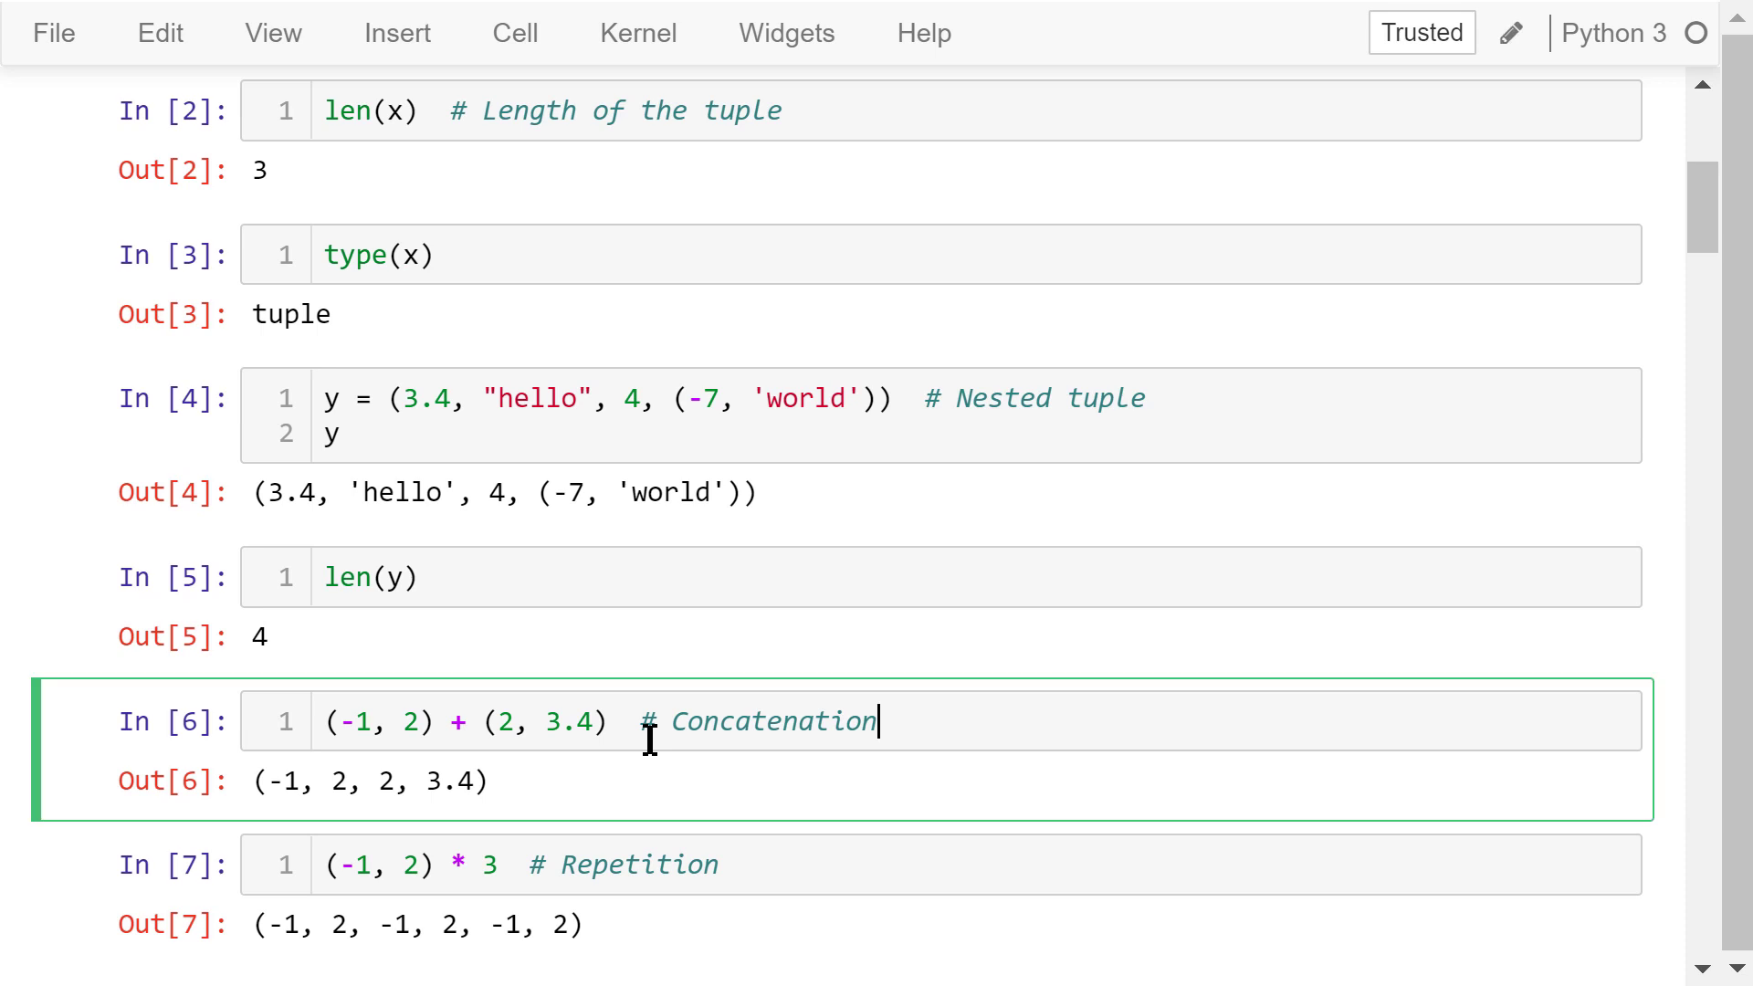
scroll(down, 3)
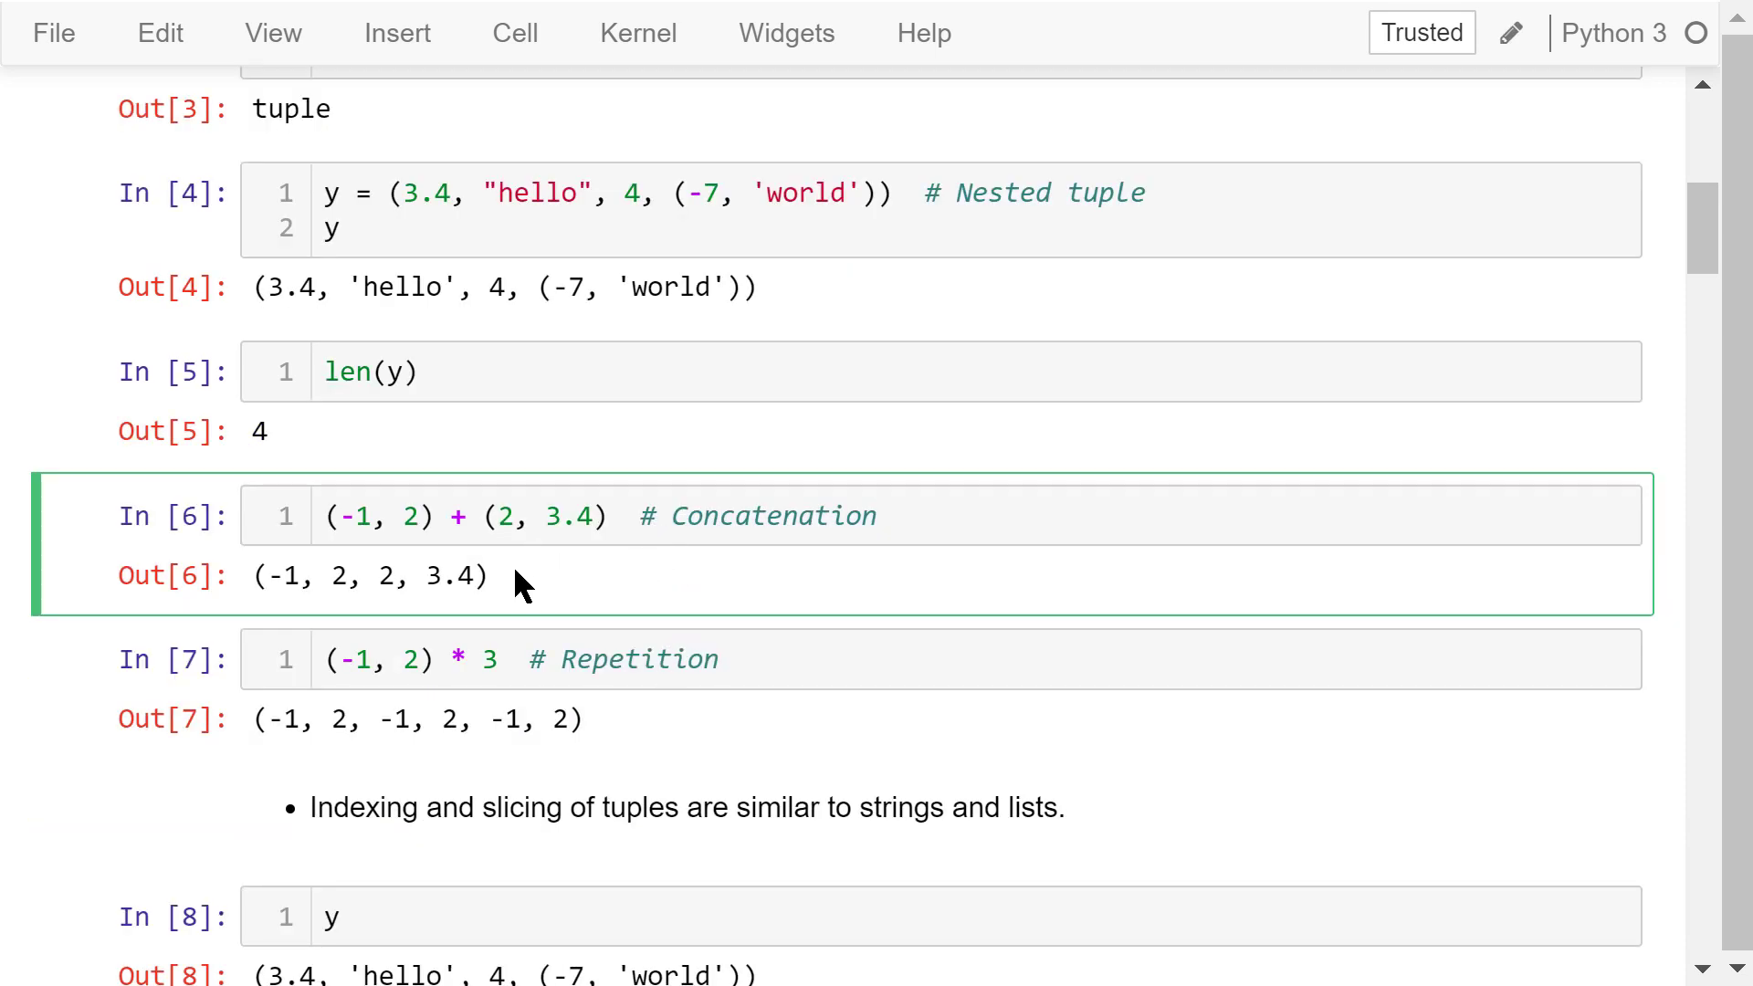
click(515, 575)
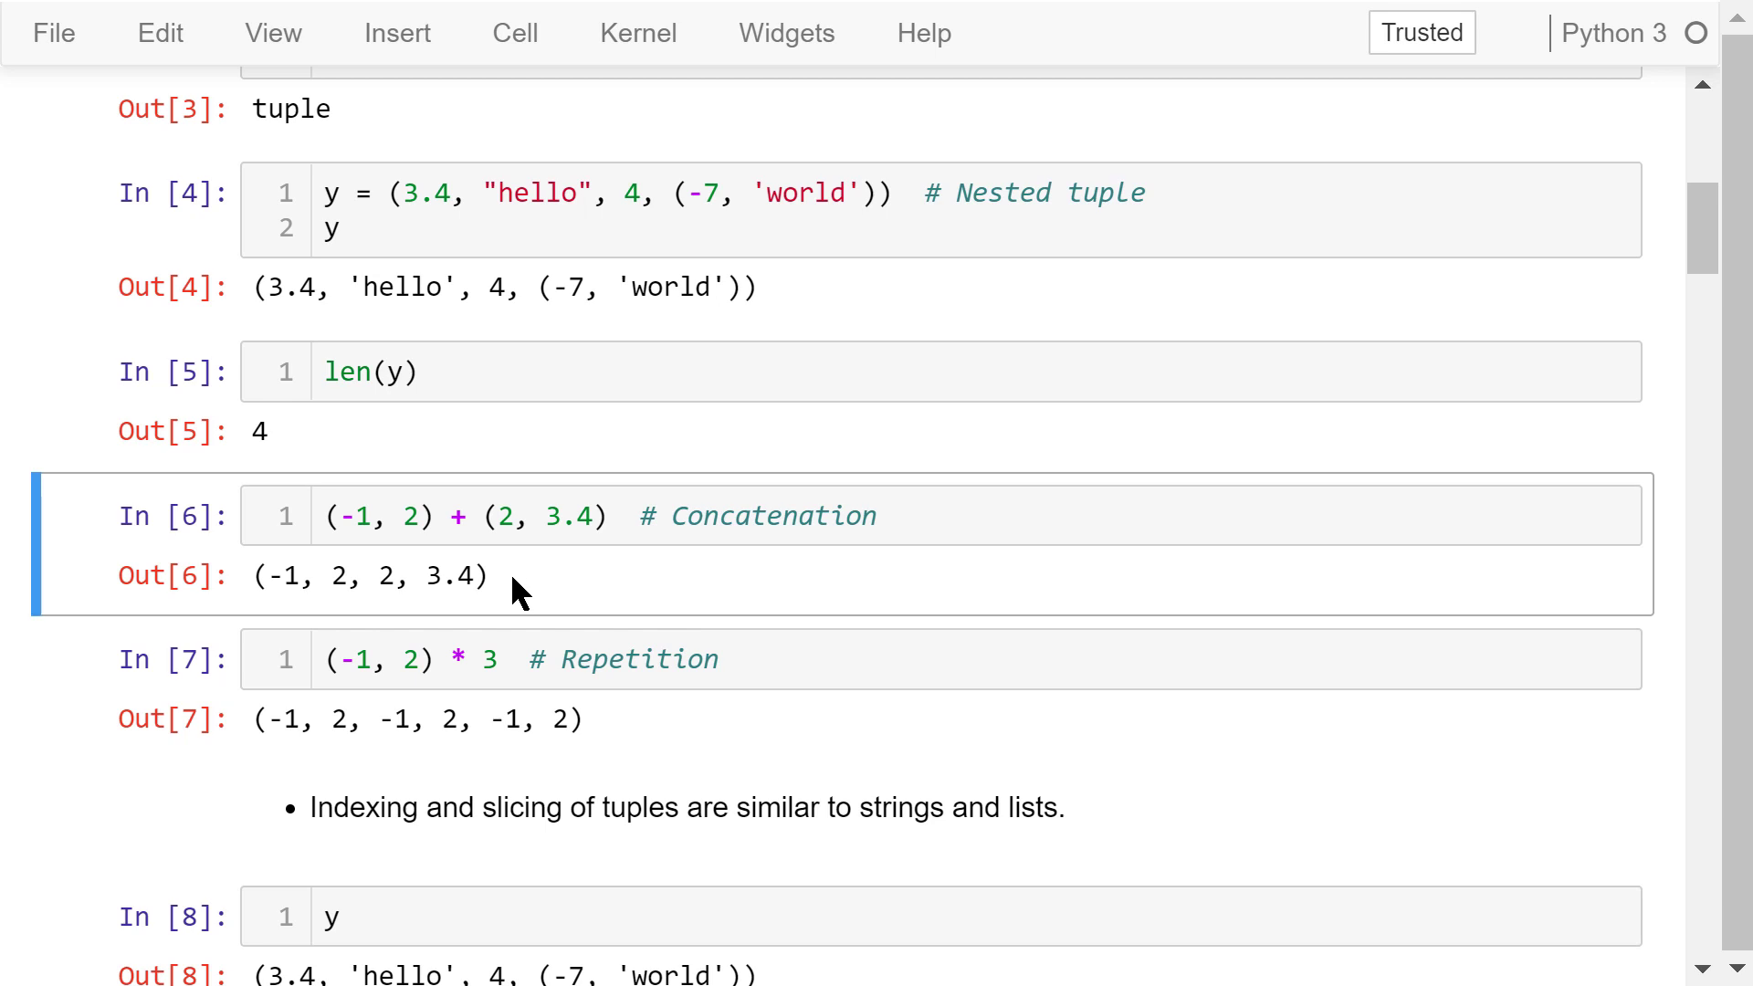
click(602, 723)
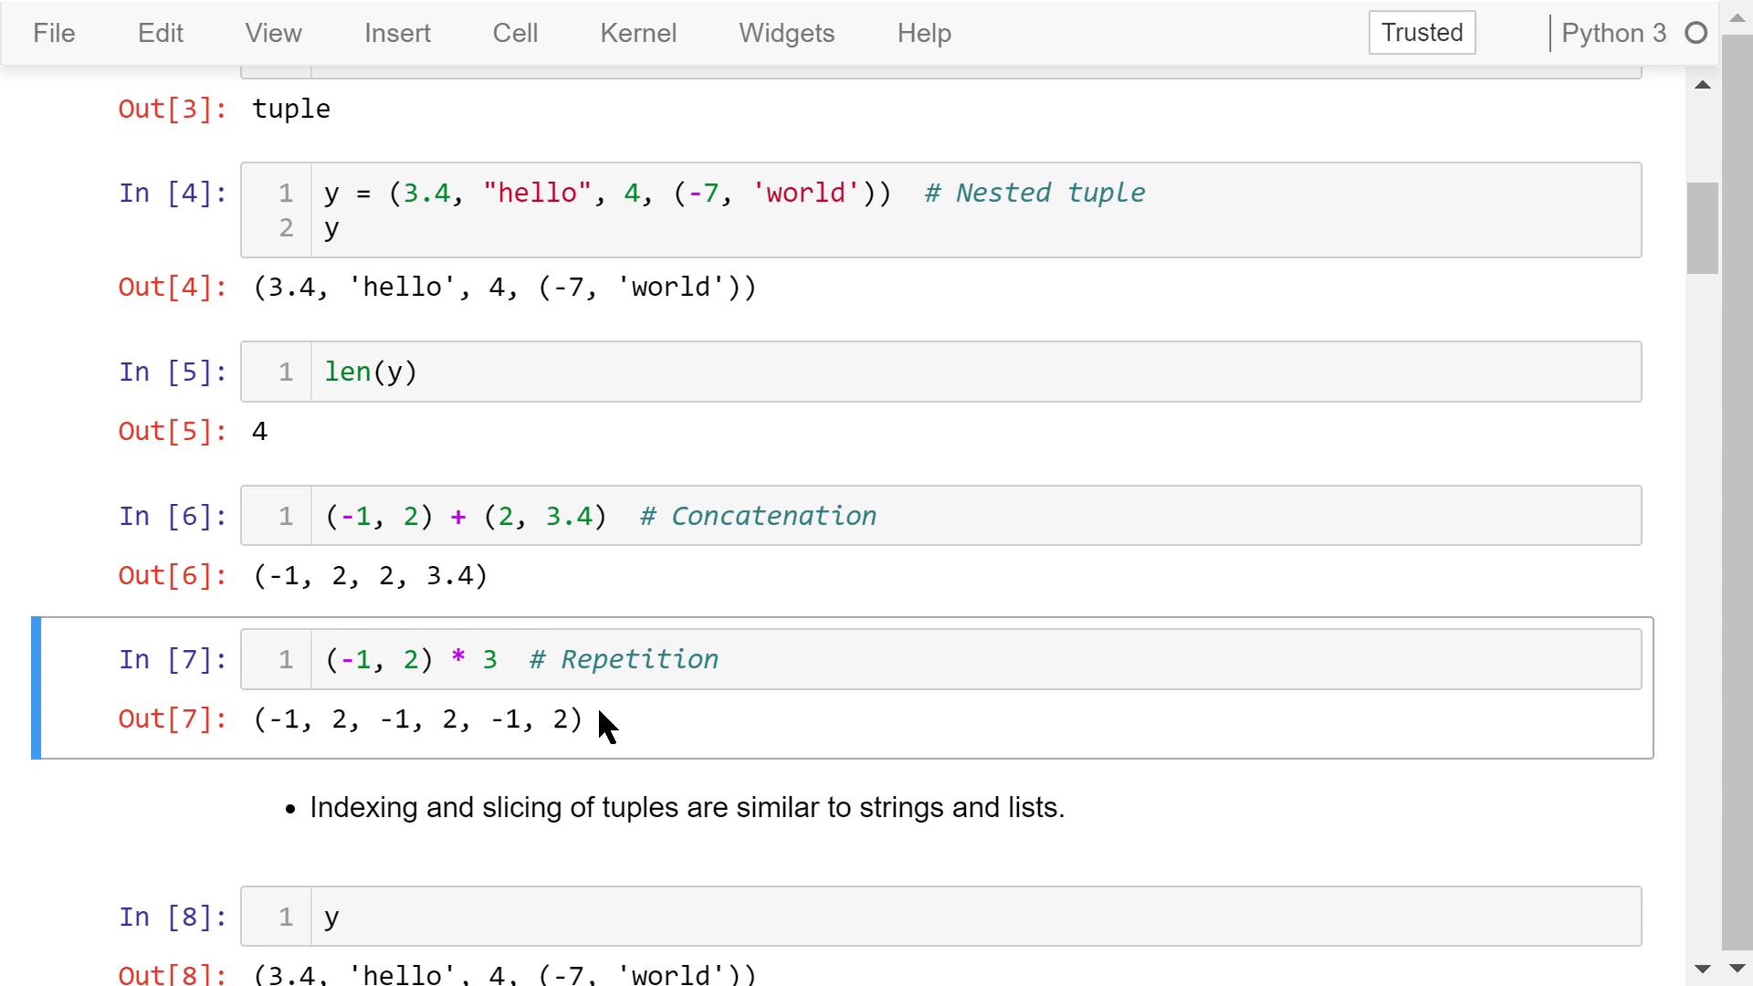
mouse_move(592, 736)
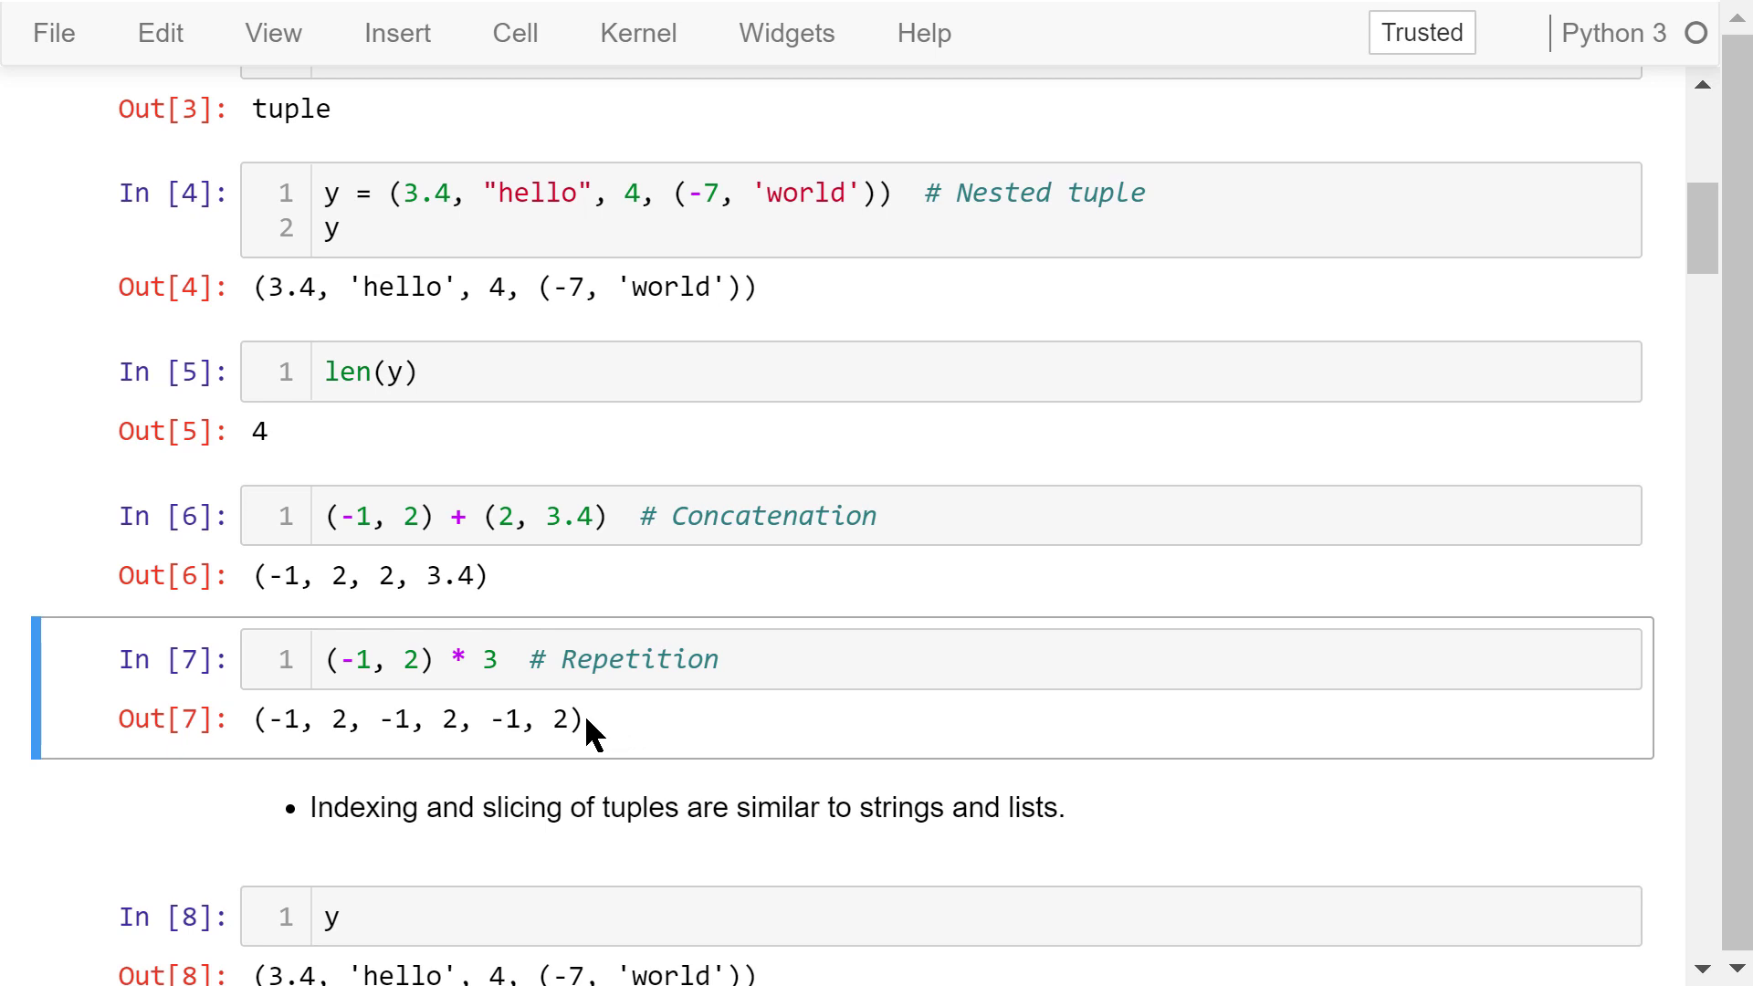
mouse_move(628, 731)
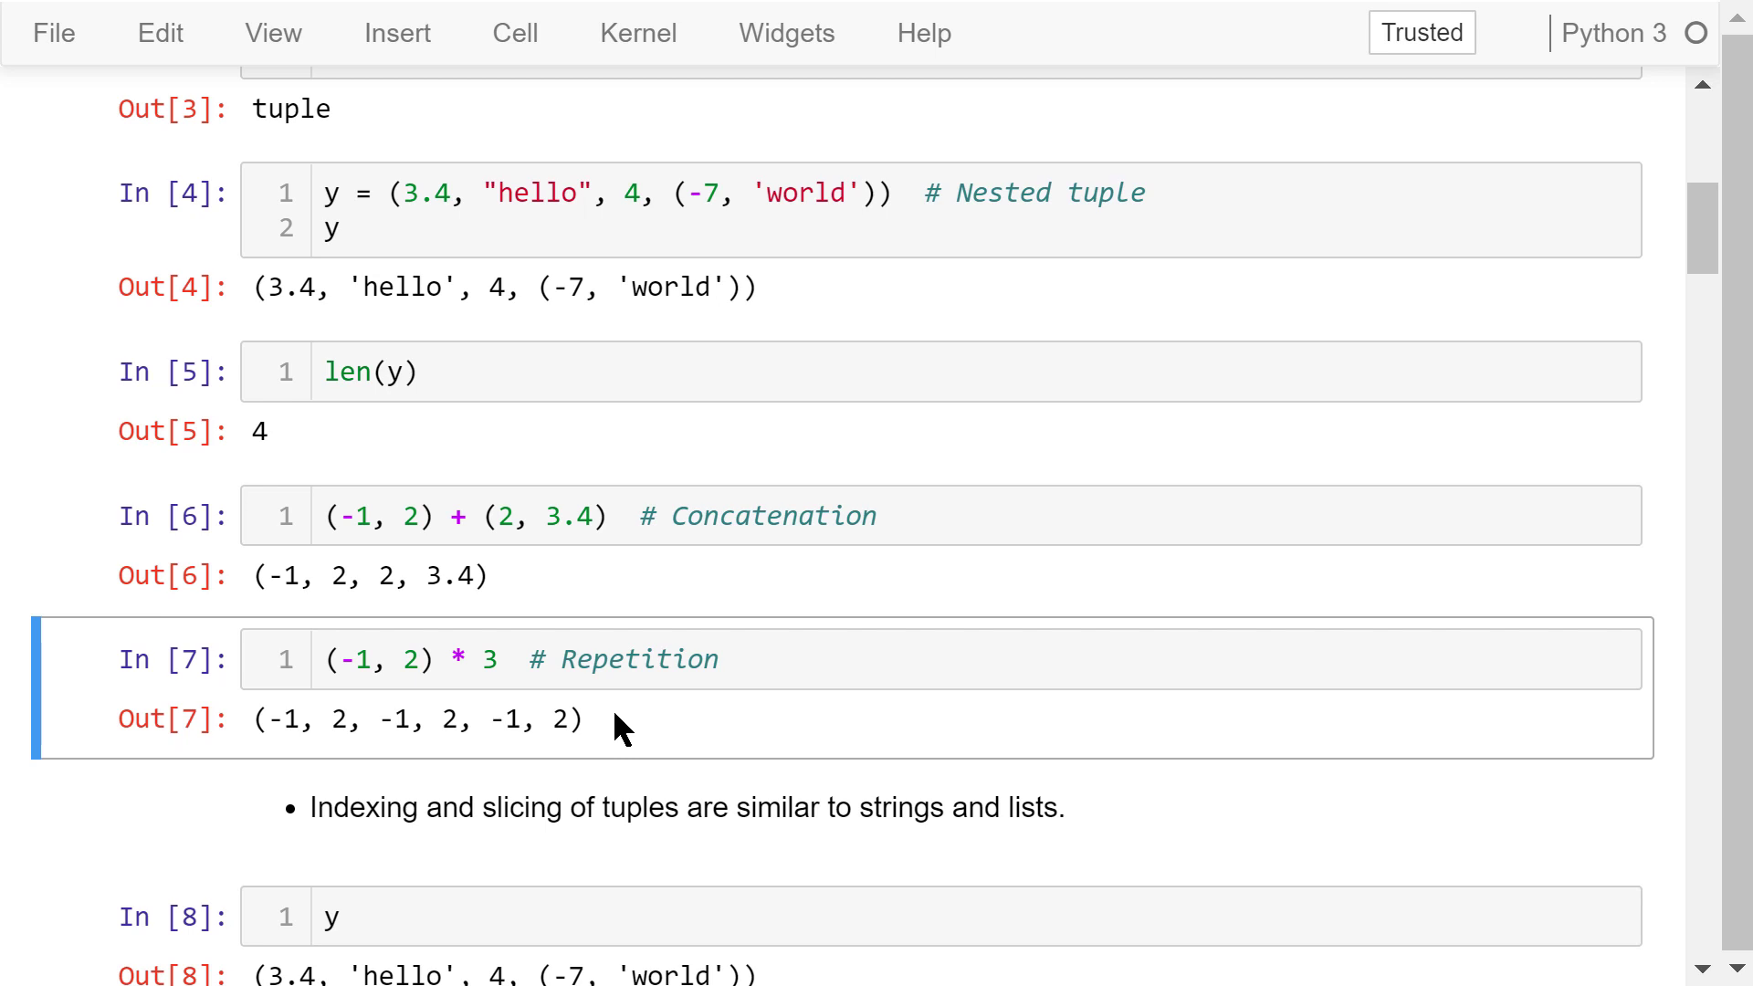
scroll(down, 3)
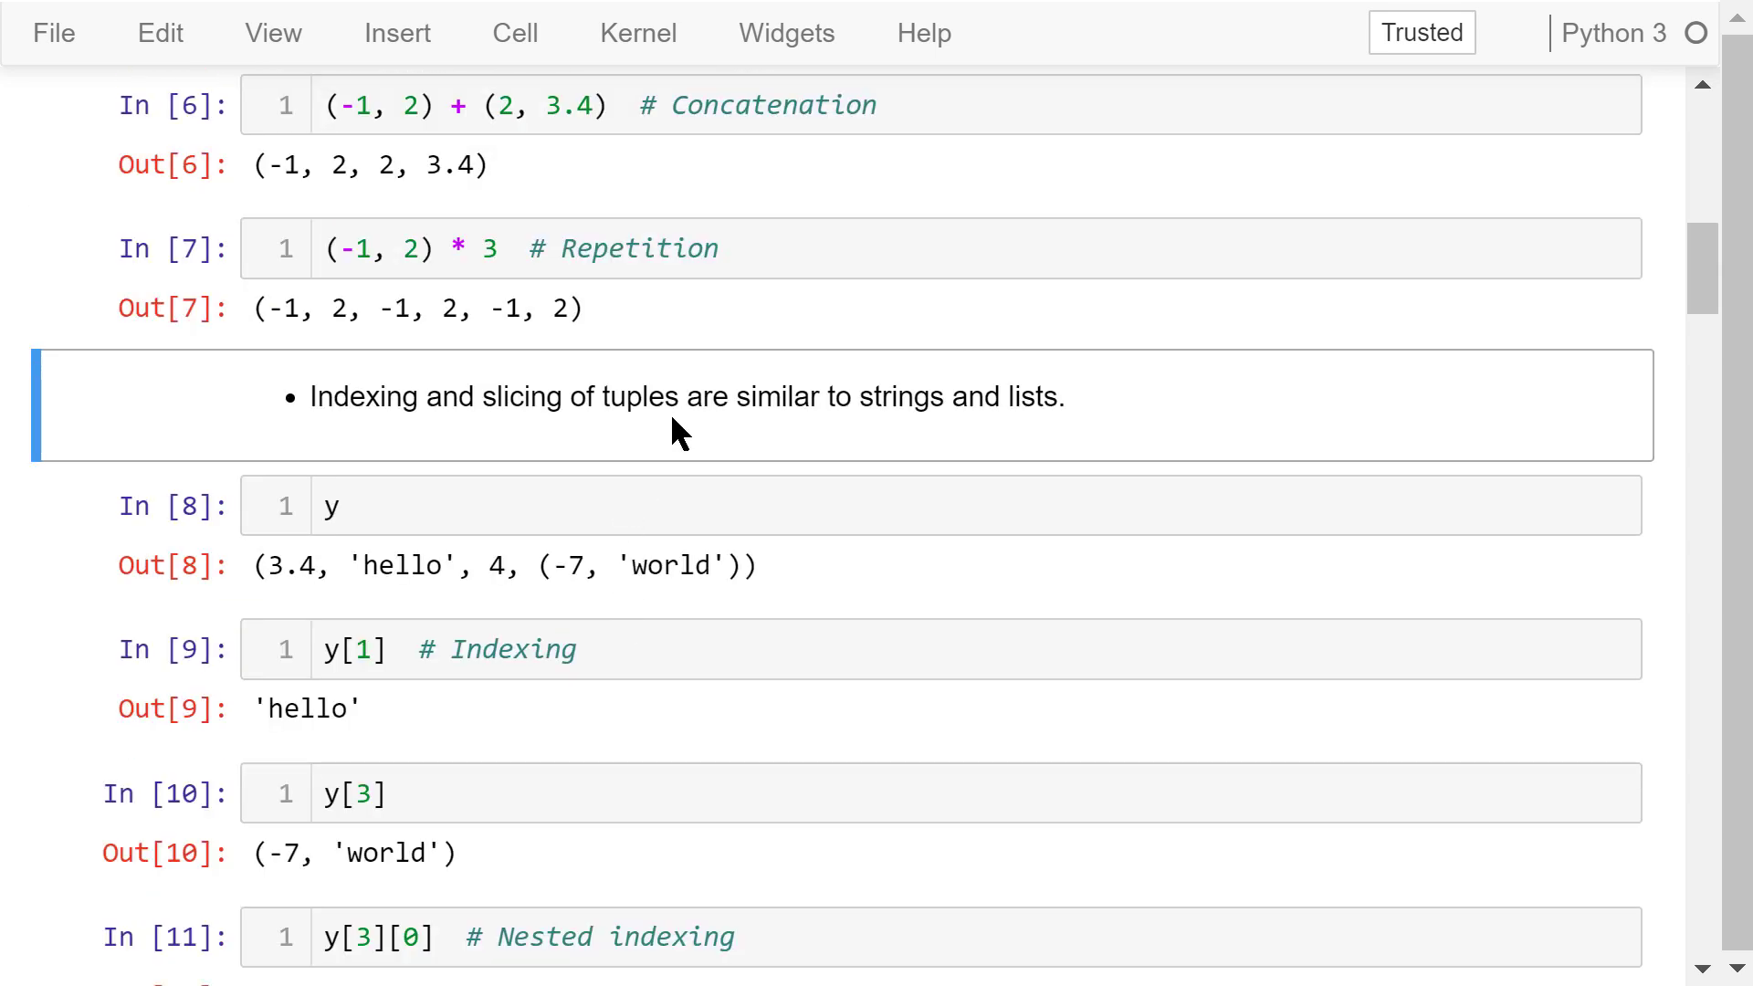
mouse_move(577, 531)
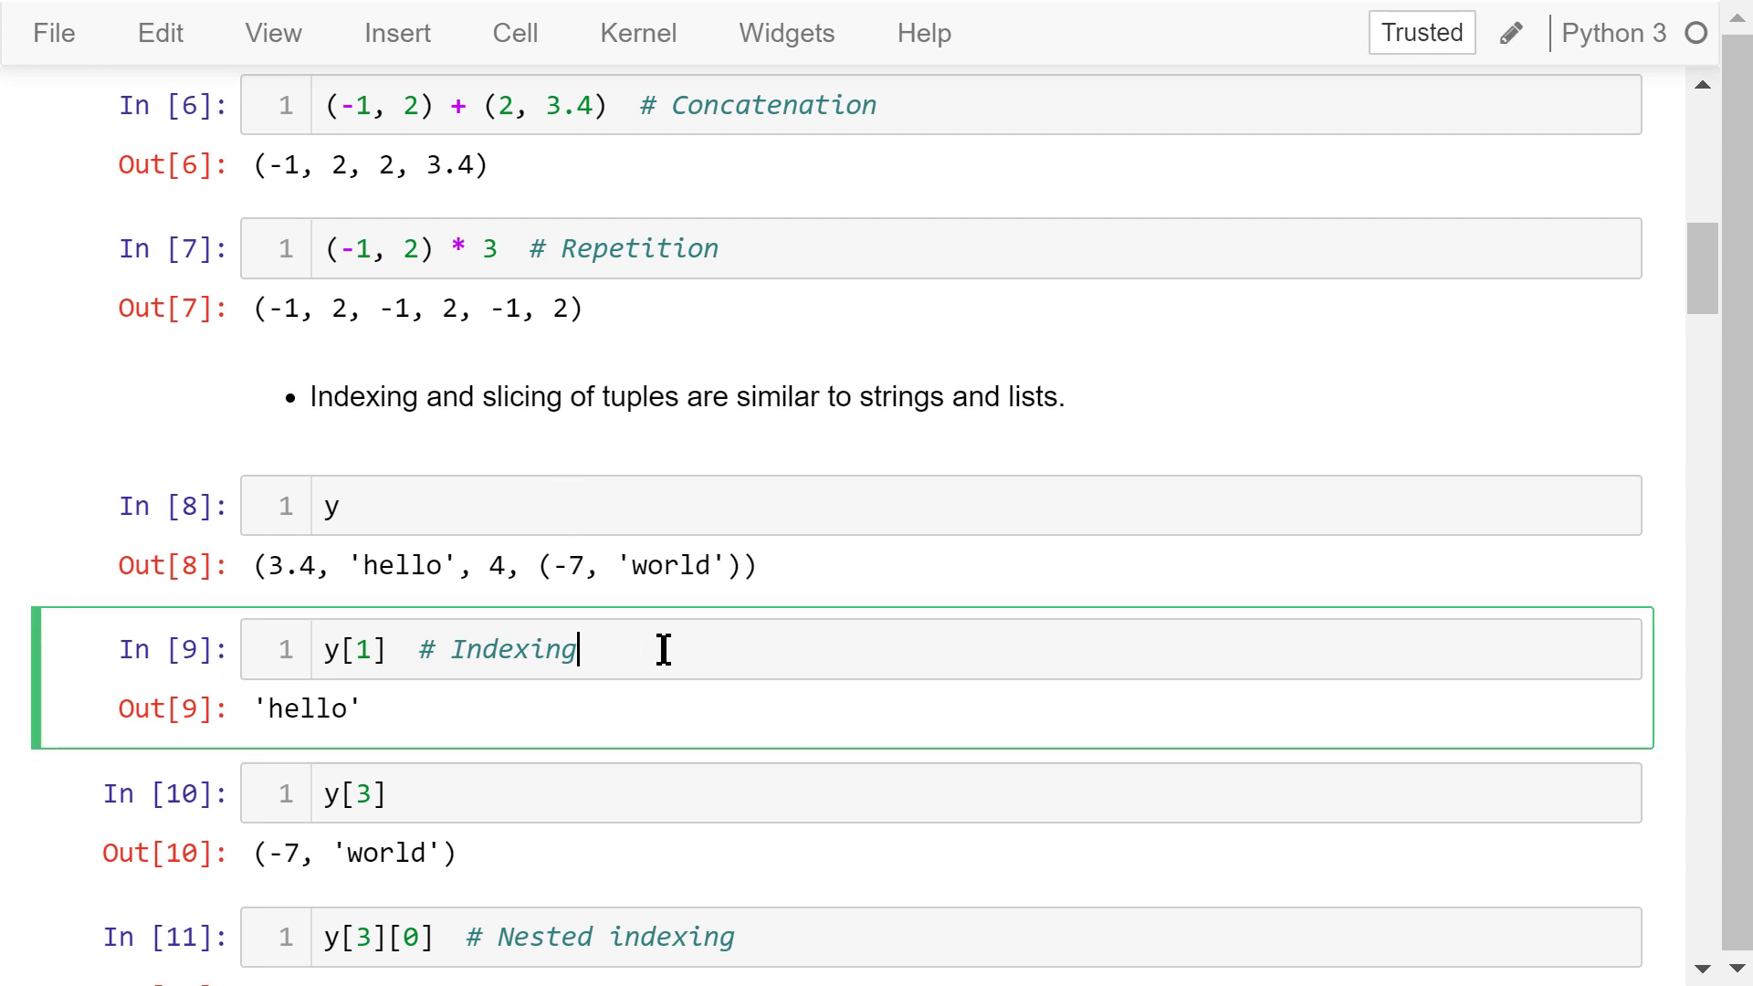
mouse_move(396, 657)
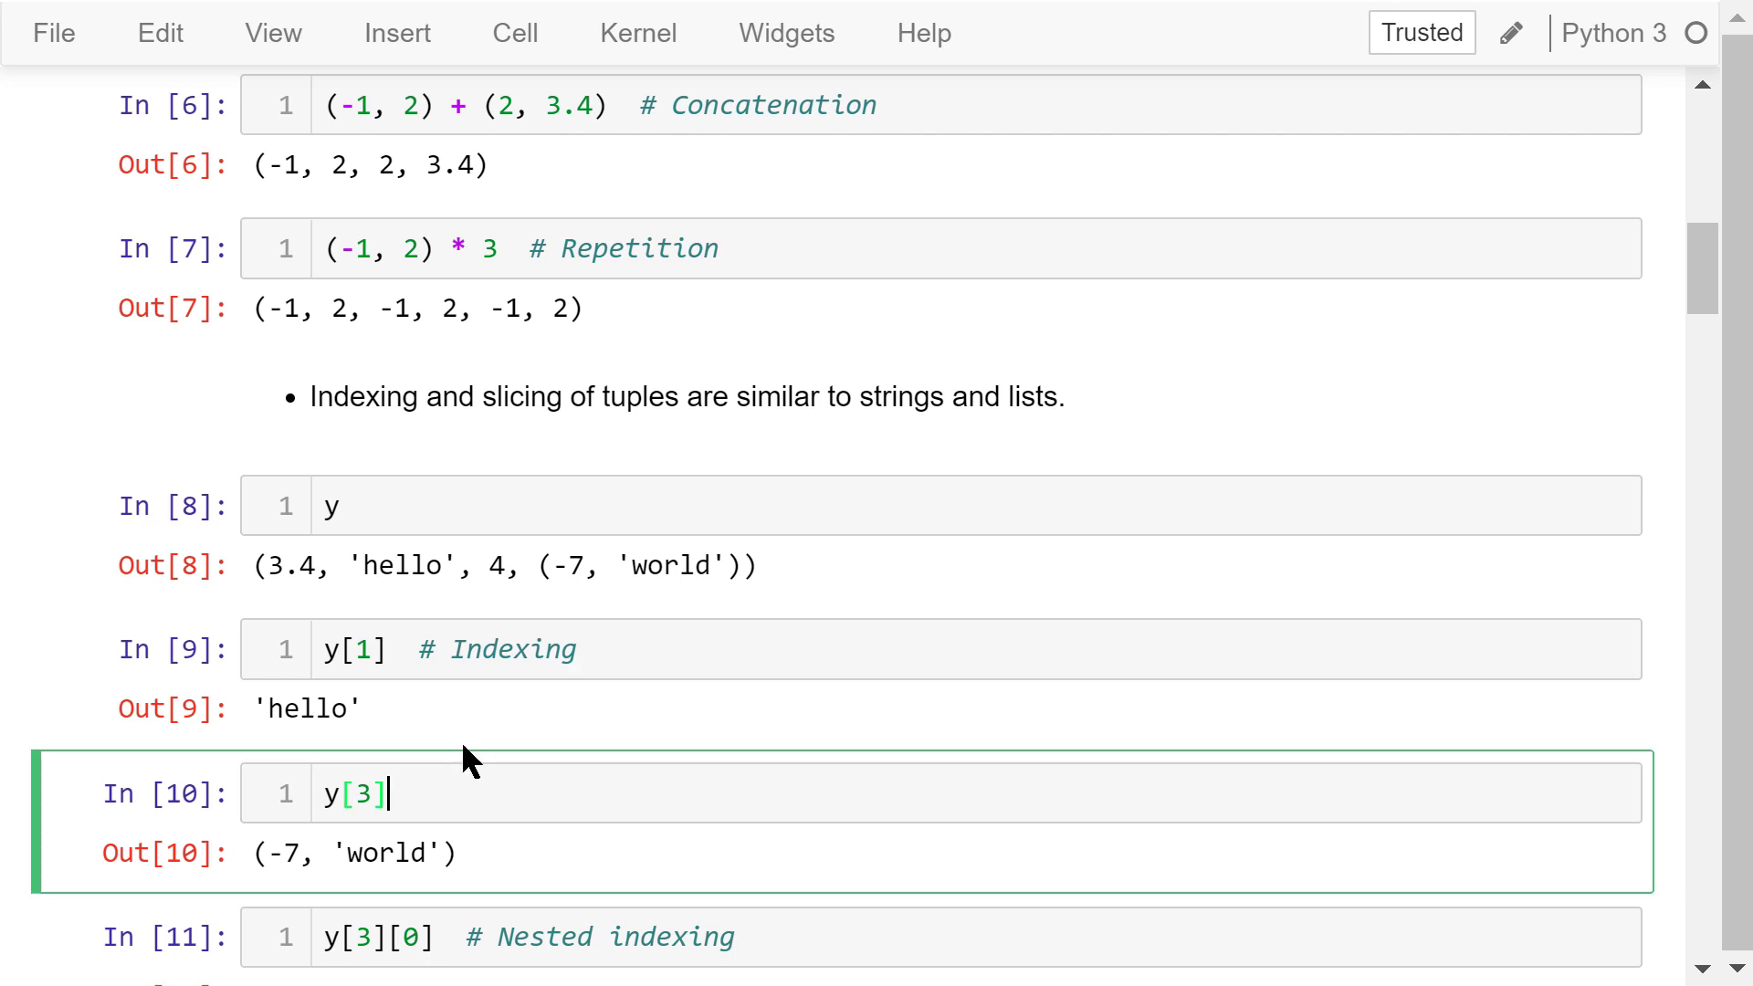
mouse_move(683, 653)
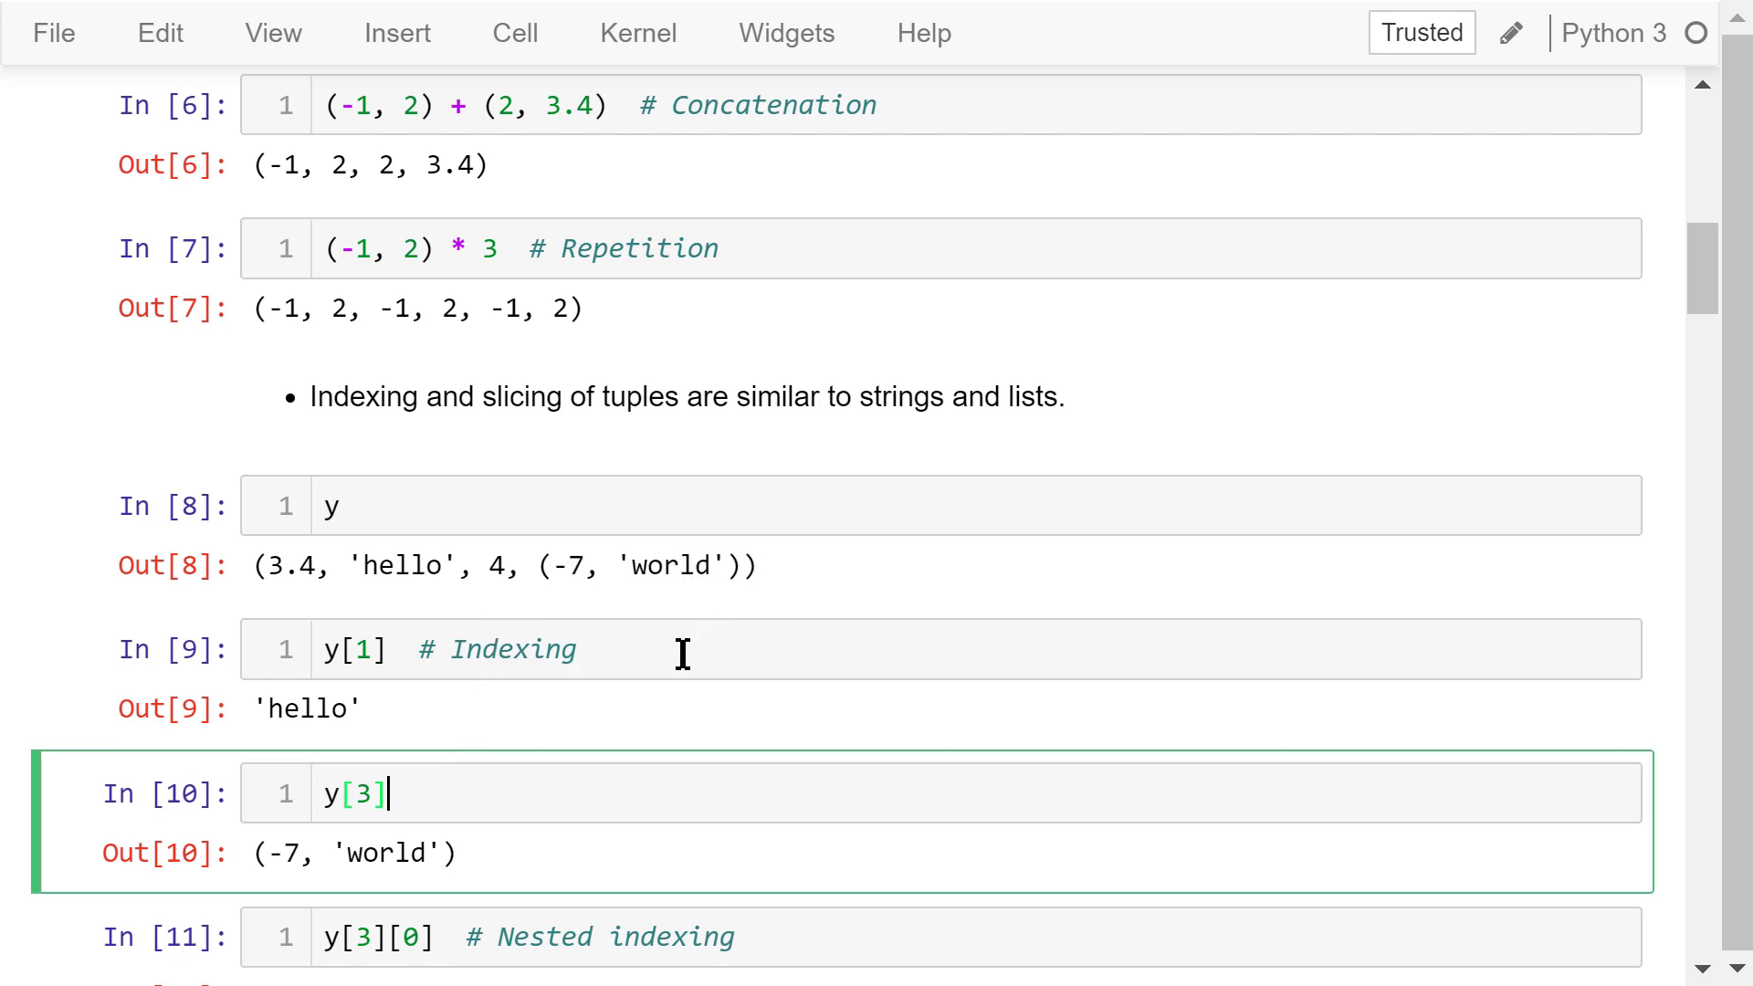
Move through the indexing cells to the y[1:3] slice returning ('hello', 4)
scroll(down, 3)
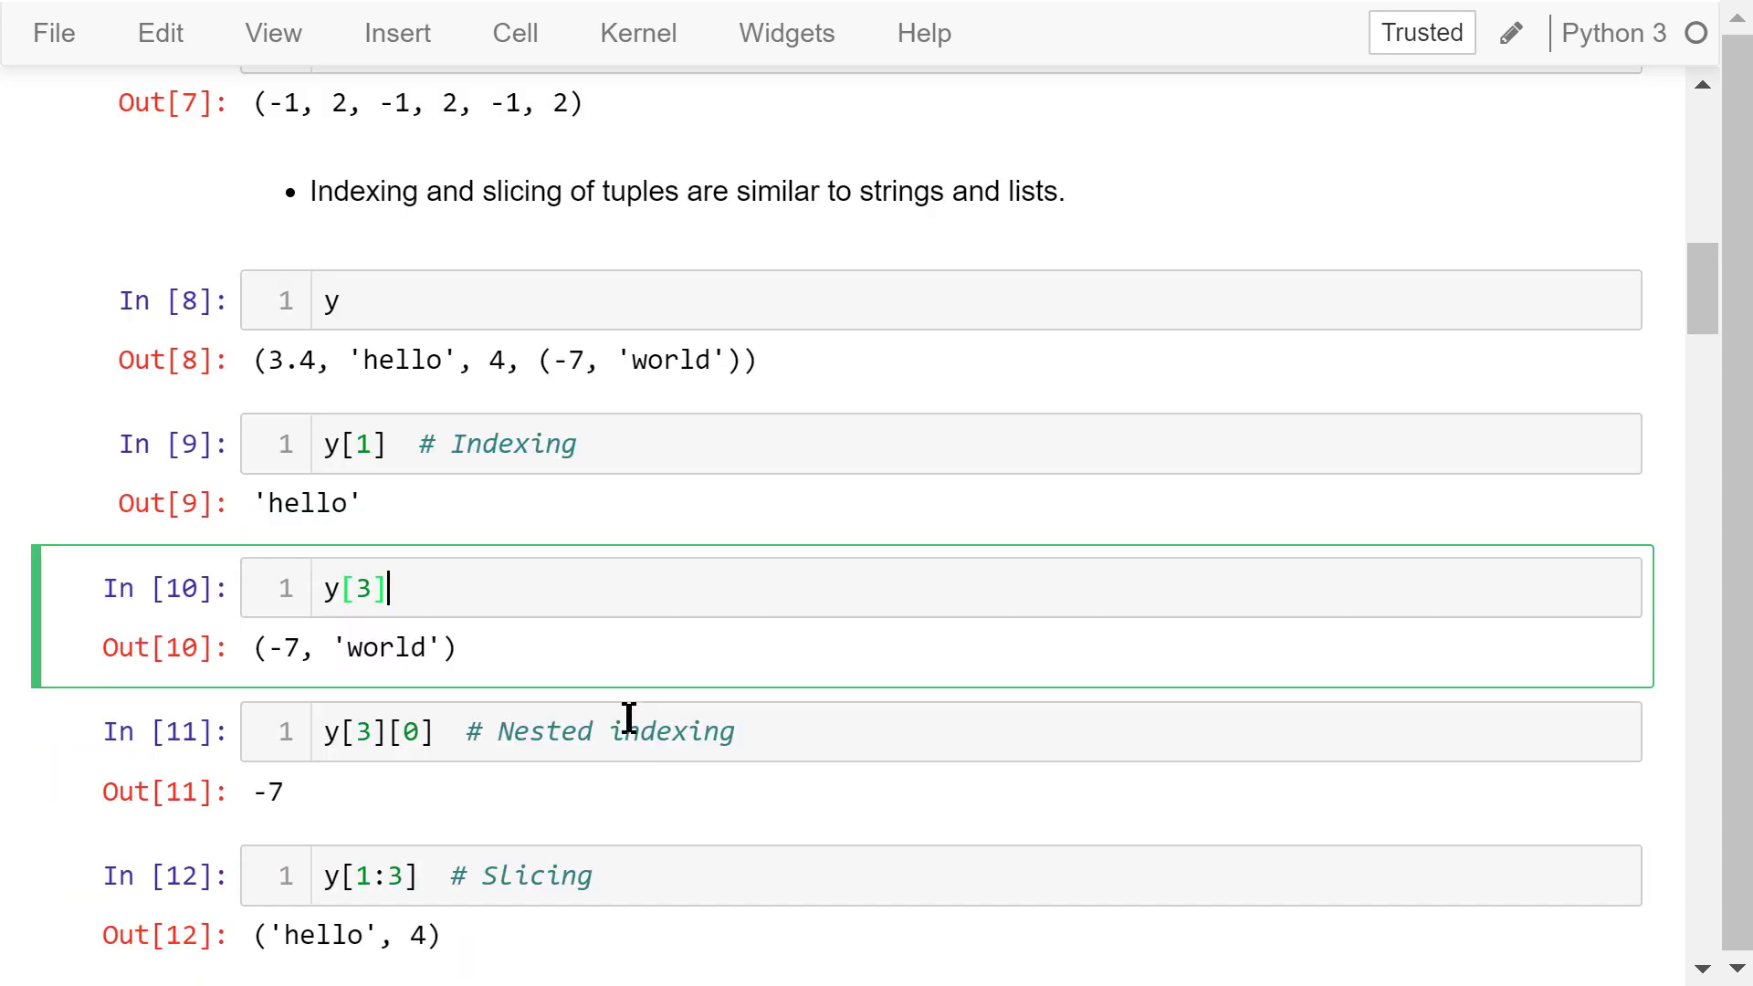
scroll(down, 3)
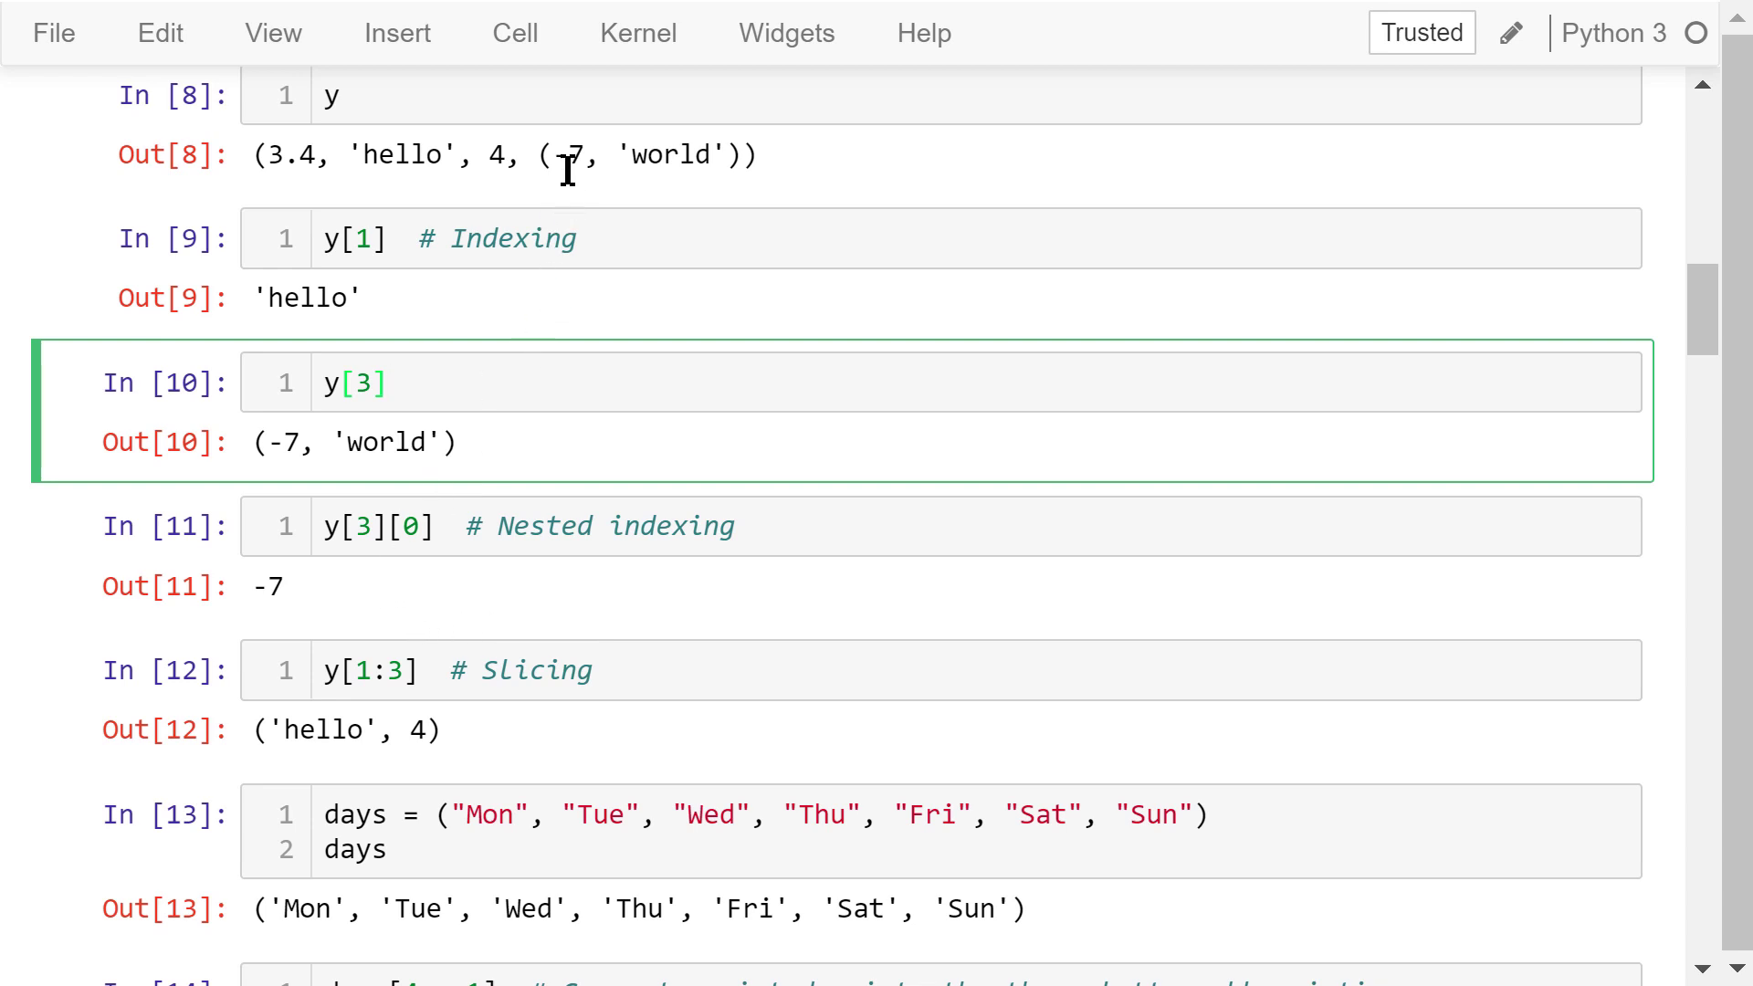
mouse_move(473, 411)
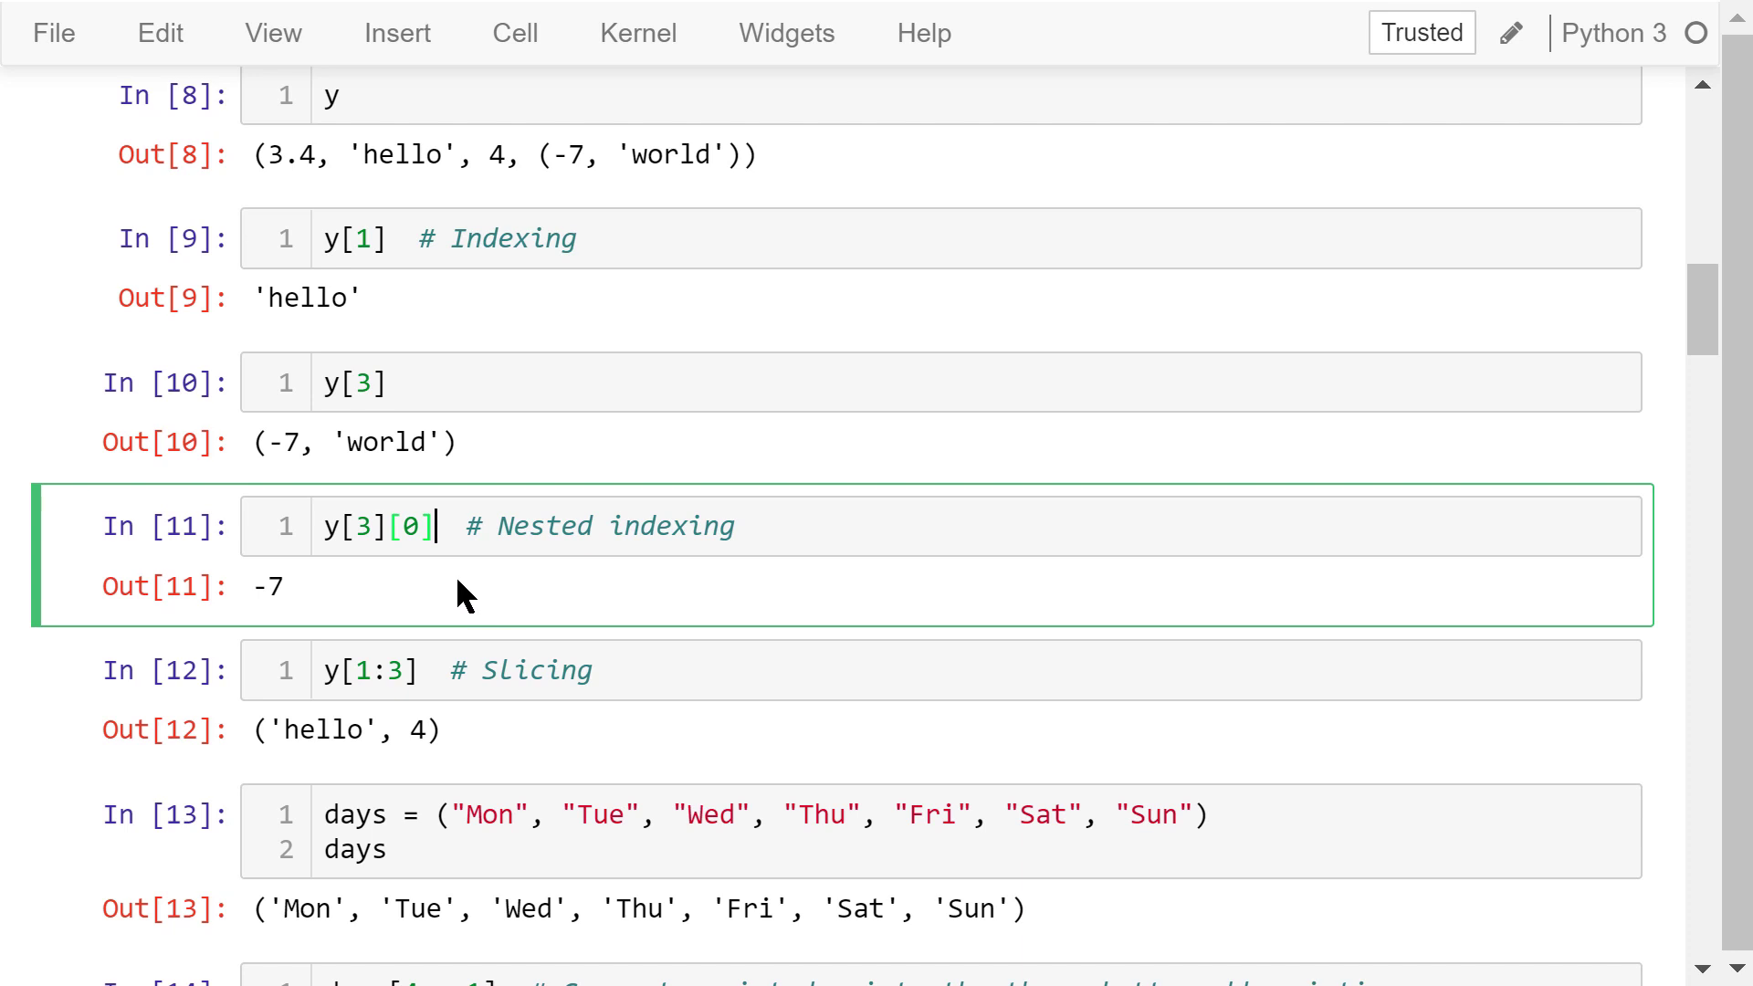
mouse_move(445, 588)
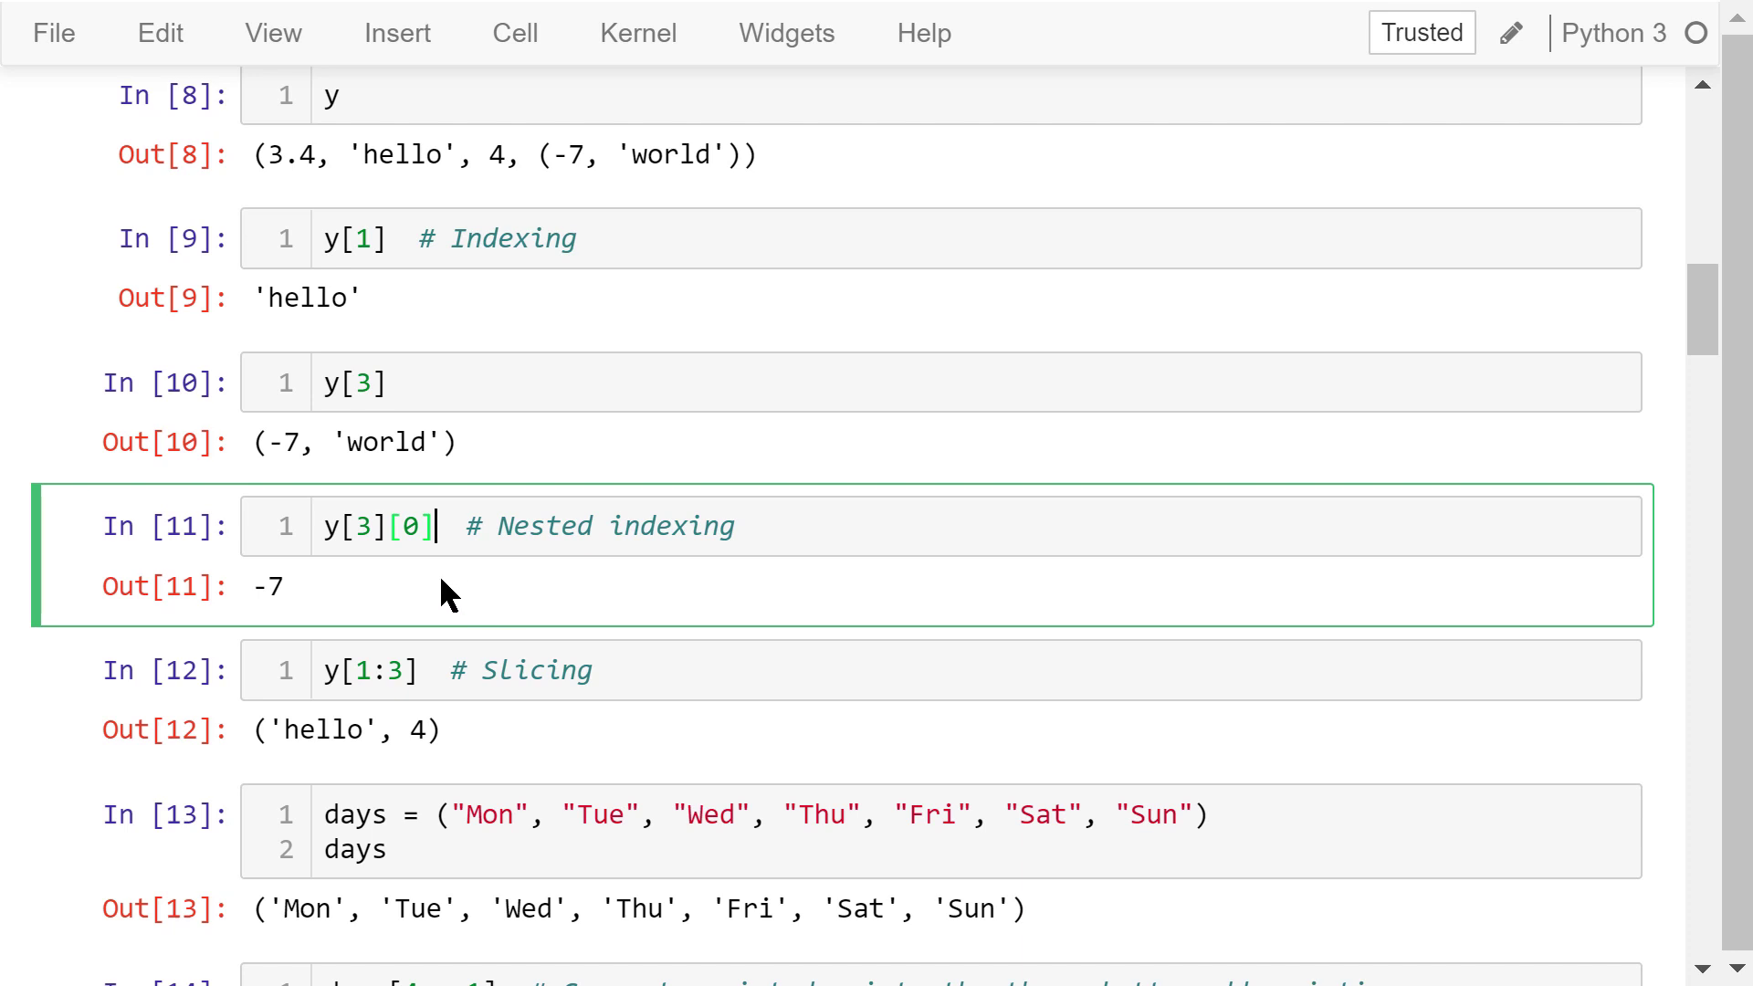
mouse_move(488, 765)
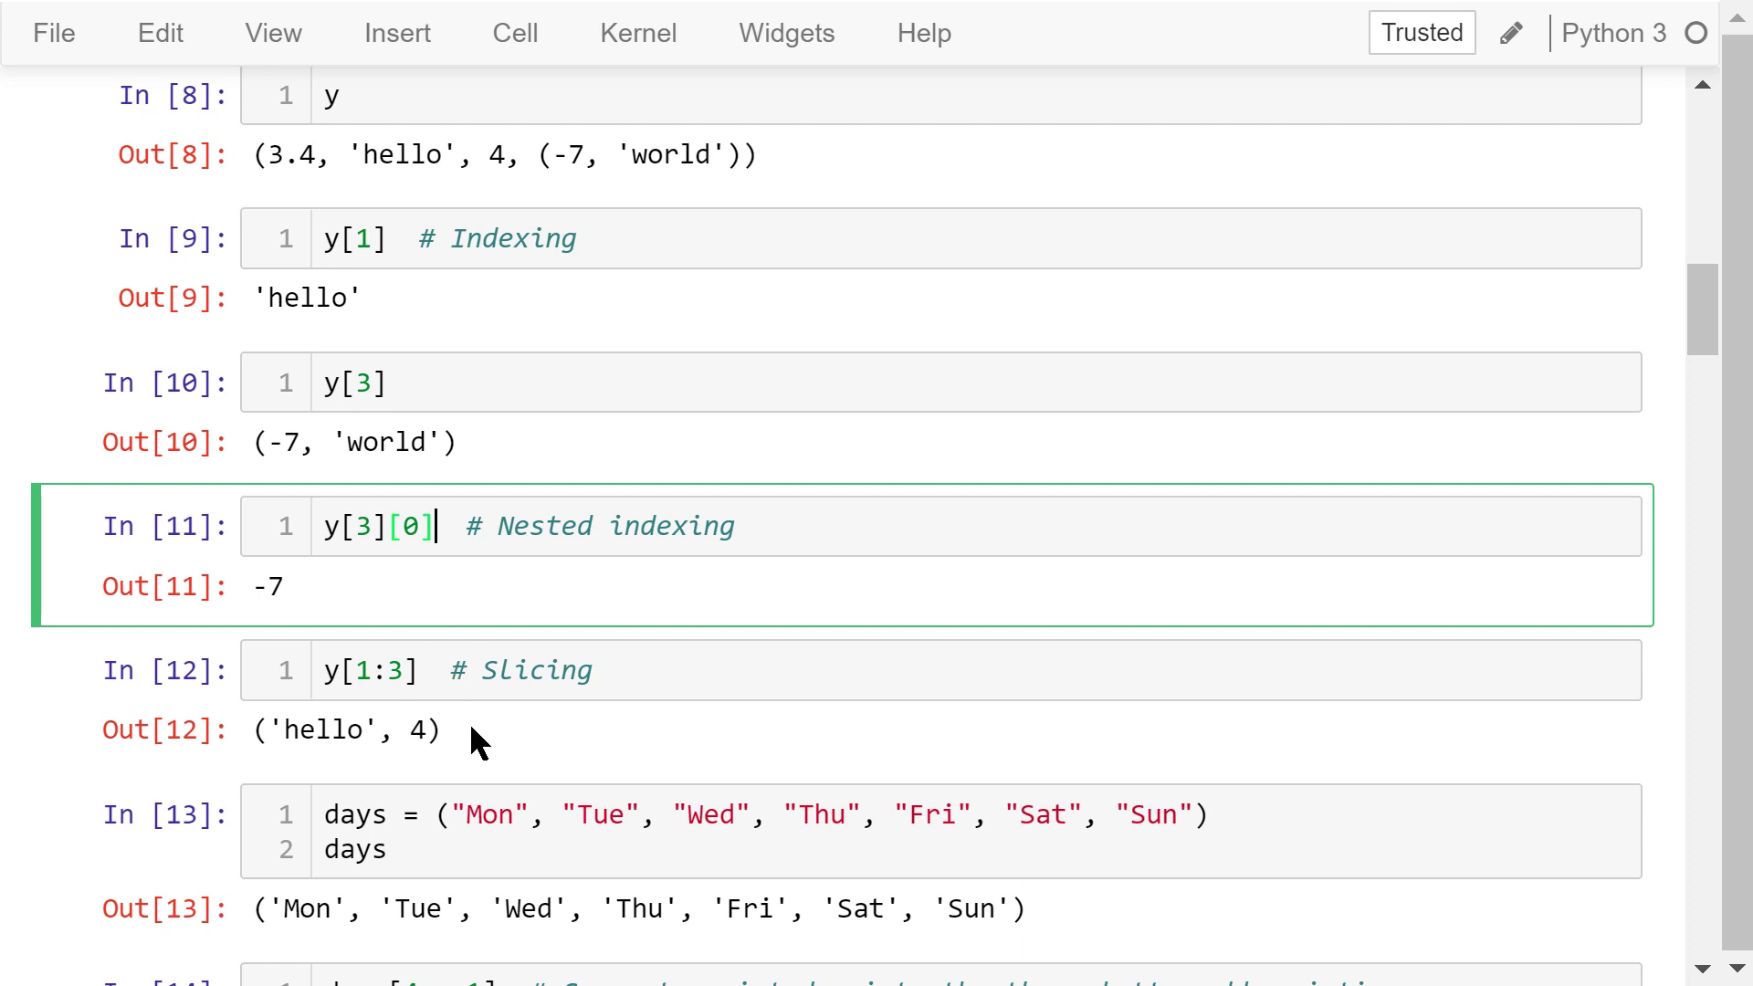
click(320, 798)
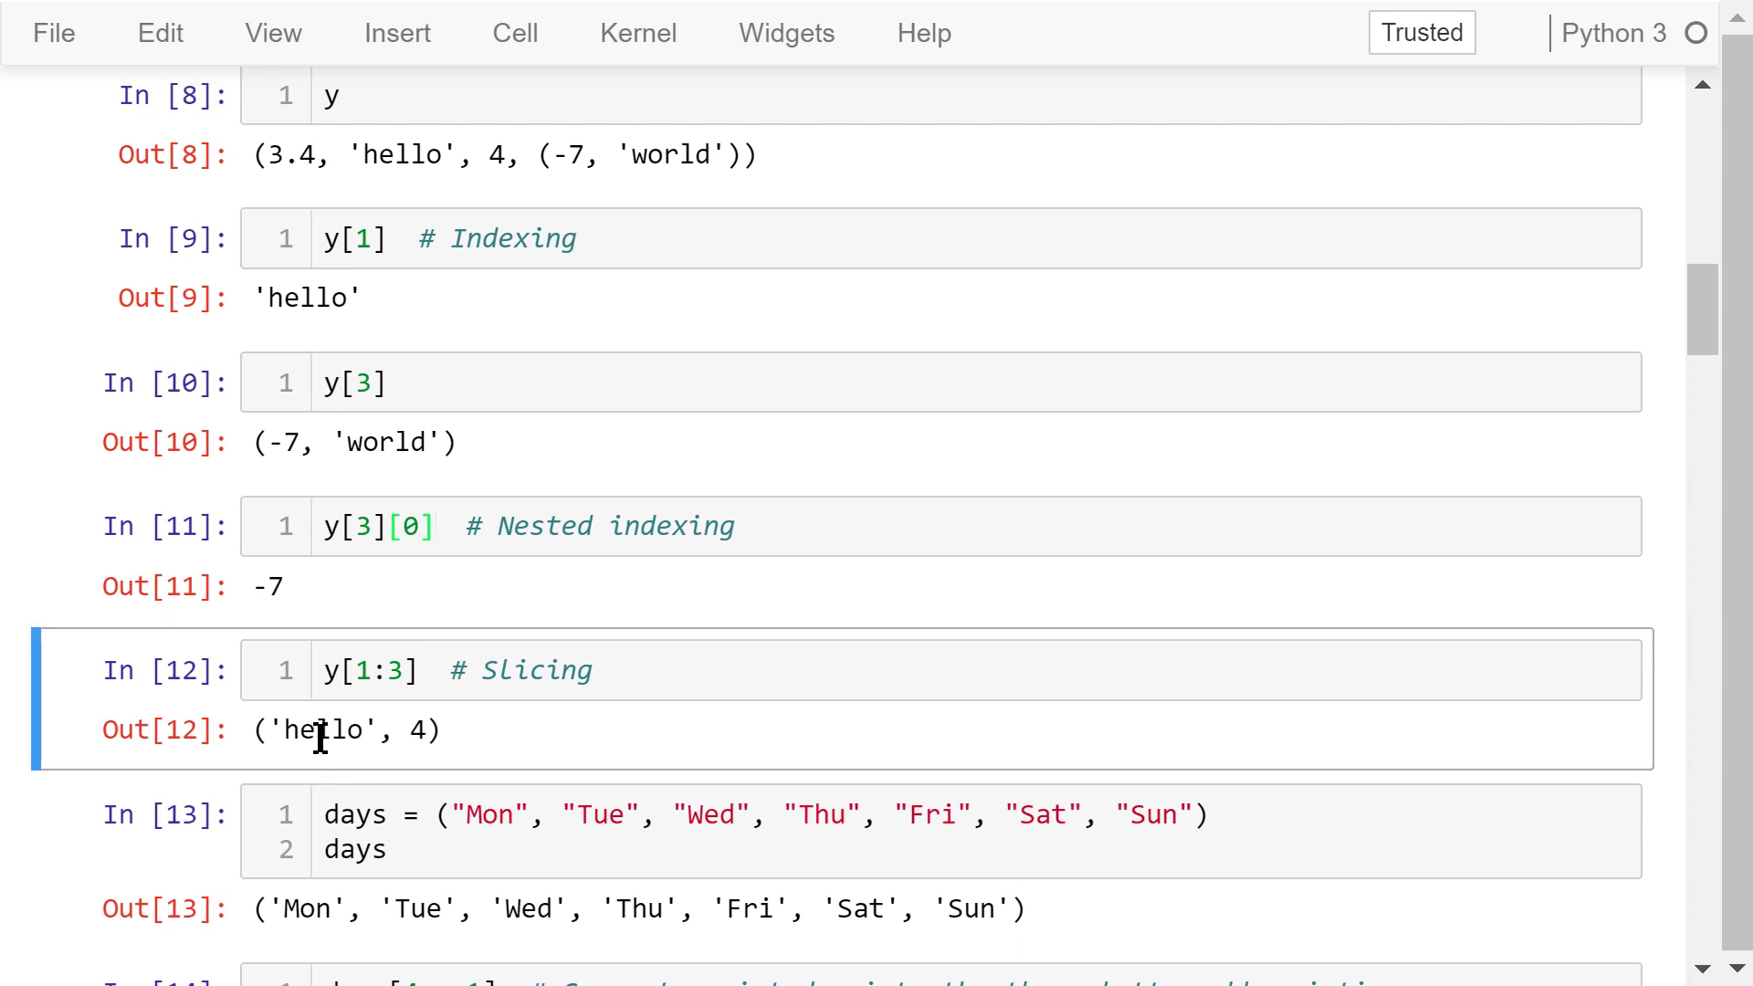
mouse_move(479, 486)
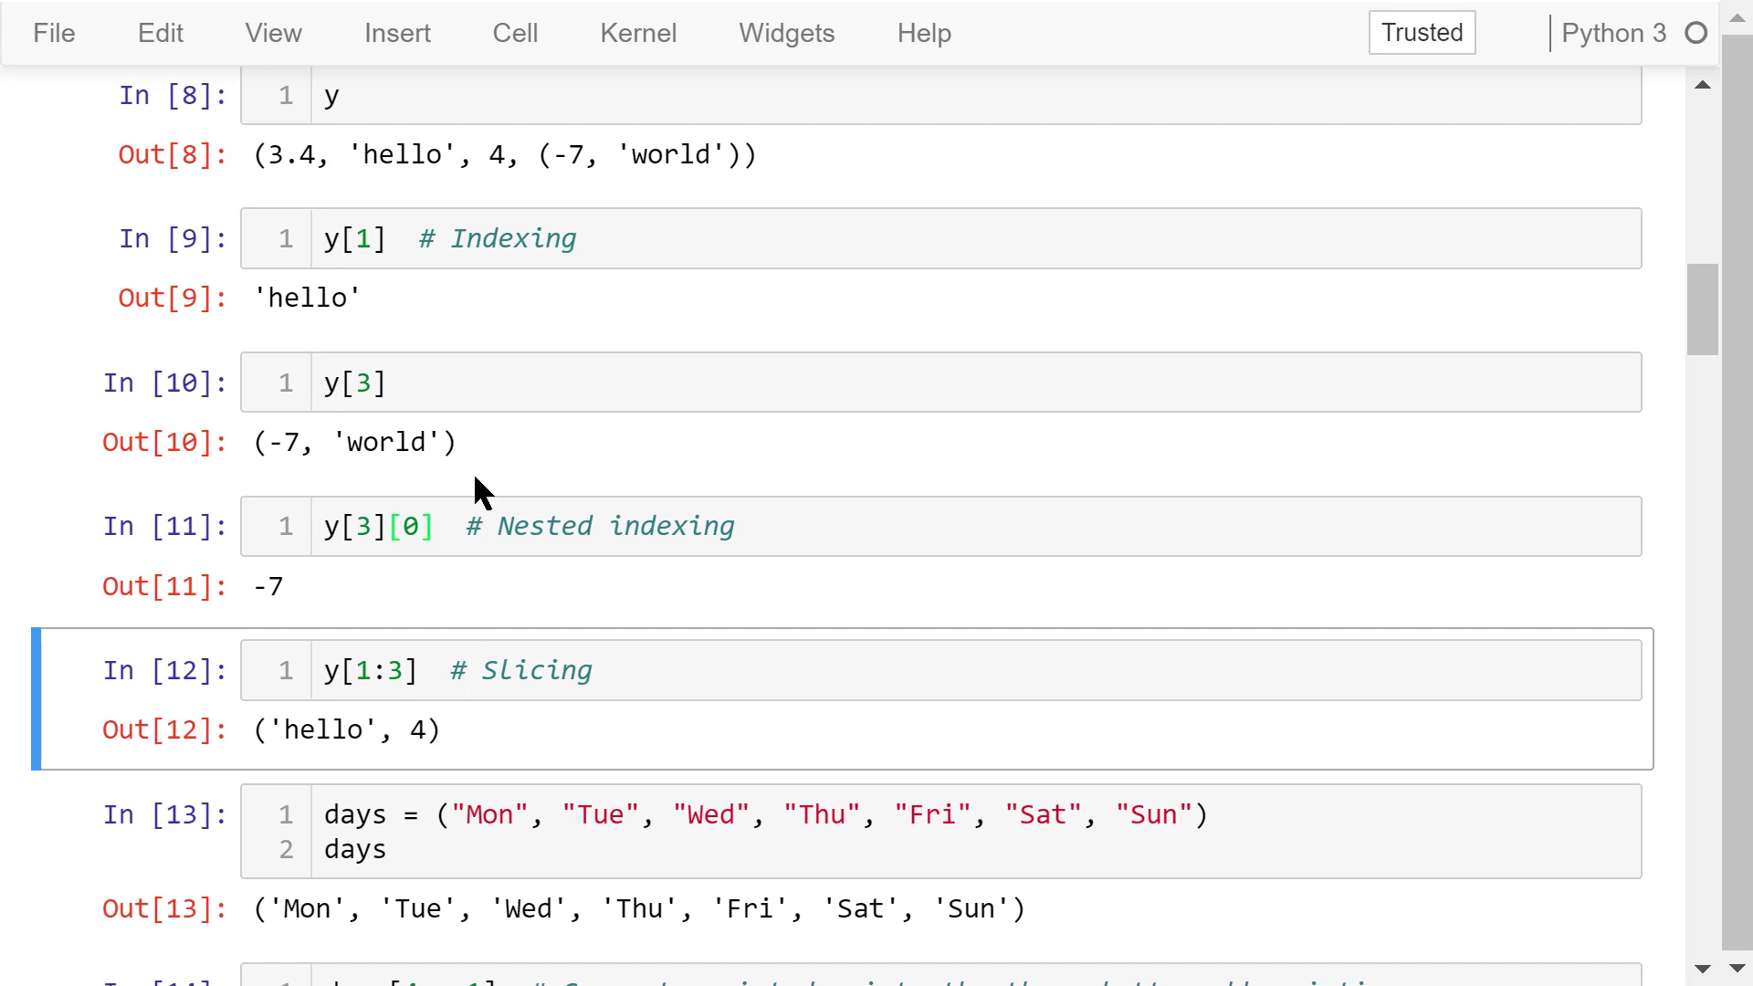
mouse_move(528, 168)
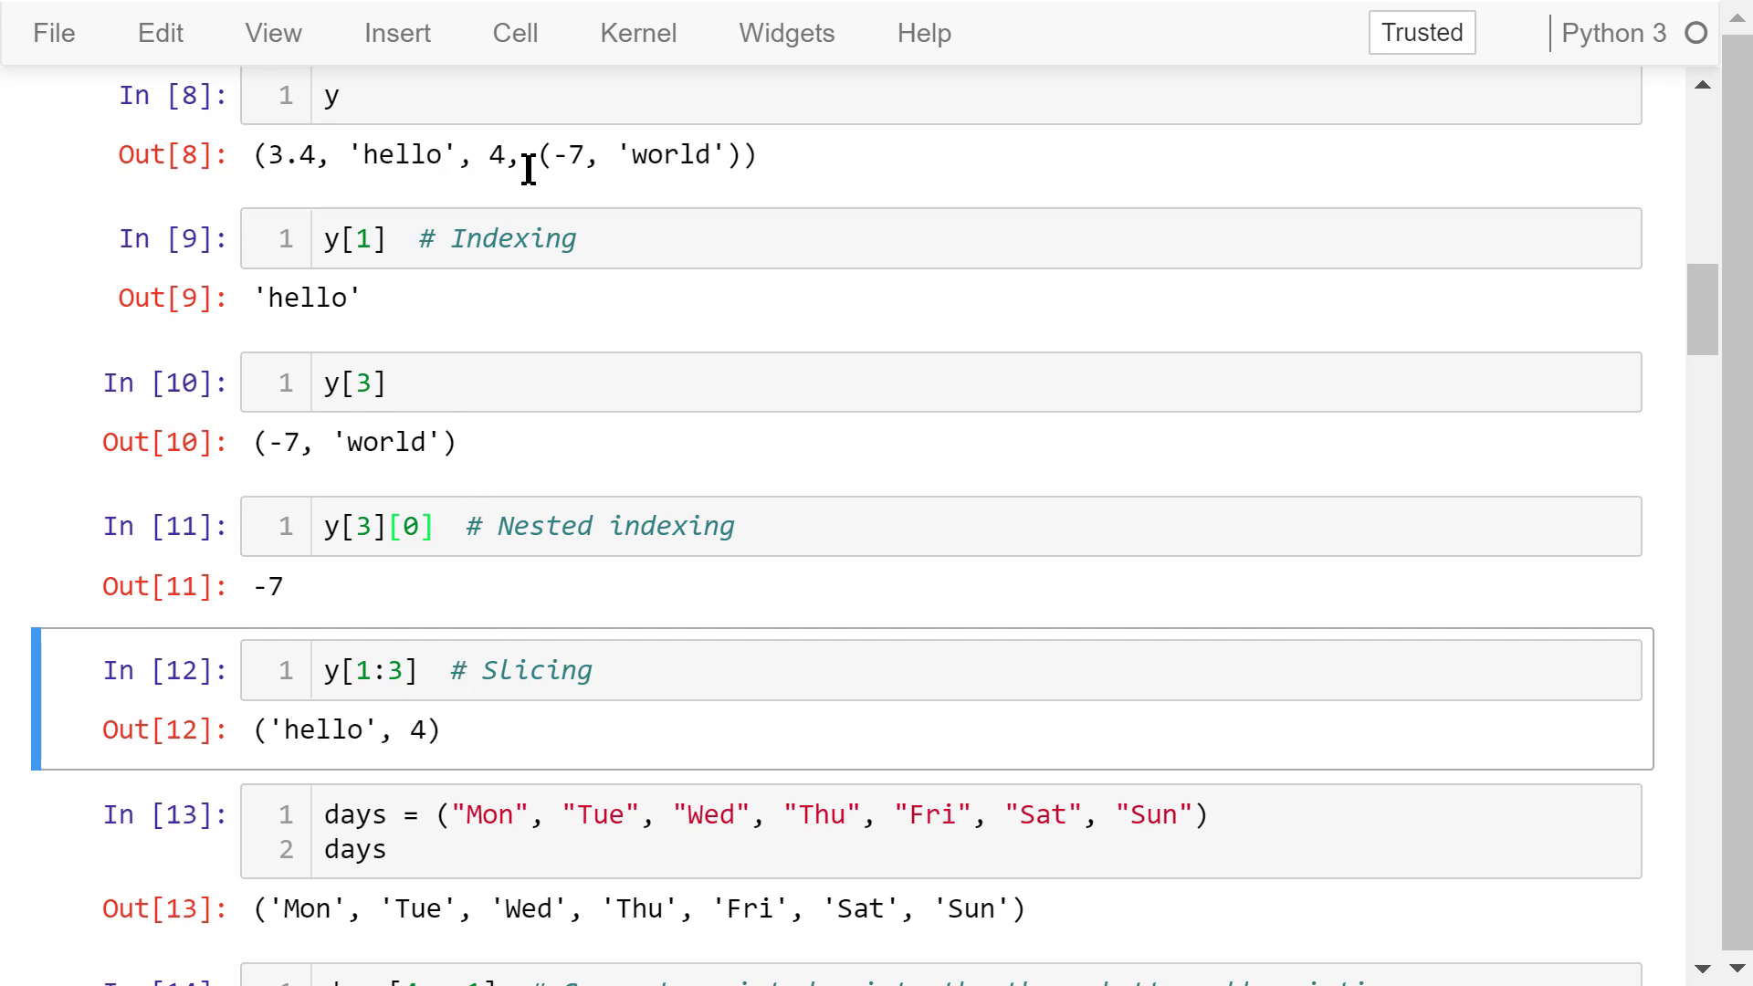
mouse_move(452, 446)
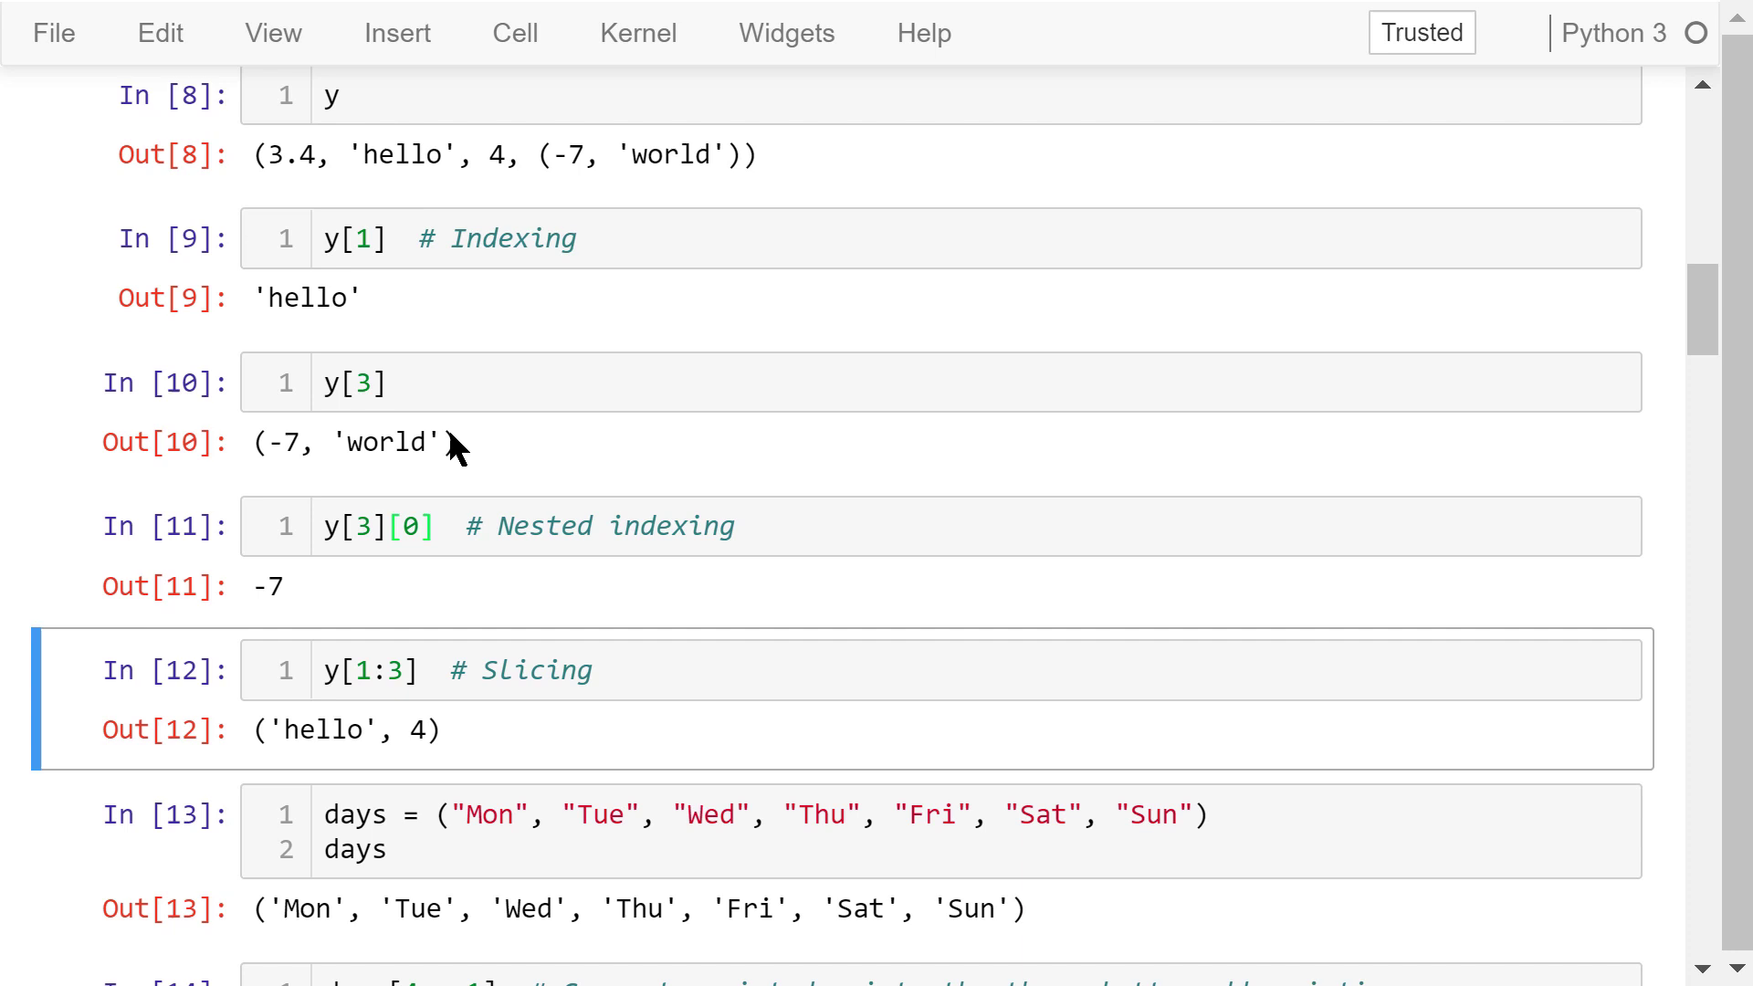
mouse_move(491, 743)
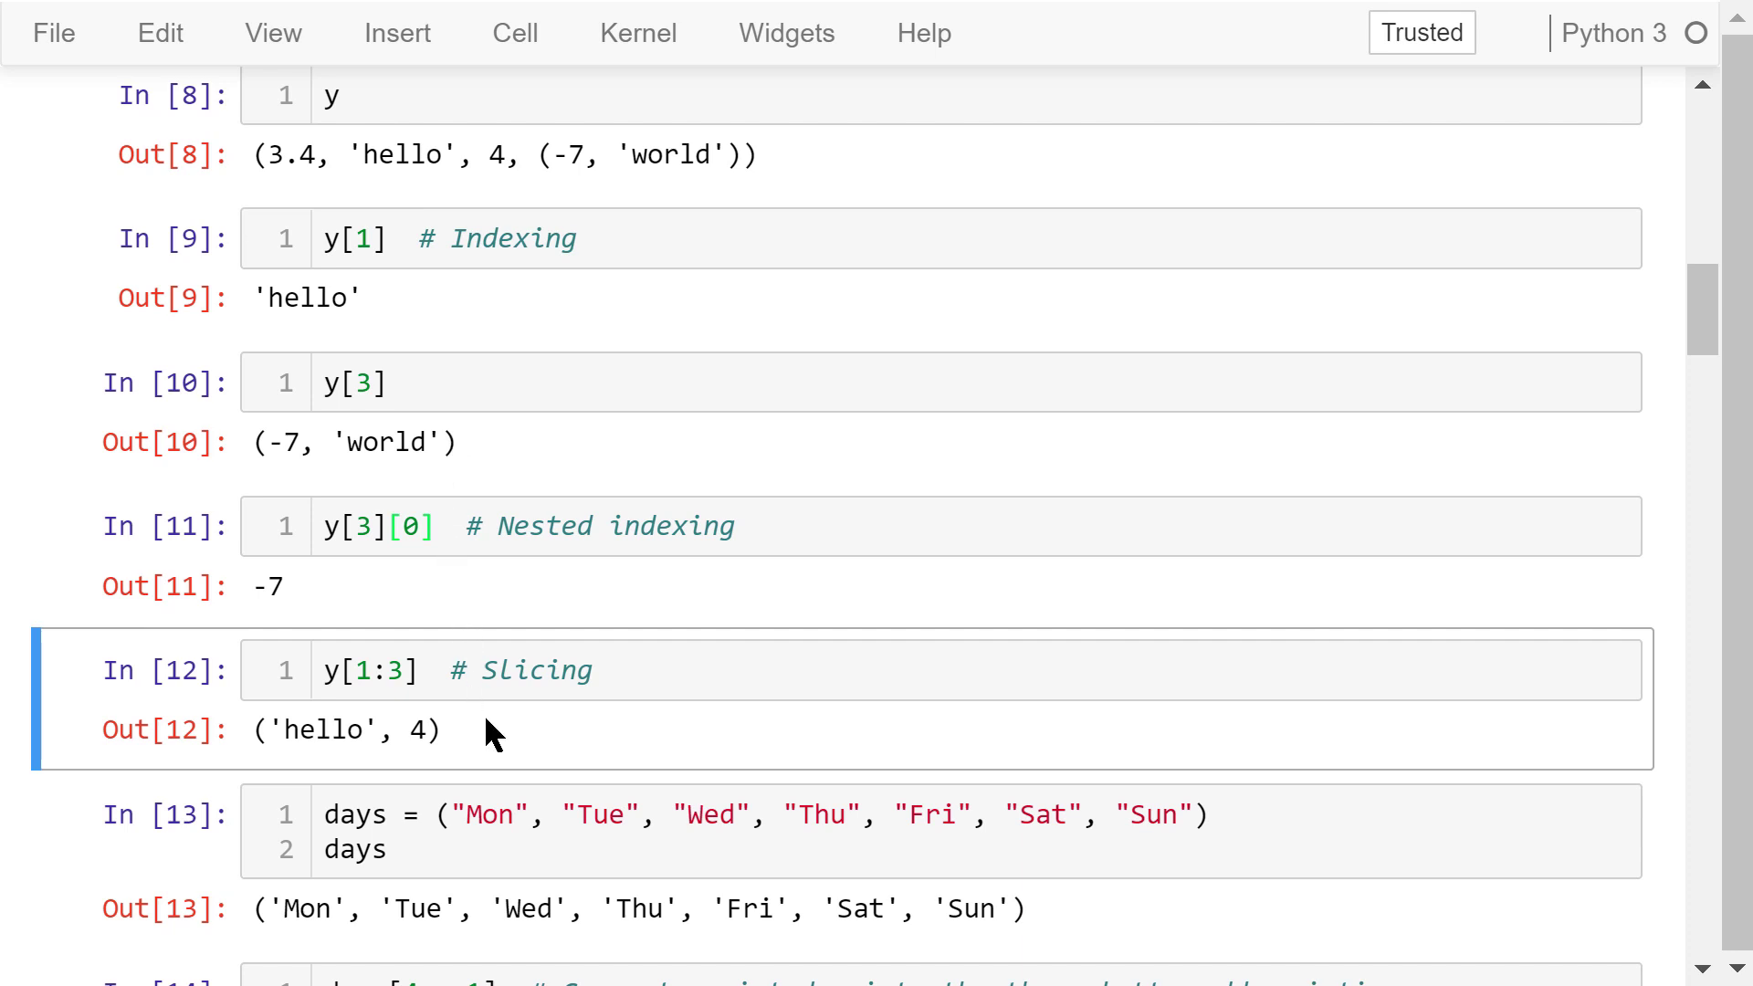
Bring the days tuple and days[4 - 1] returning 'Thu' into view
scroll(down, 3)
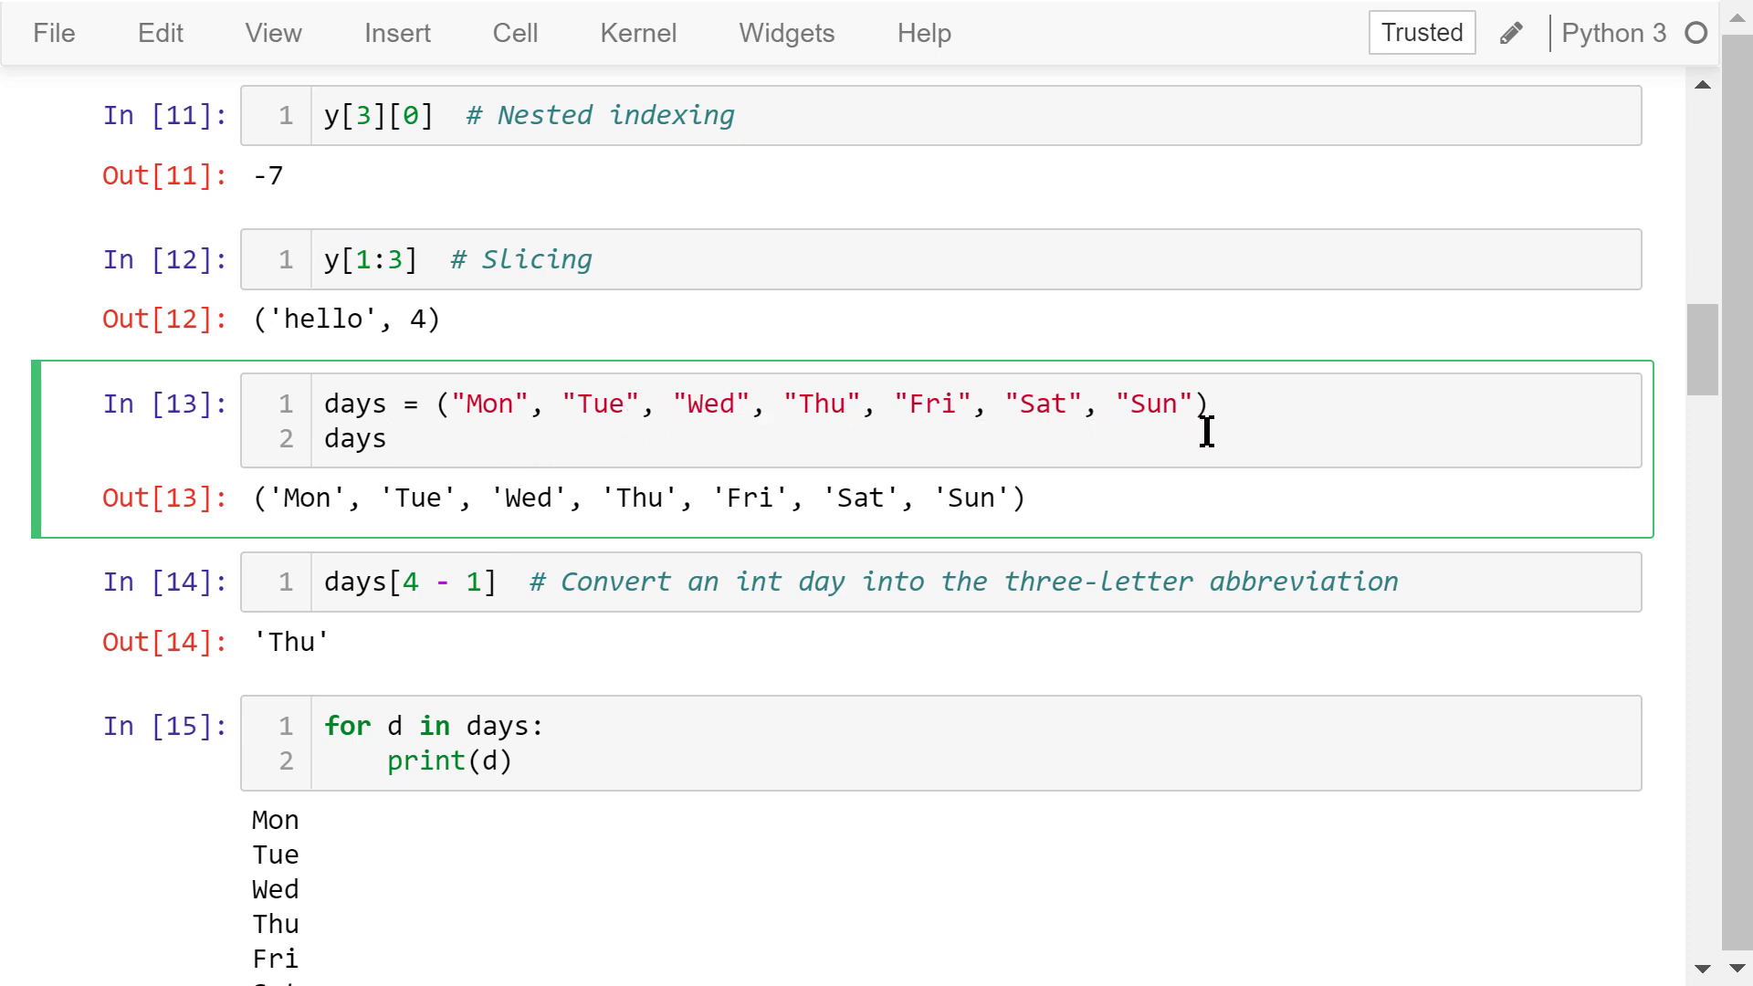
mouse_move(1168, 467)
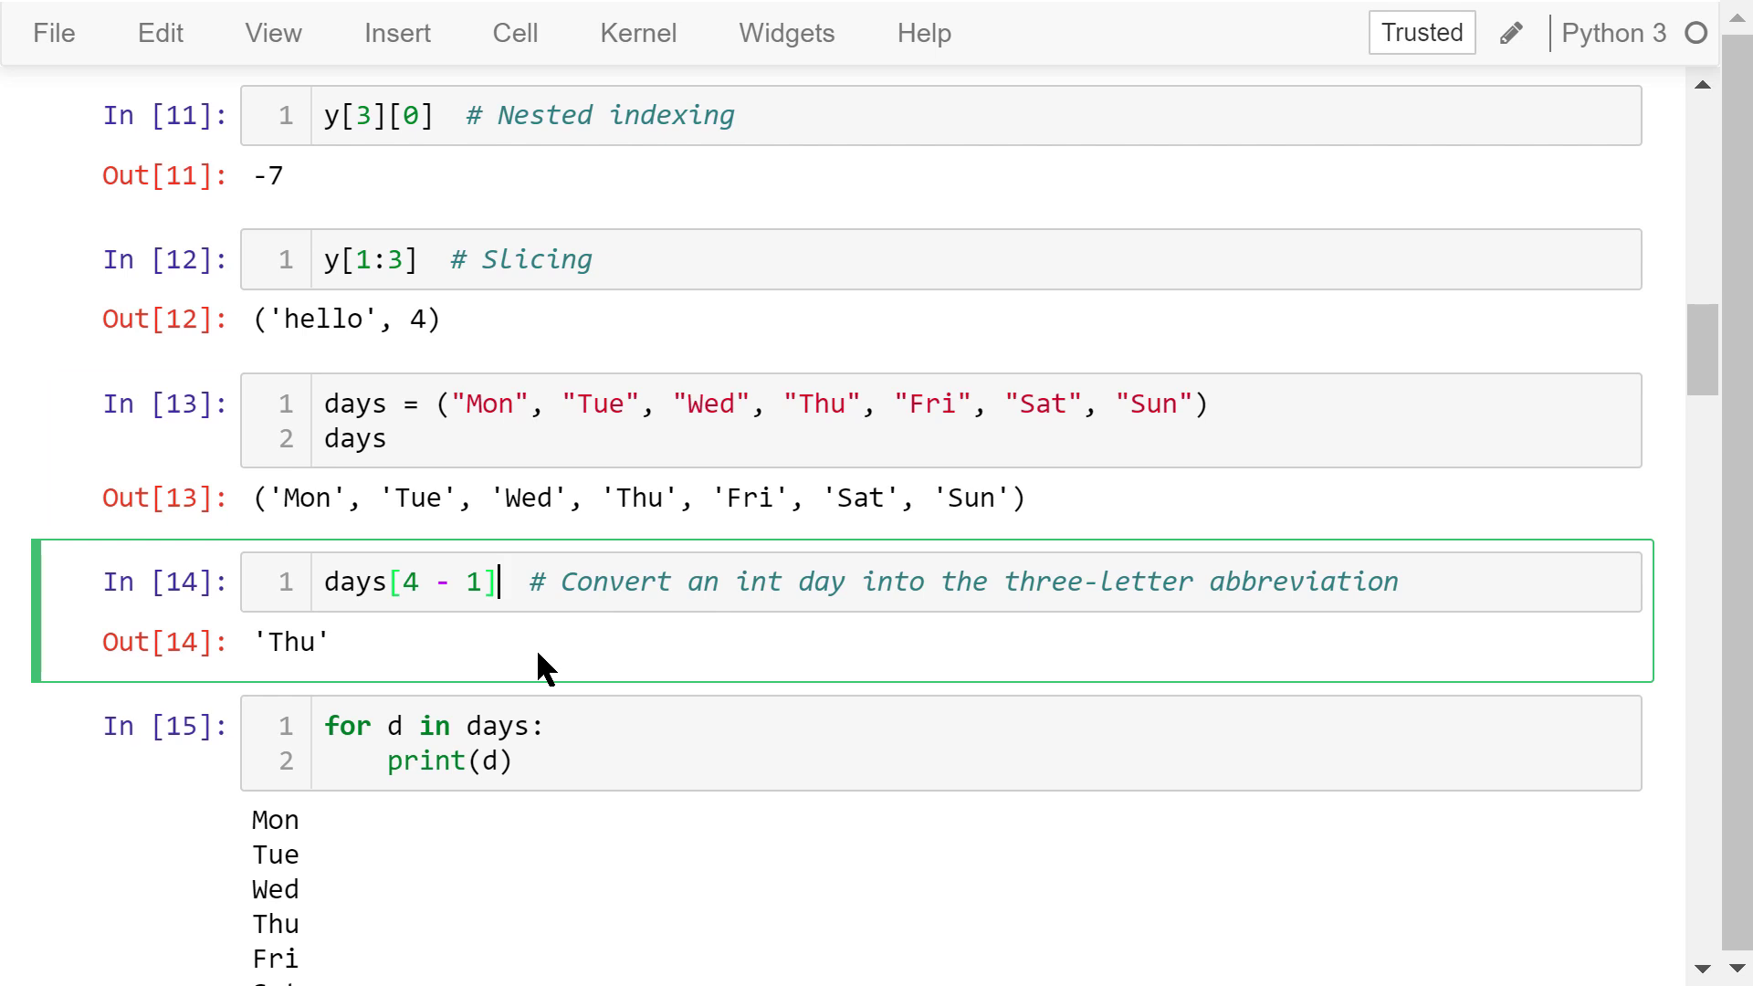
mouse_move(569, 659)
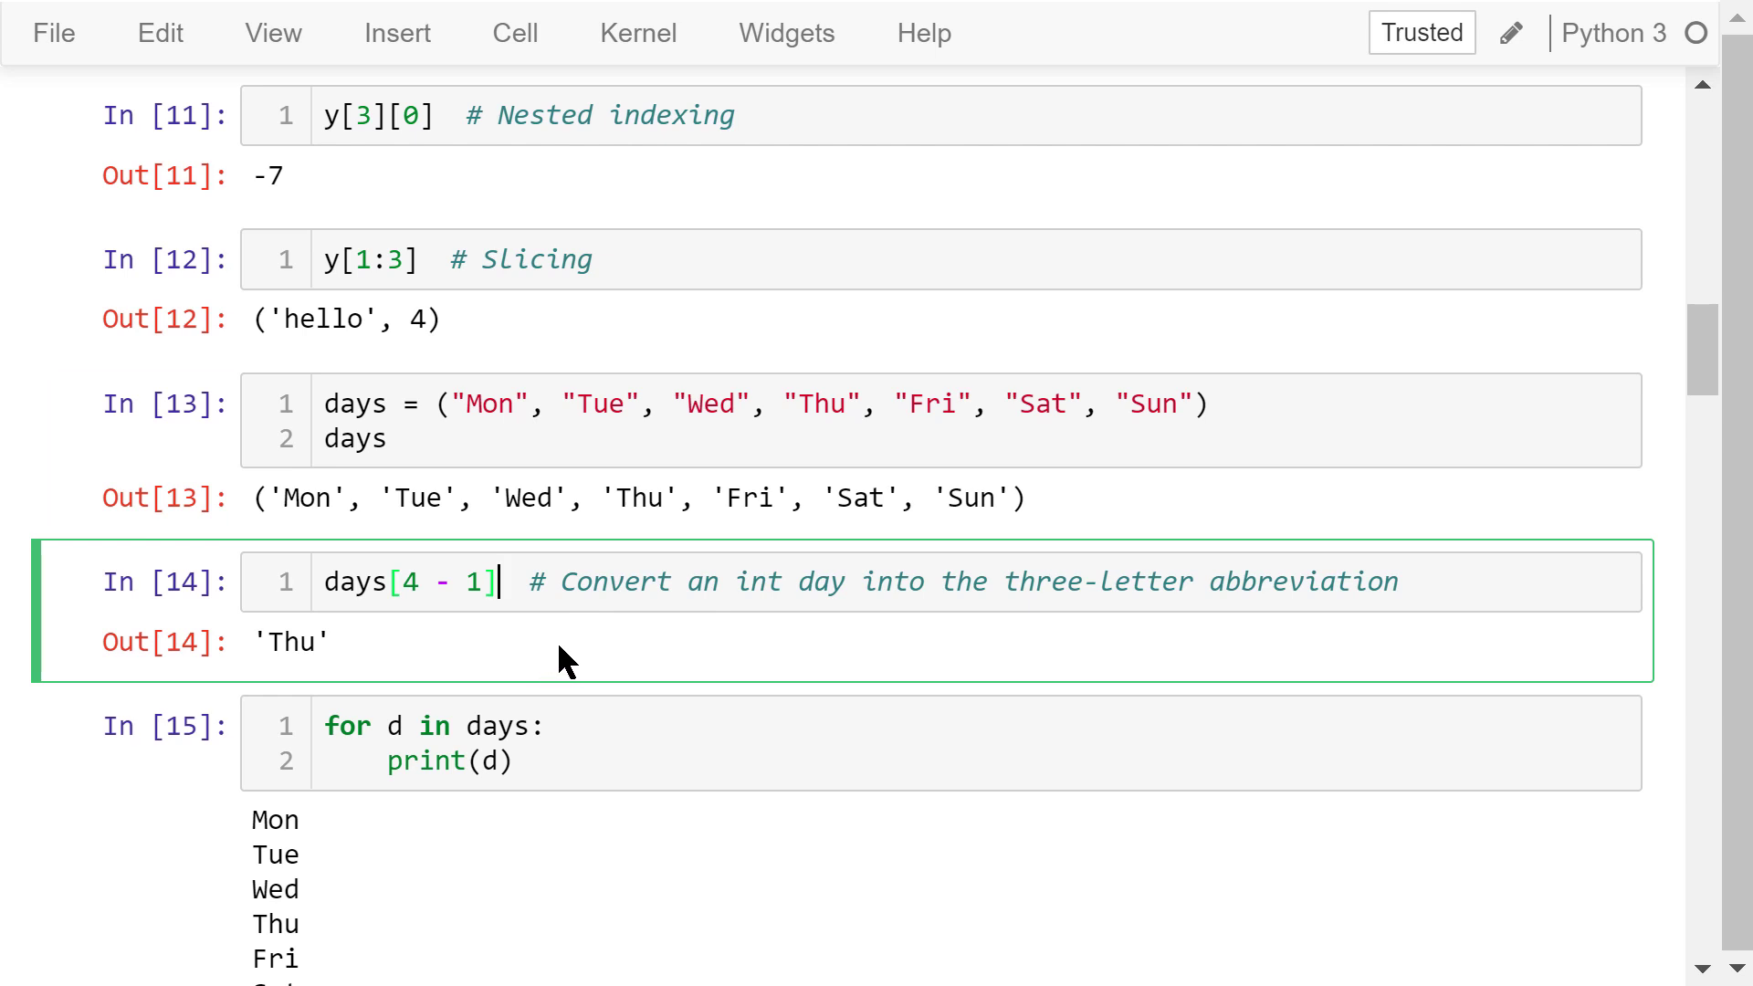
Move from the for-loop over days to the enumerate loop printing Day 1 to Day 7
scroll(down, 3)
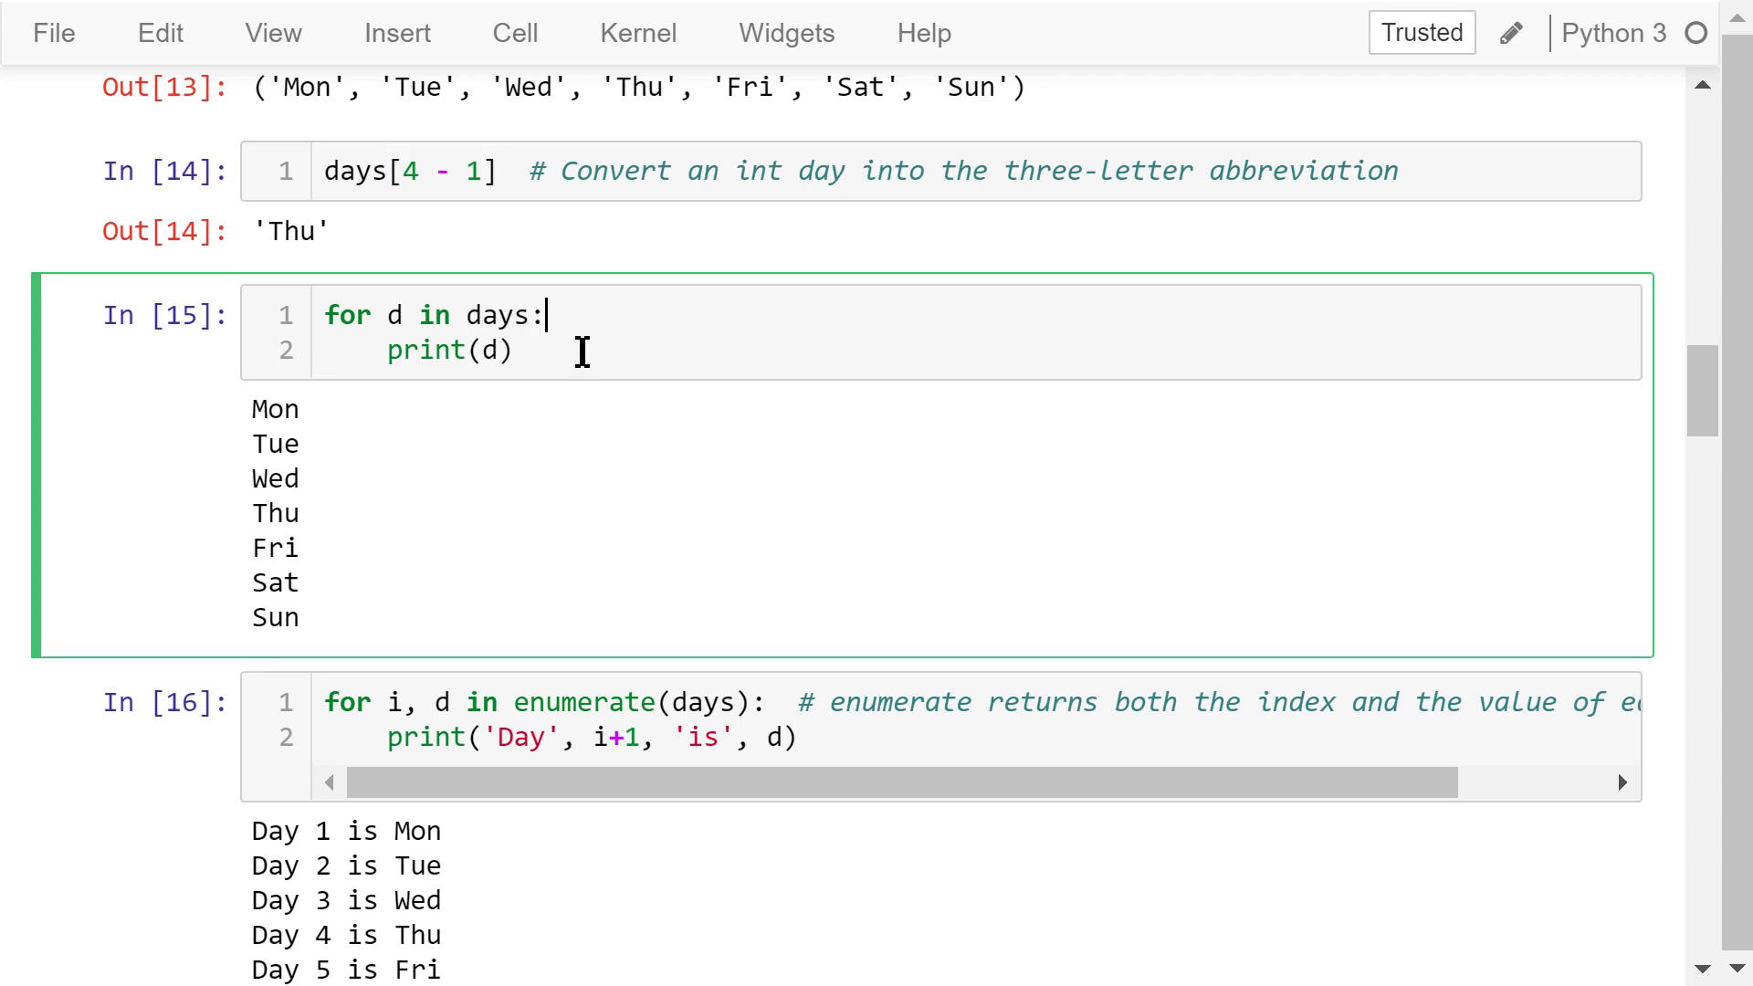
mouse_move(387, 602)
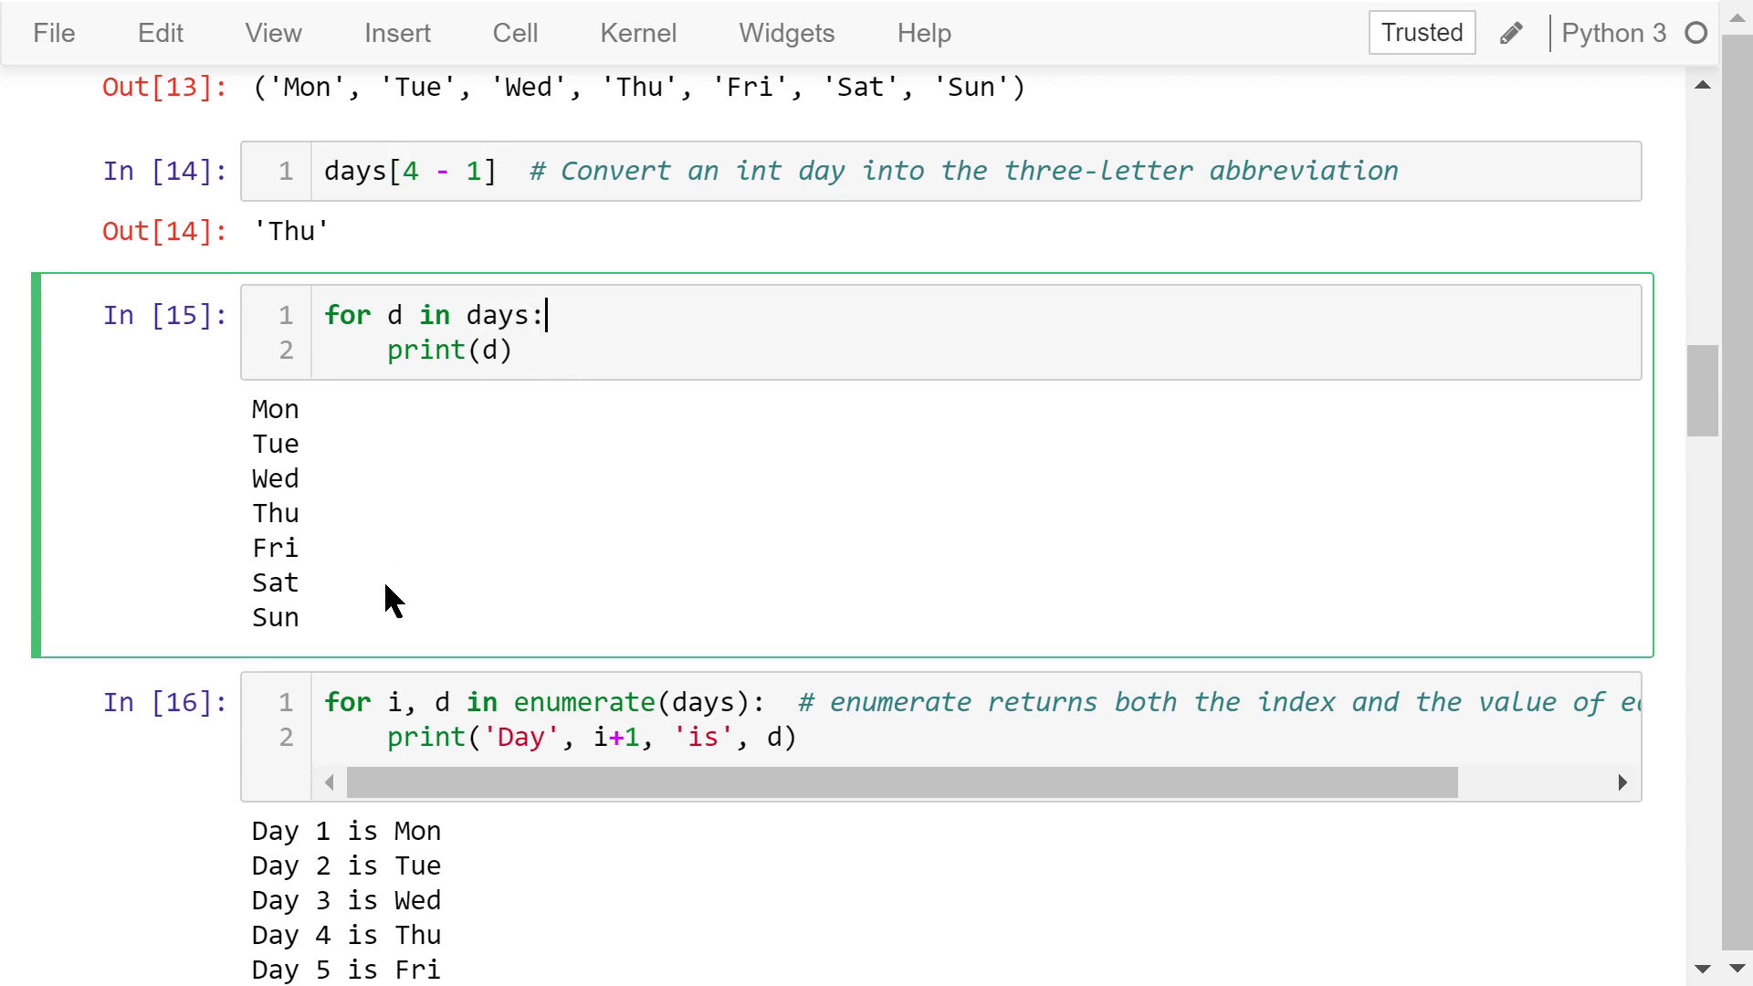
mouse_move(401, 648)
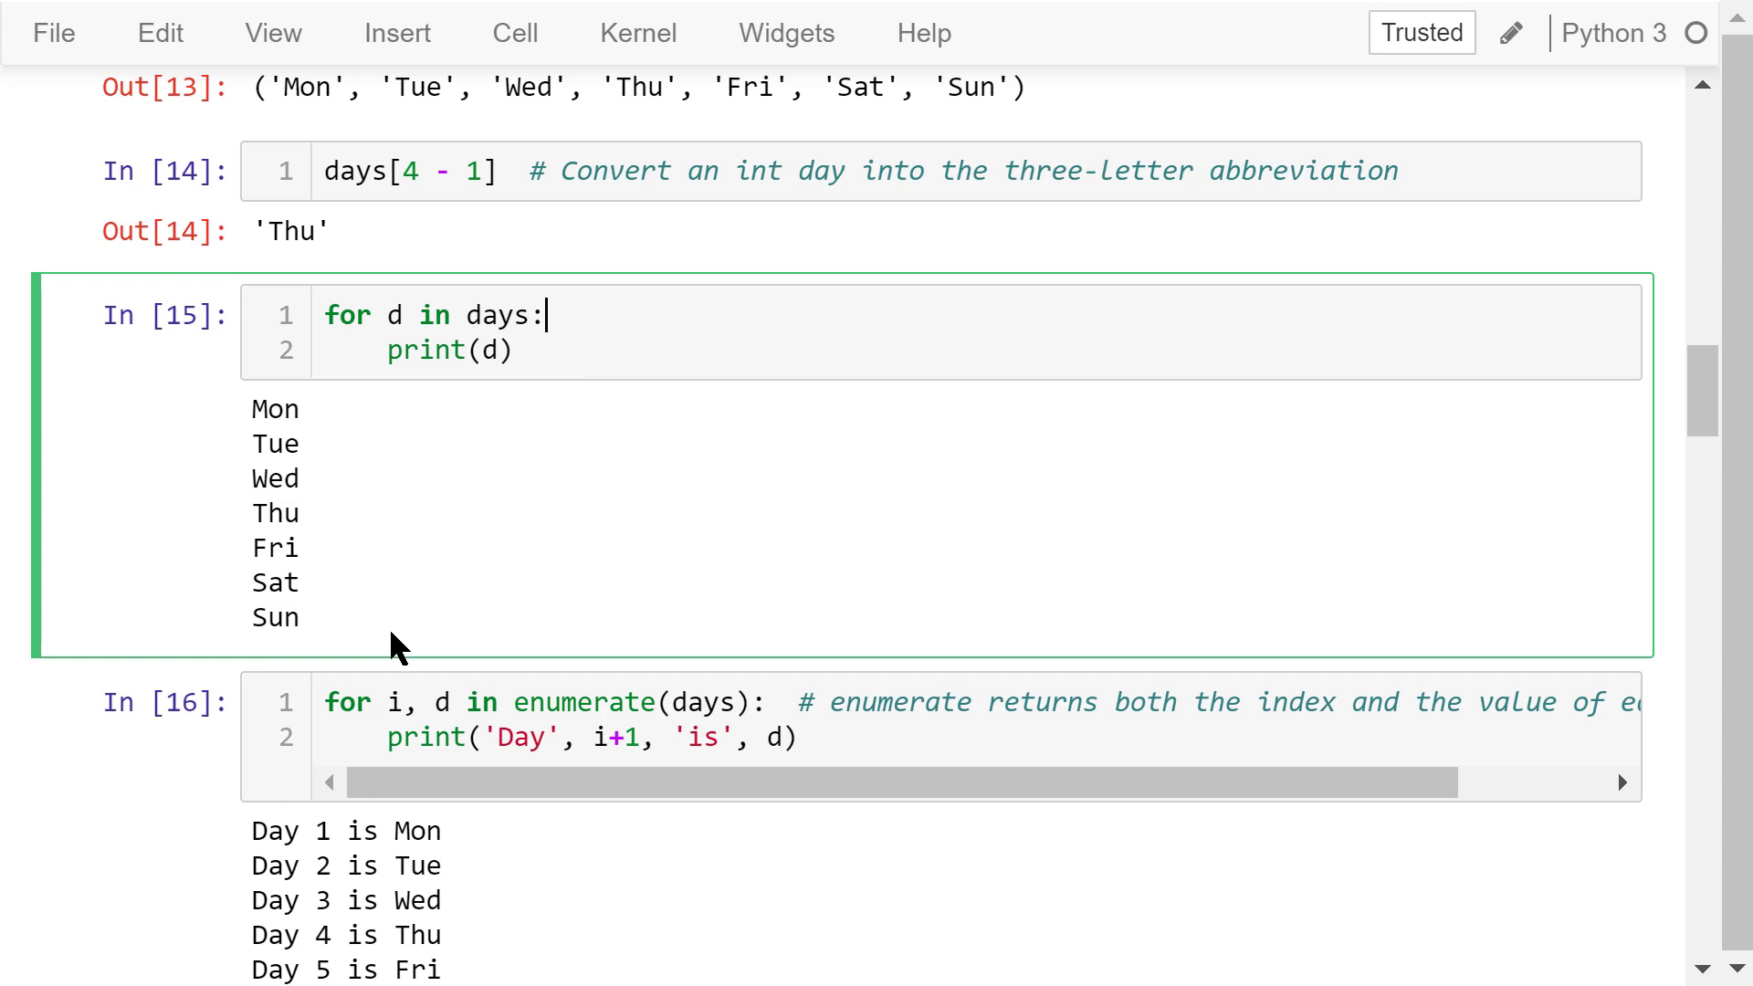
click(777, 701)
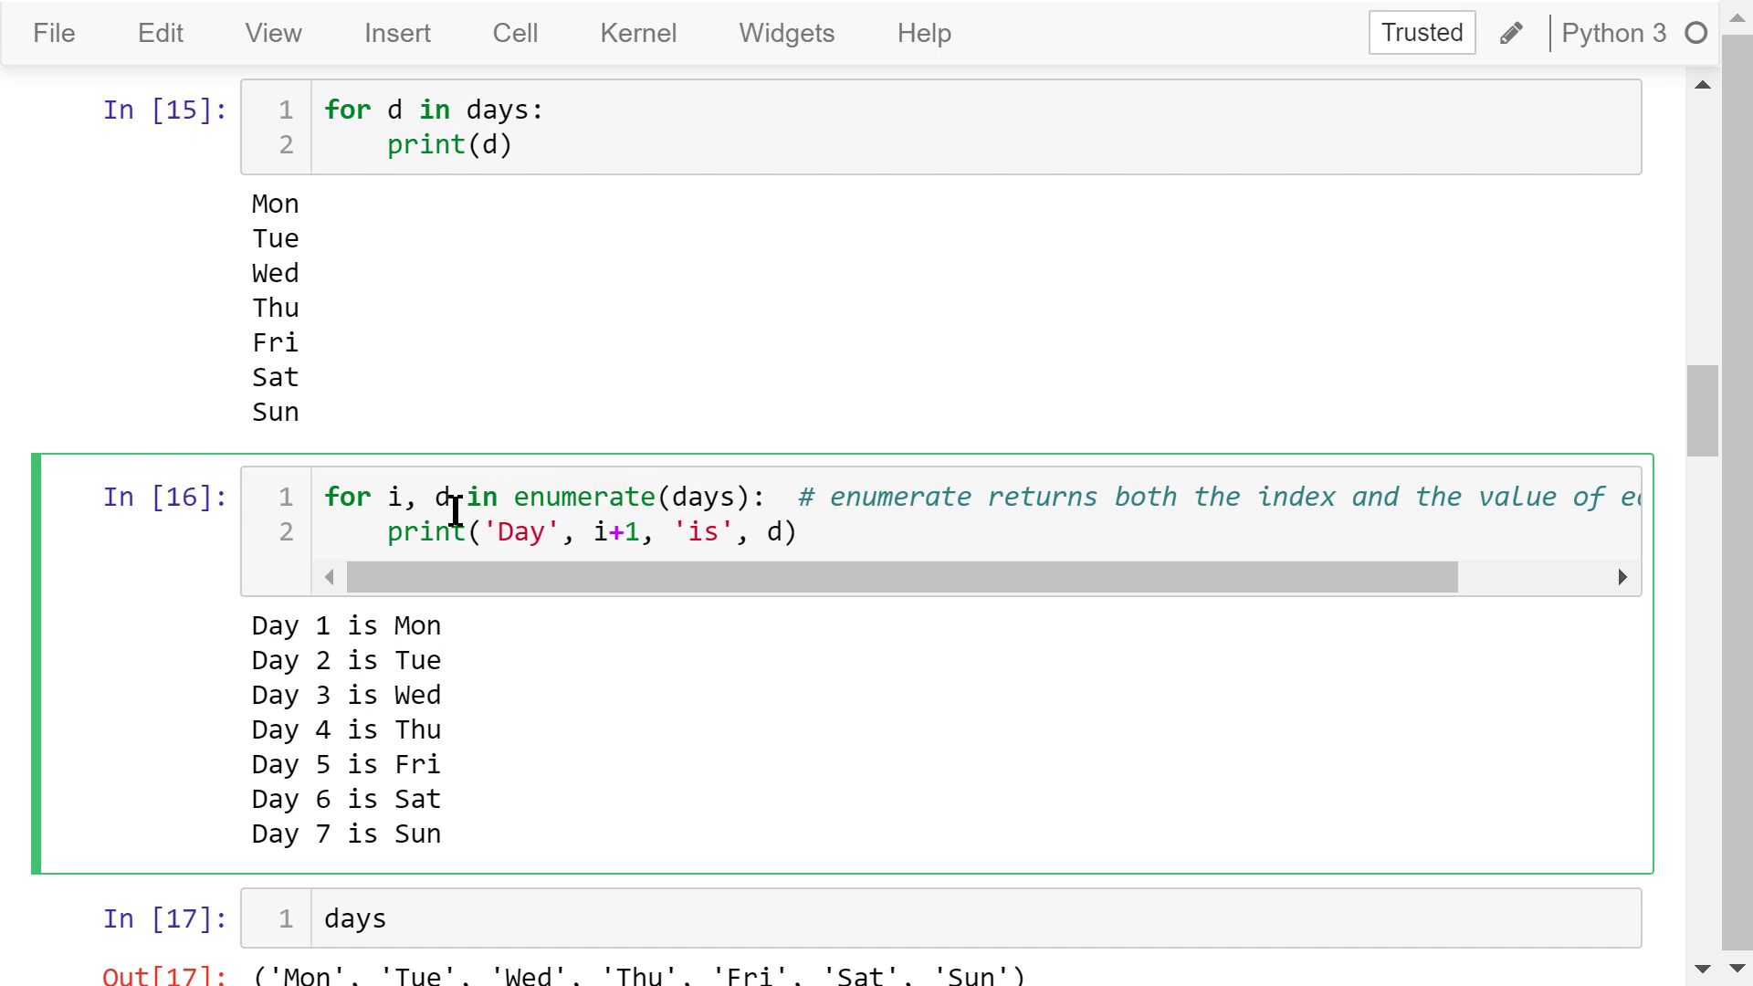
mouse_move(459, 497)
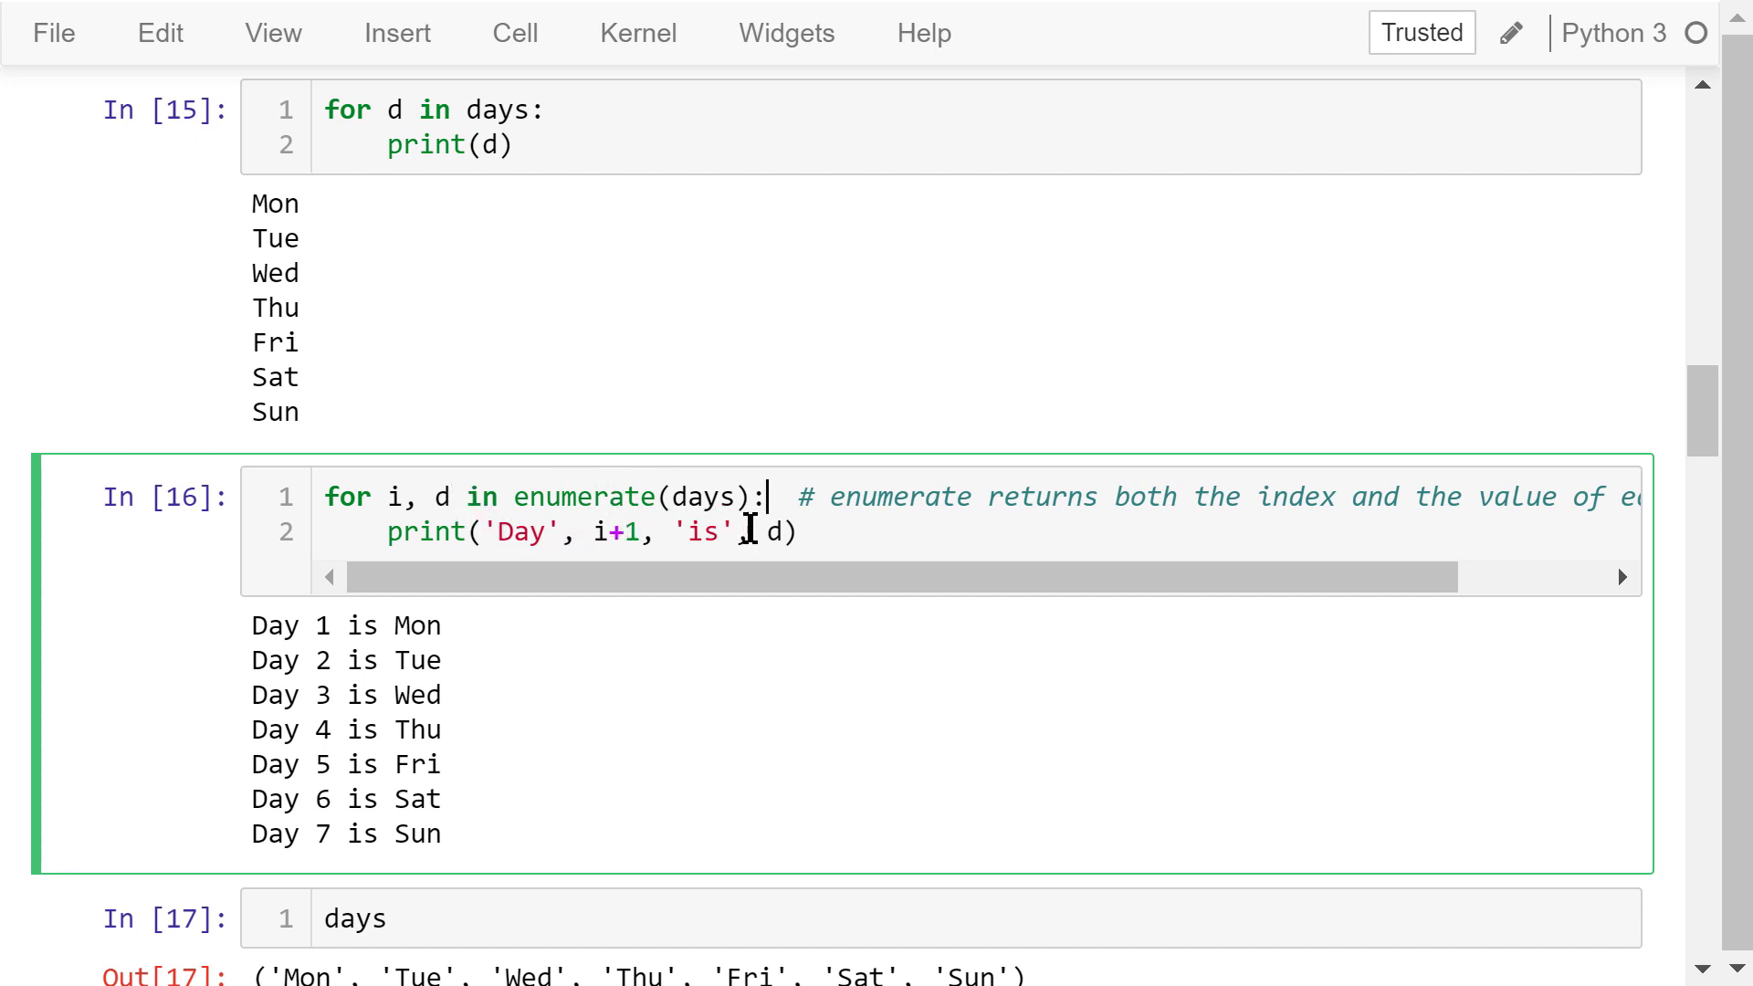
mouse_move(832, 533)
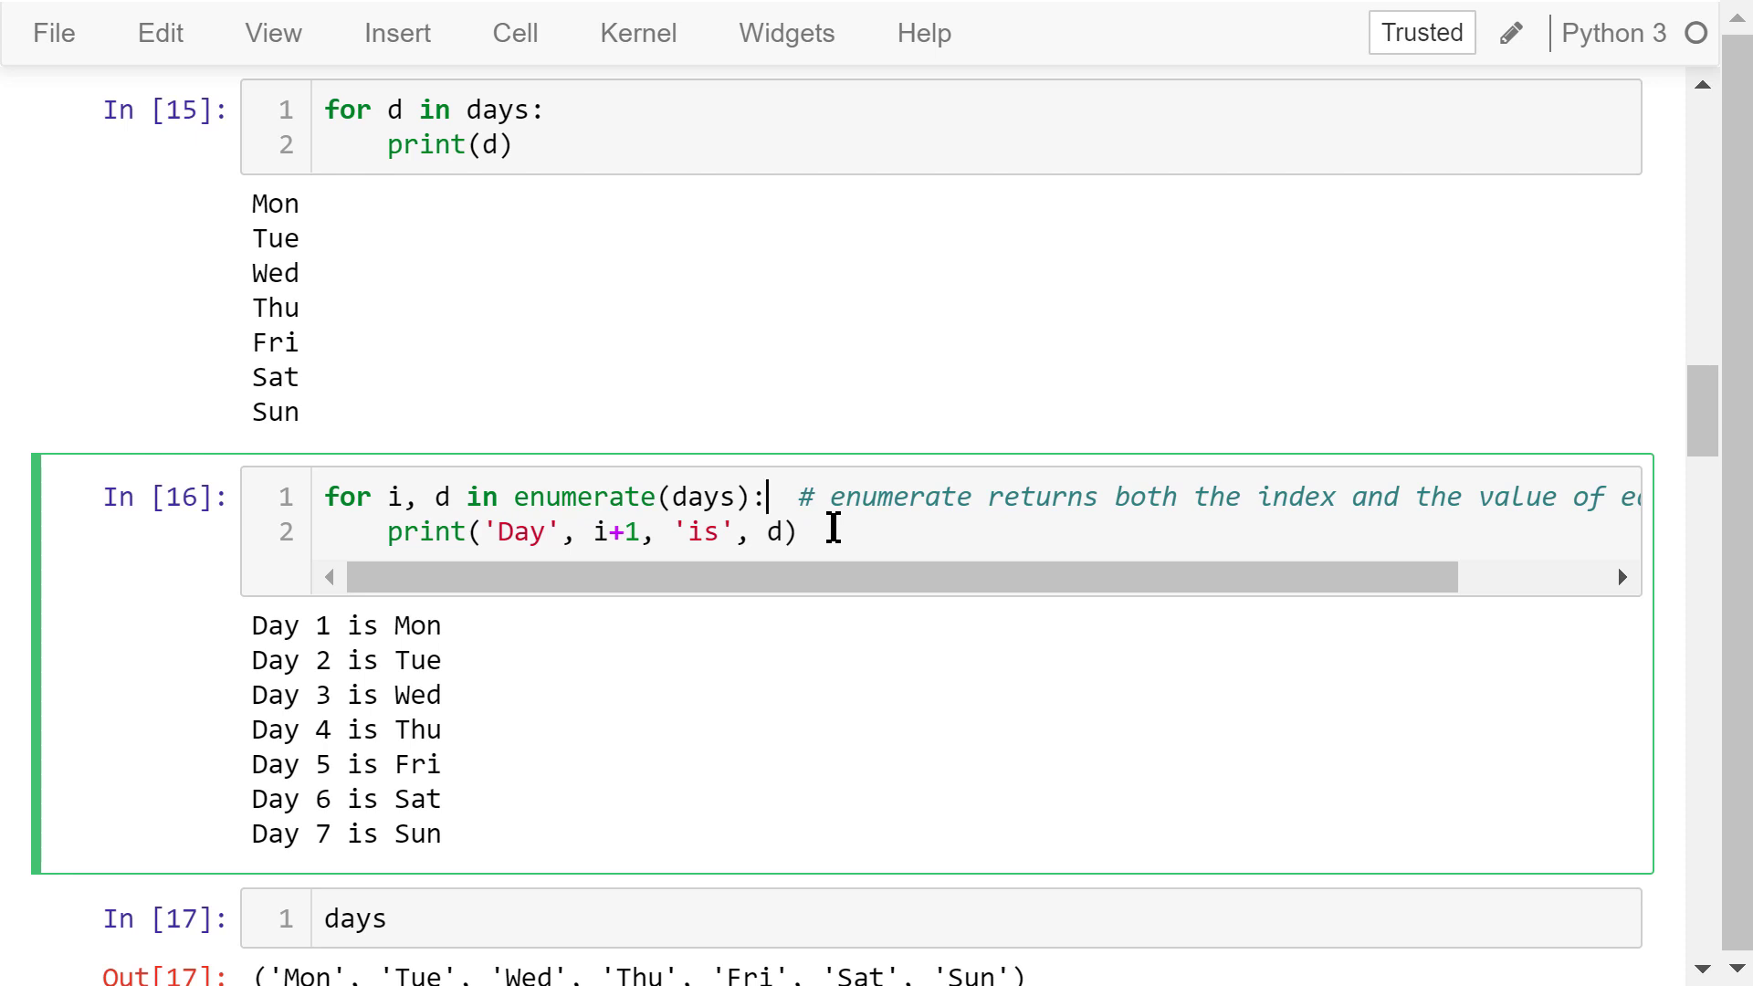
mouse_move(472, 639)
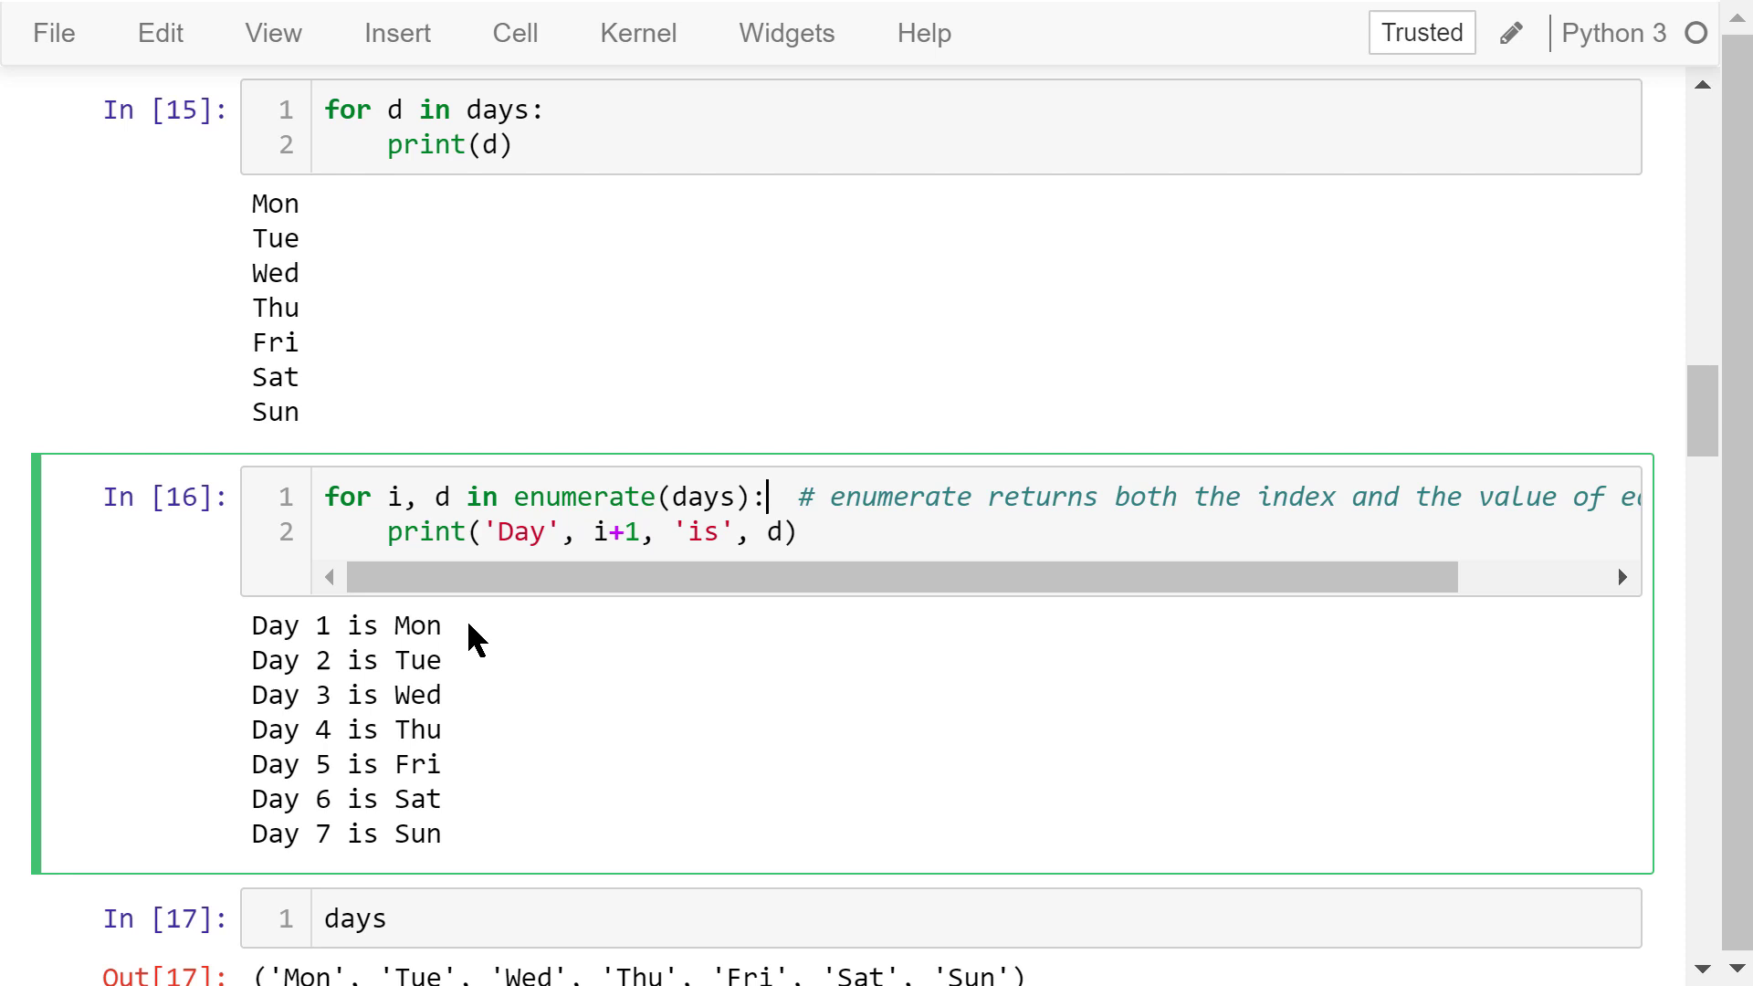
mouse_move(466, 674)
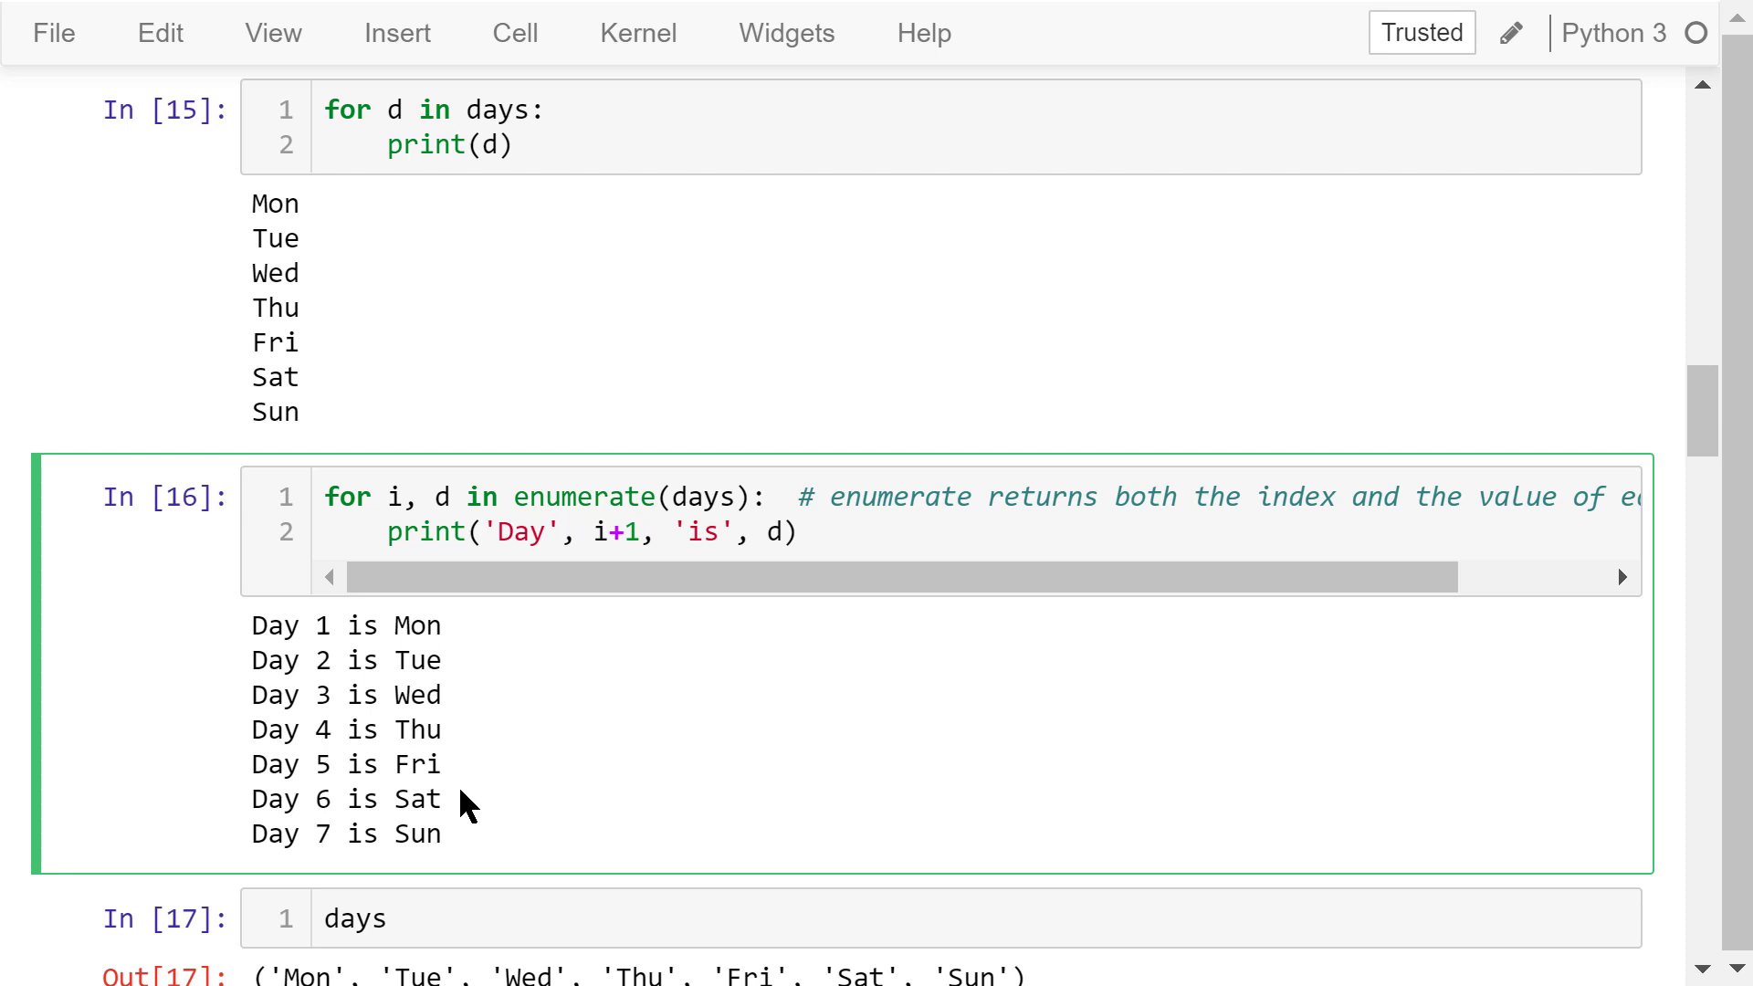
scroll(down, 3)
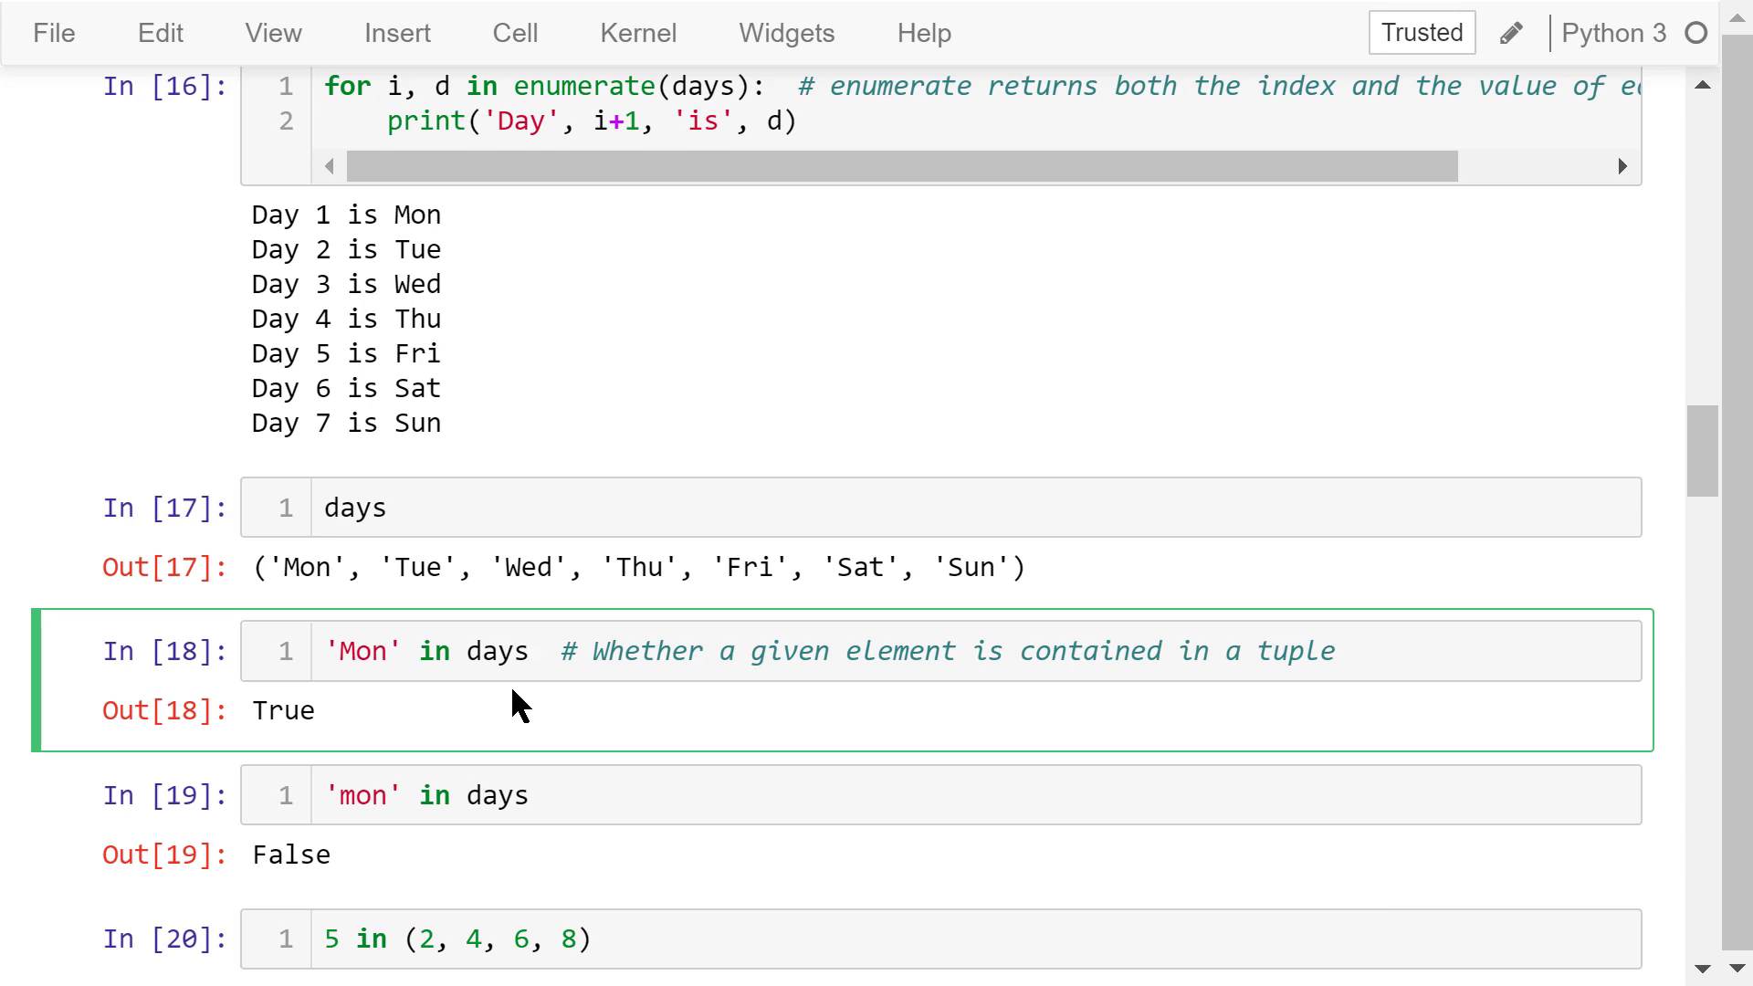
mouse_move(390, 608)
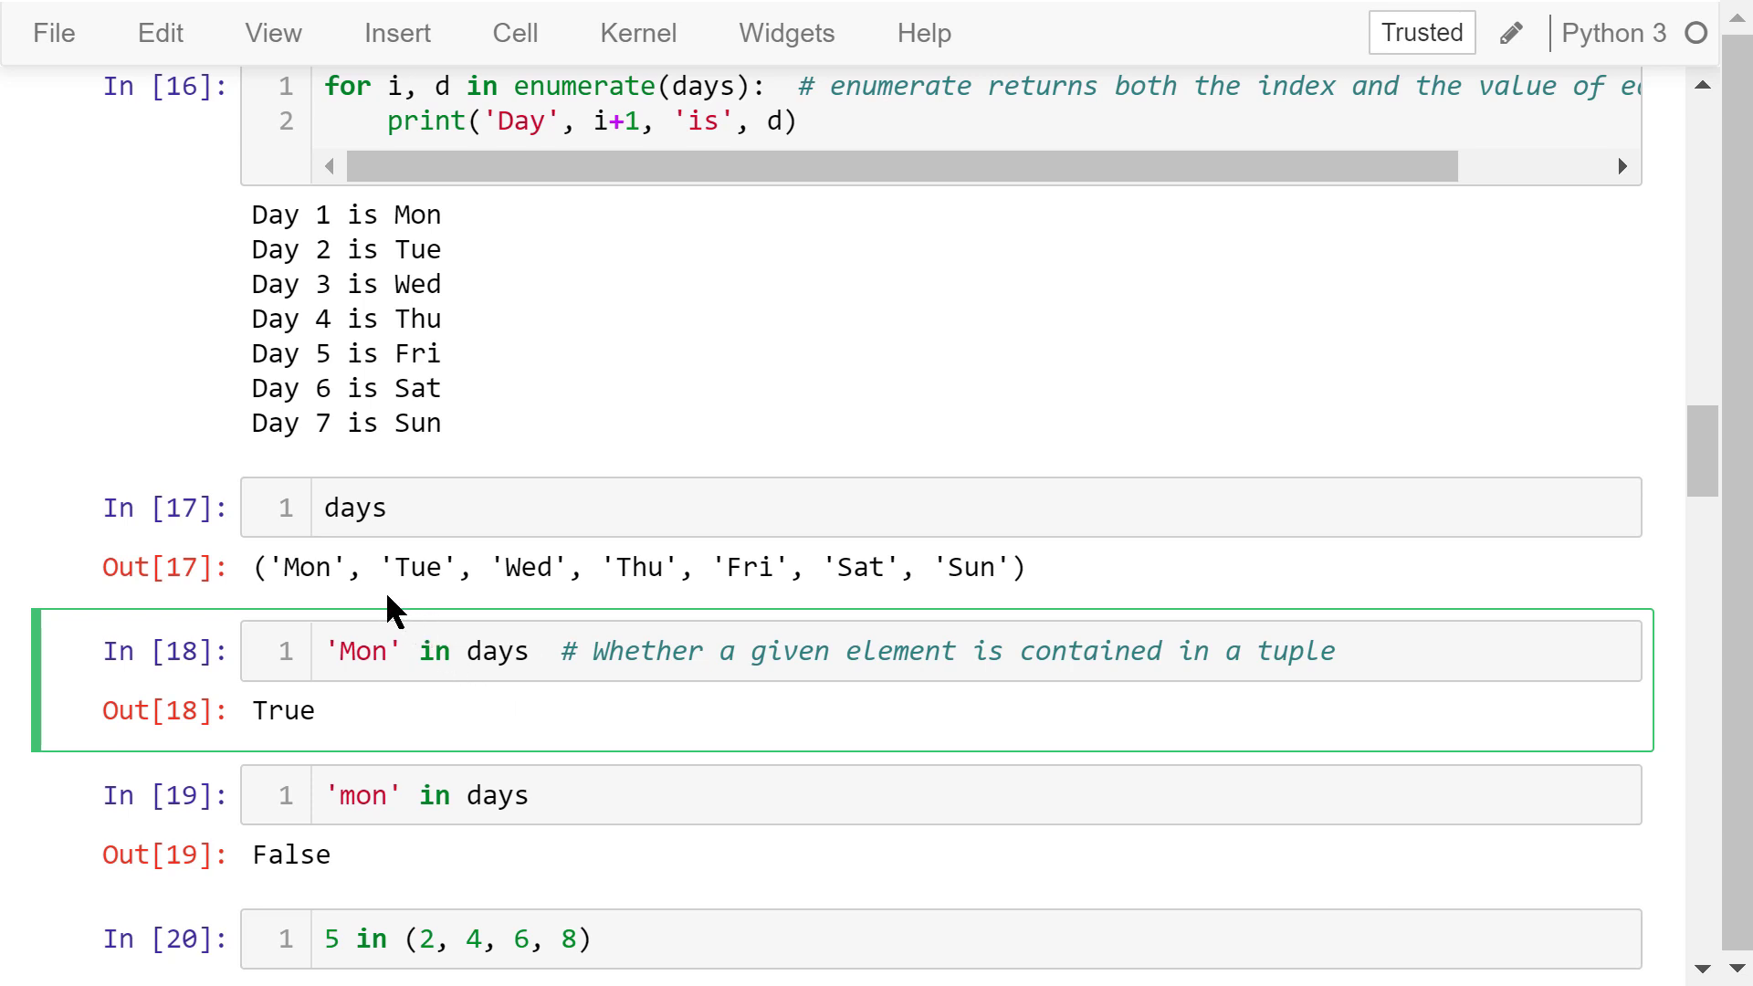
click(373, 796)
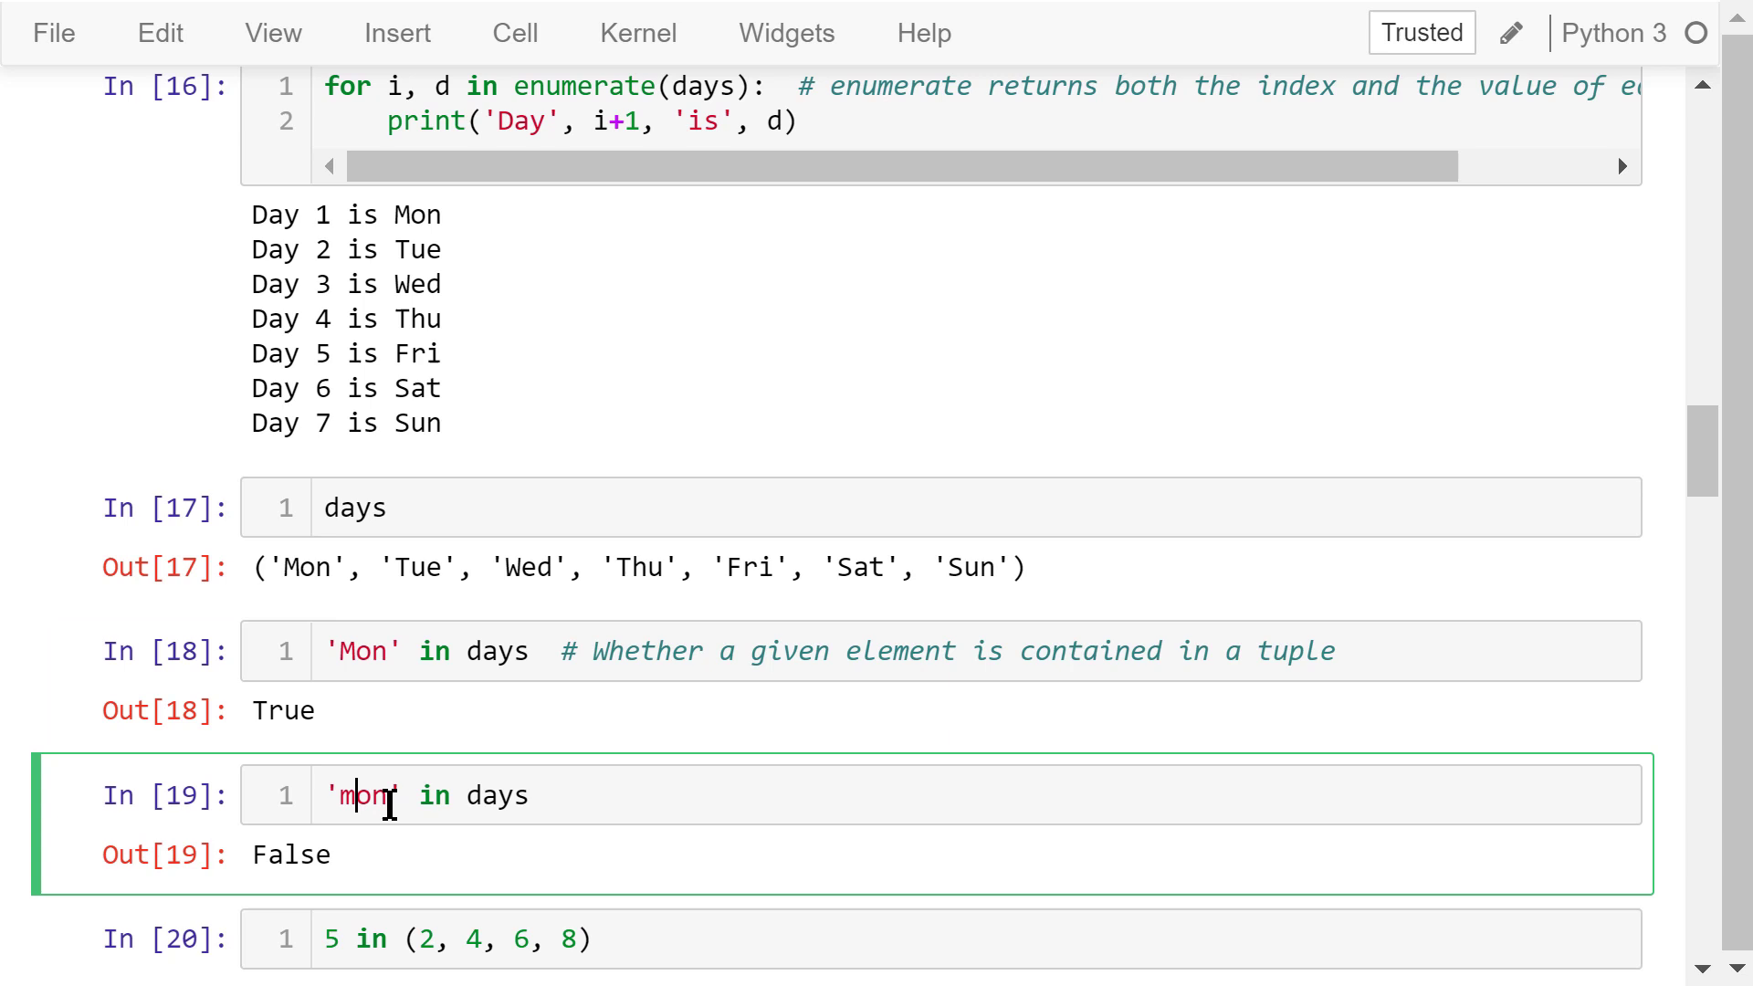
scroll(down, 3)
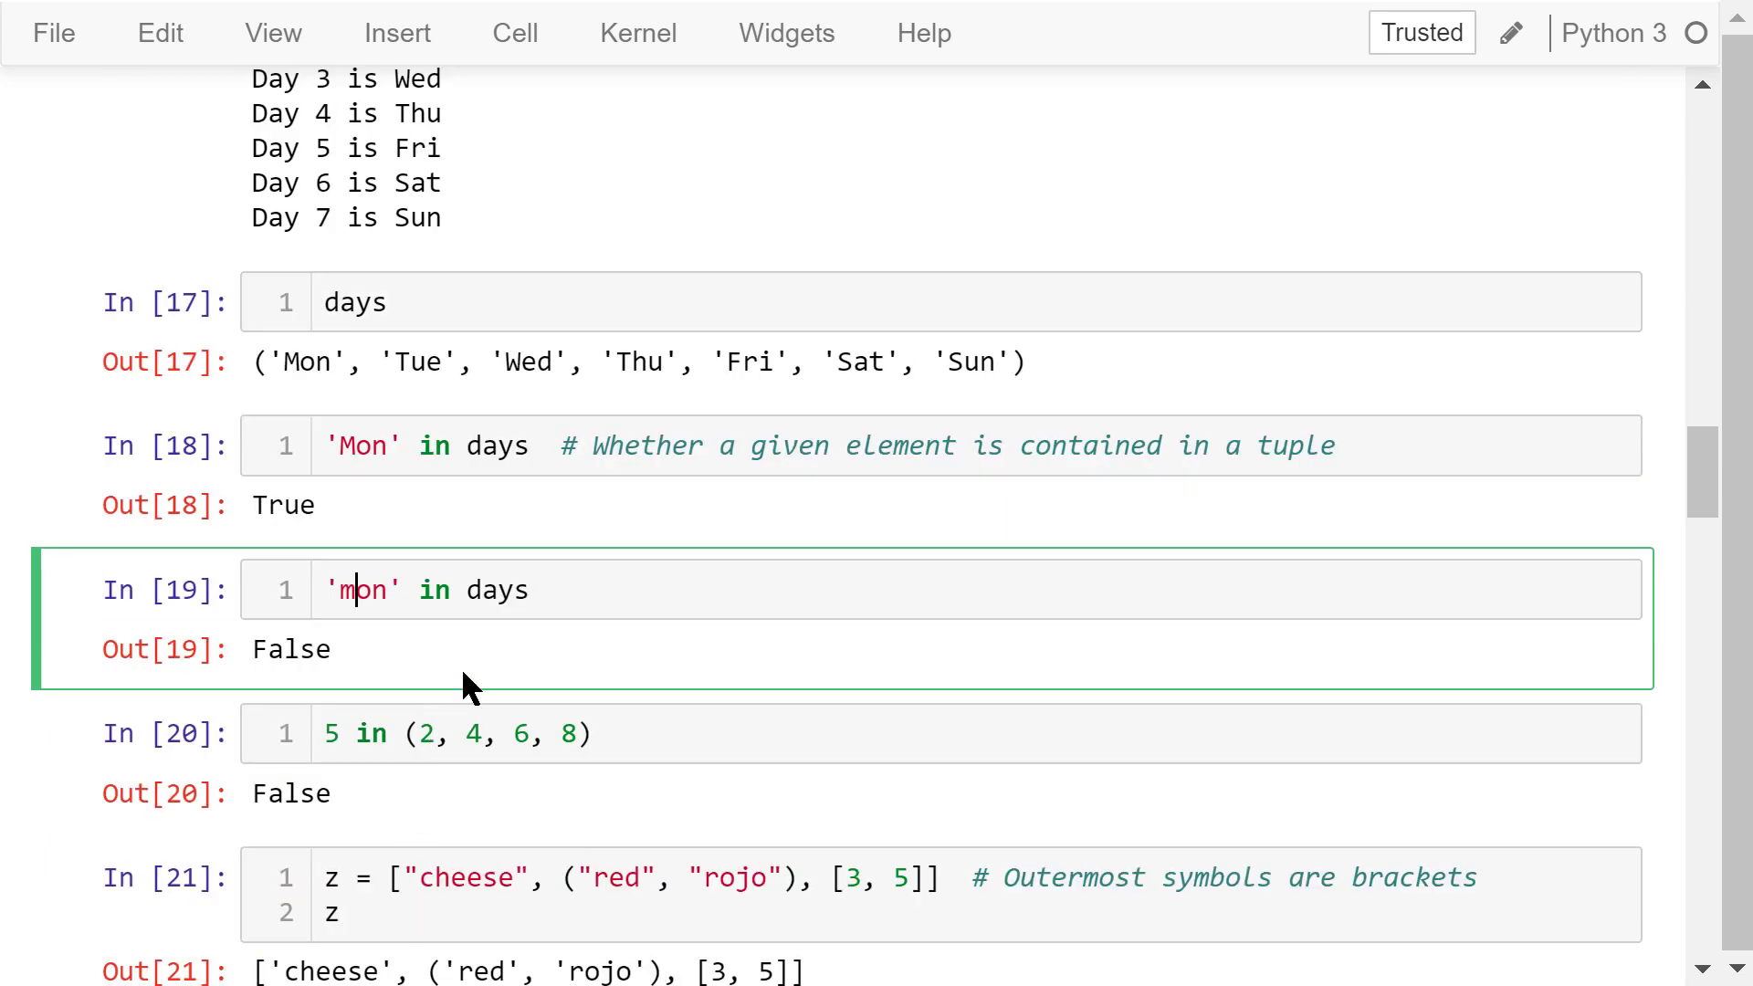
scroll(down, 3)
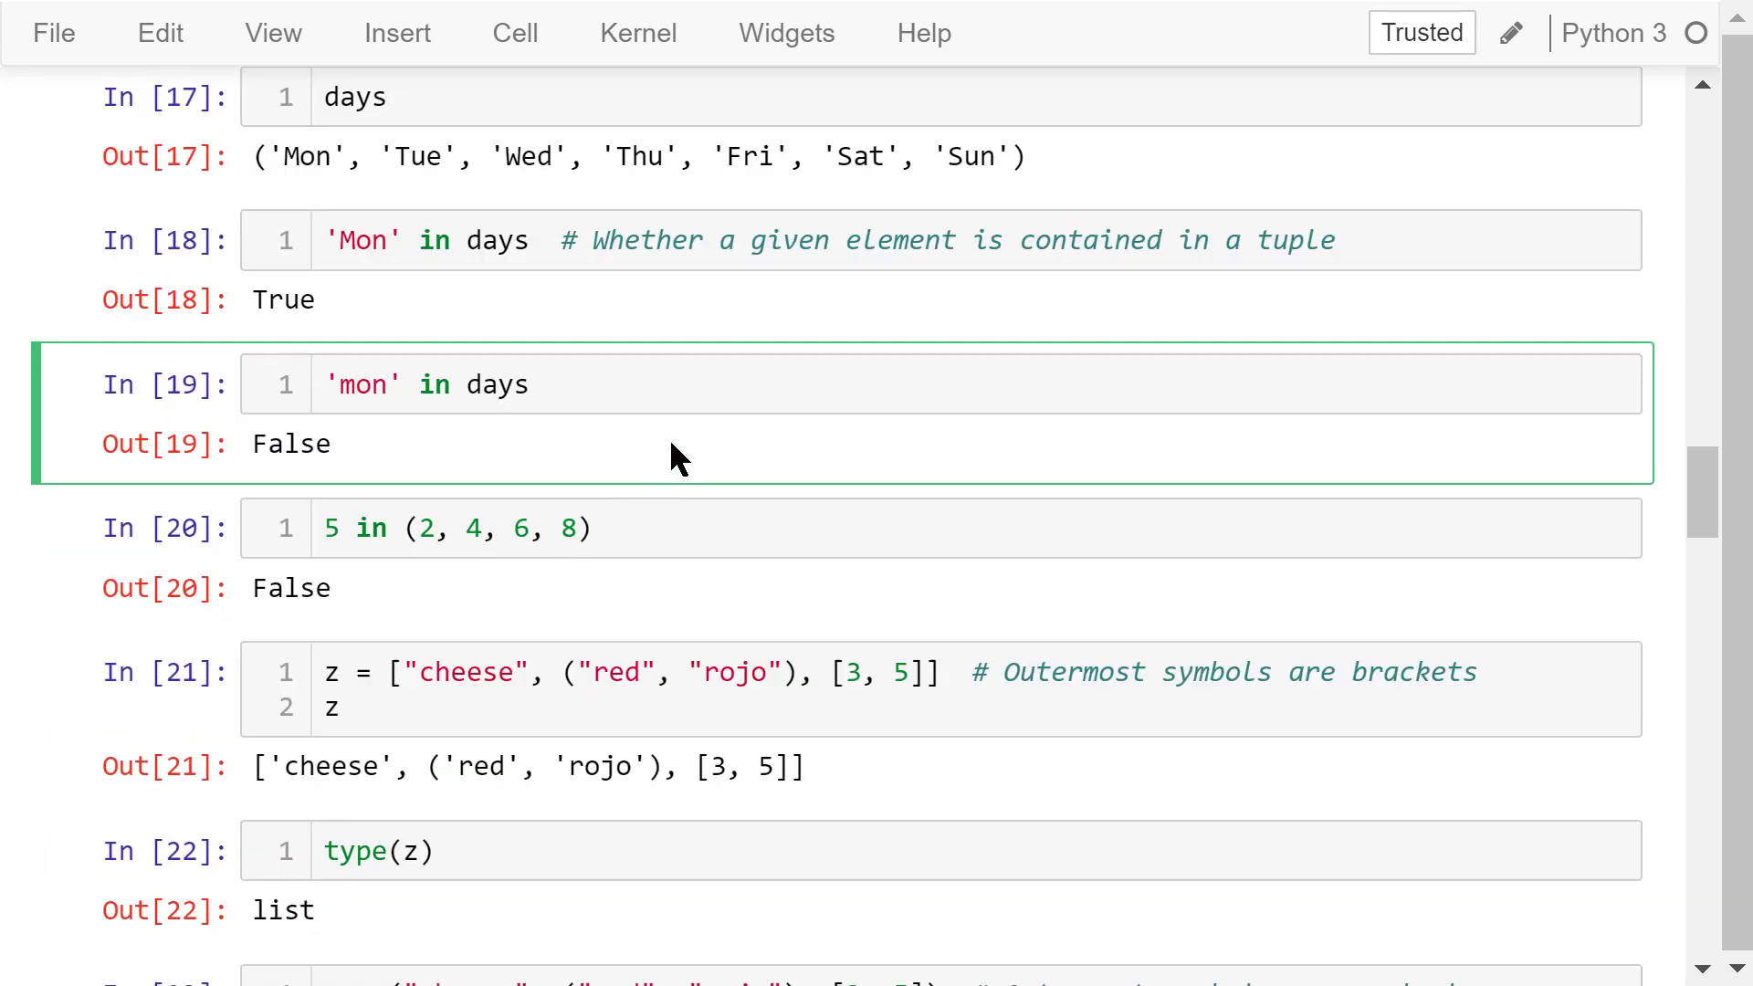
click(602, 529)
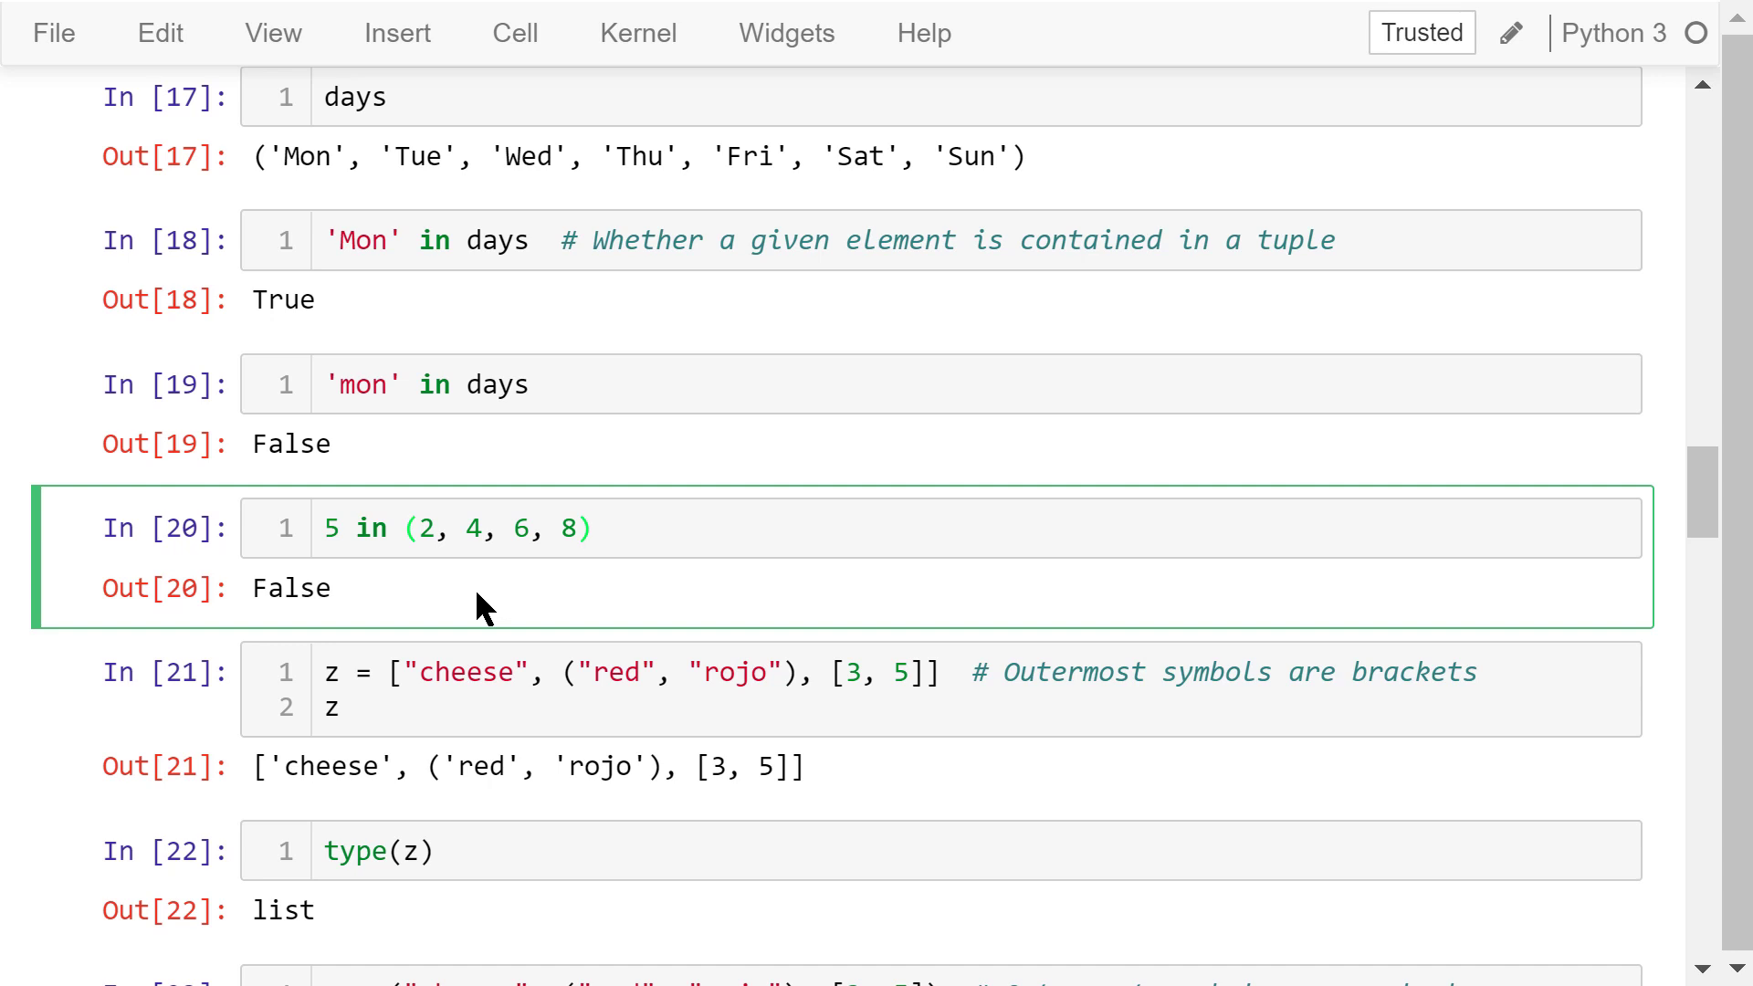
scroll(down, 3)
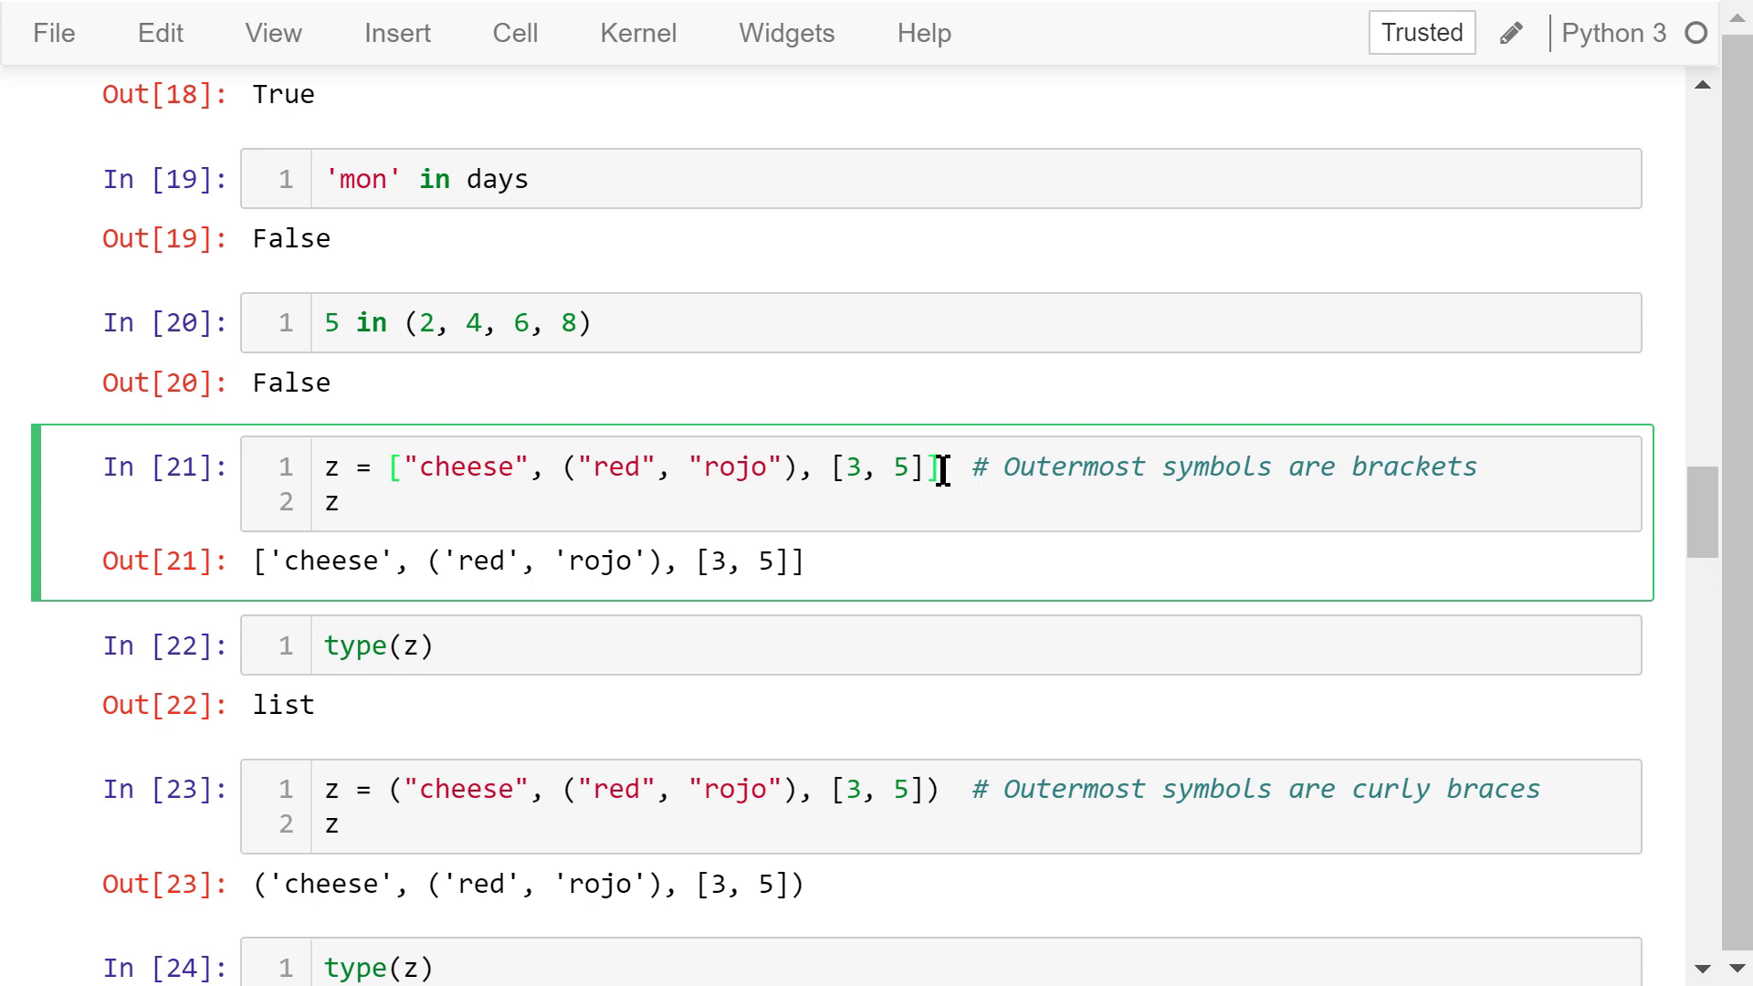
mouse_move(467, 496)
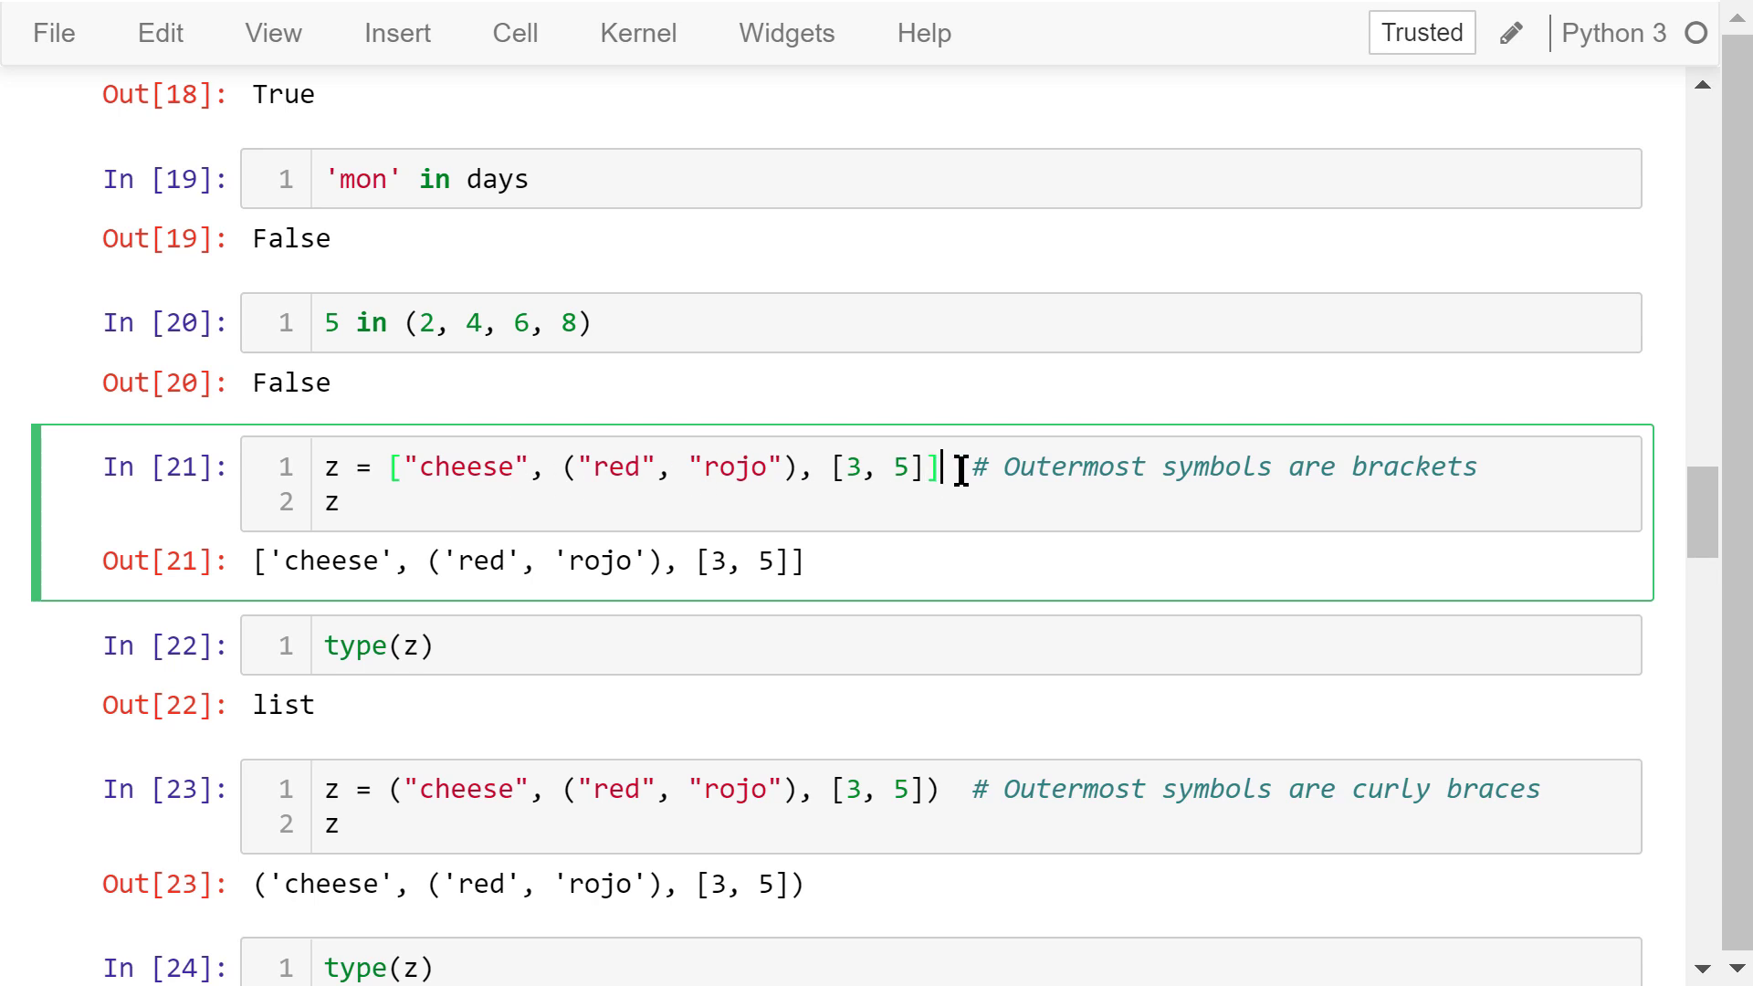
mouse_move(807, 645)
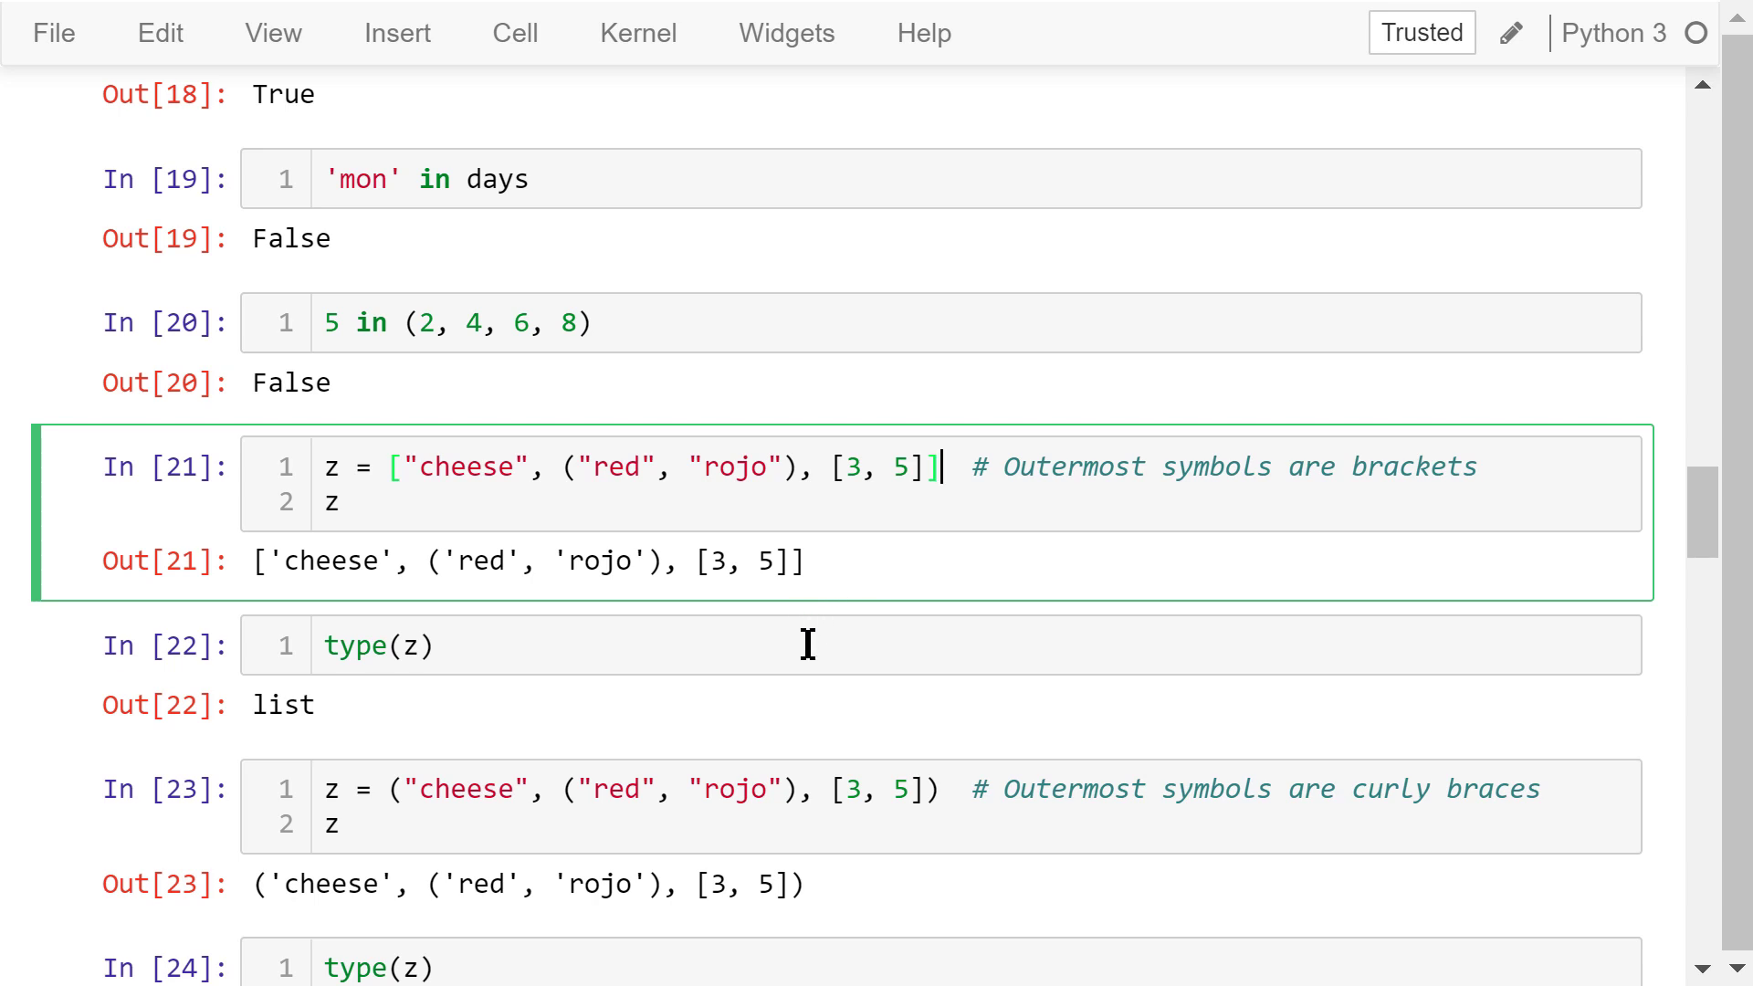
mouse_move(555, 548)
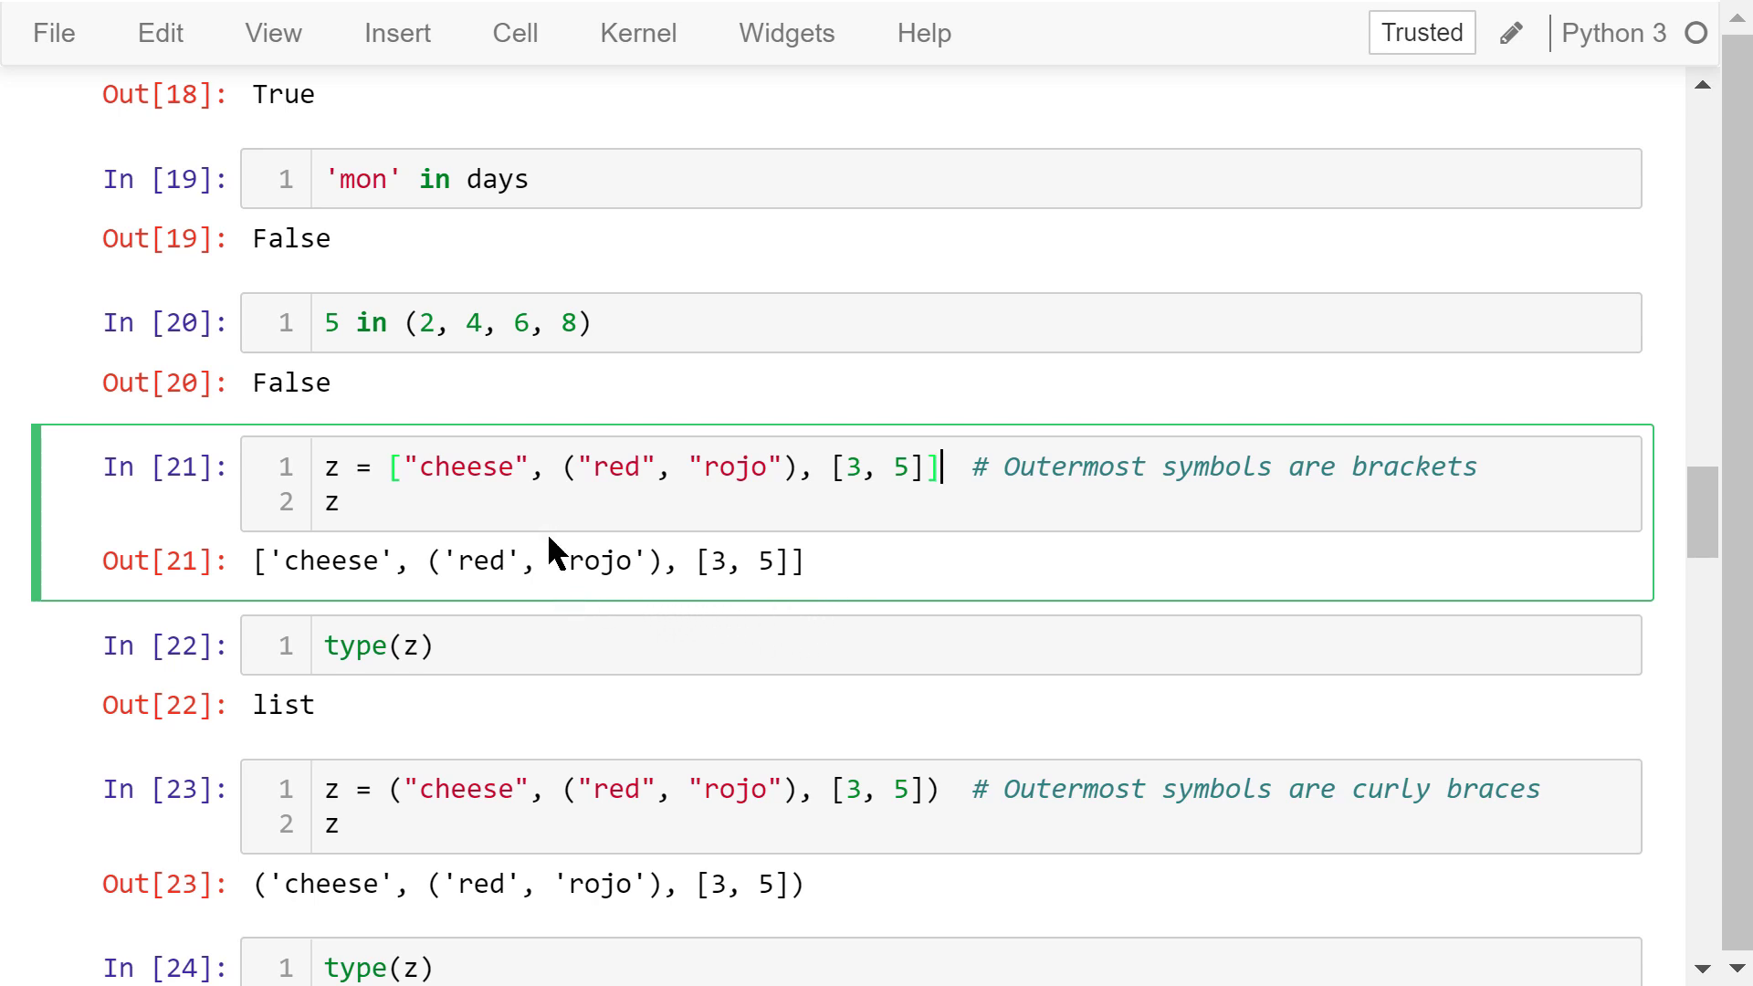
mouse_move(847, 557)
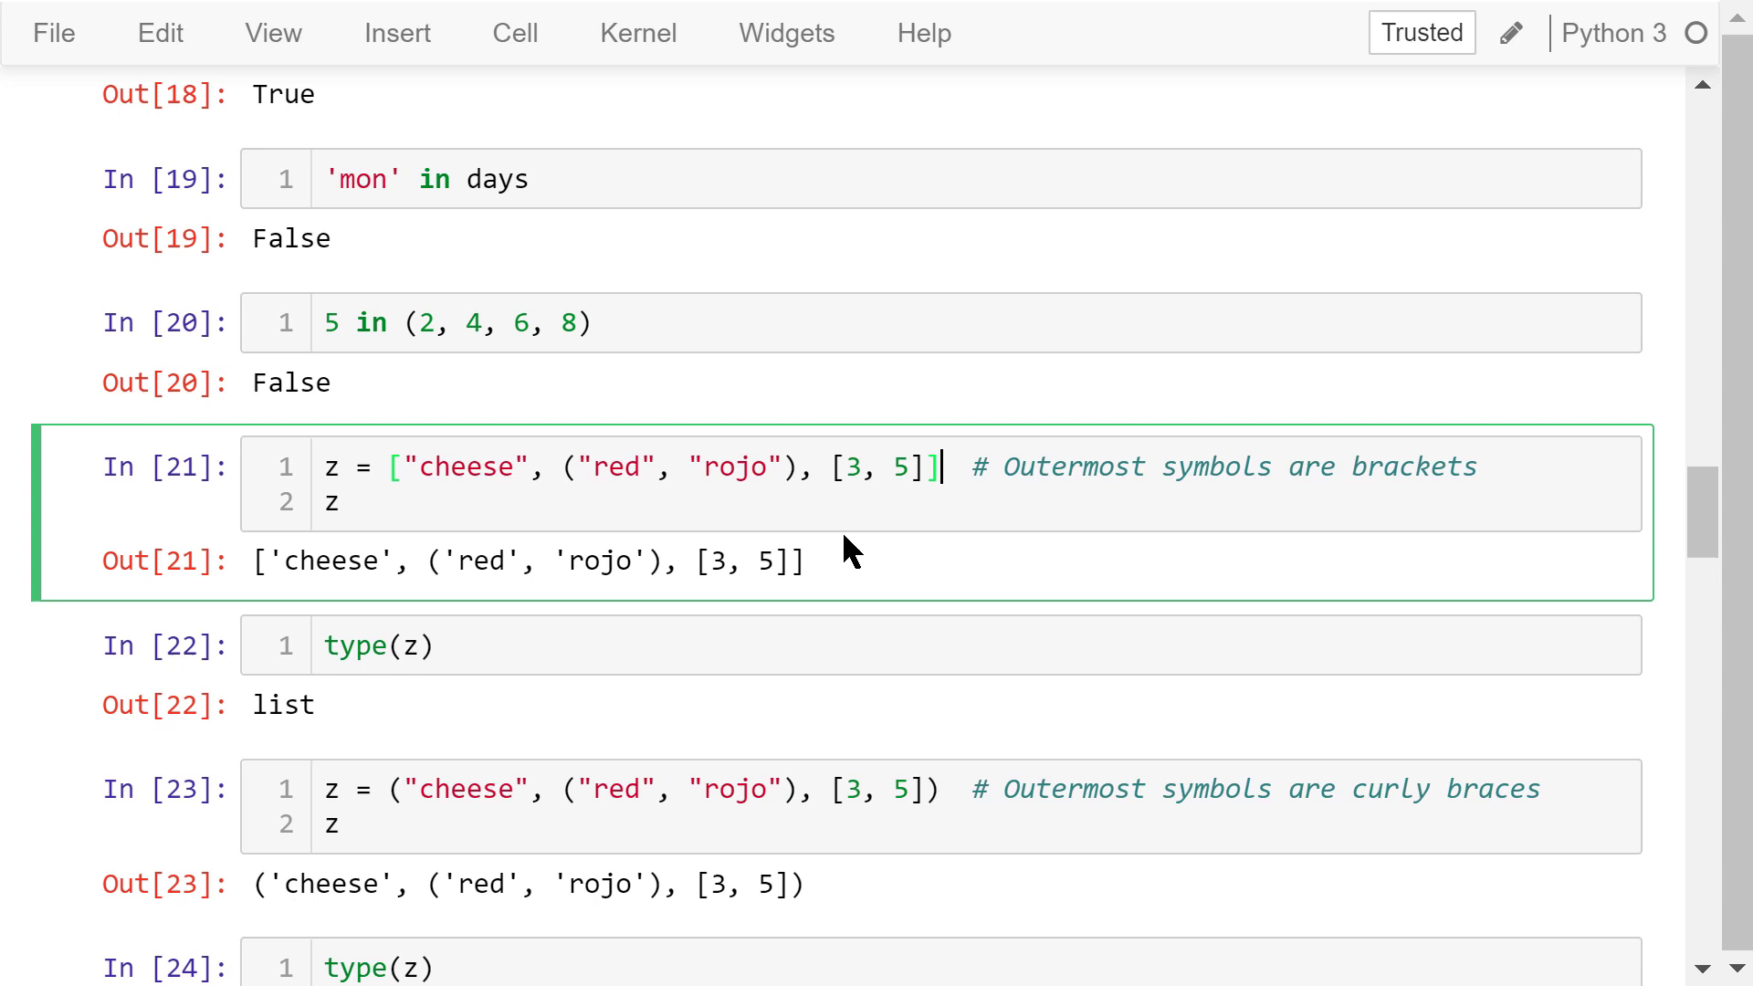
mouse_move(836, 578)
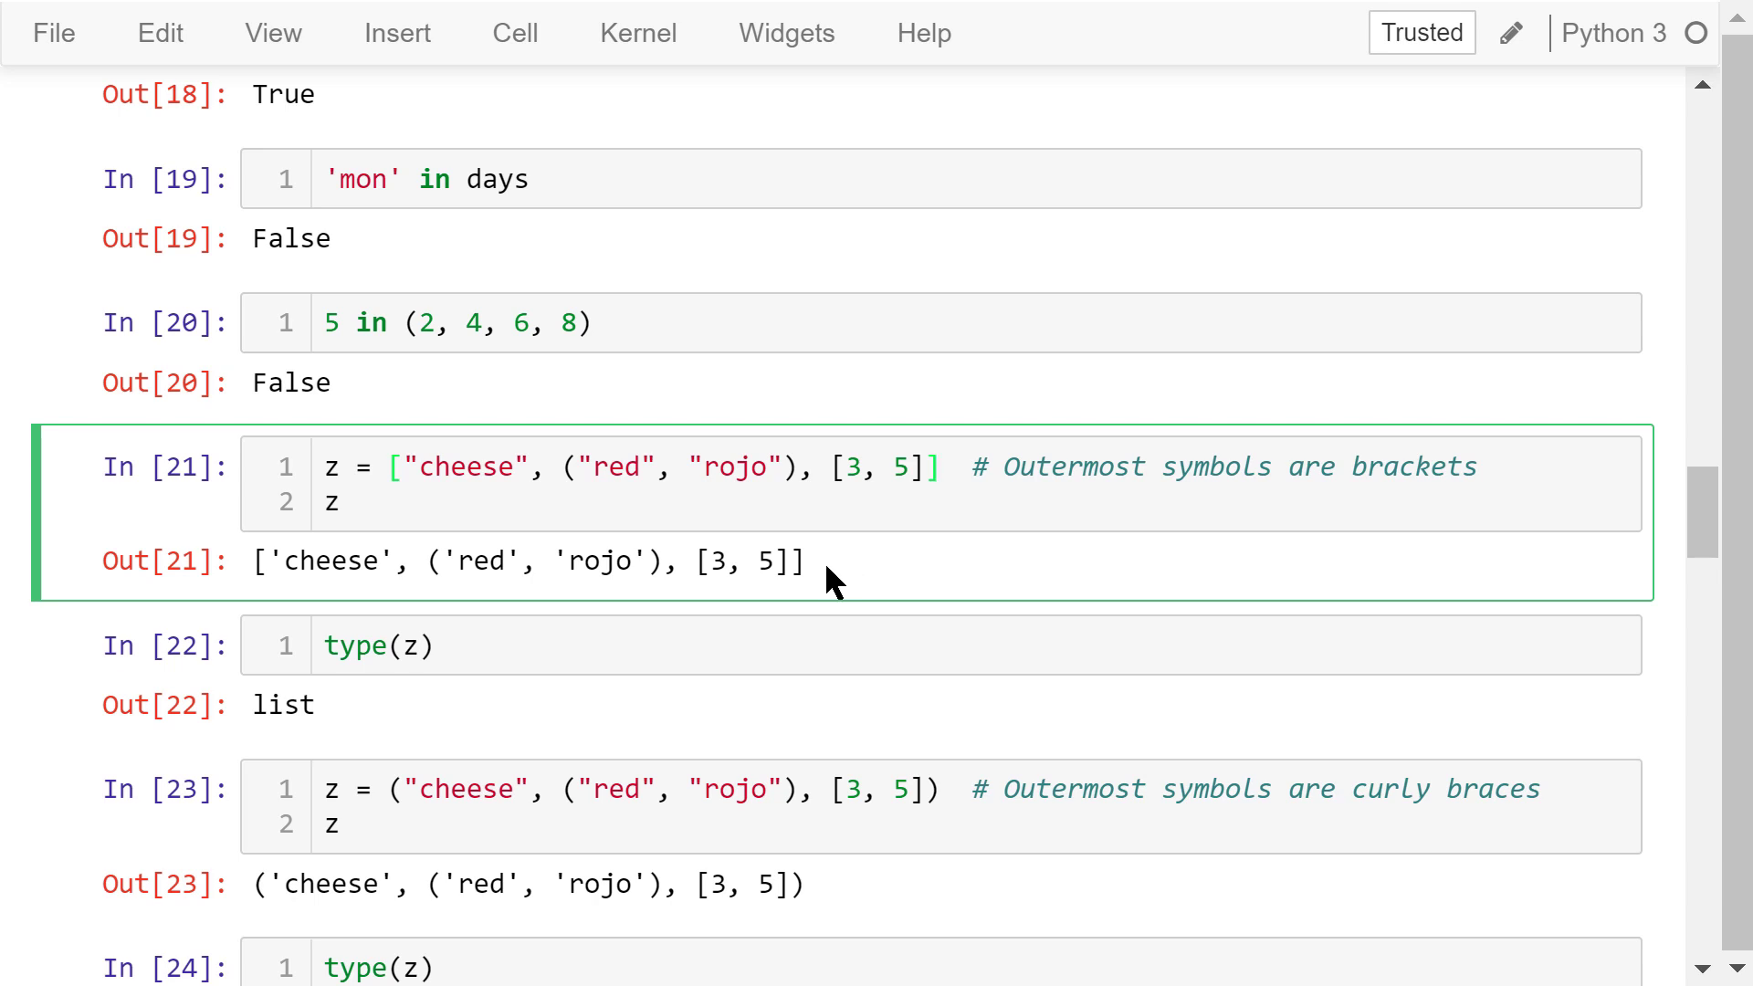
click(642, 714)
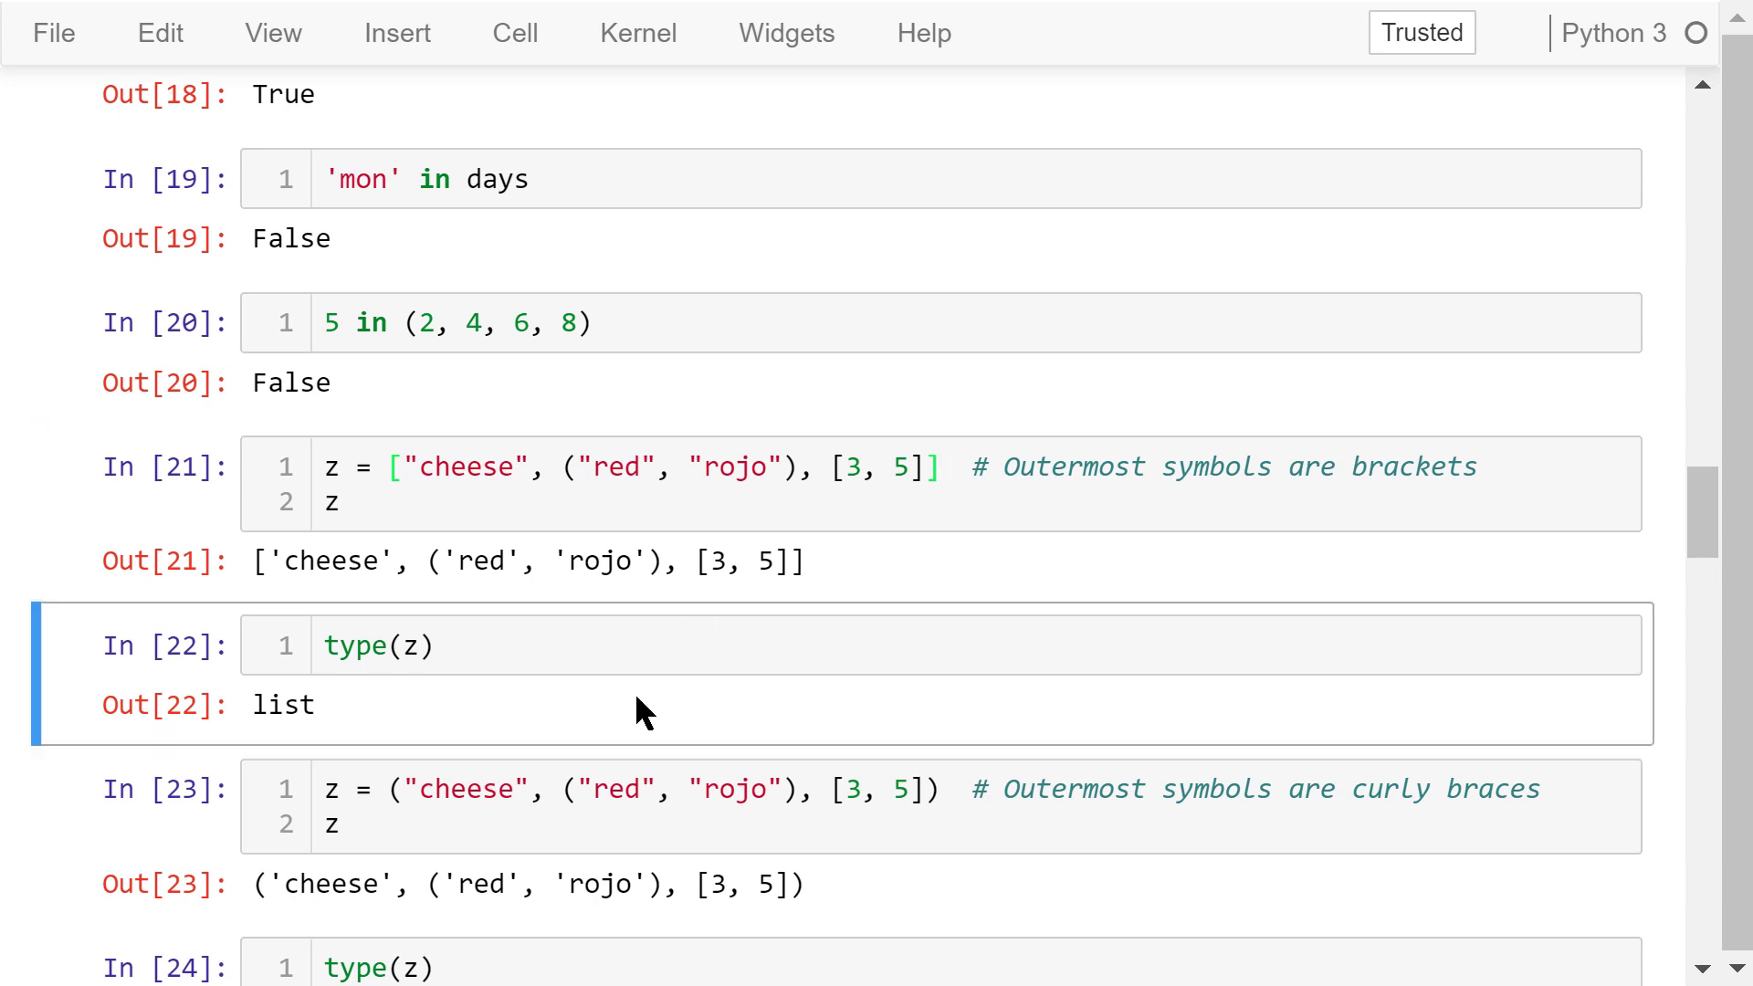
scroll(down, 3)
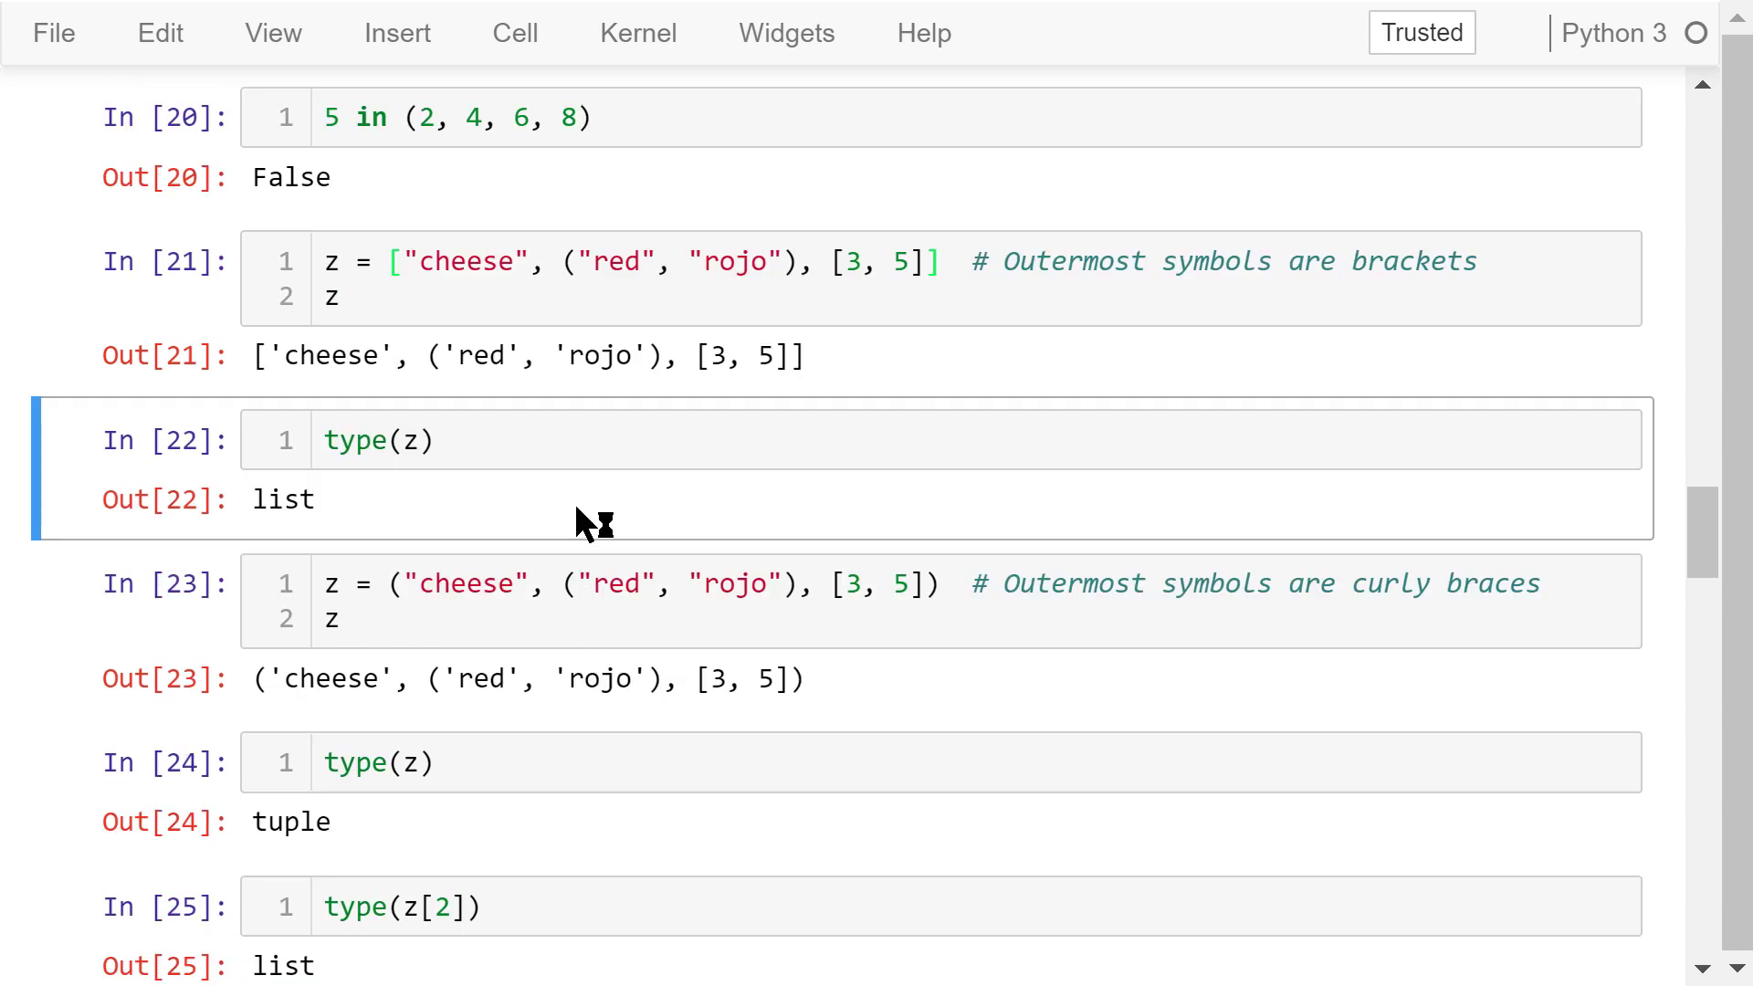
scroll(down, 3)
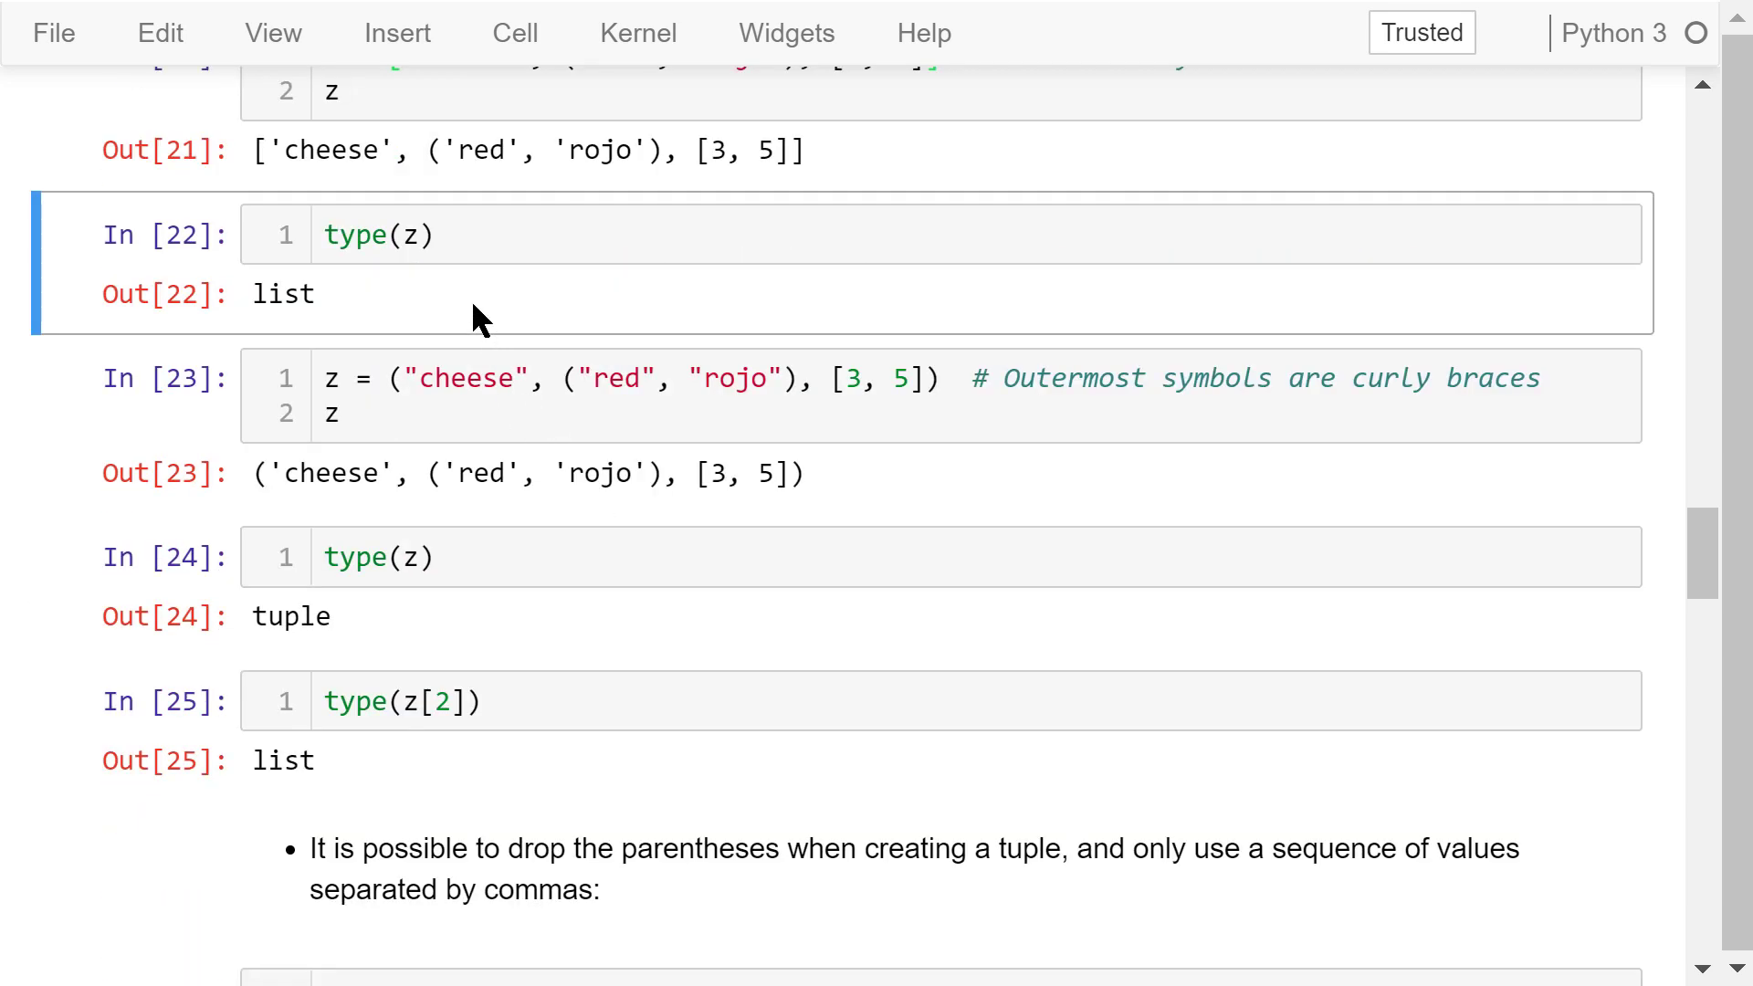
mouse_move(687, 378)
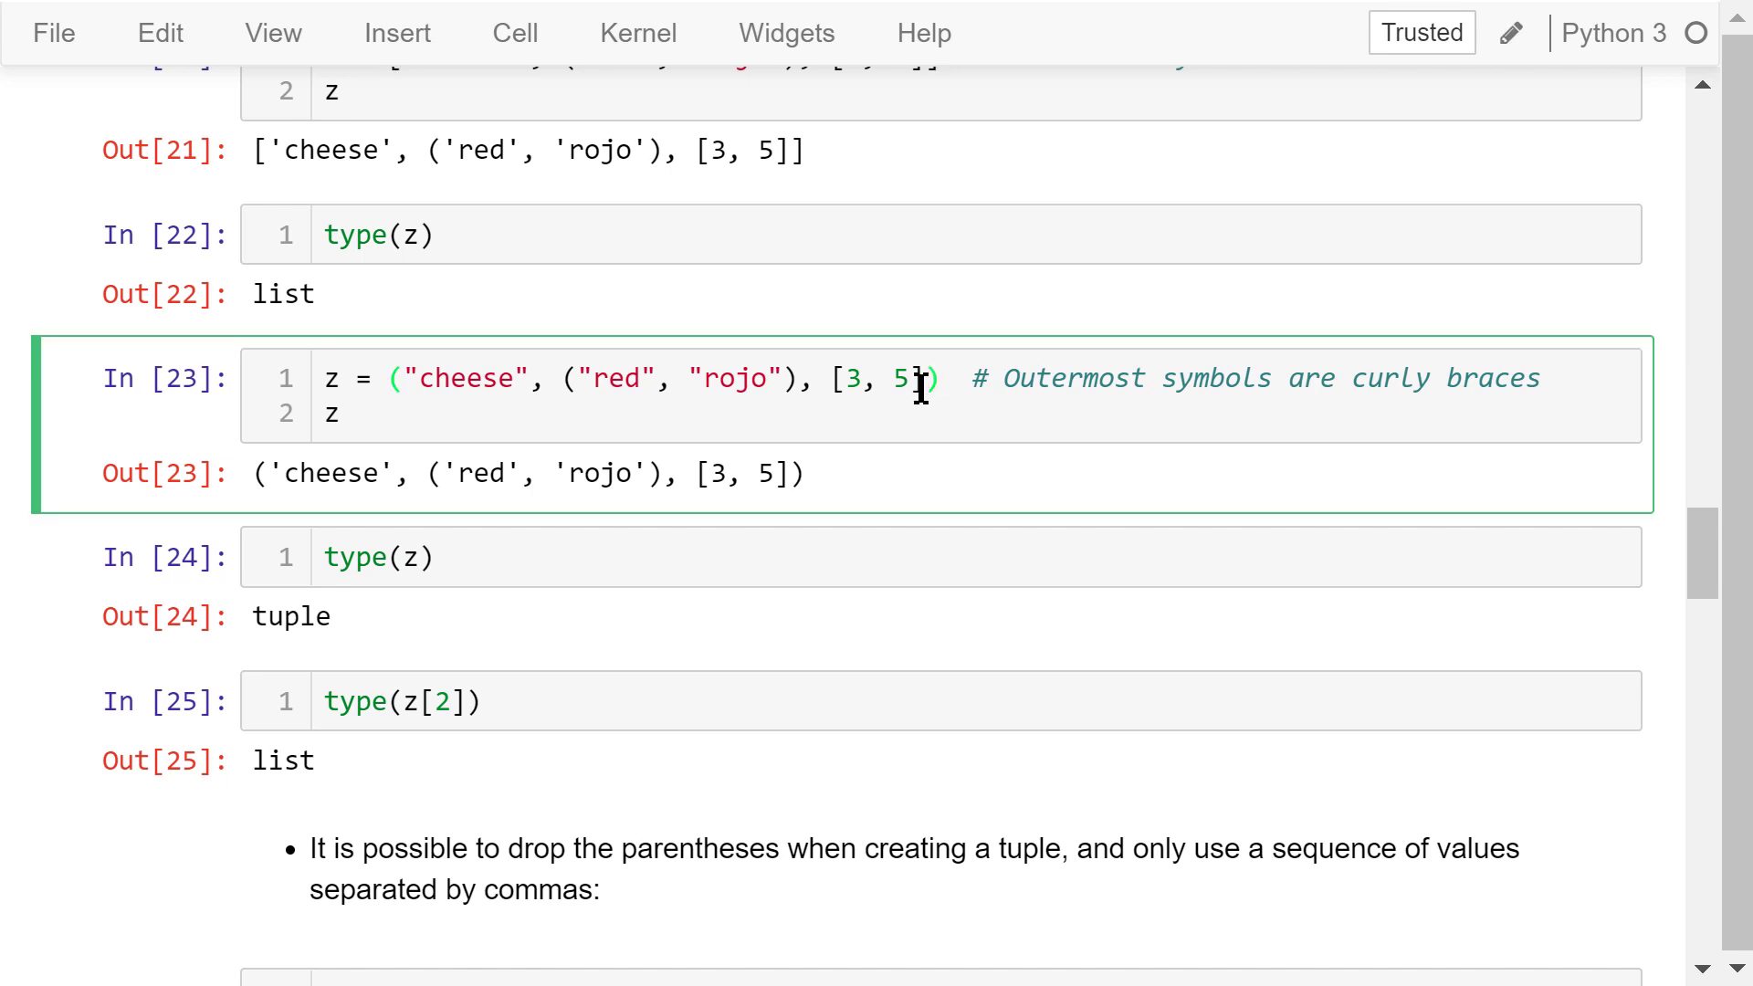
mouse_move(883, 467)
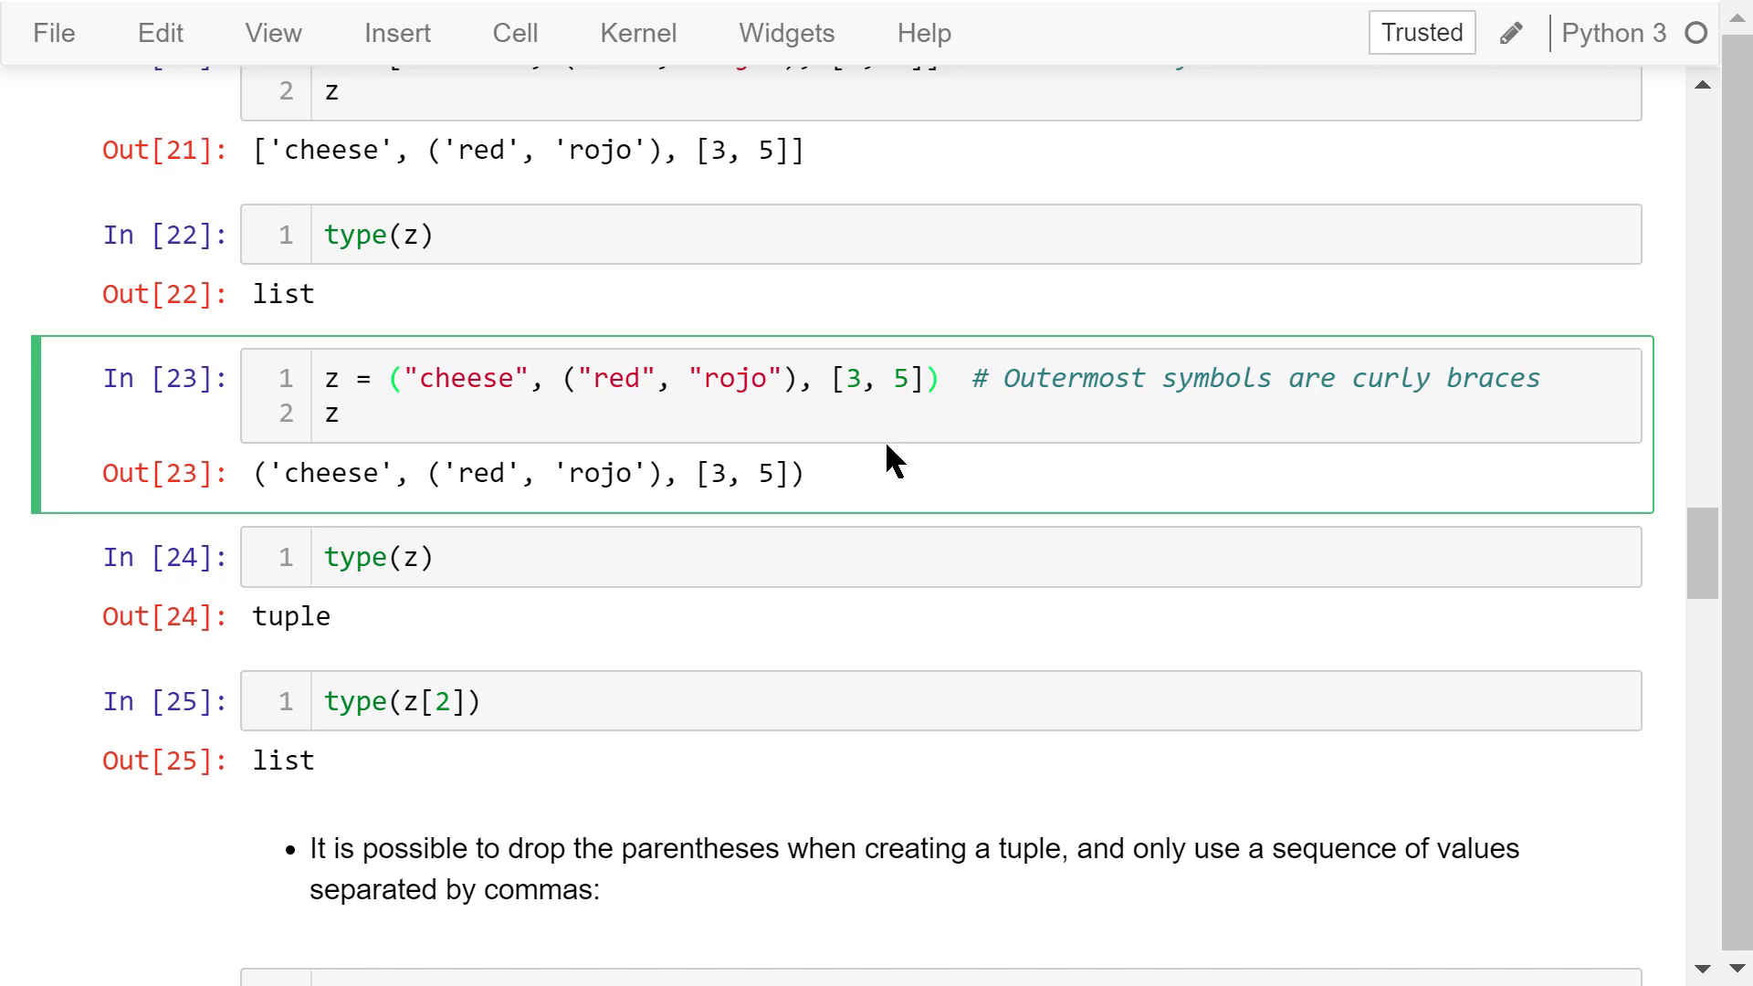
mouse_move(872, 474)
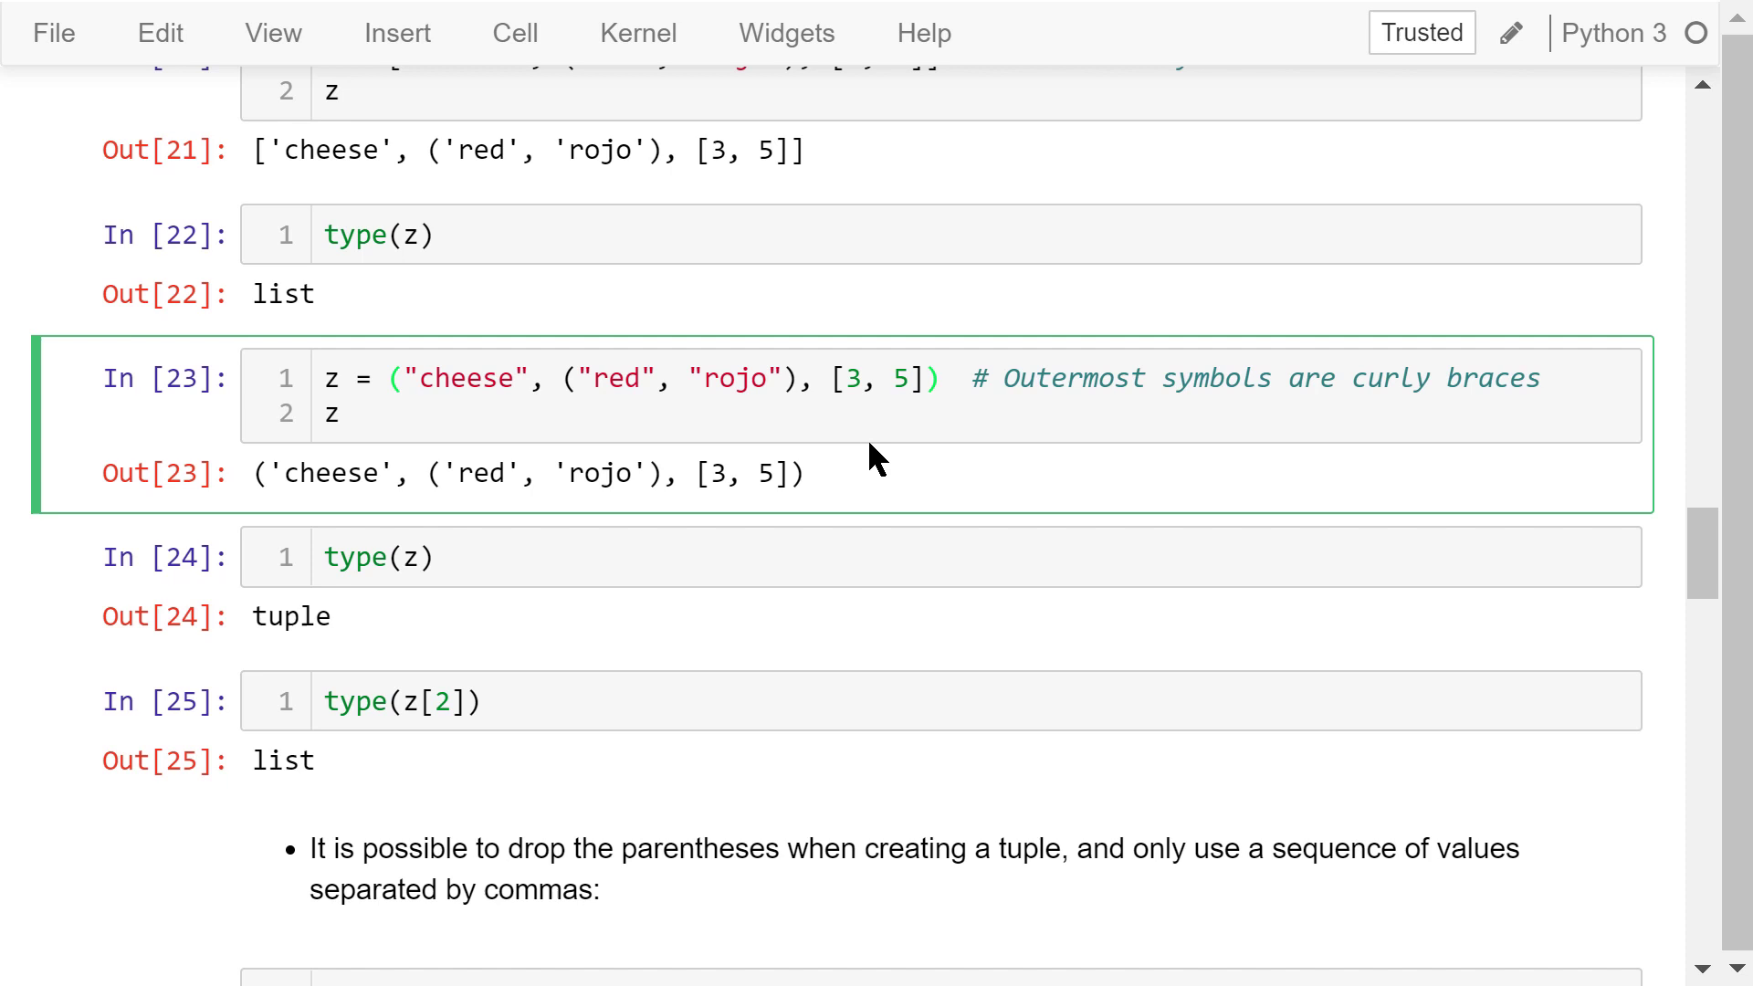
click(530, 555)
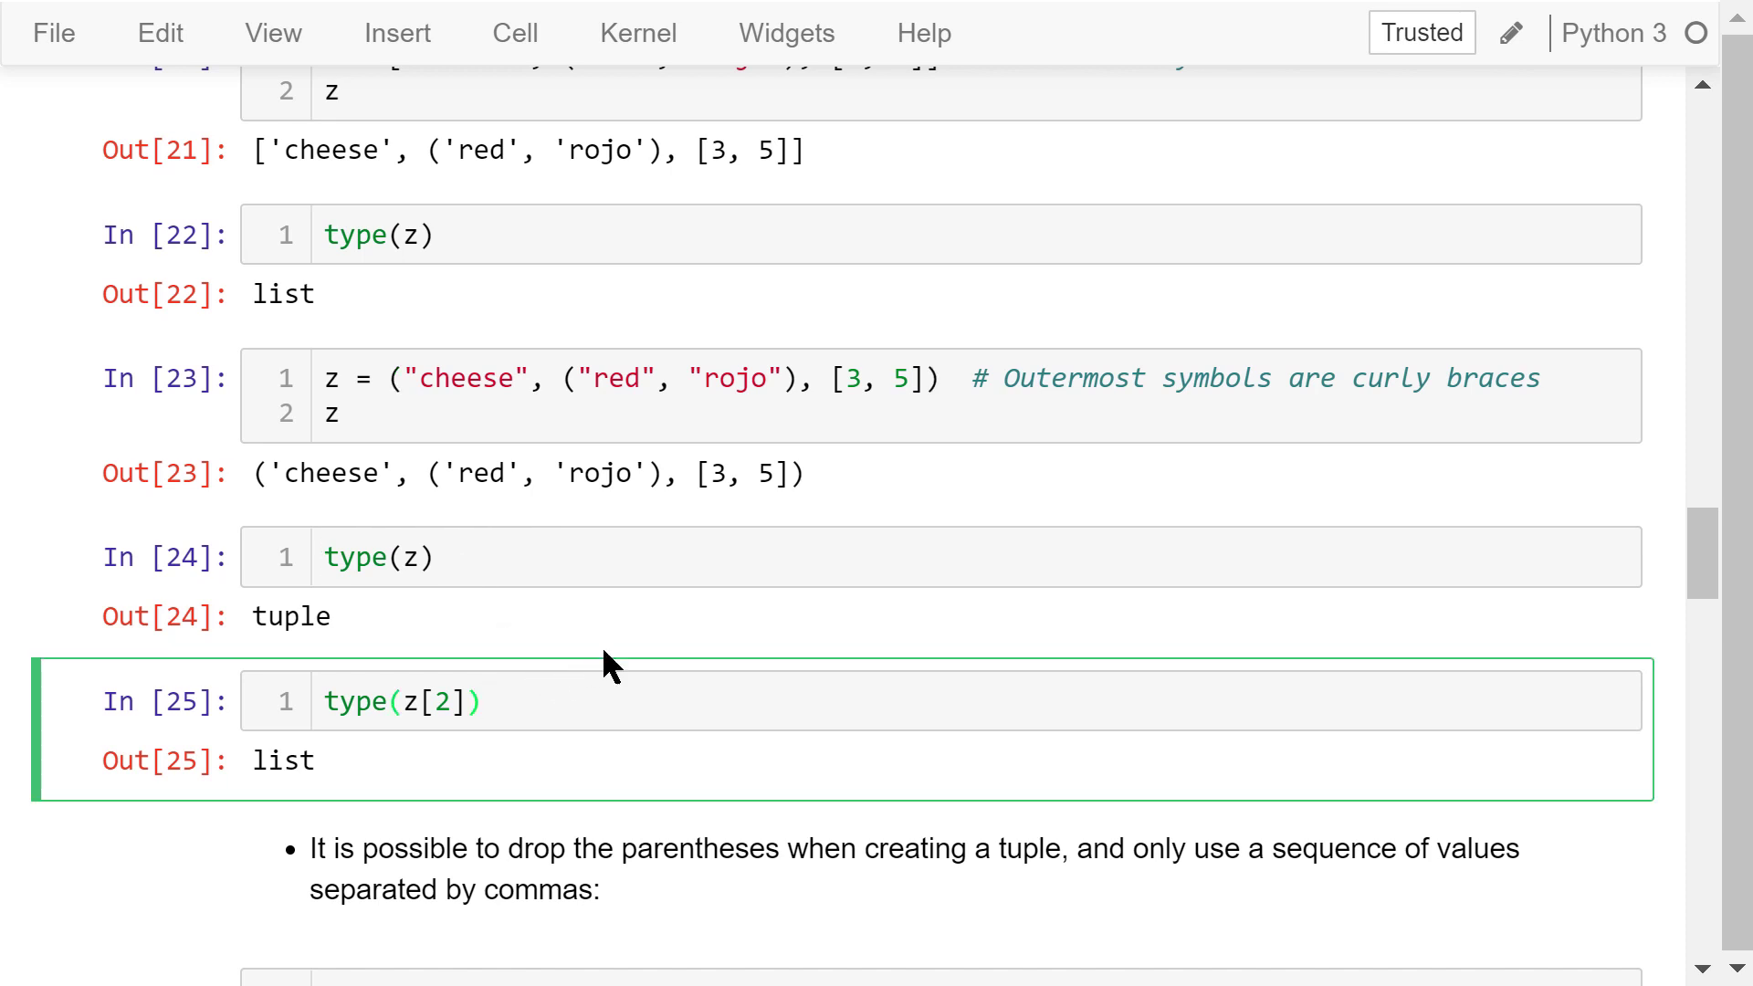
mouse_move(719, 492)
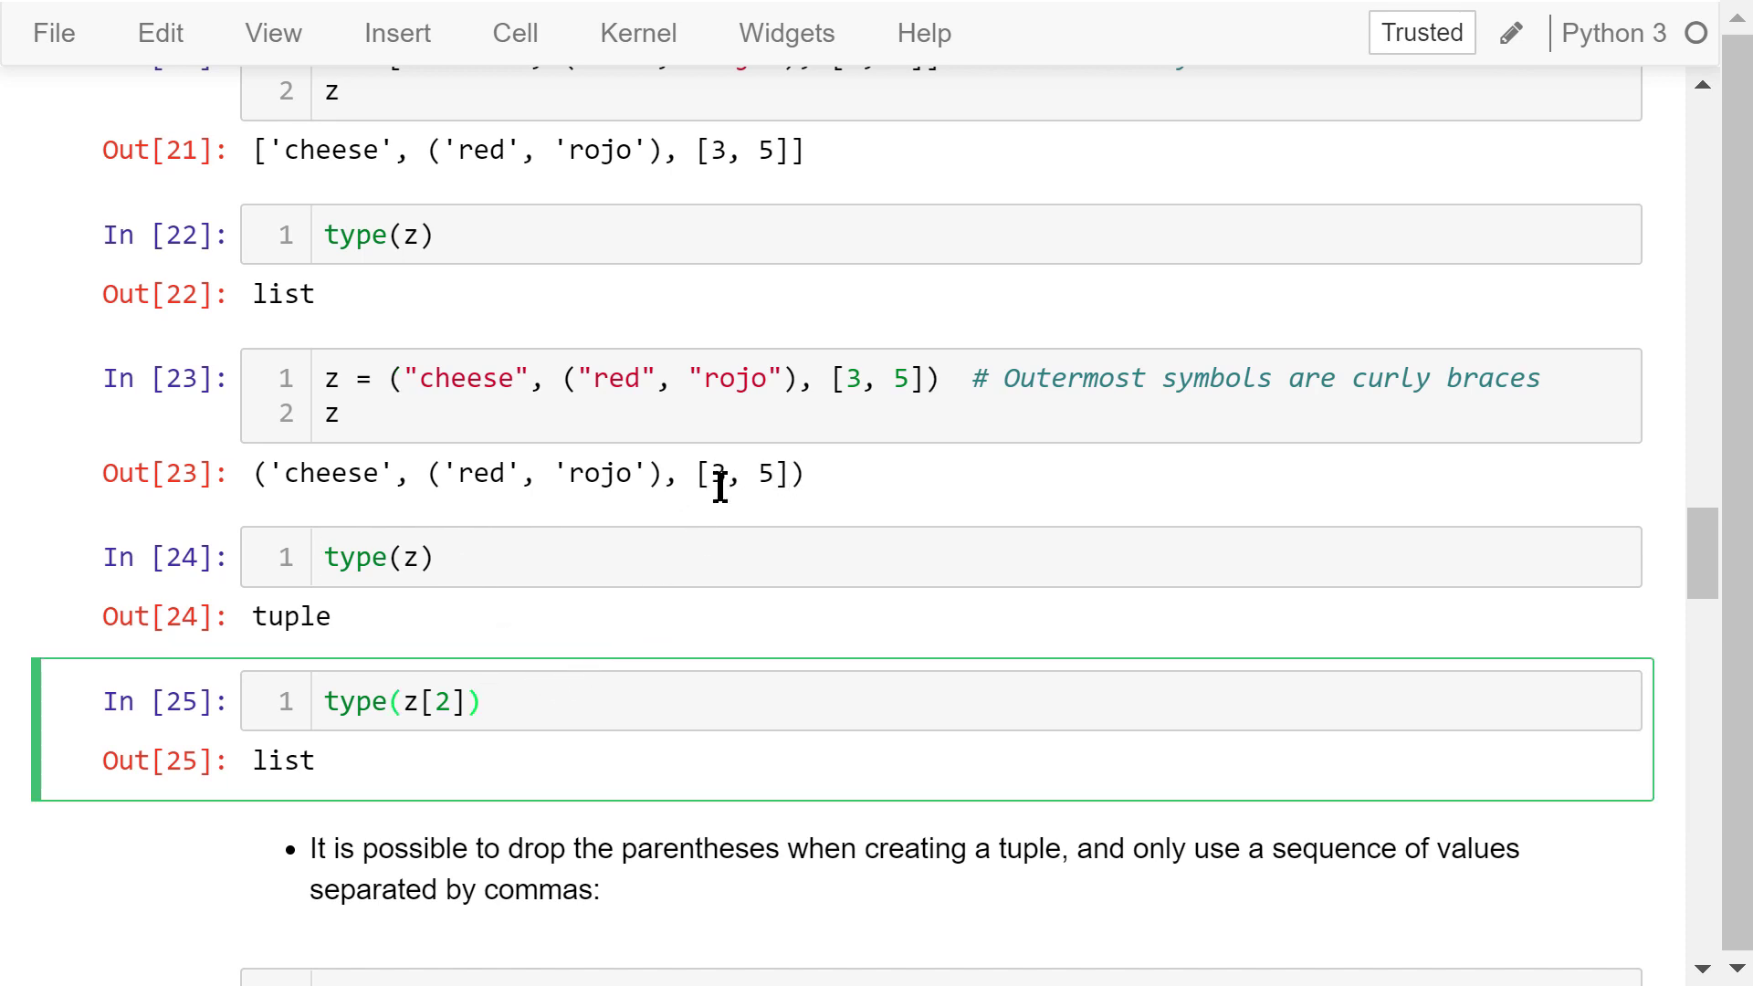
mouse_move(603, 721)
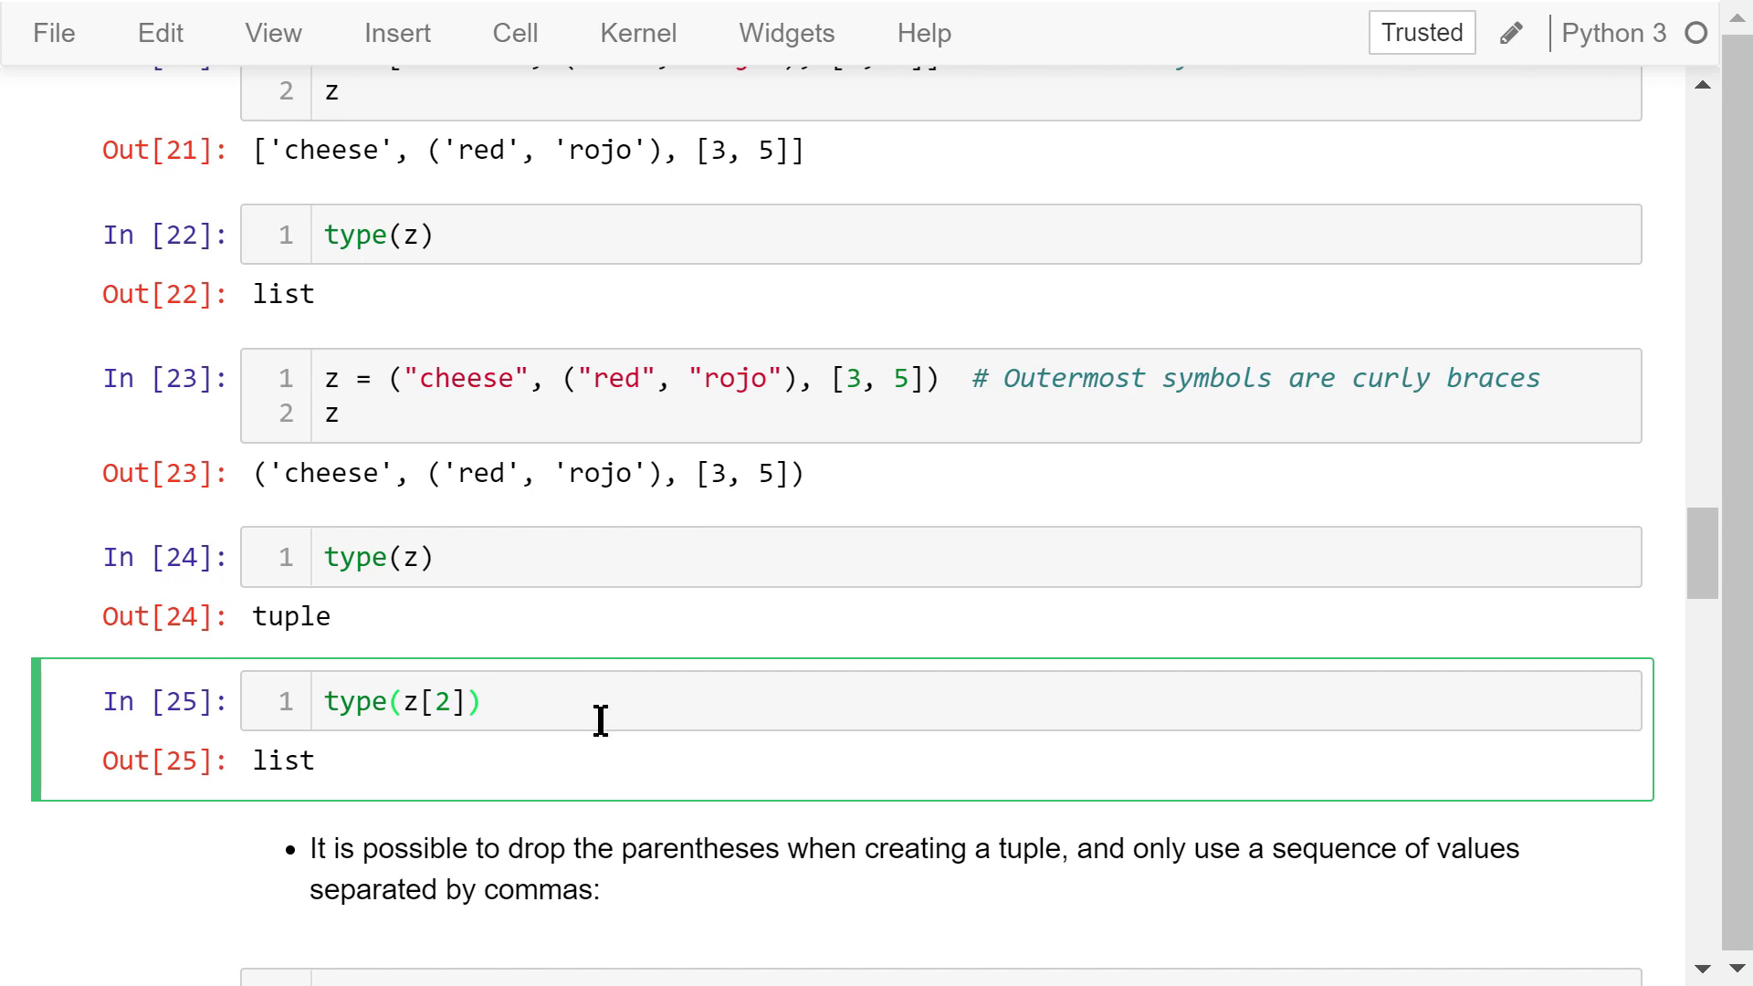
click(528, 703)
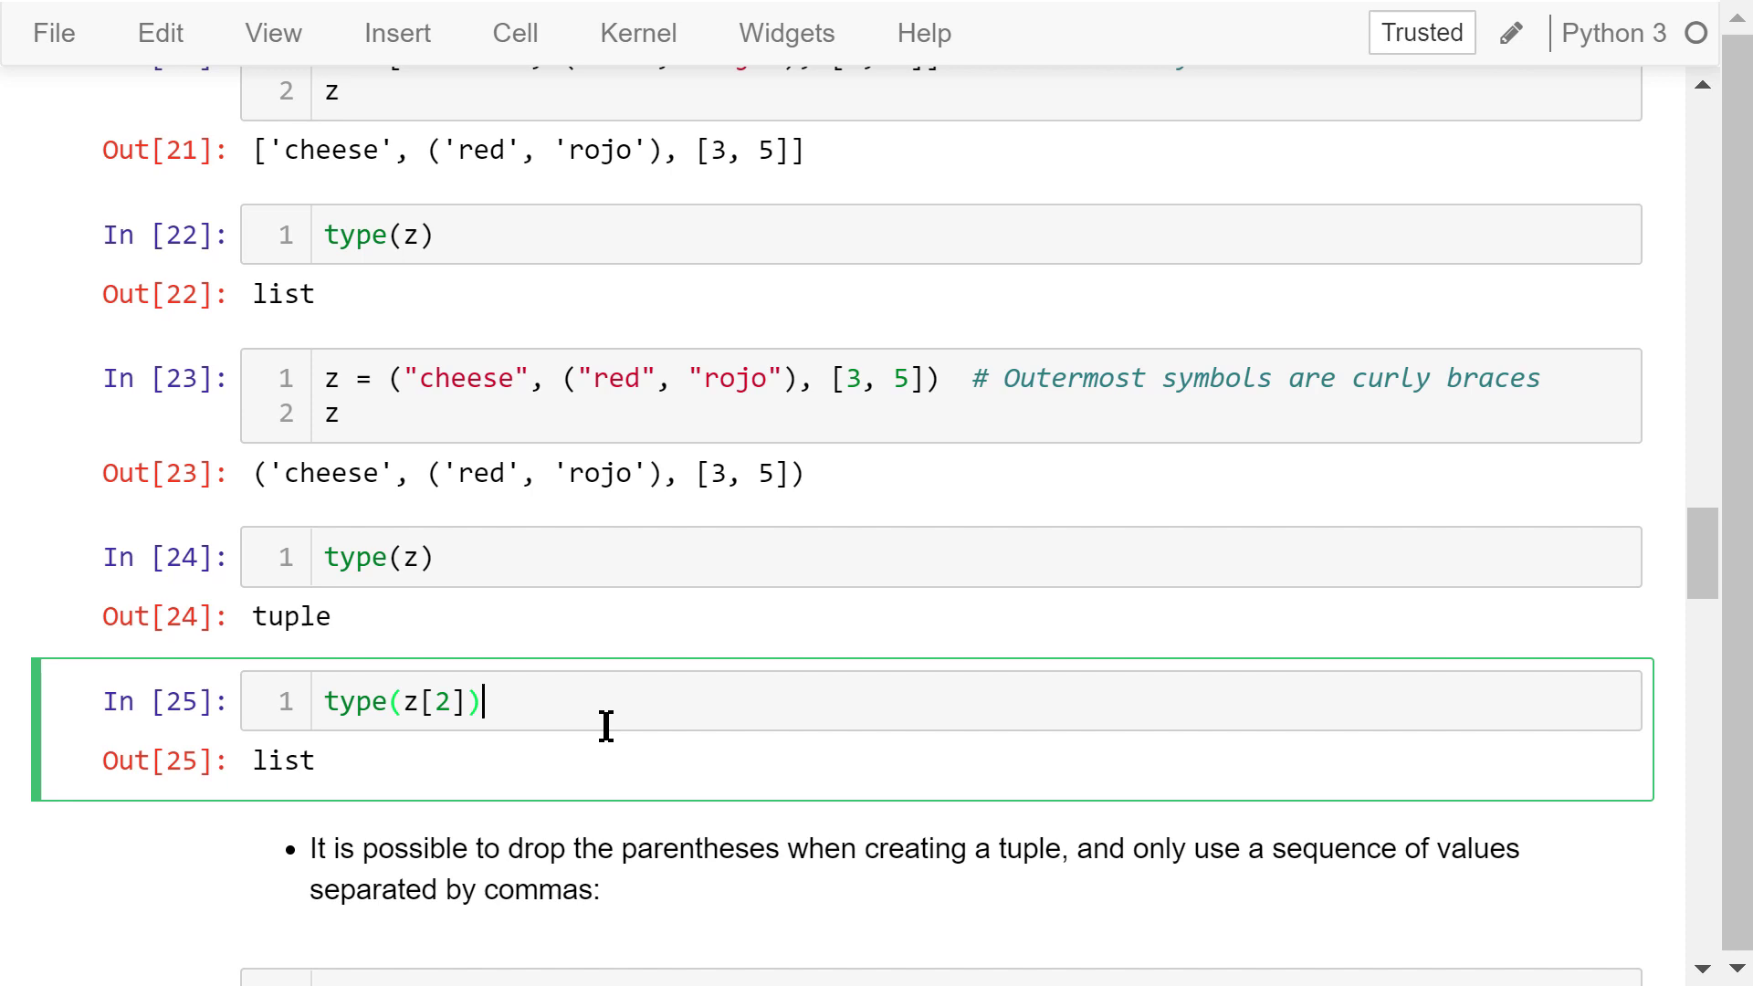
scroll(down, 3)
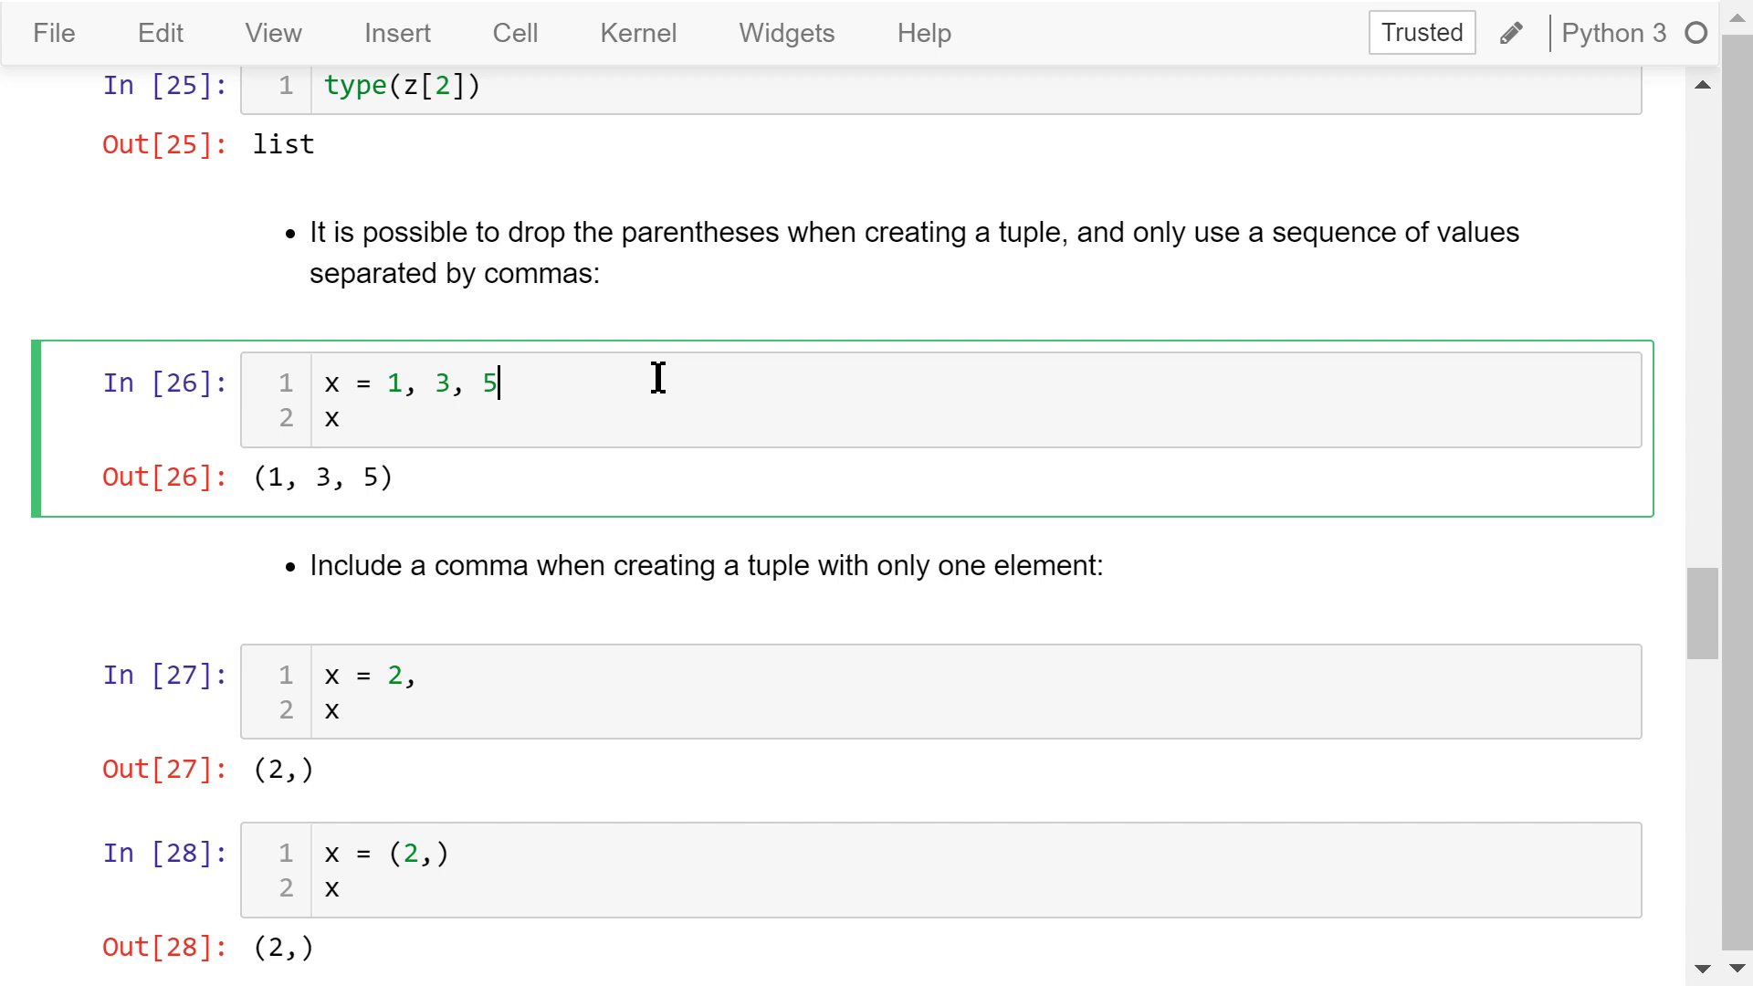
mouse_move(647, 416)
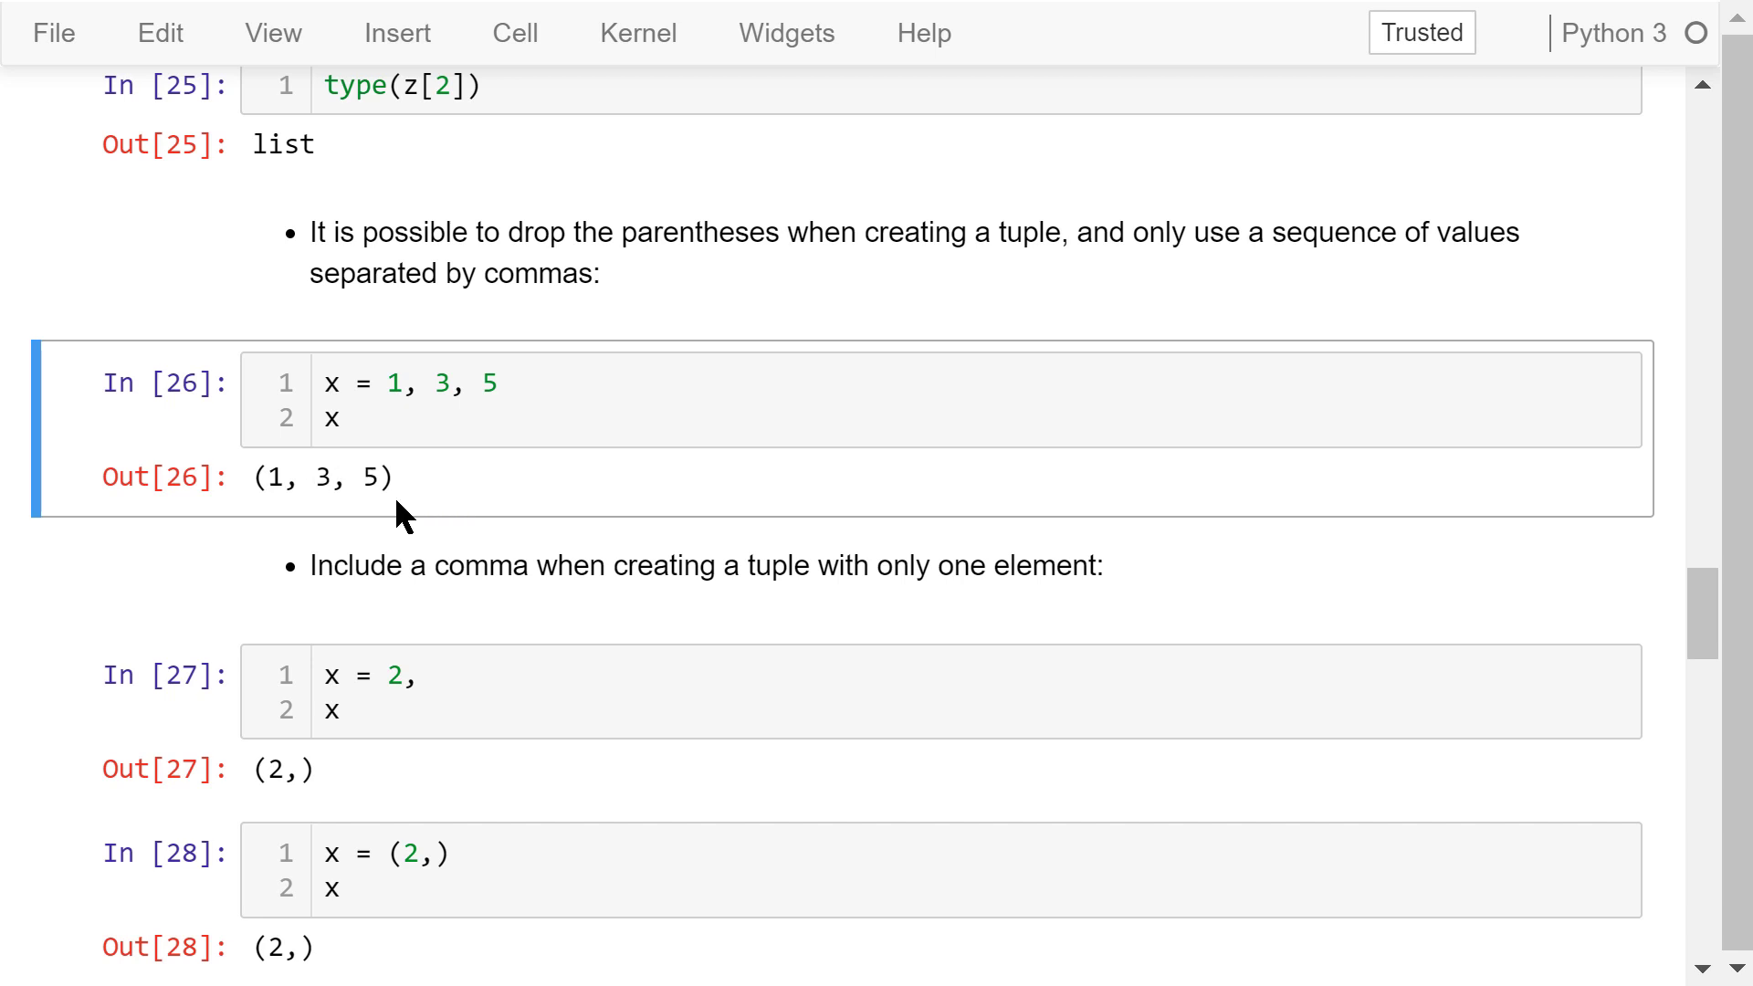
mouse_move(434, 517)
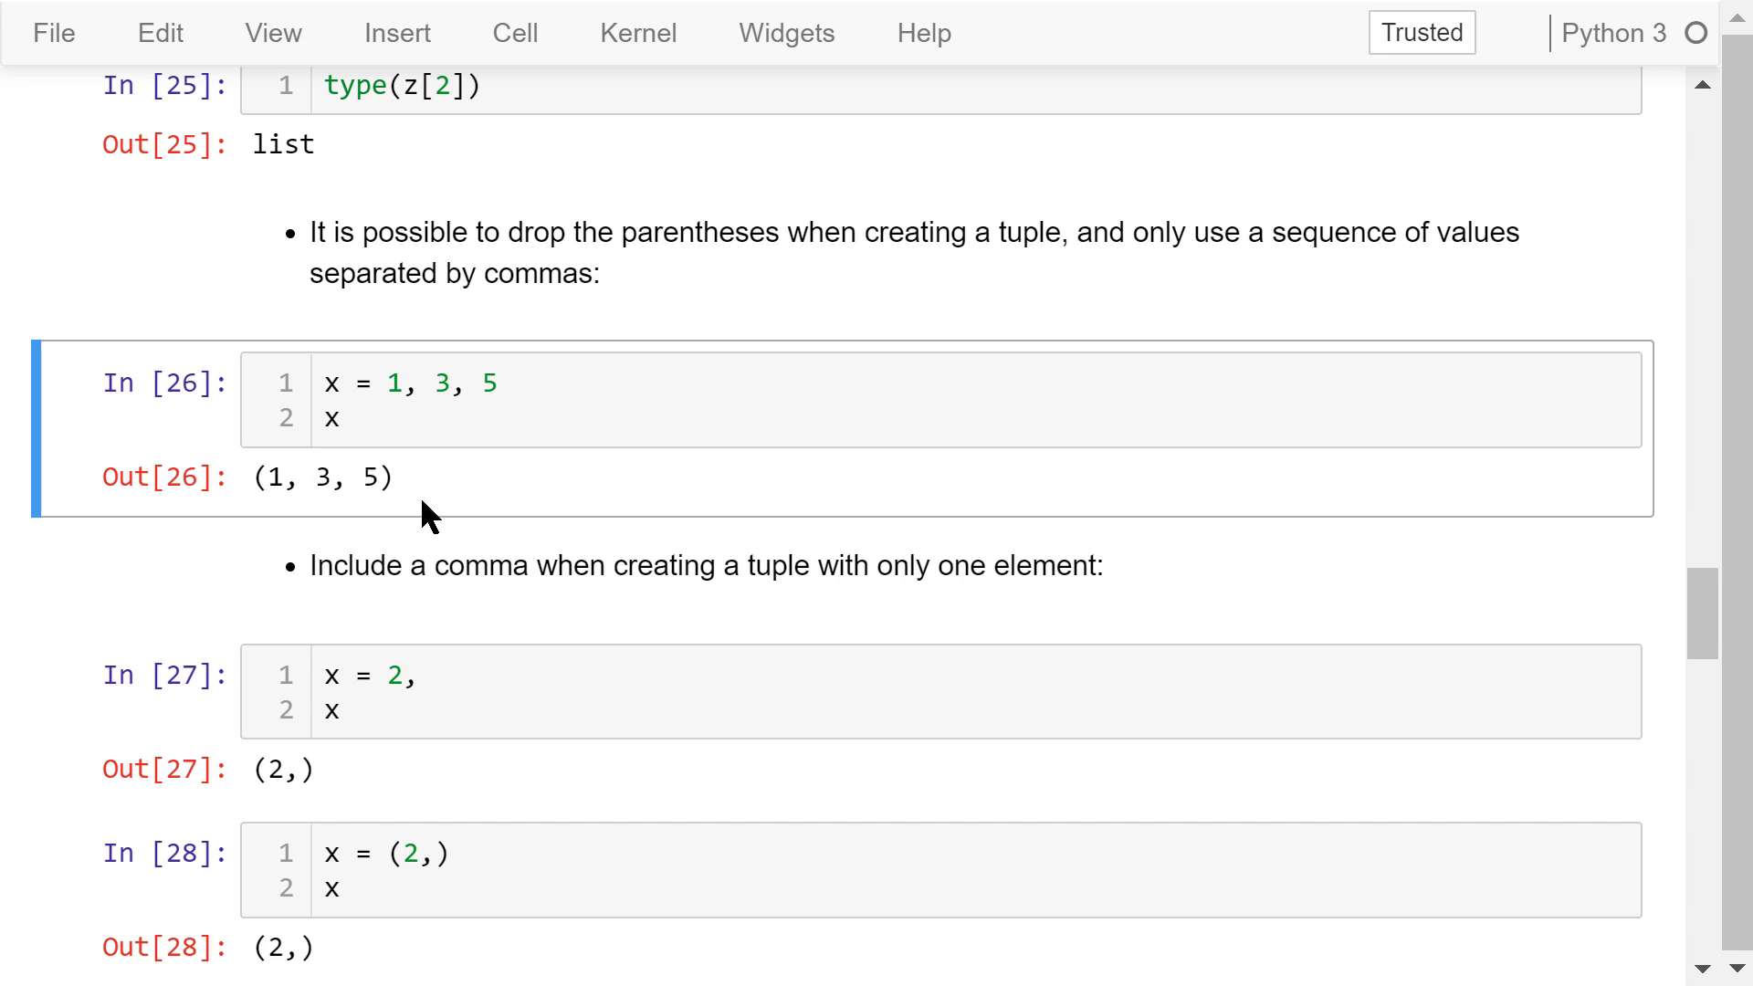
mouse_move(467, 701)
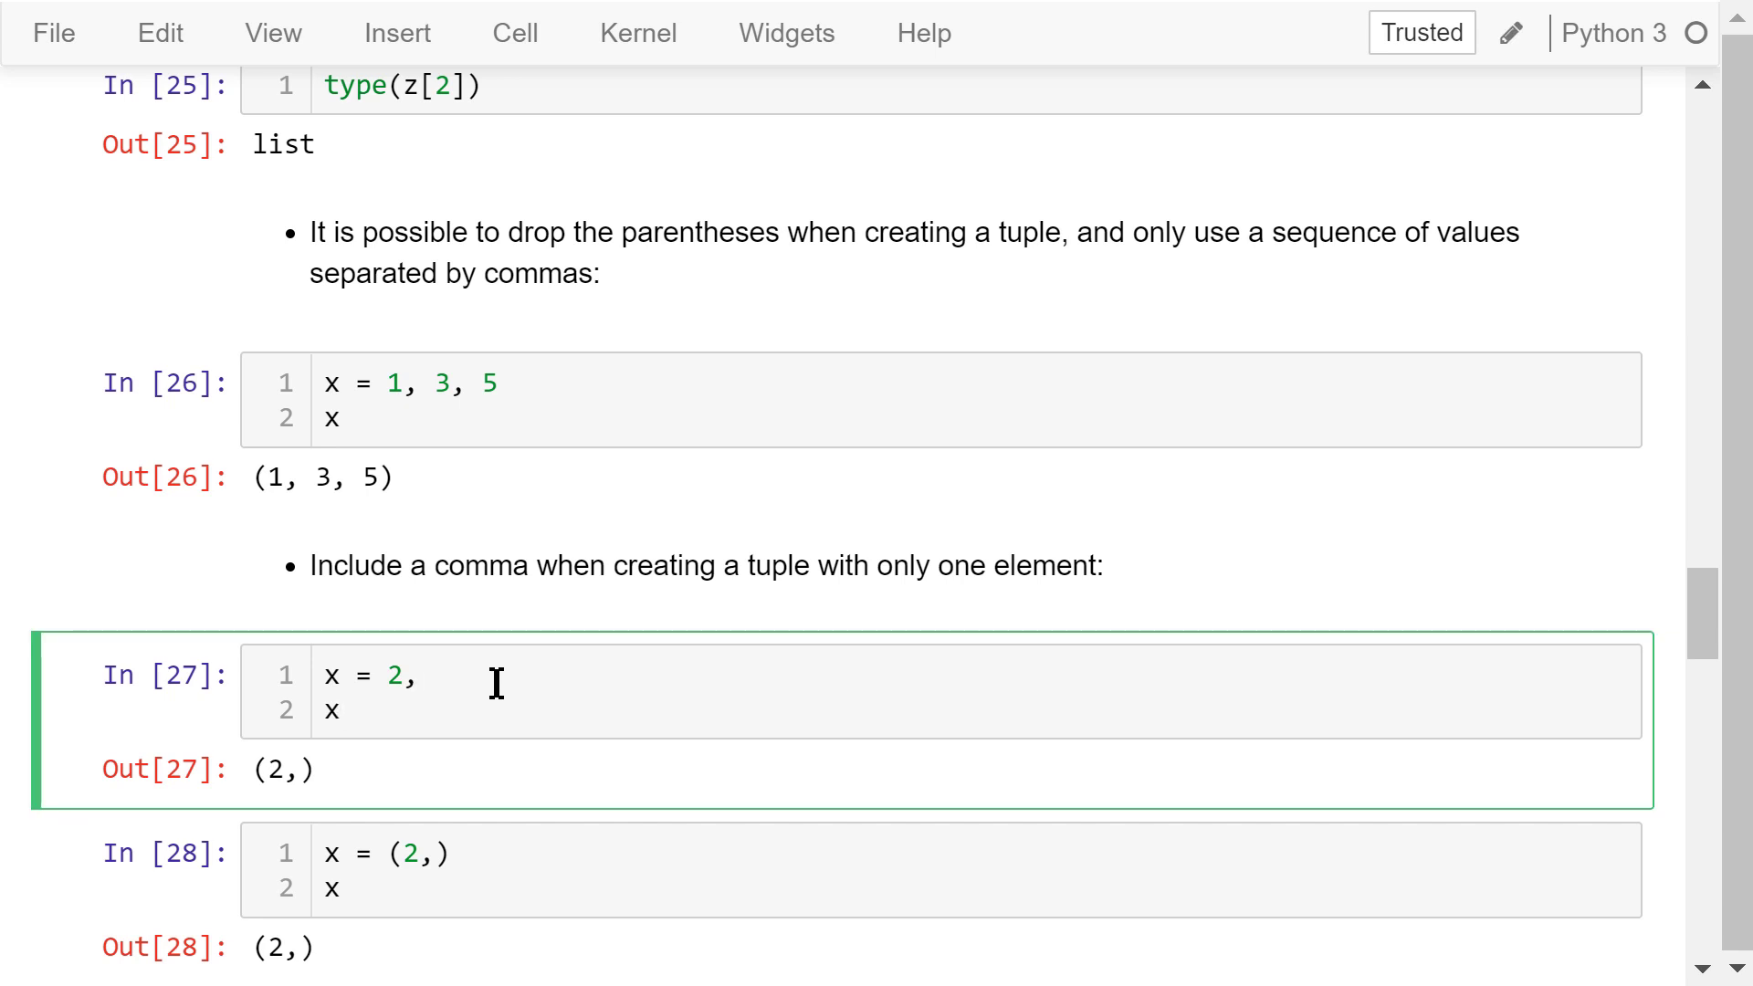
scroll(down, 3)
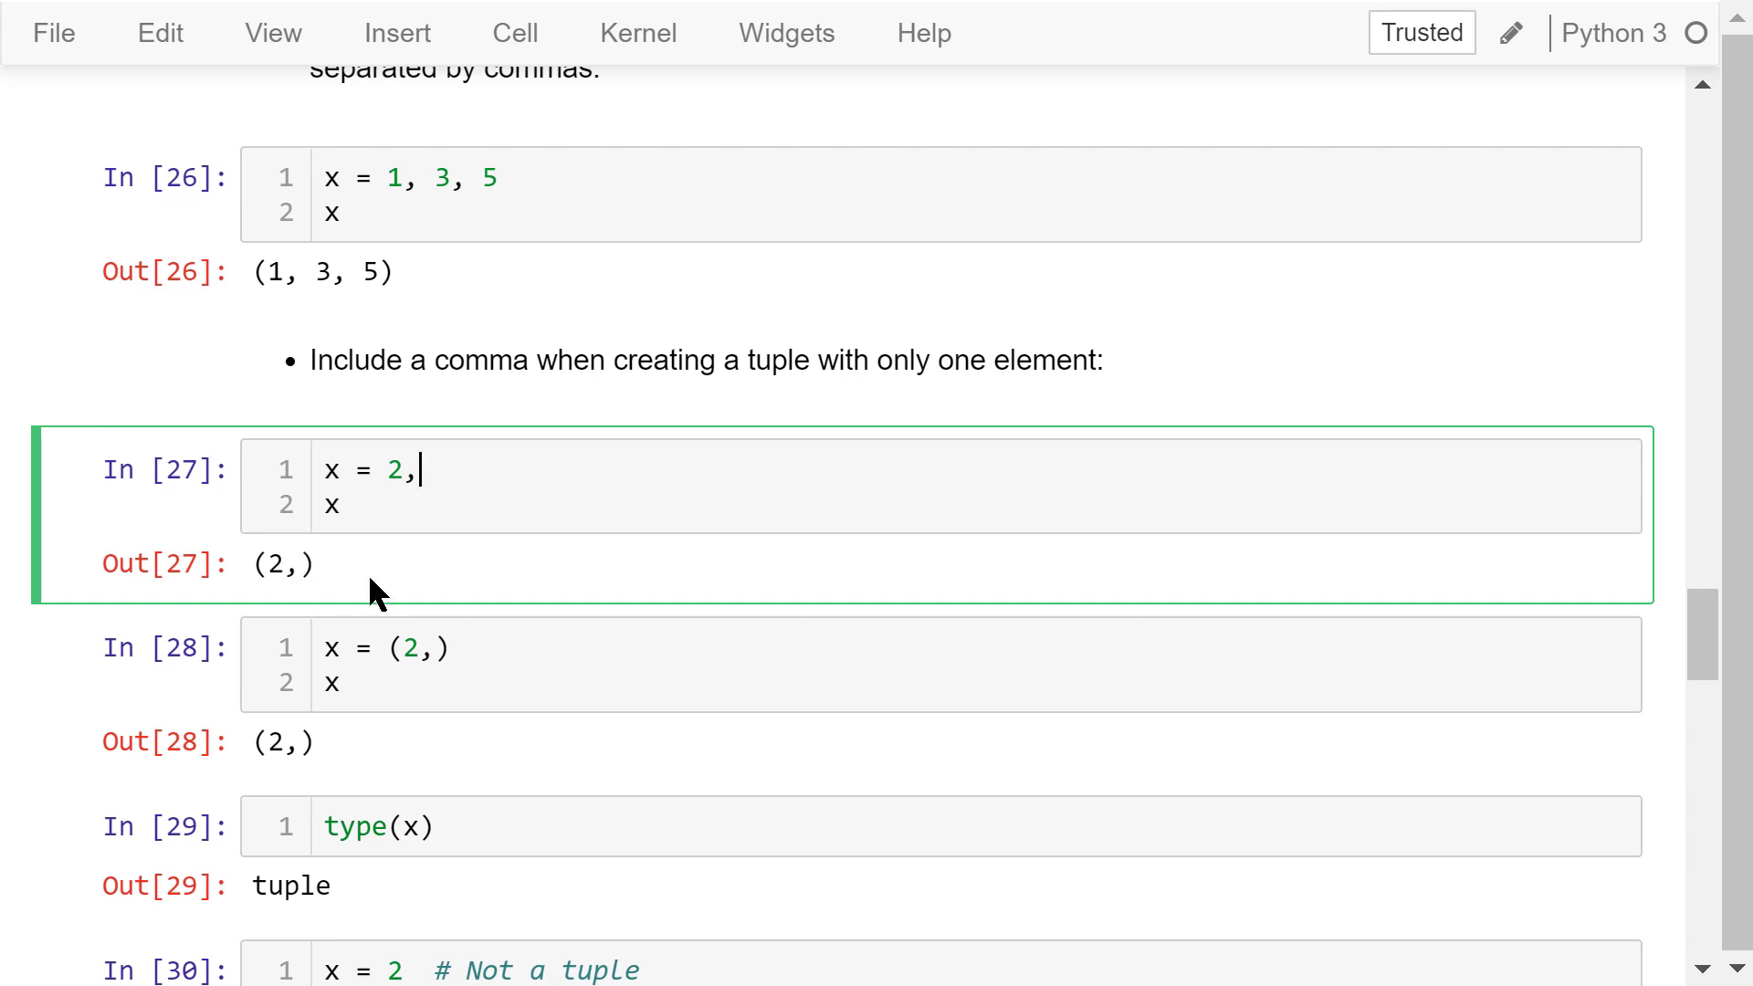
scroll(down, 3)
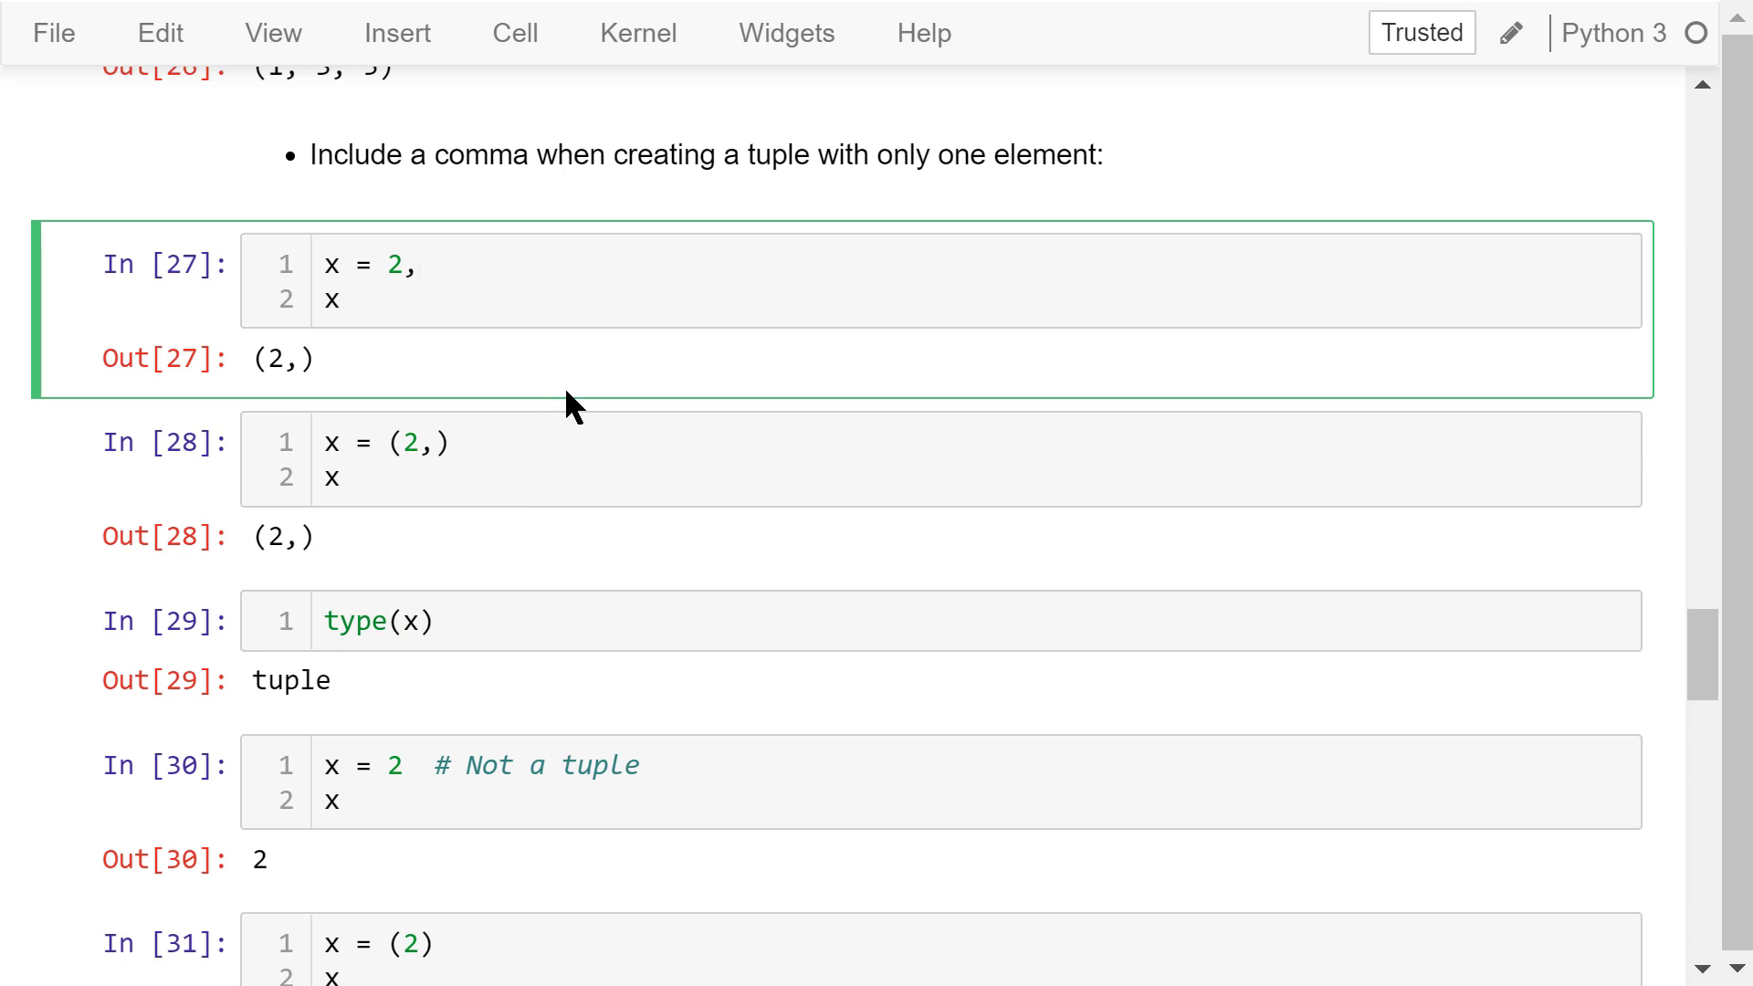
mouse_move(440, 533)
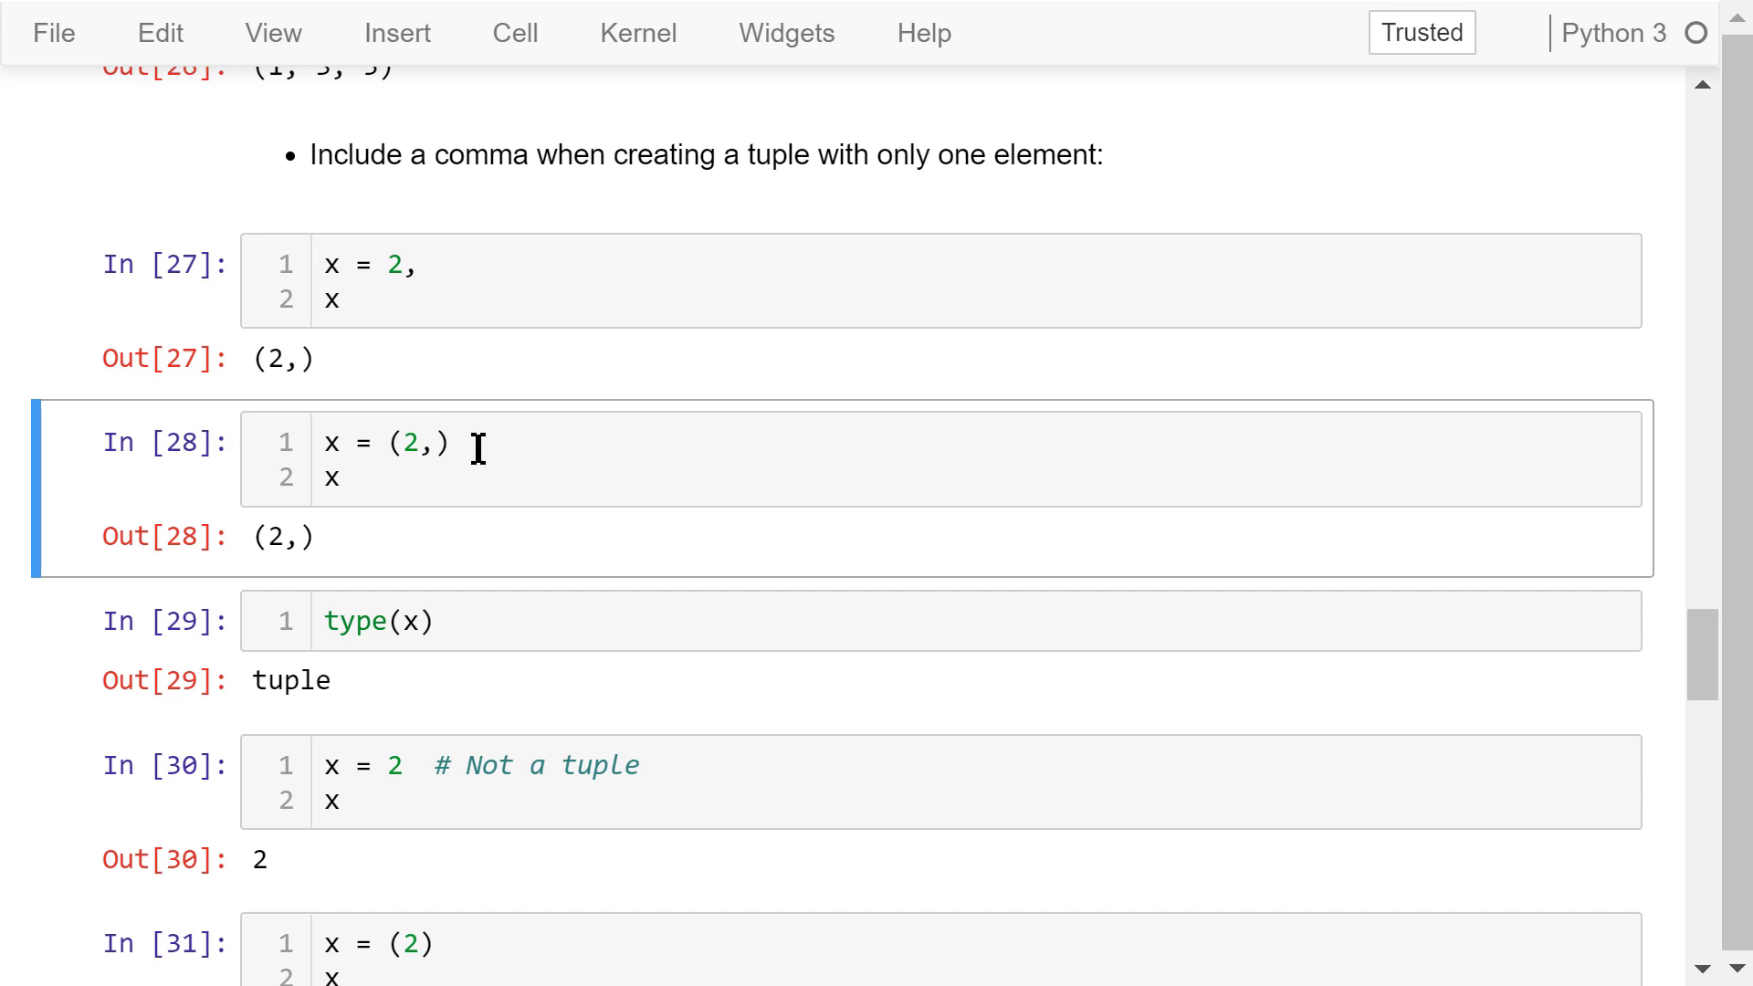
scroll(down, 3)
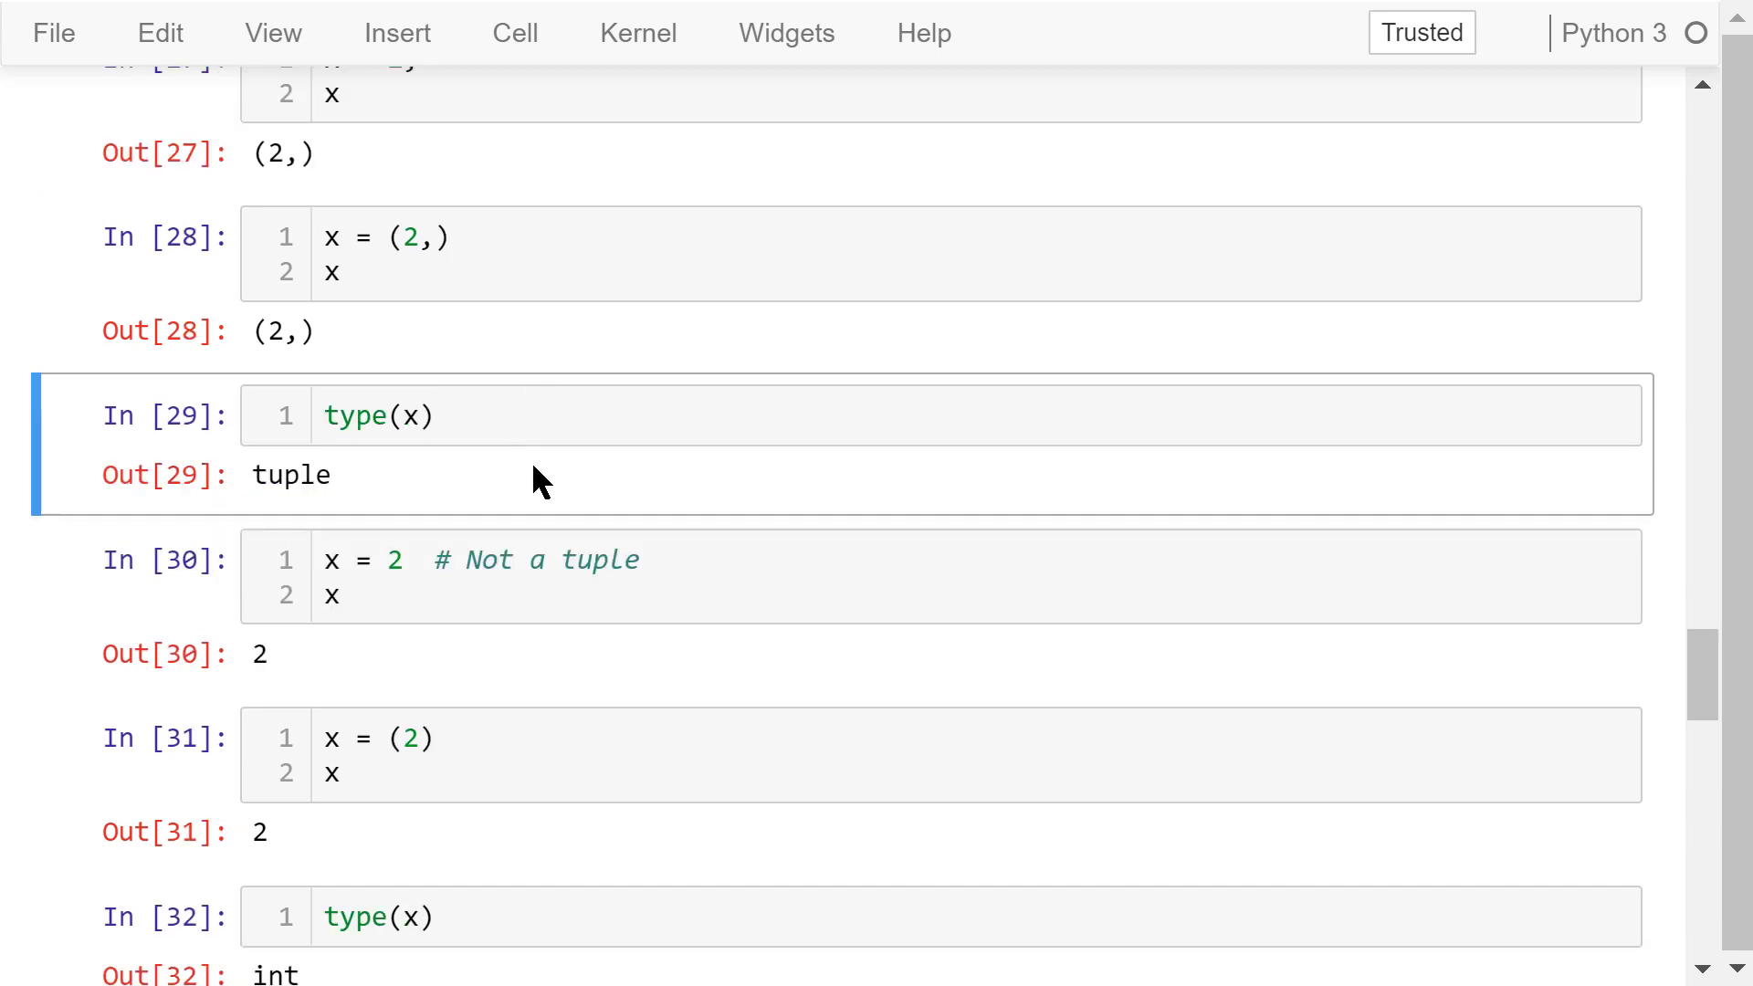
mouse_move(493, 507)
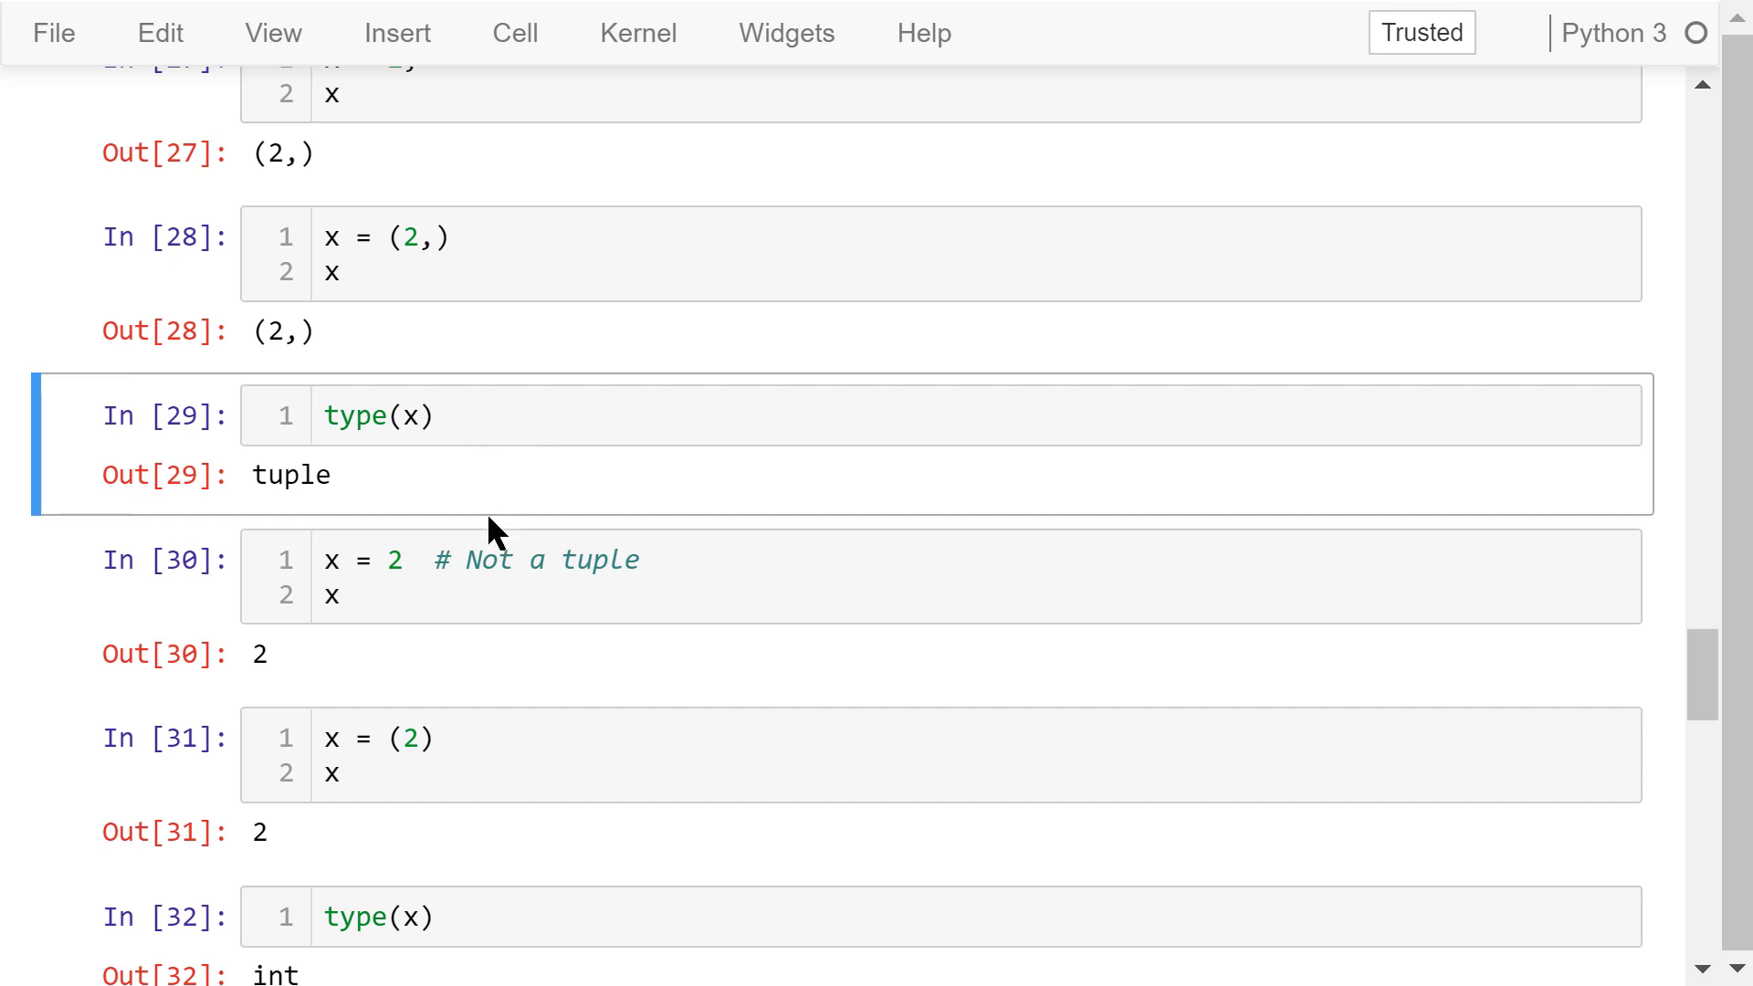
Step past the x = (2) cell and its type(x) returning int, revealing the empty-tuple cells
click(425, 558)
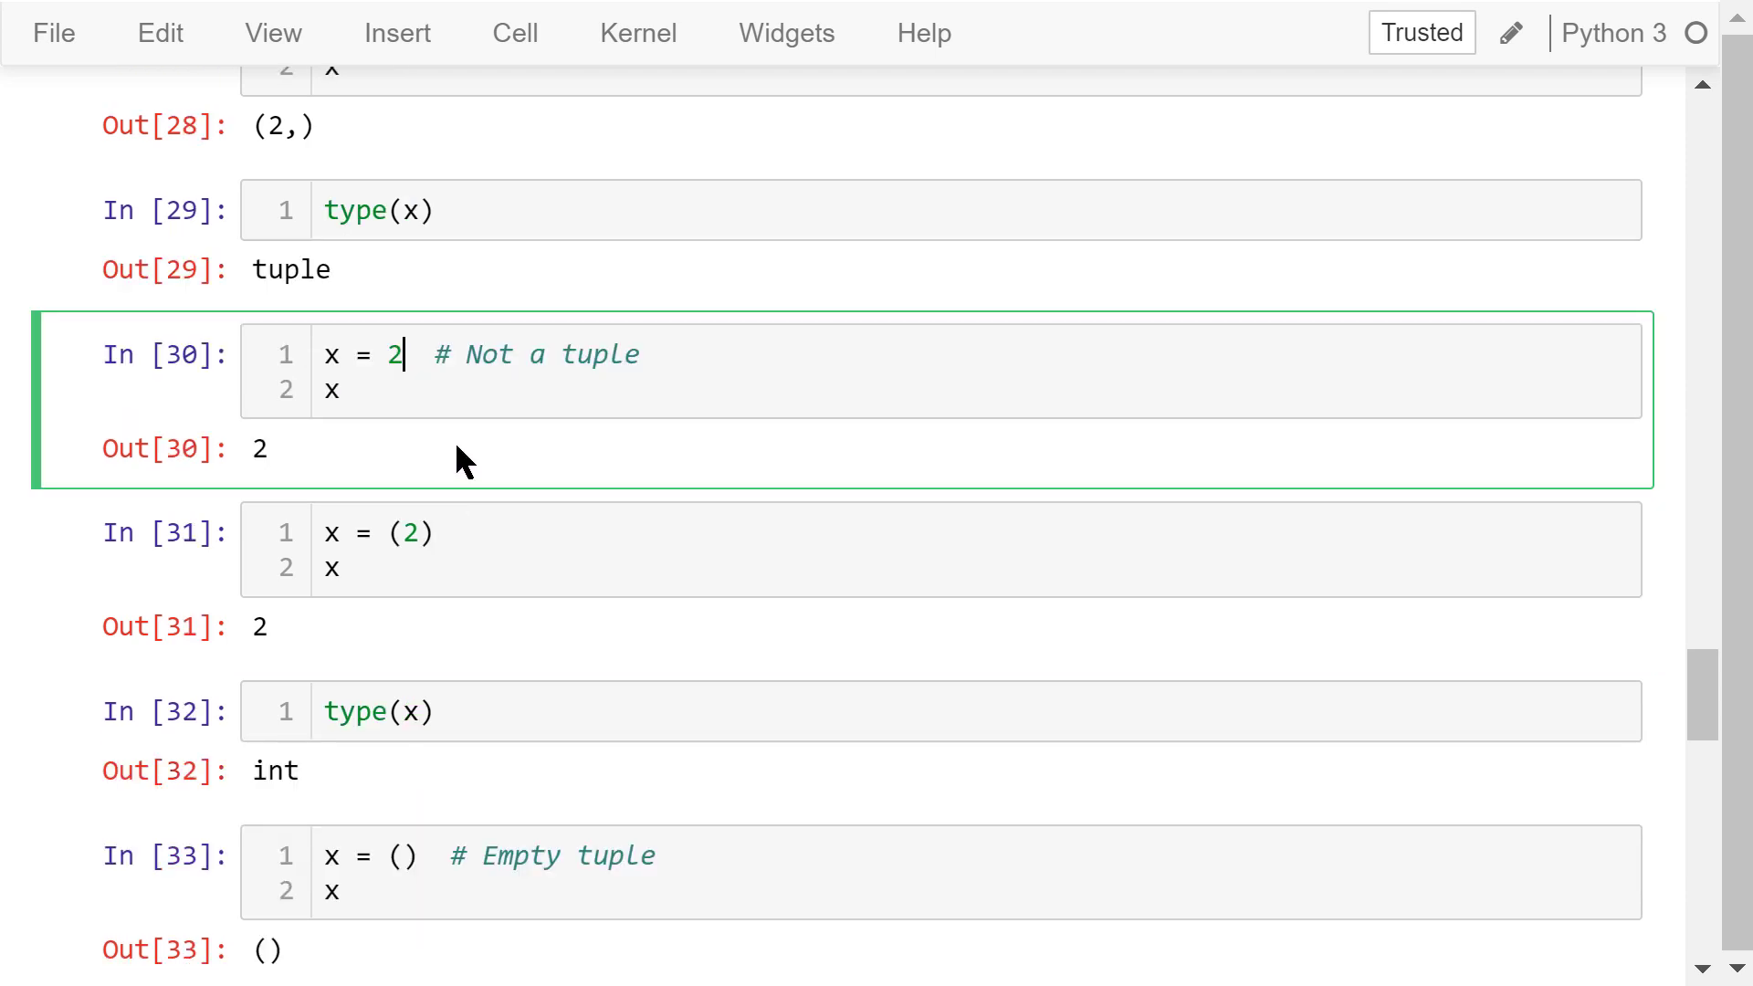
mouse_move(387, 389)
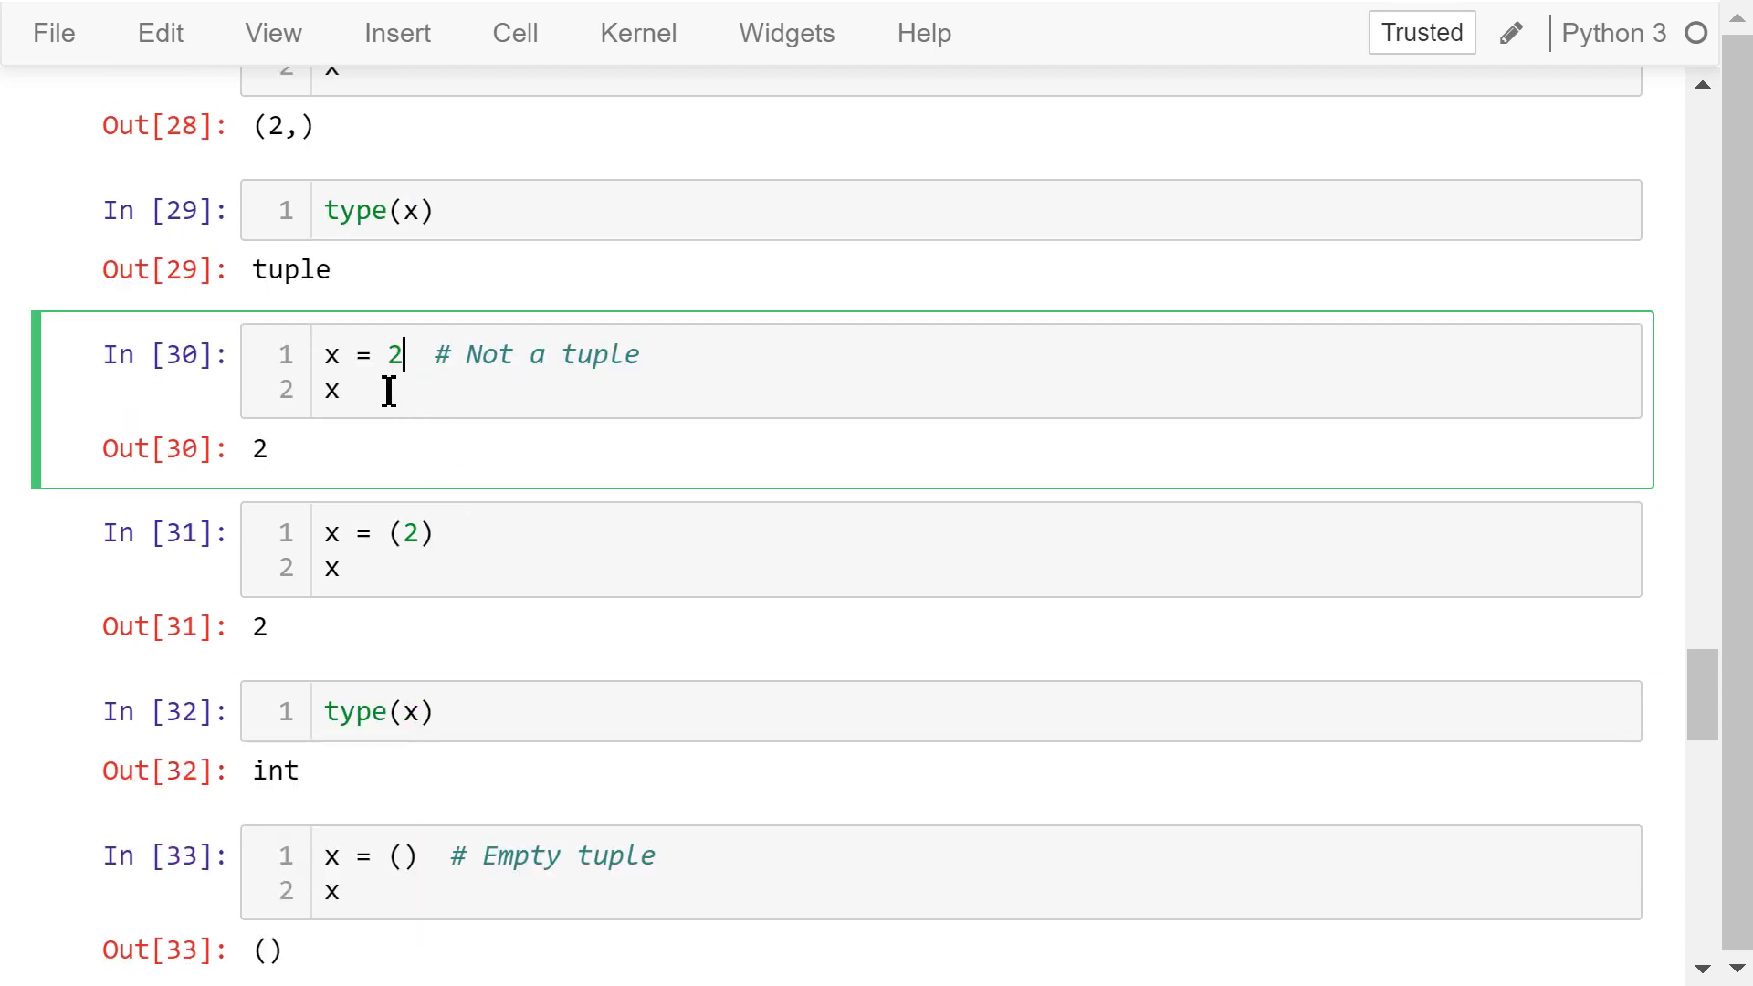
mouse_move(391, 458)
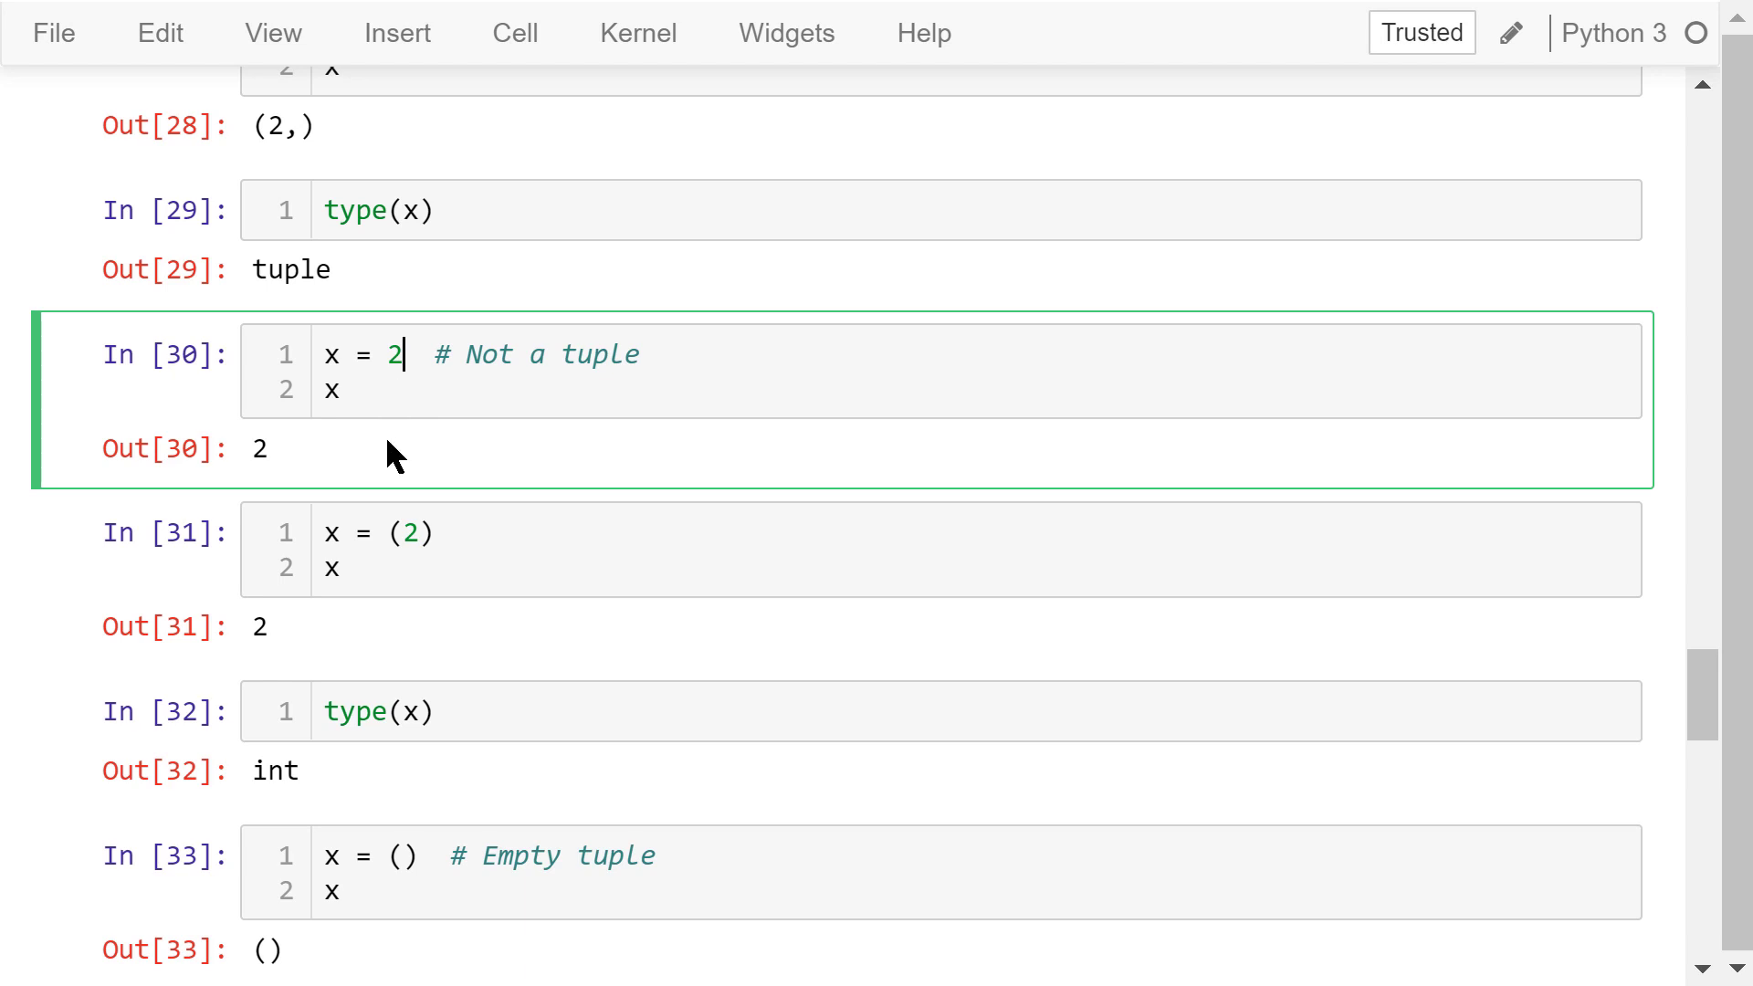
click(453, 555)
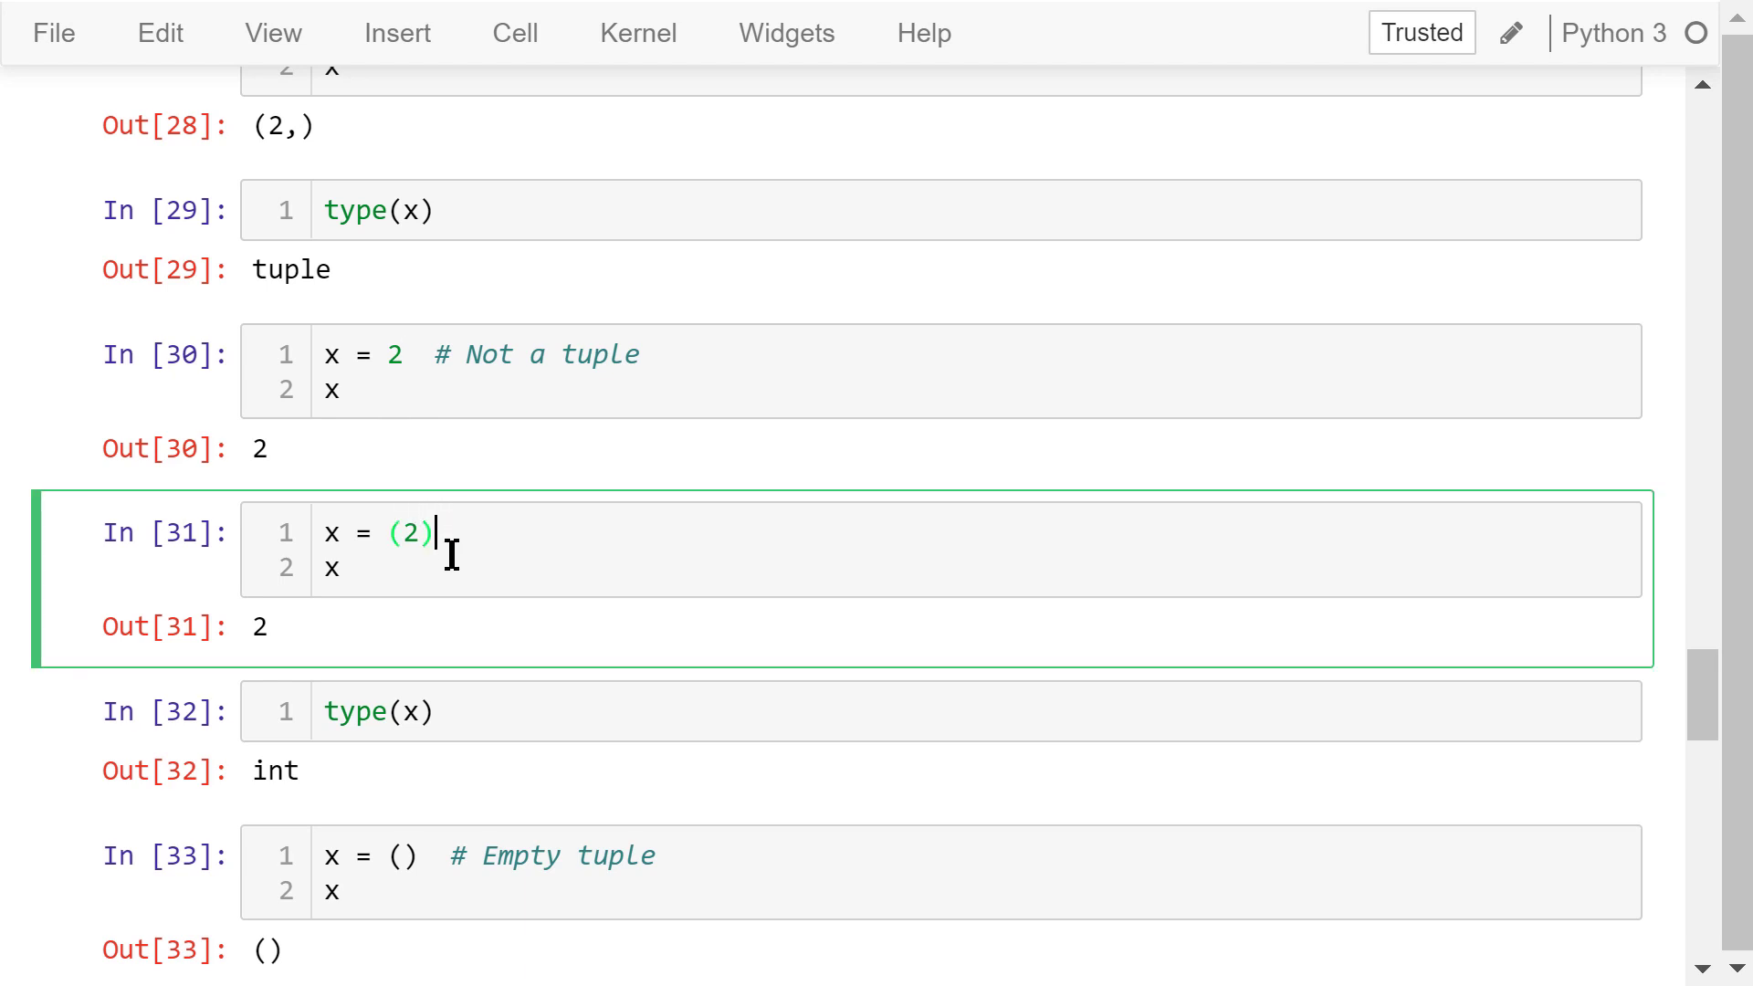
mouse_move(451, 712)
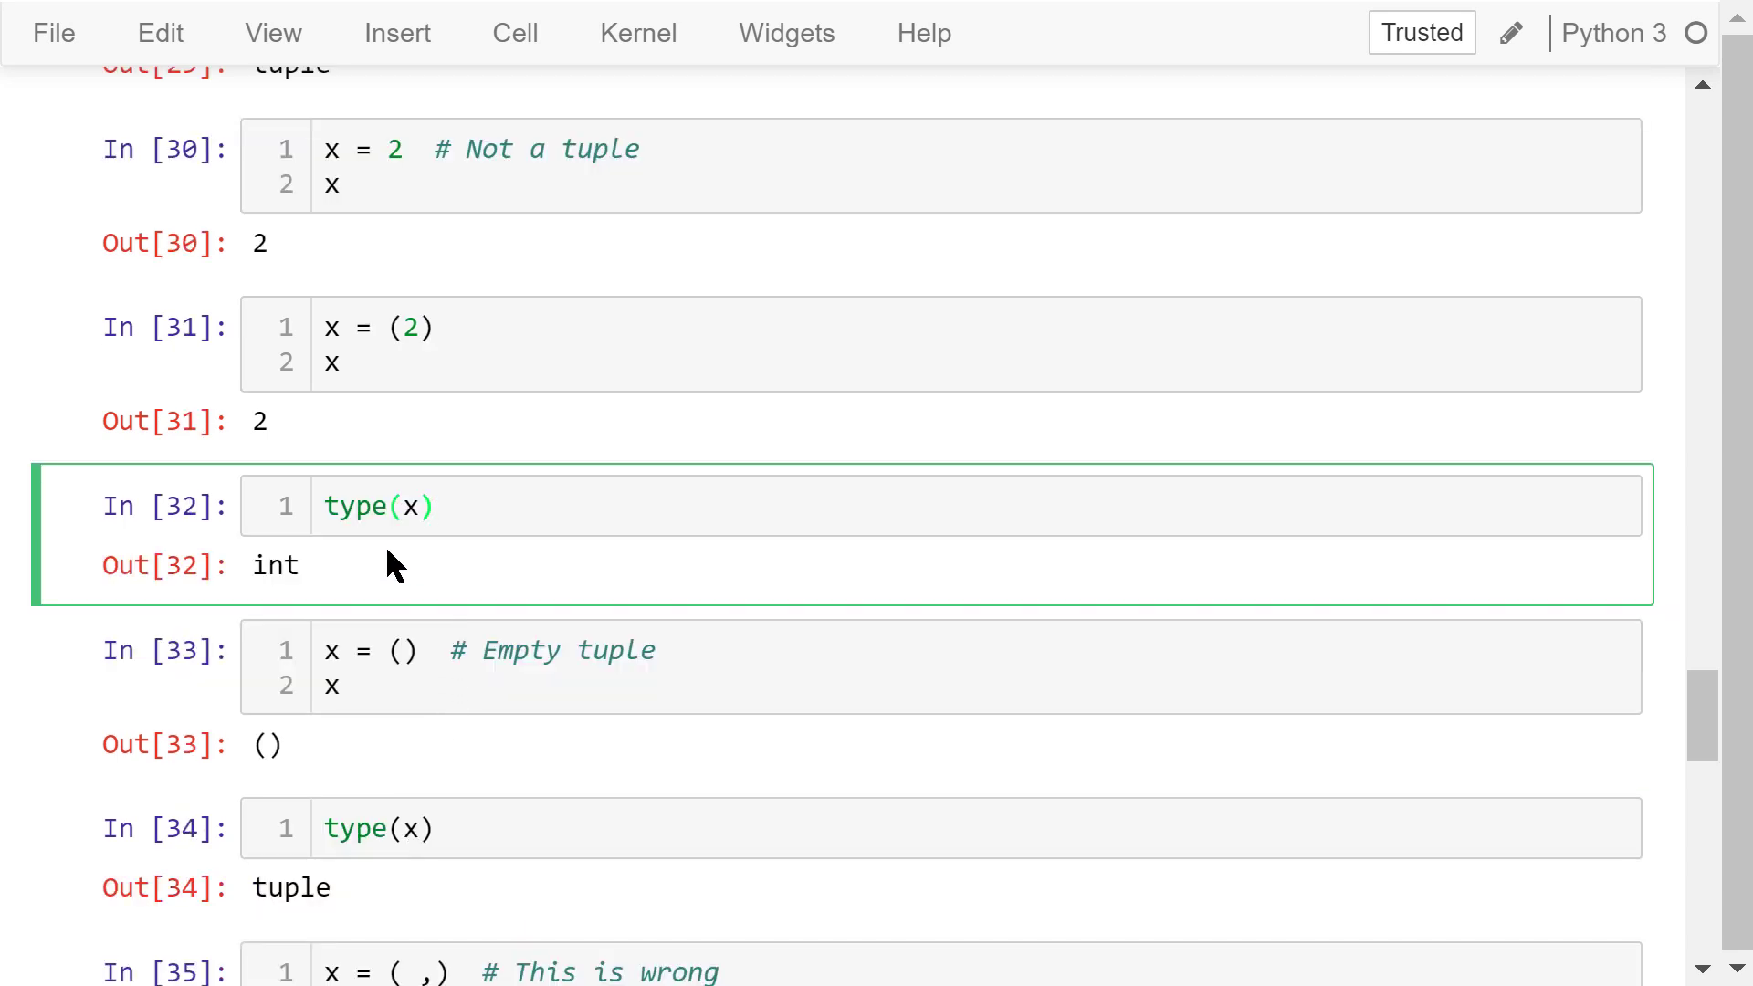
scroll(down, 3)
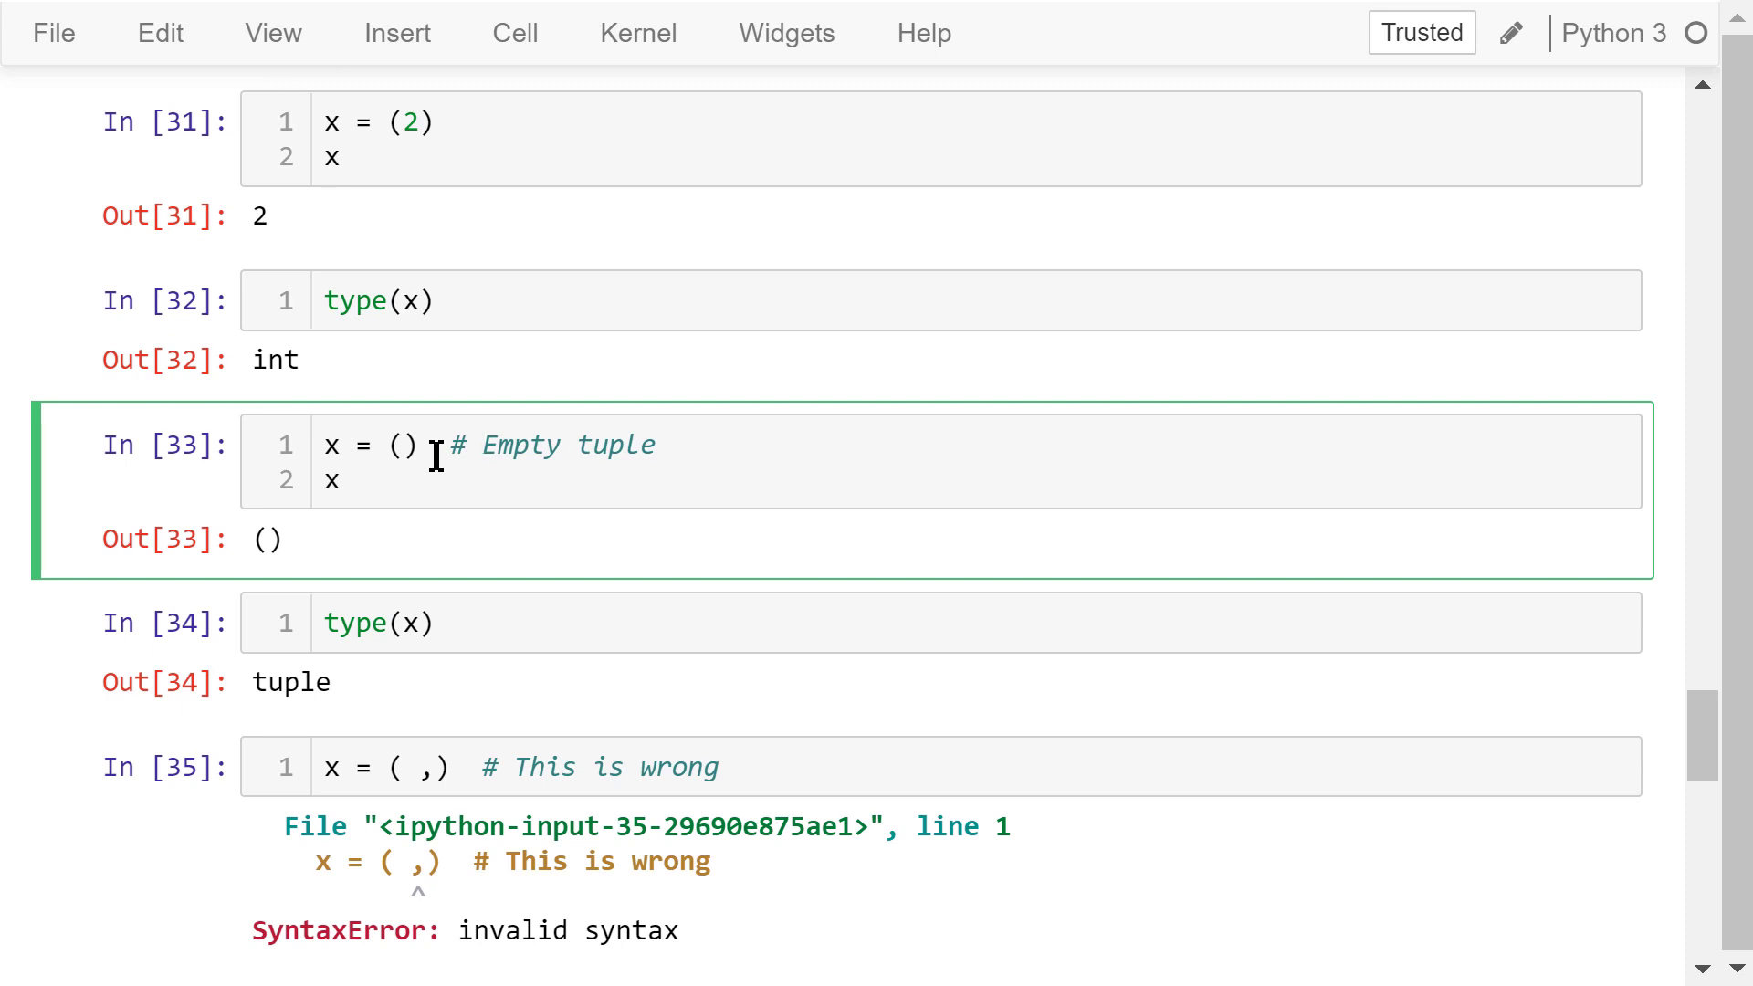
mouse_move(466, 602)
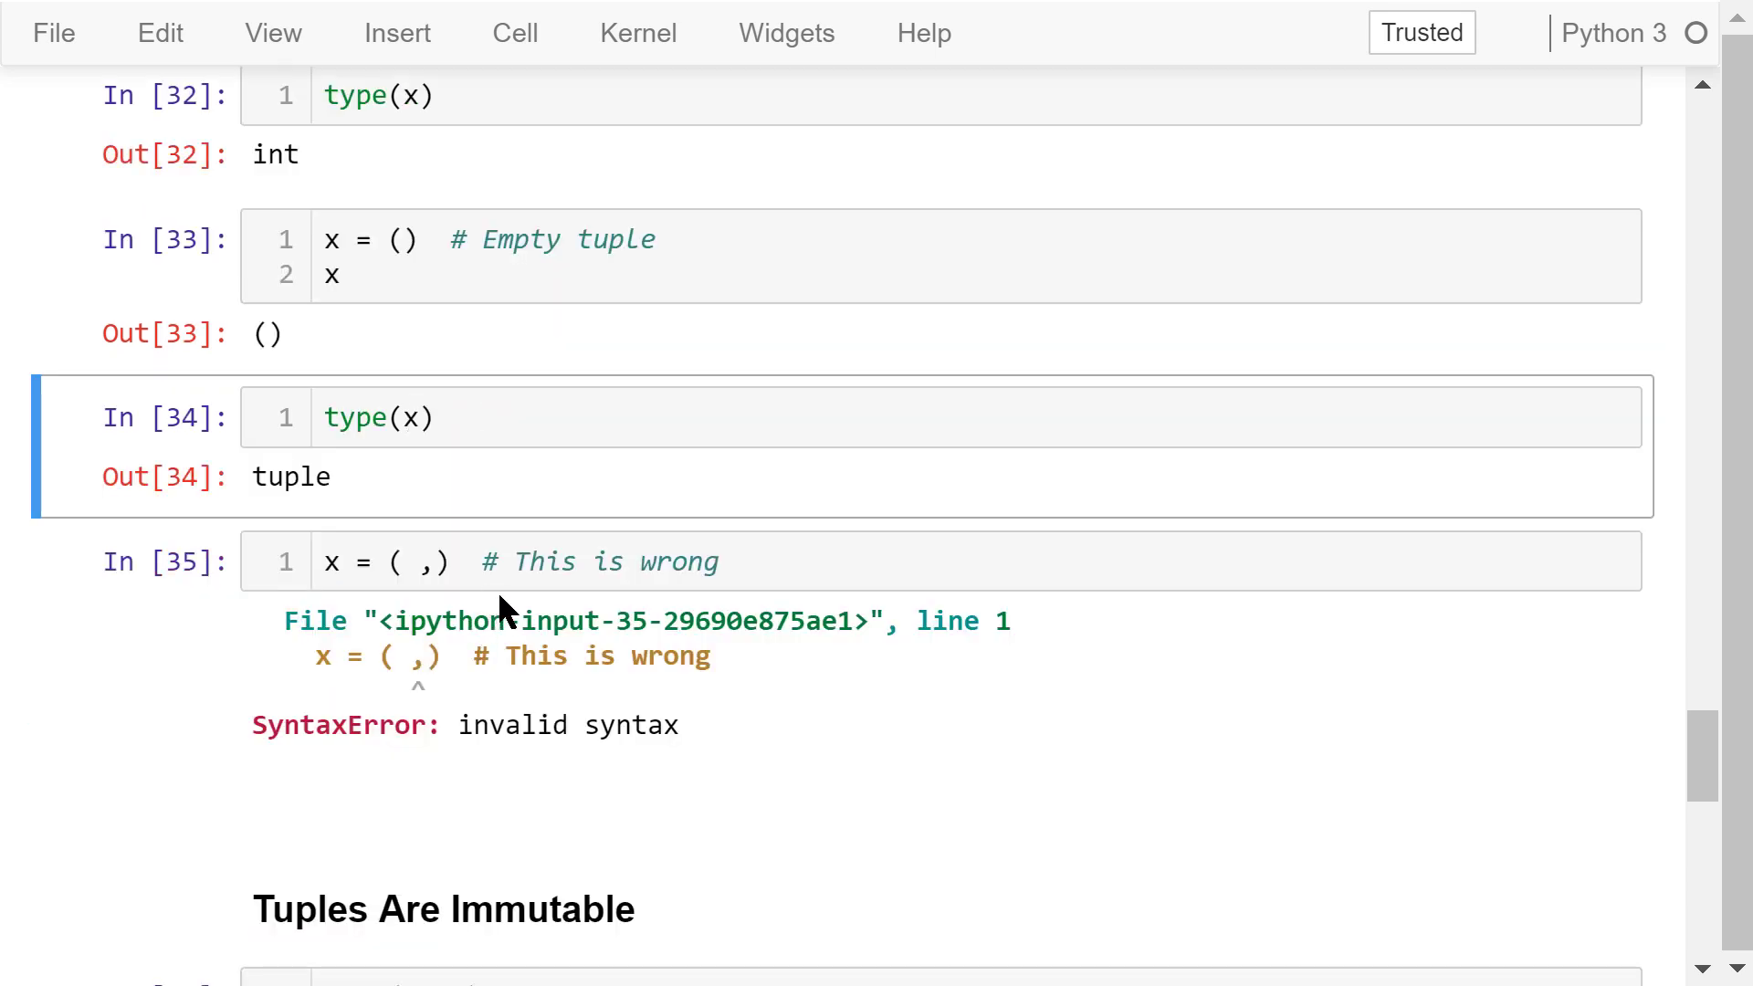
Continue past the empty-tuple cells to the ( ,) SyntaxError example
scroll(down, 3)
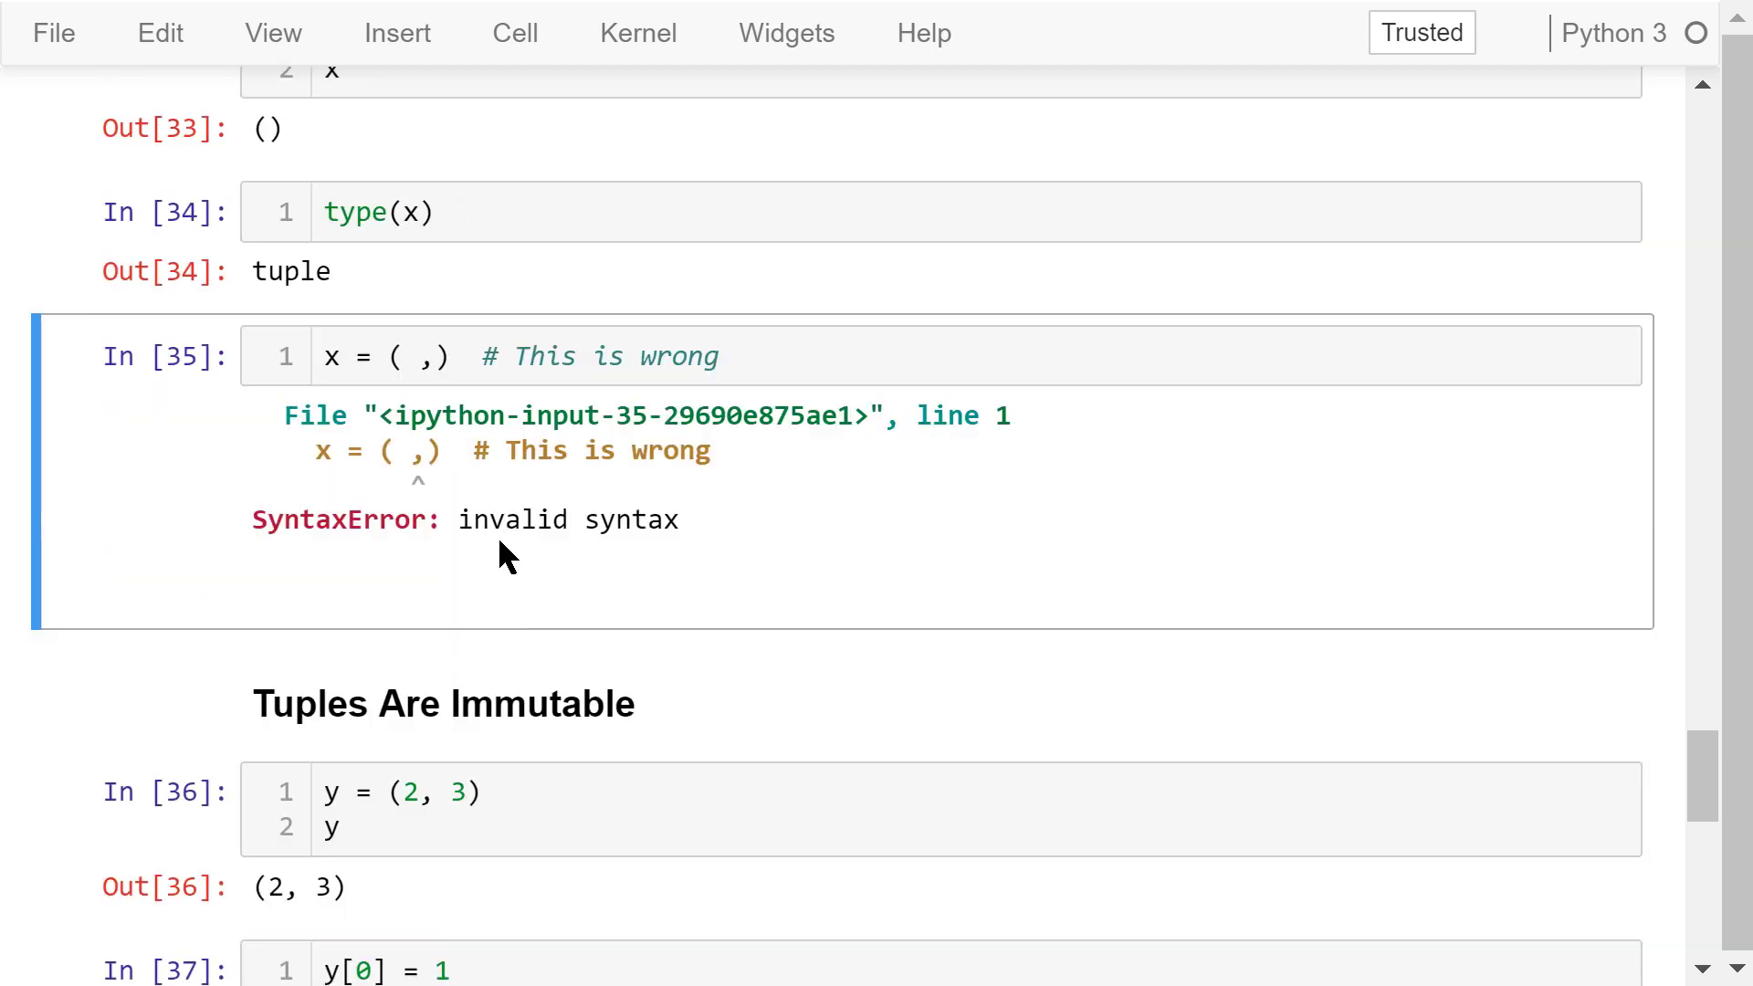
mouse_move(493, 519)
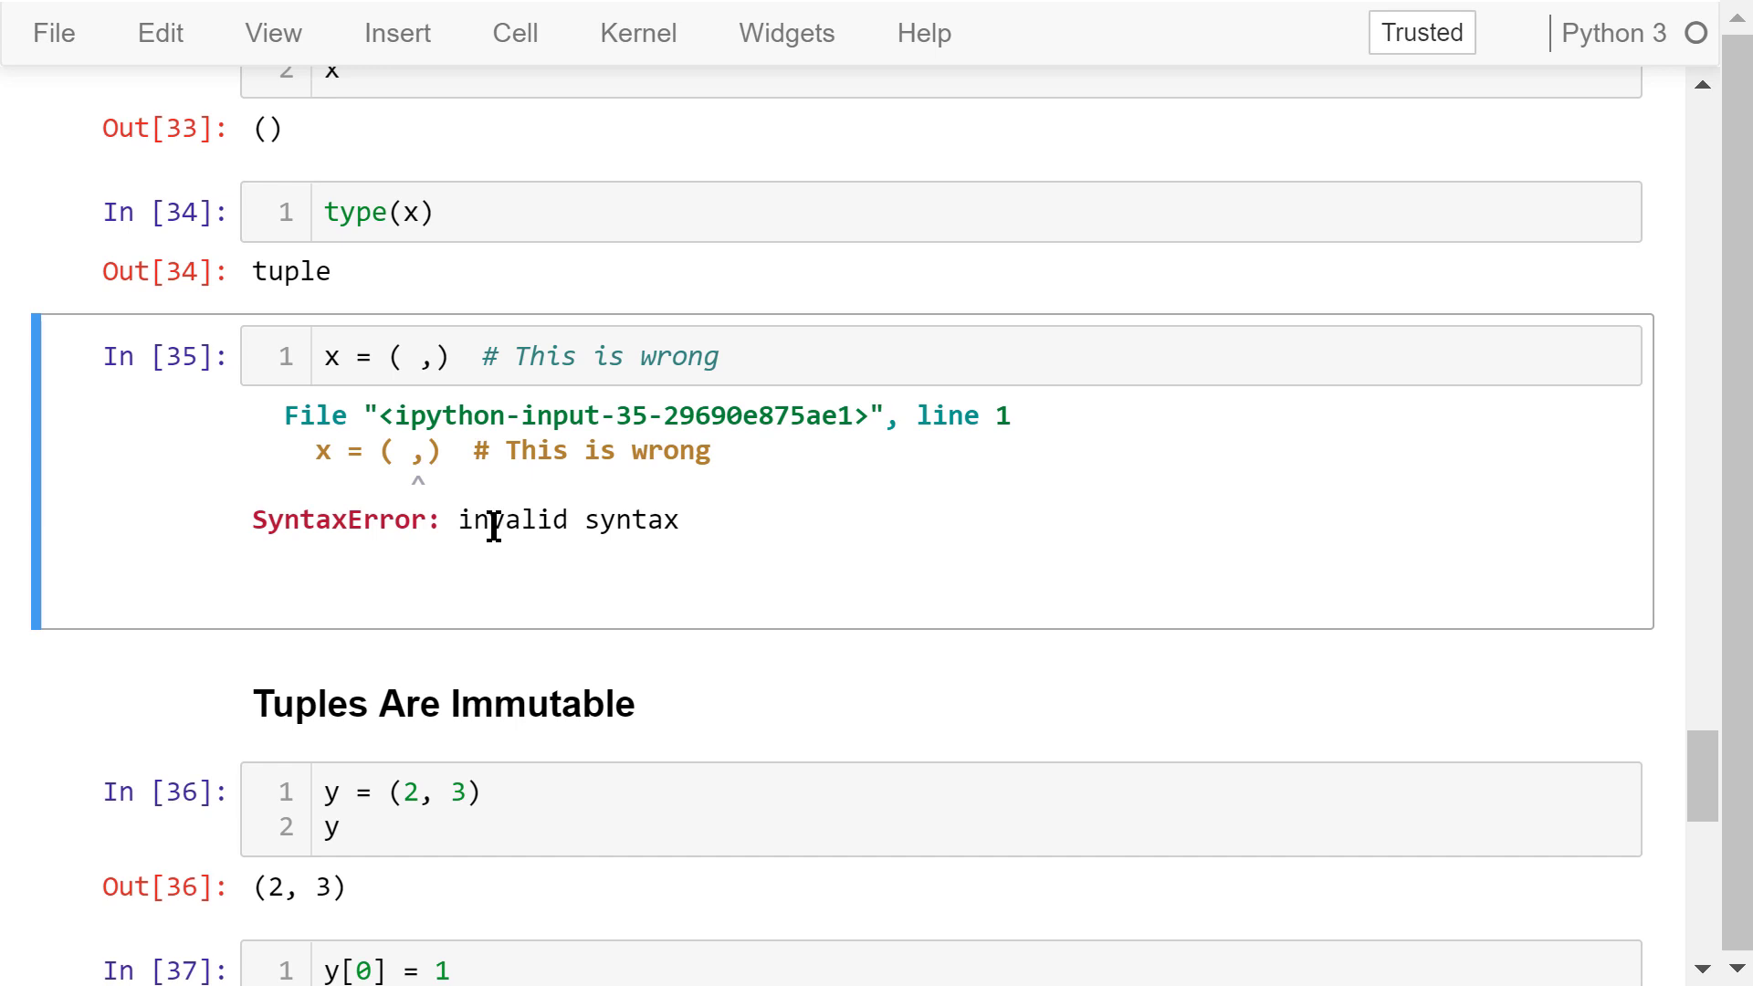
mouse_move(555, 581)
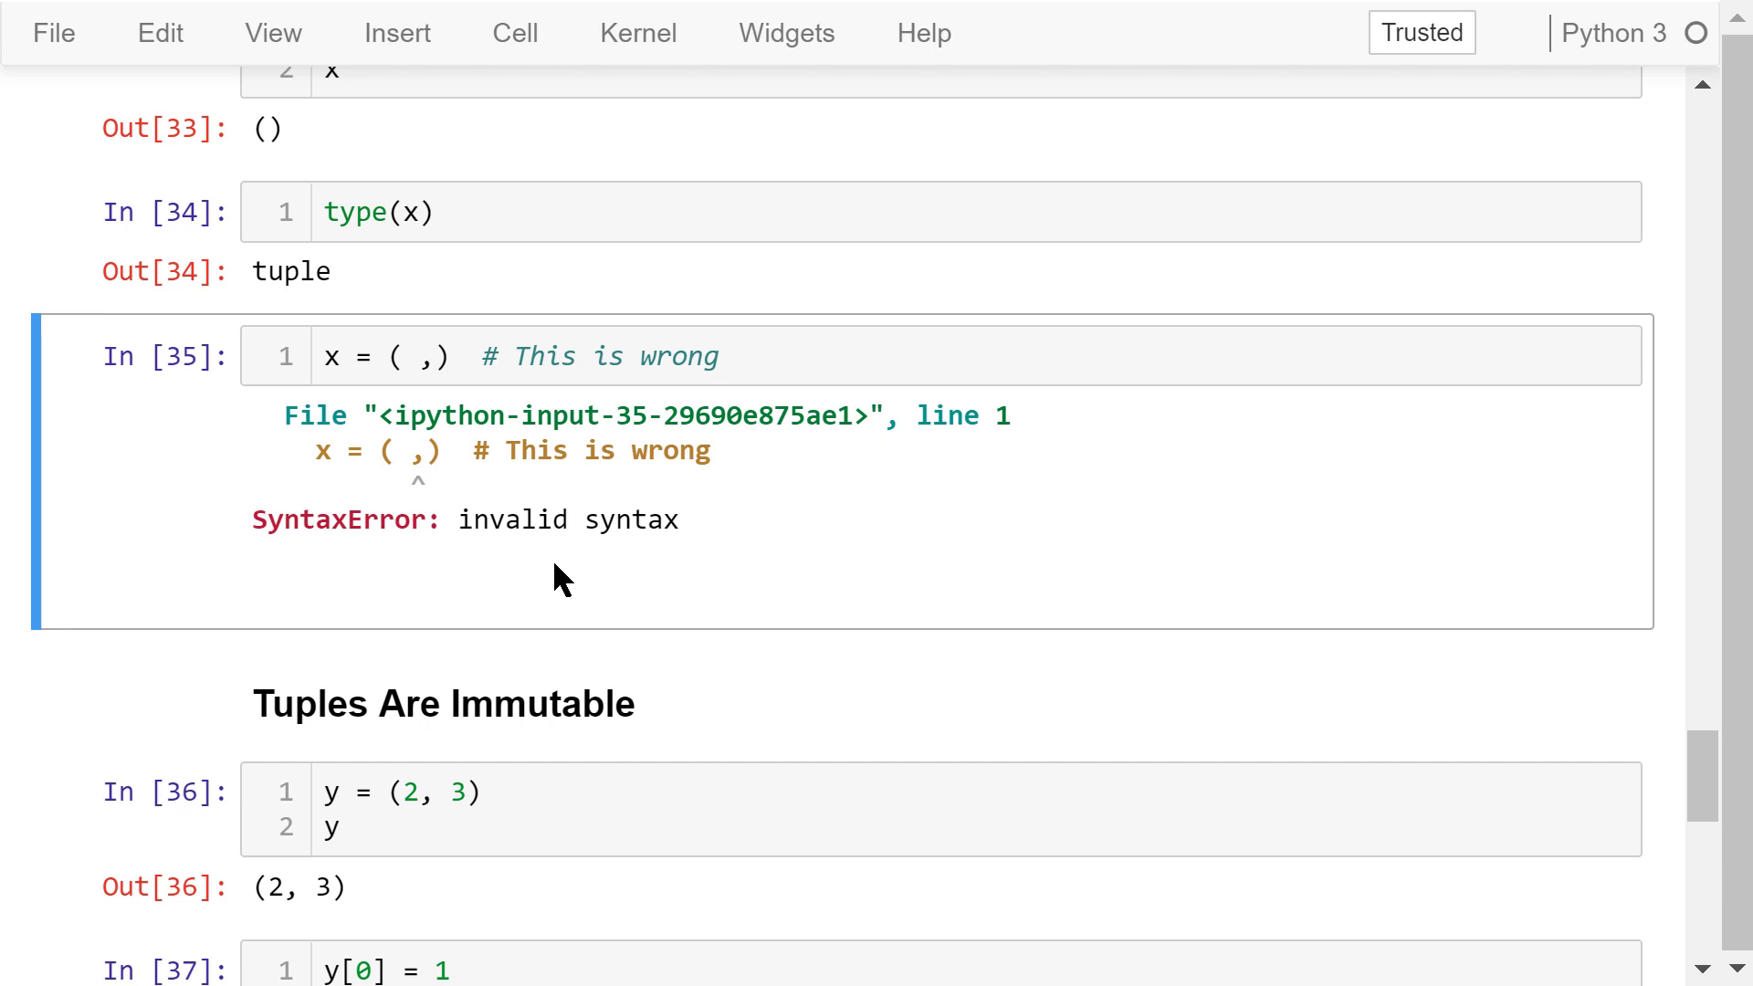
mouse_move(566, 559)
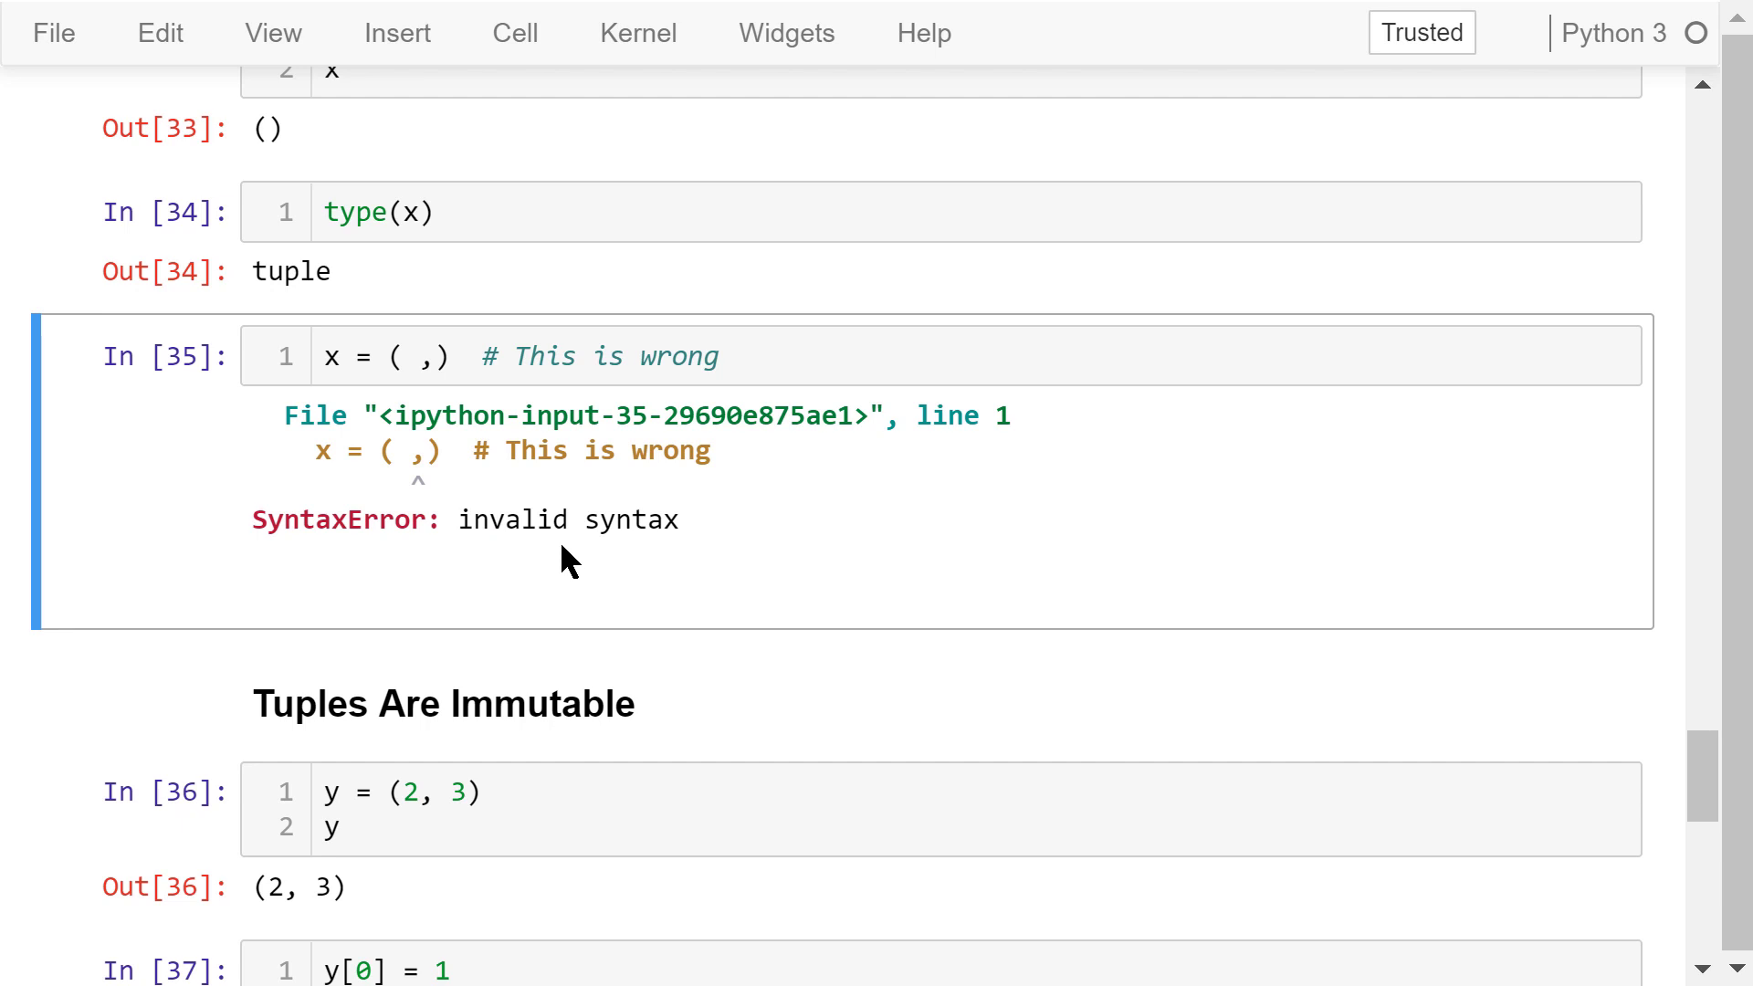
Reach the Tuples Are Immutable section and select the y[0] = 1 TypeError cell
scroll(down, 3)
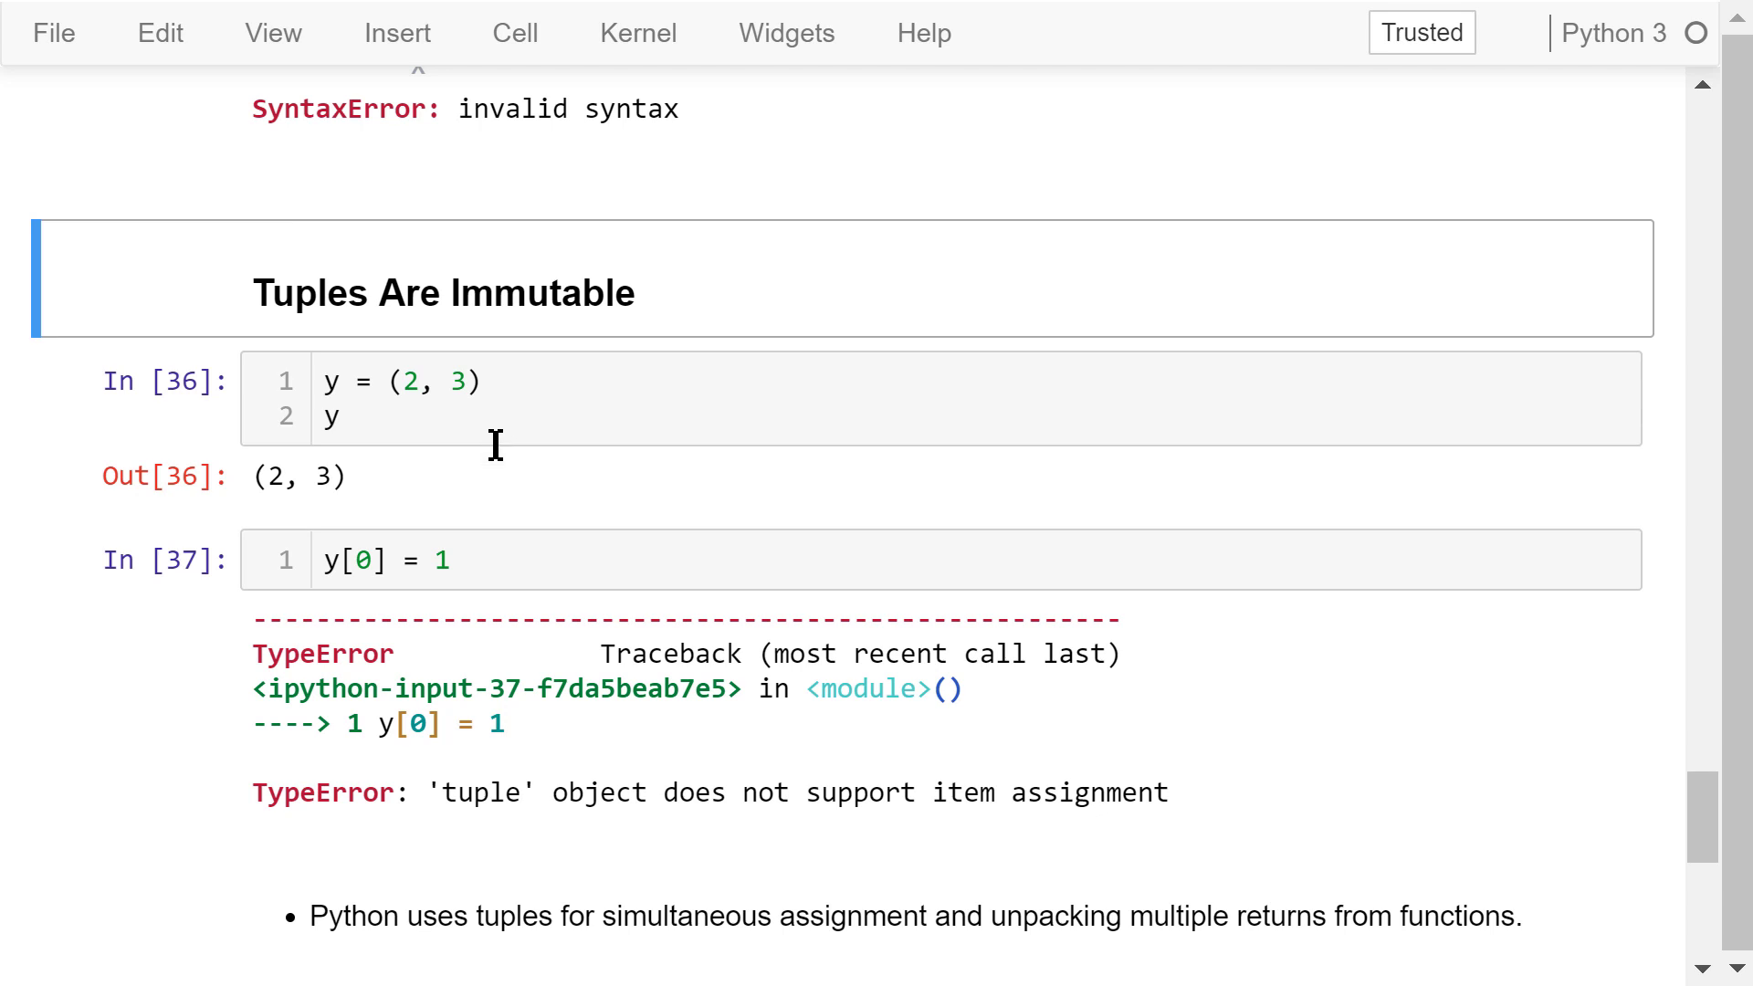
scroll(down, 3)
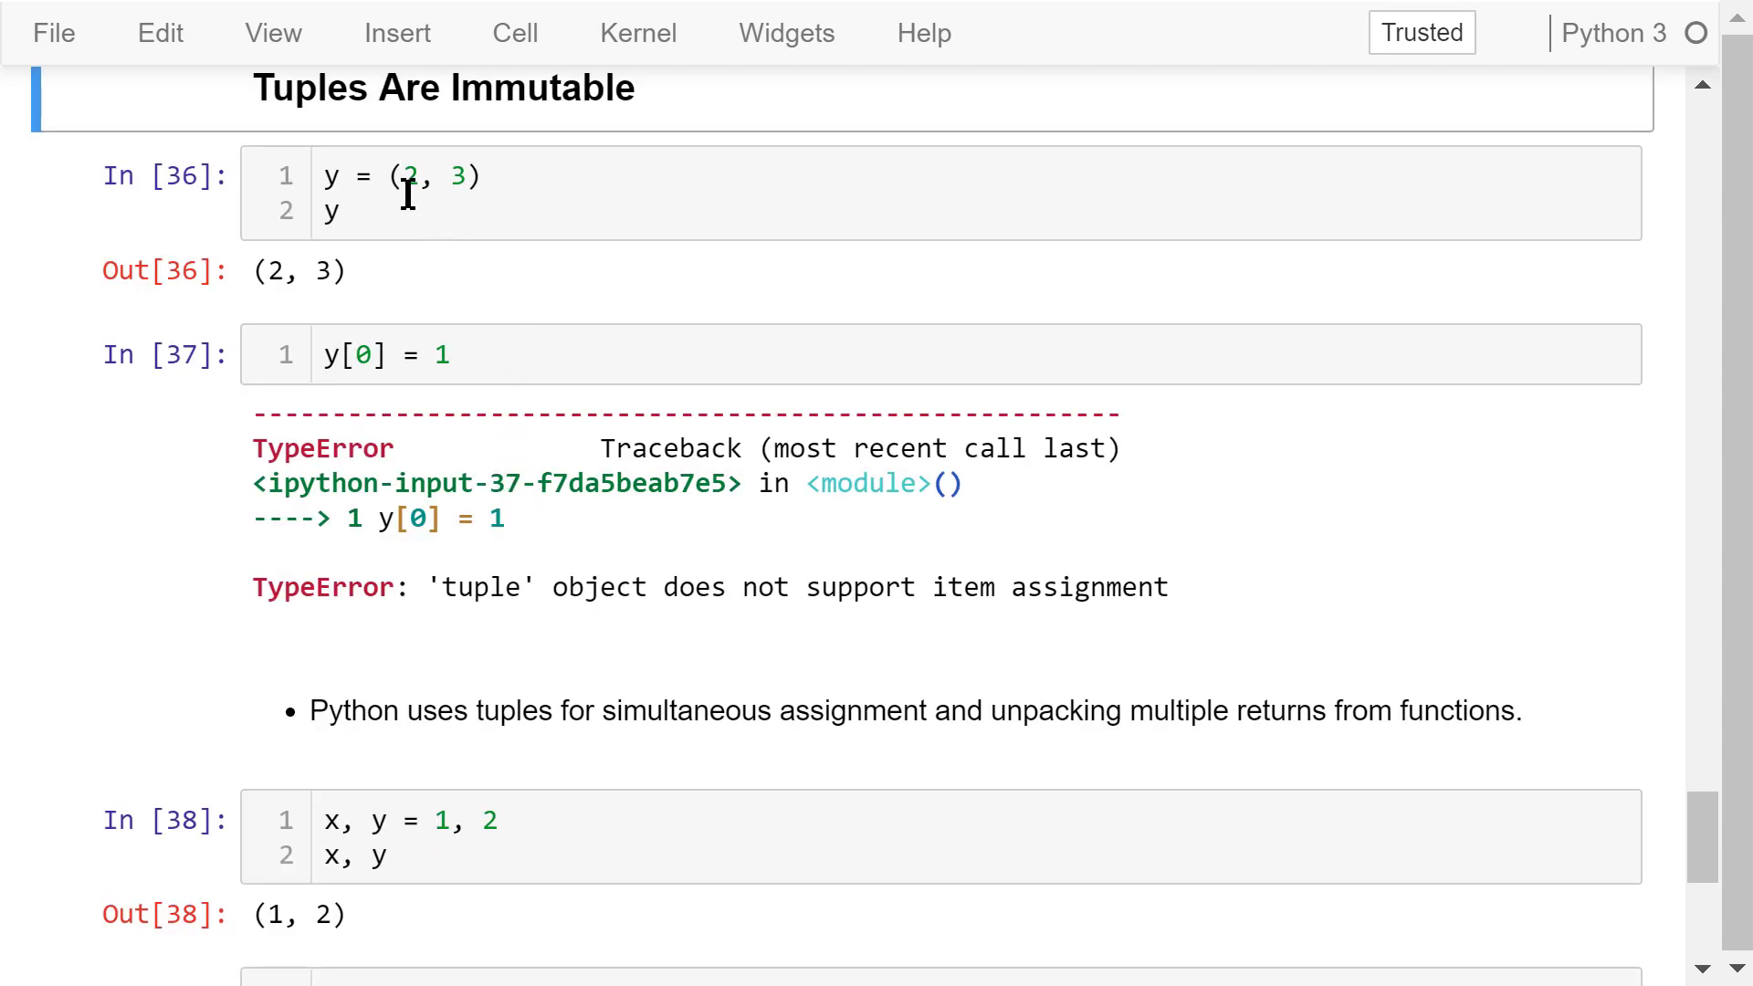
mouse_move(478, 294)
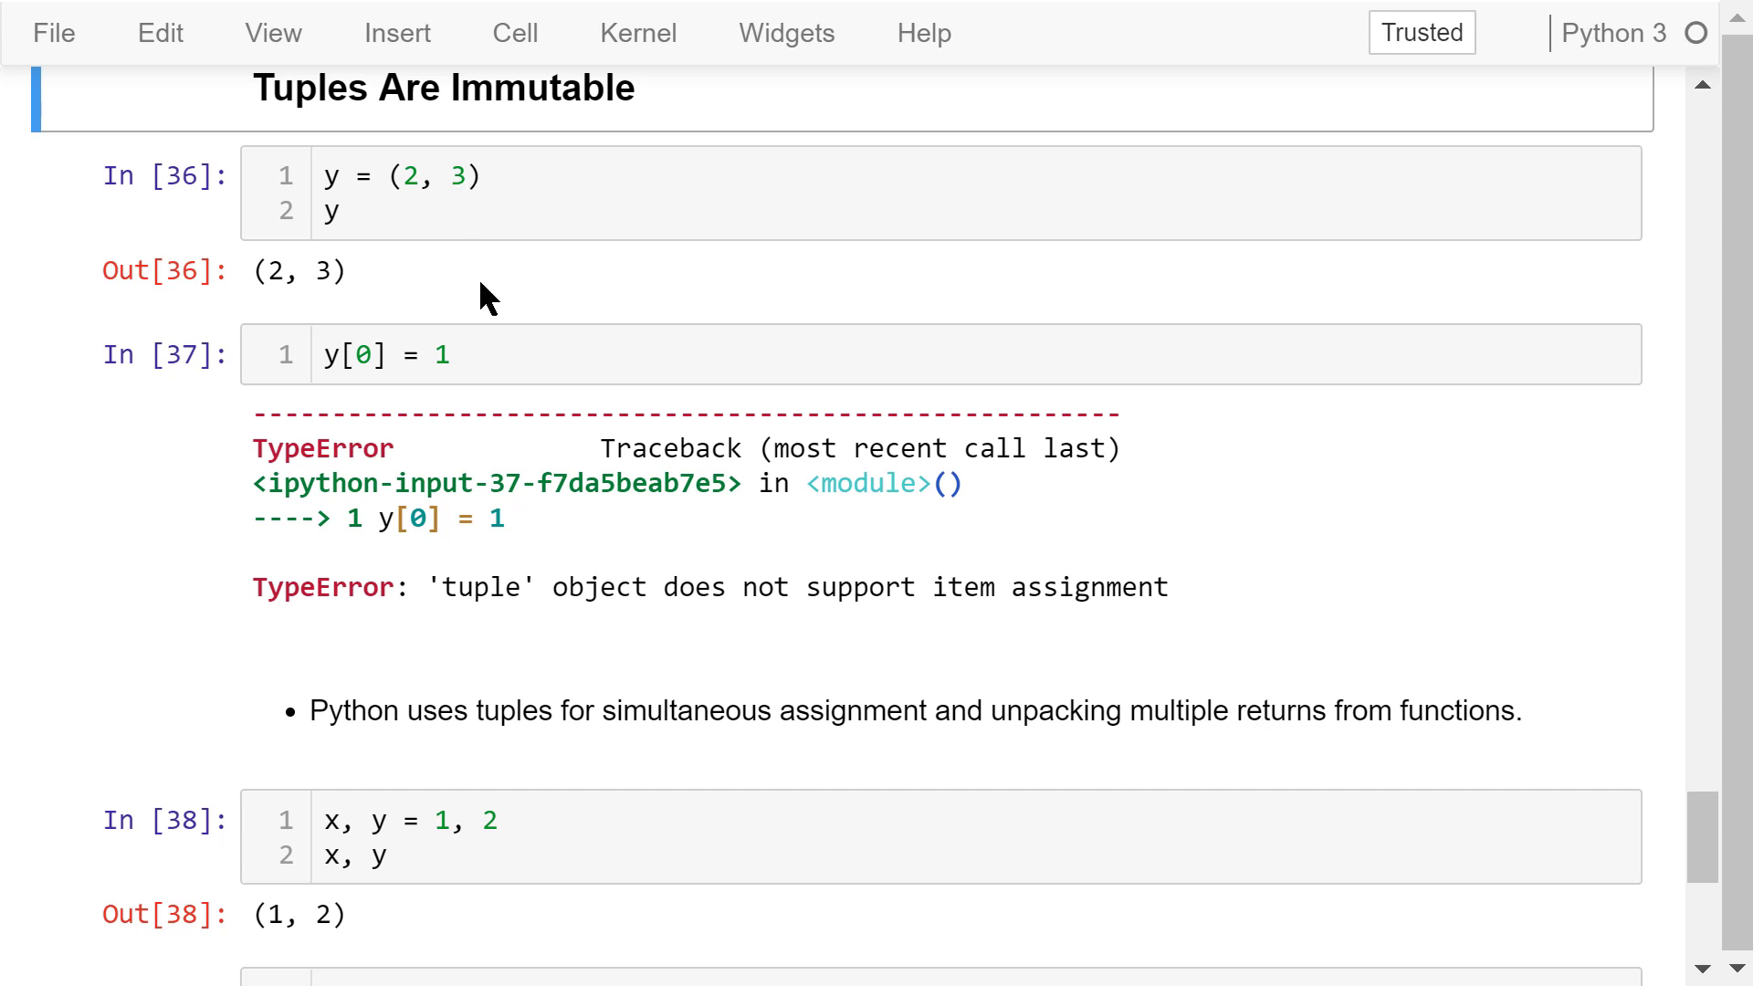
click(493, 354)
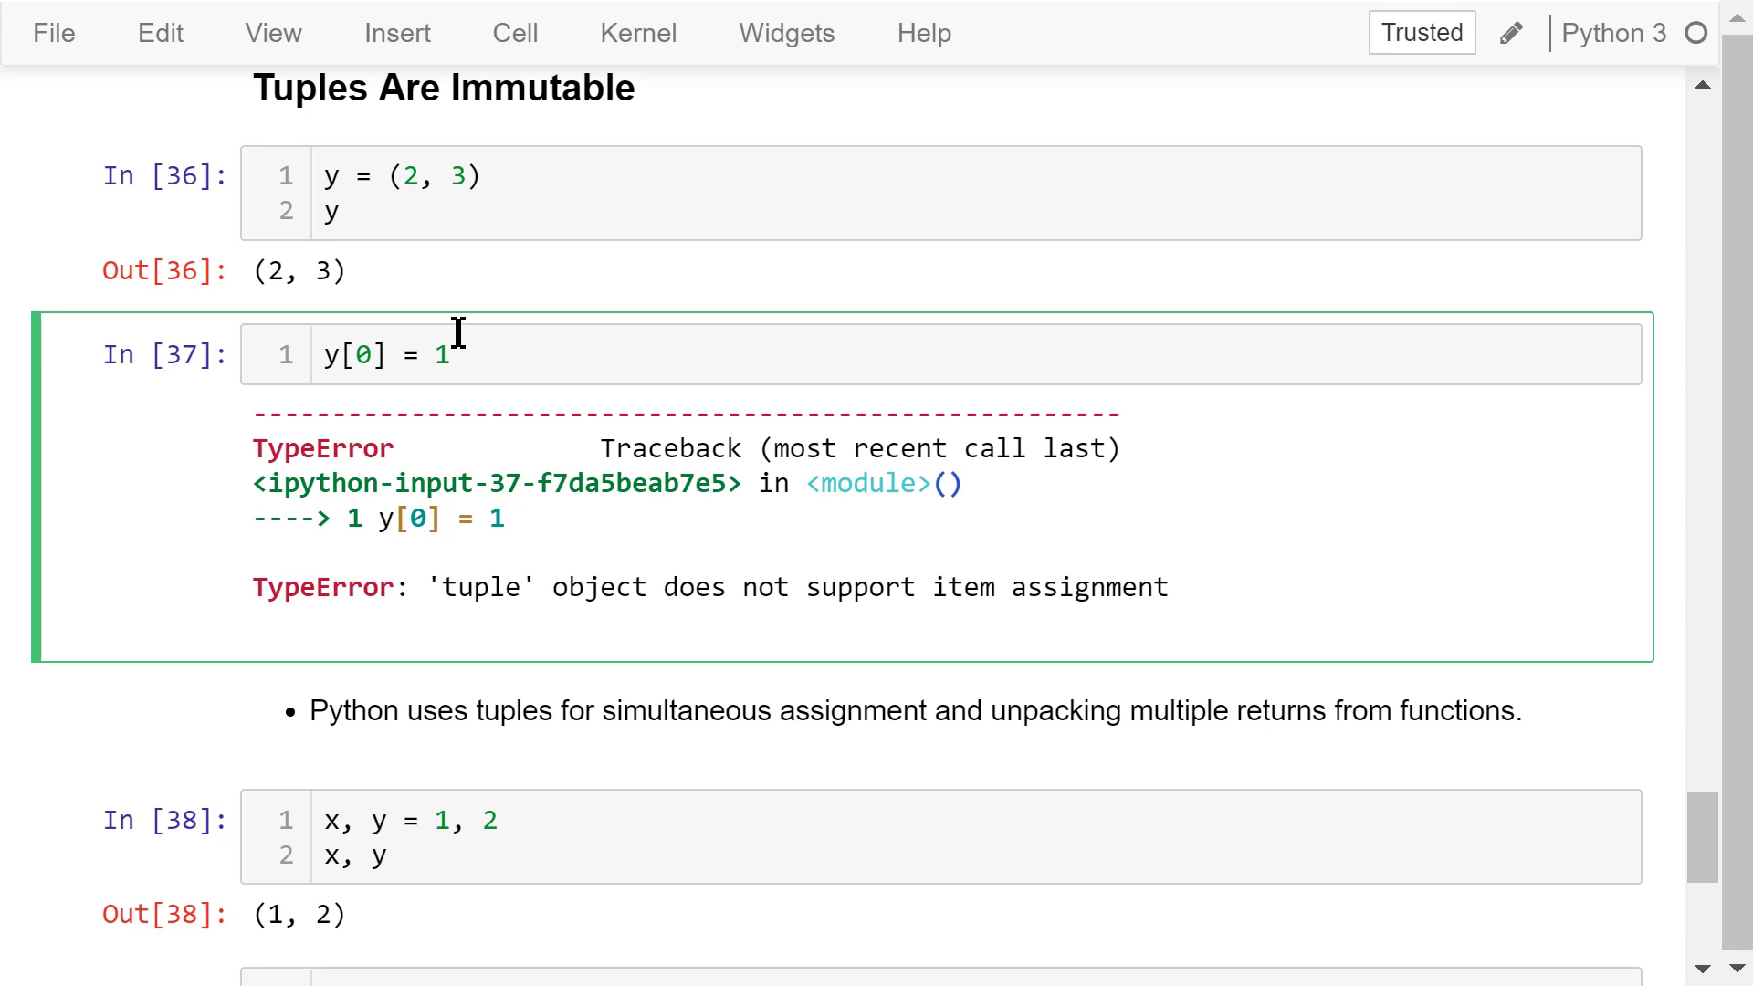
mouse_move(515, 376)
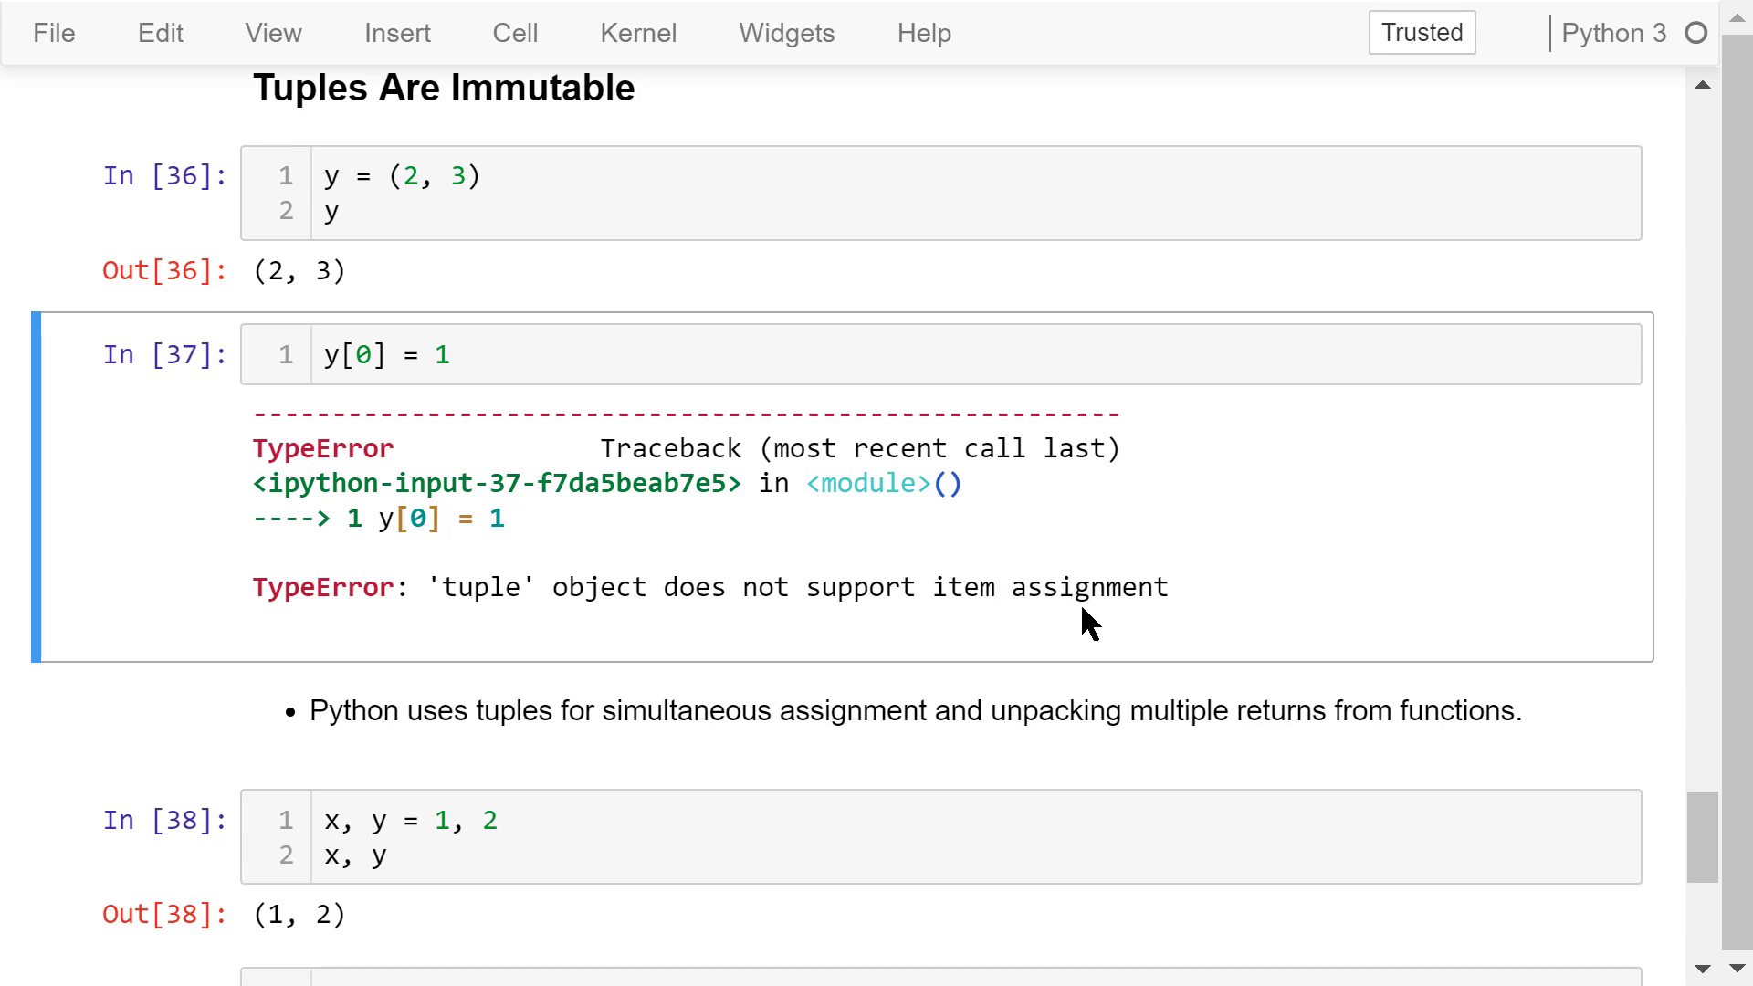
mouse_move(654, 801)
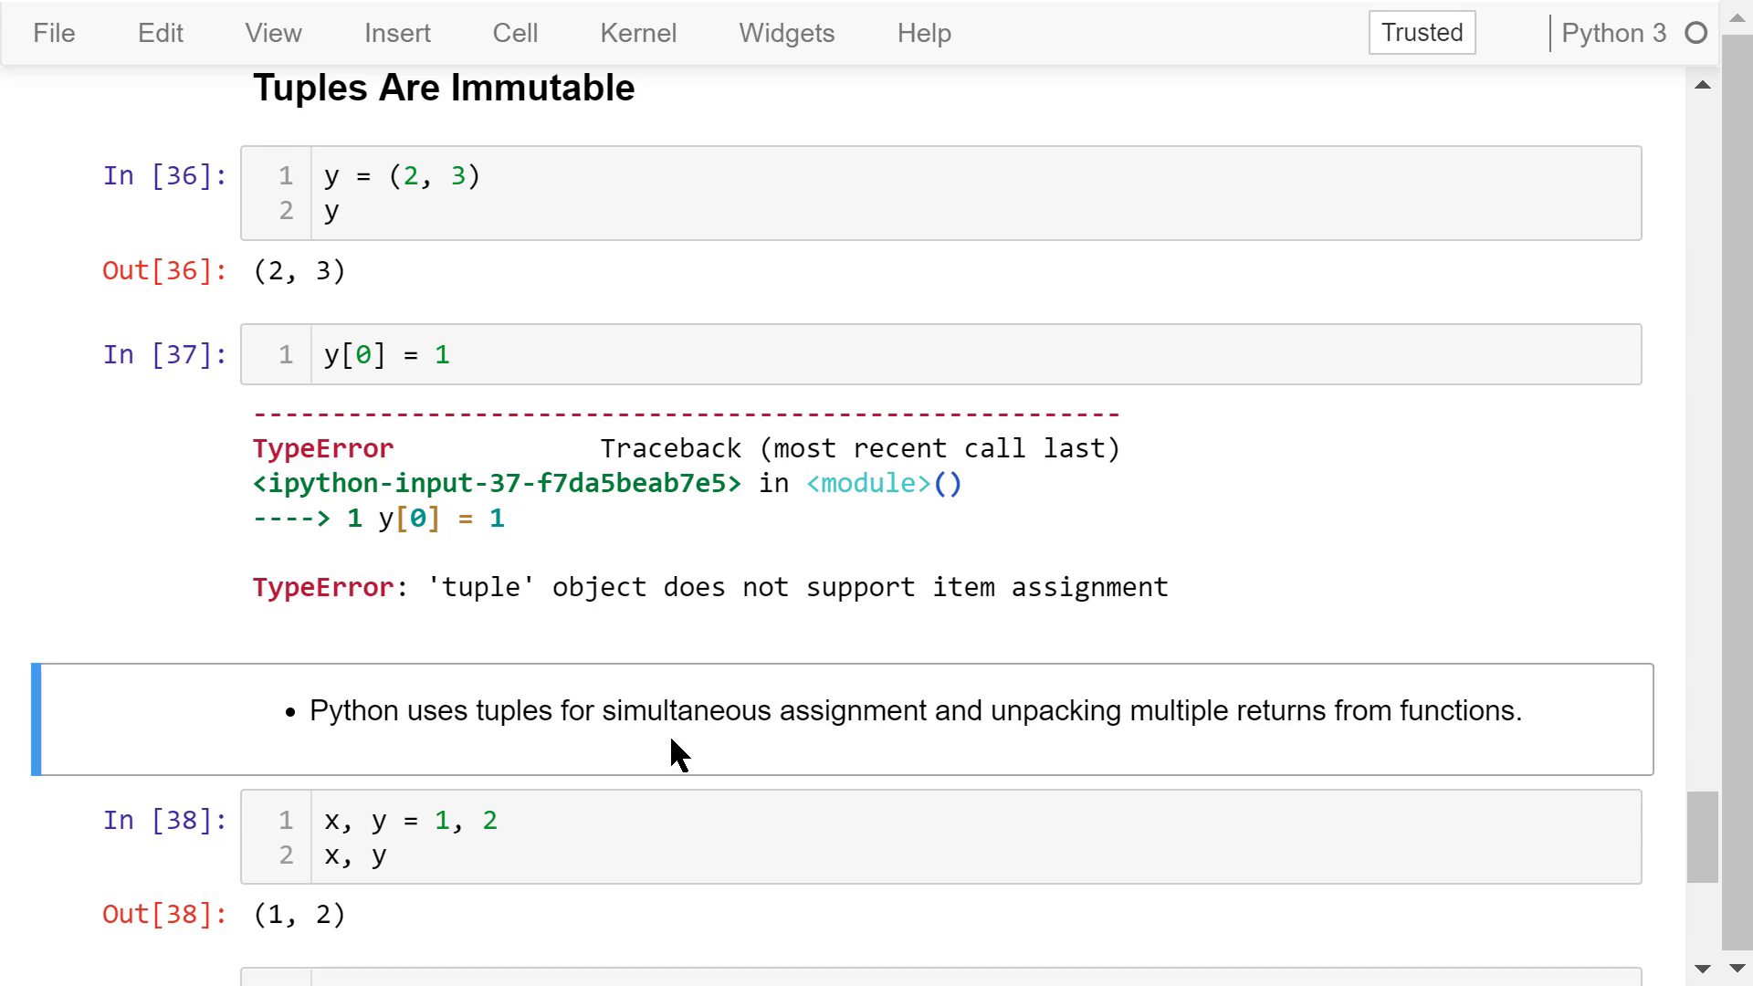
Step through x, y = 1, 2 and the date split into ('05', '20', '2019'), ending at the Course Materials links
scroll(down, 3)
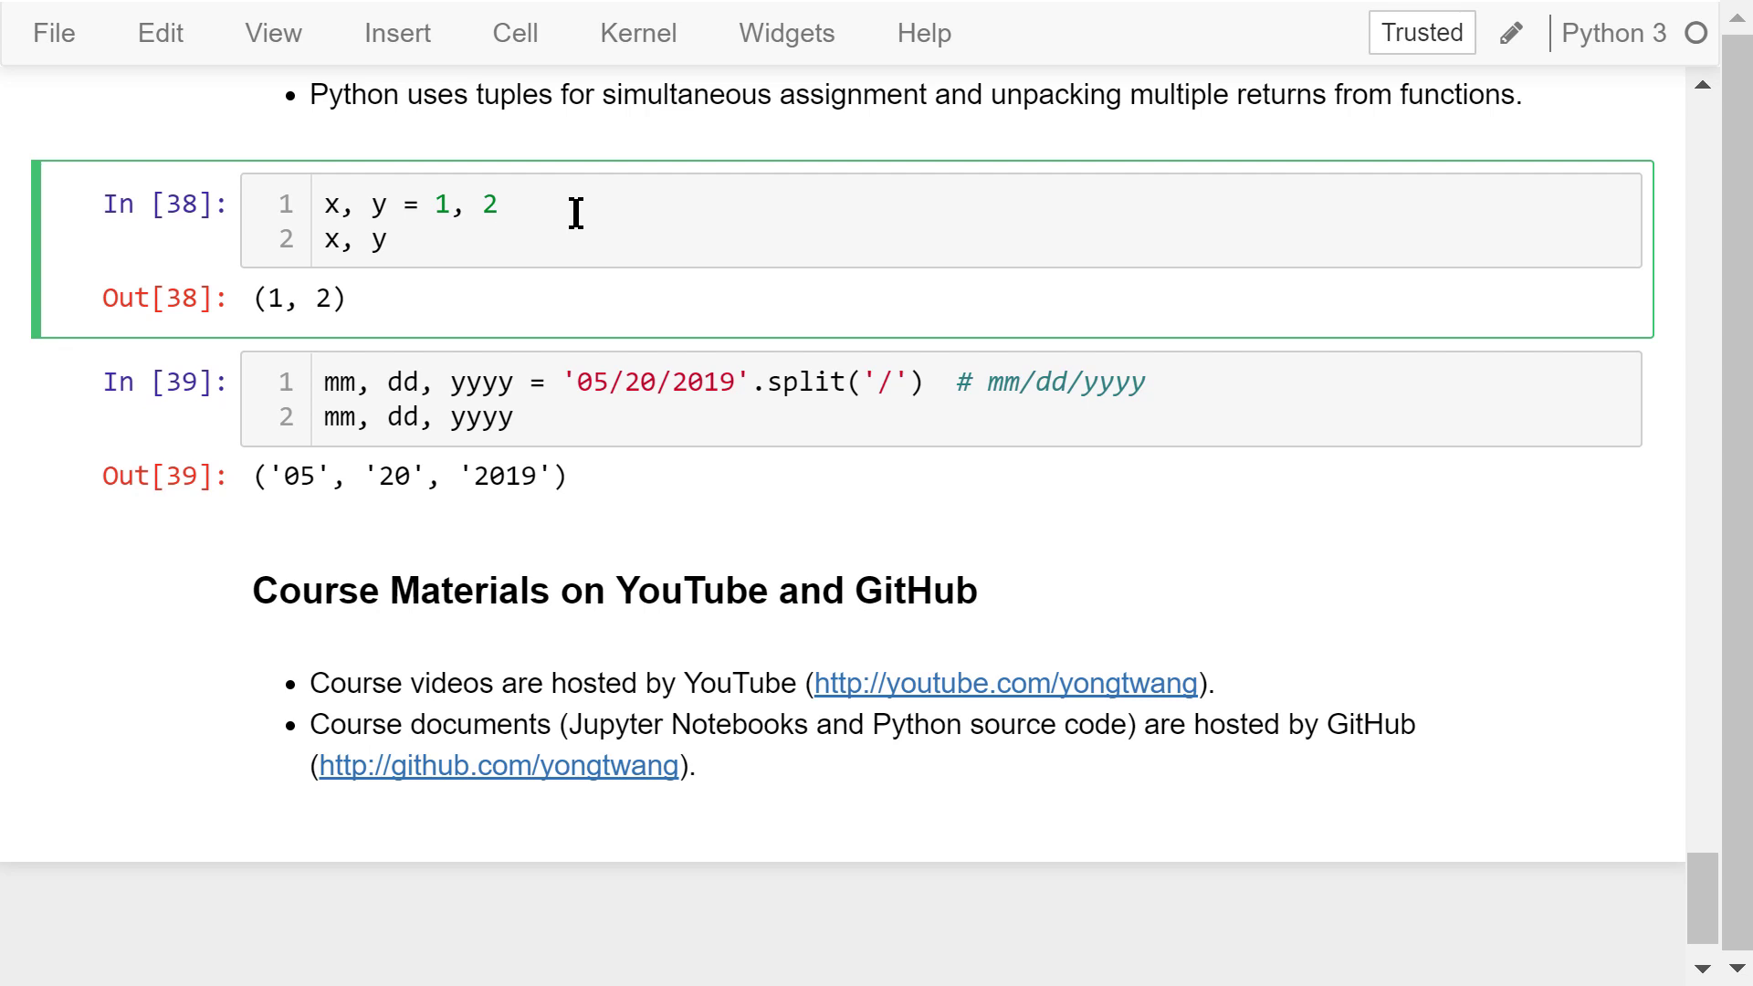
click(368, 314)
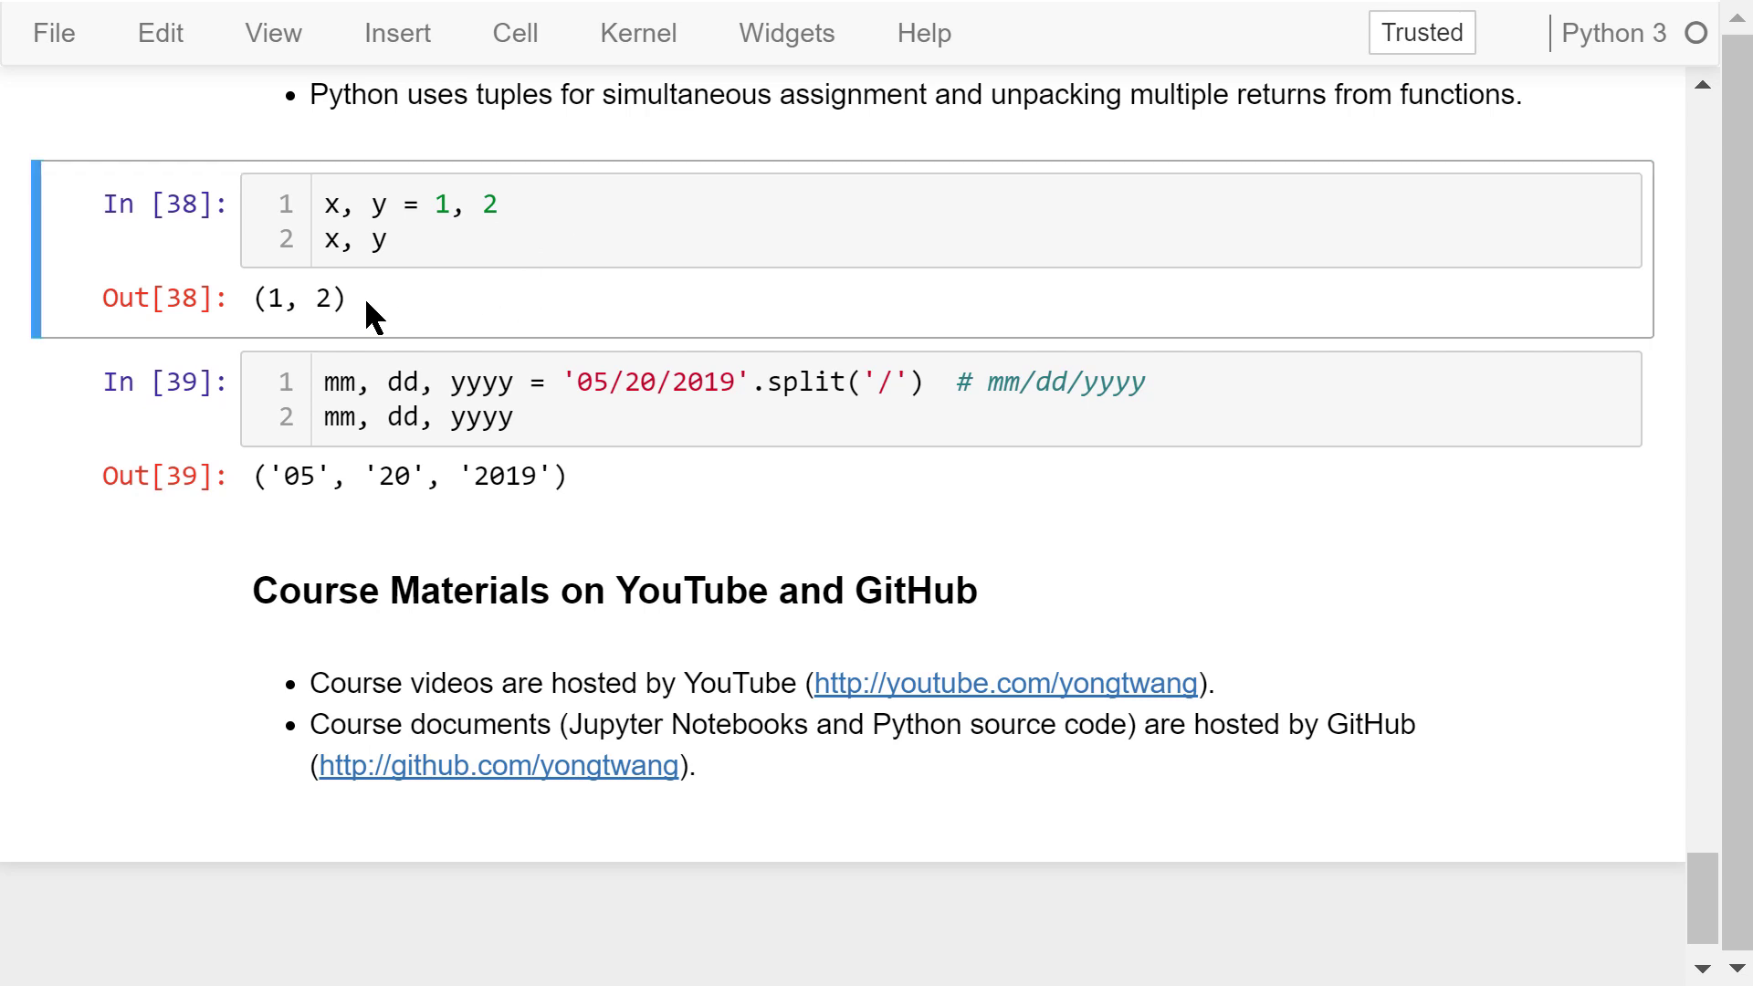
mouse_move(406, 310)
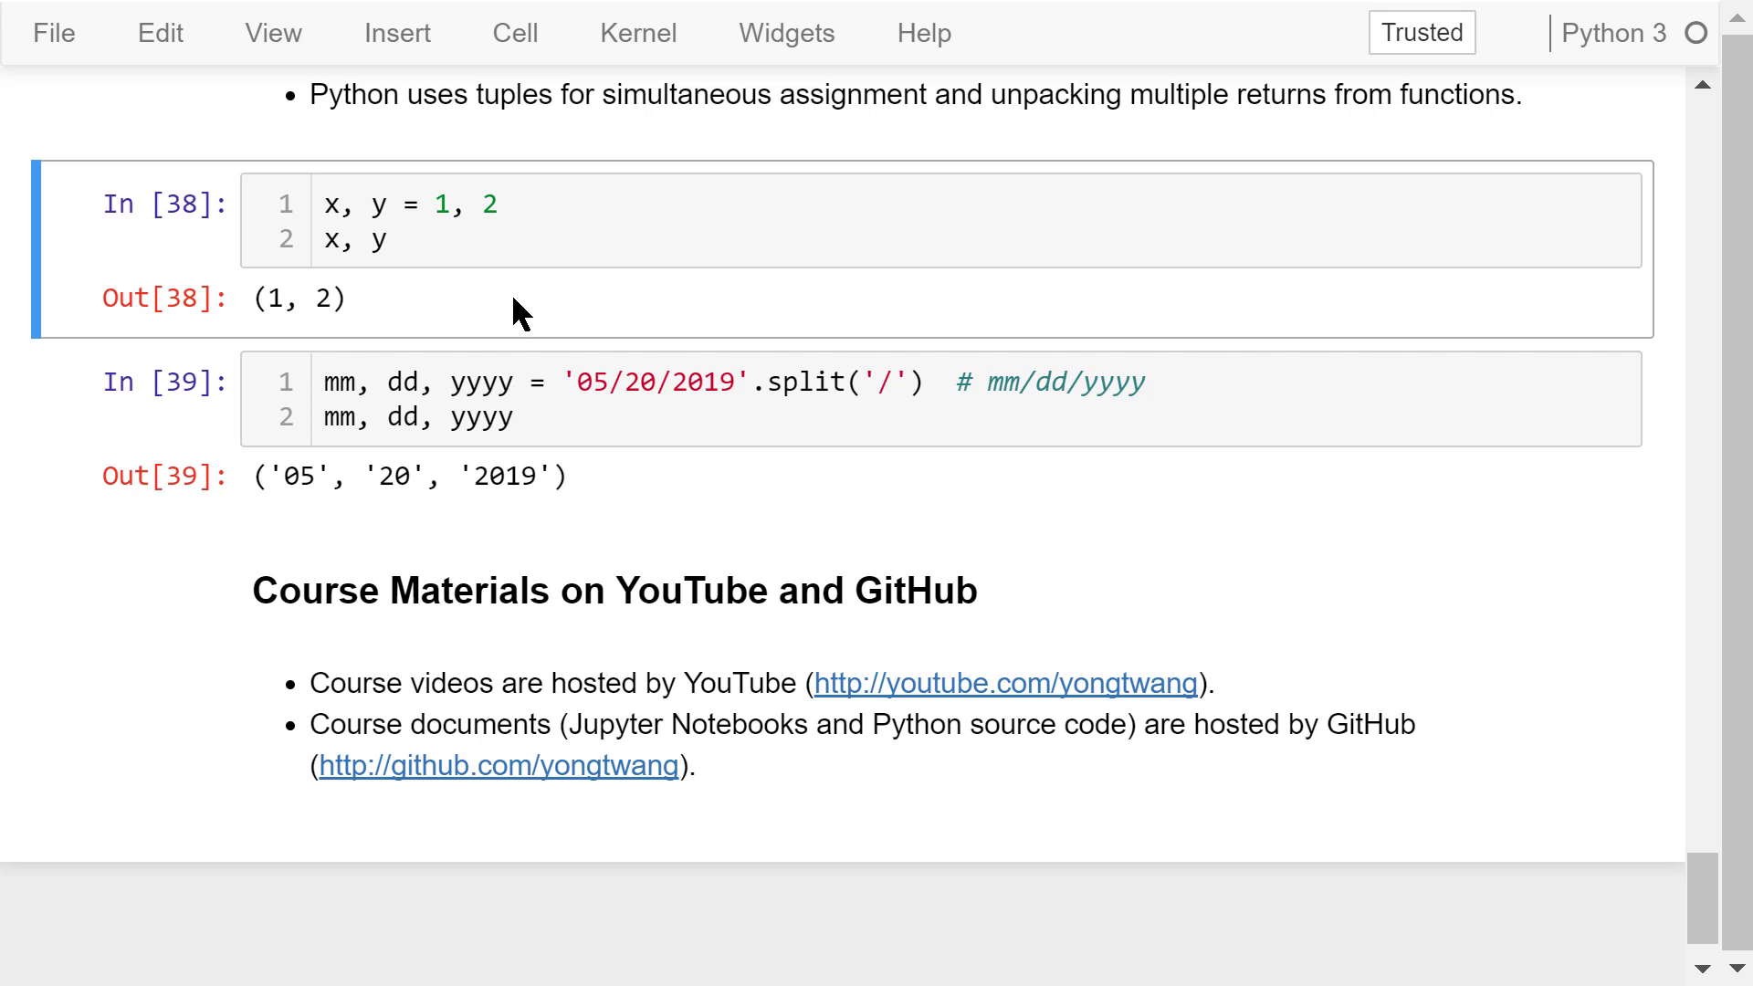
click(926, 383)
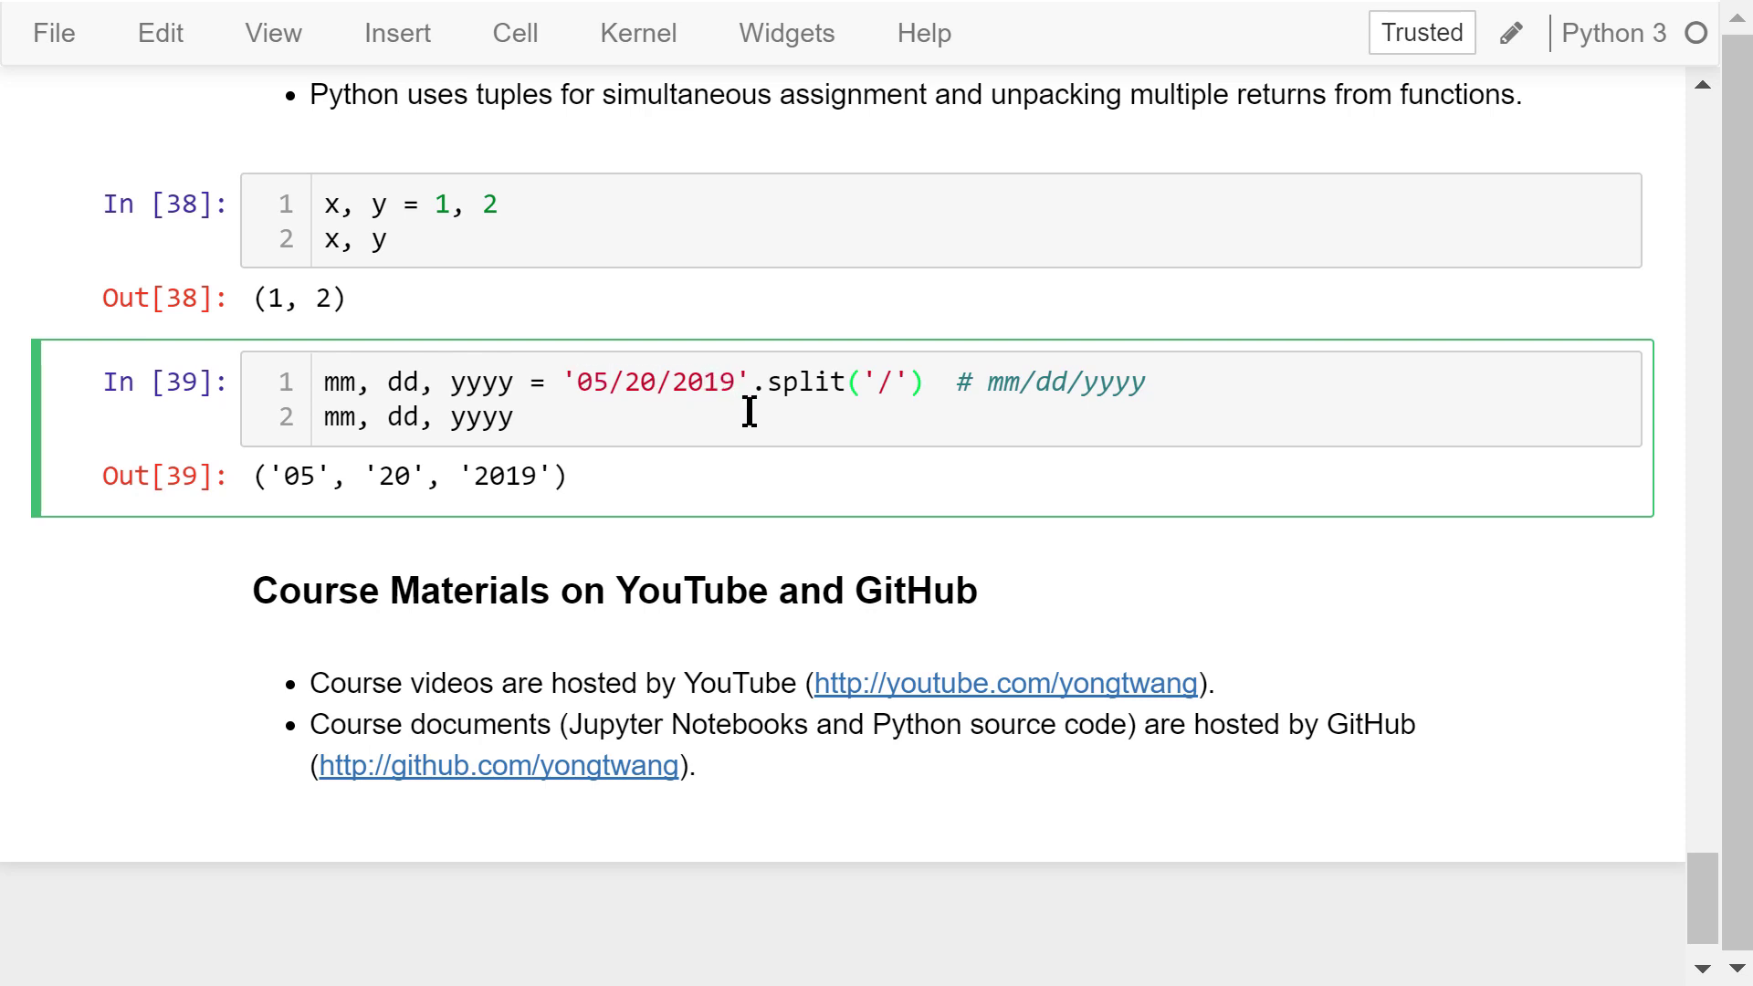
mouse_move(894, 416)
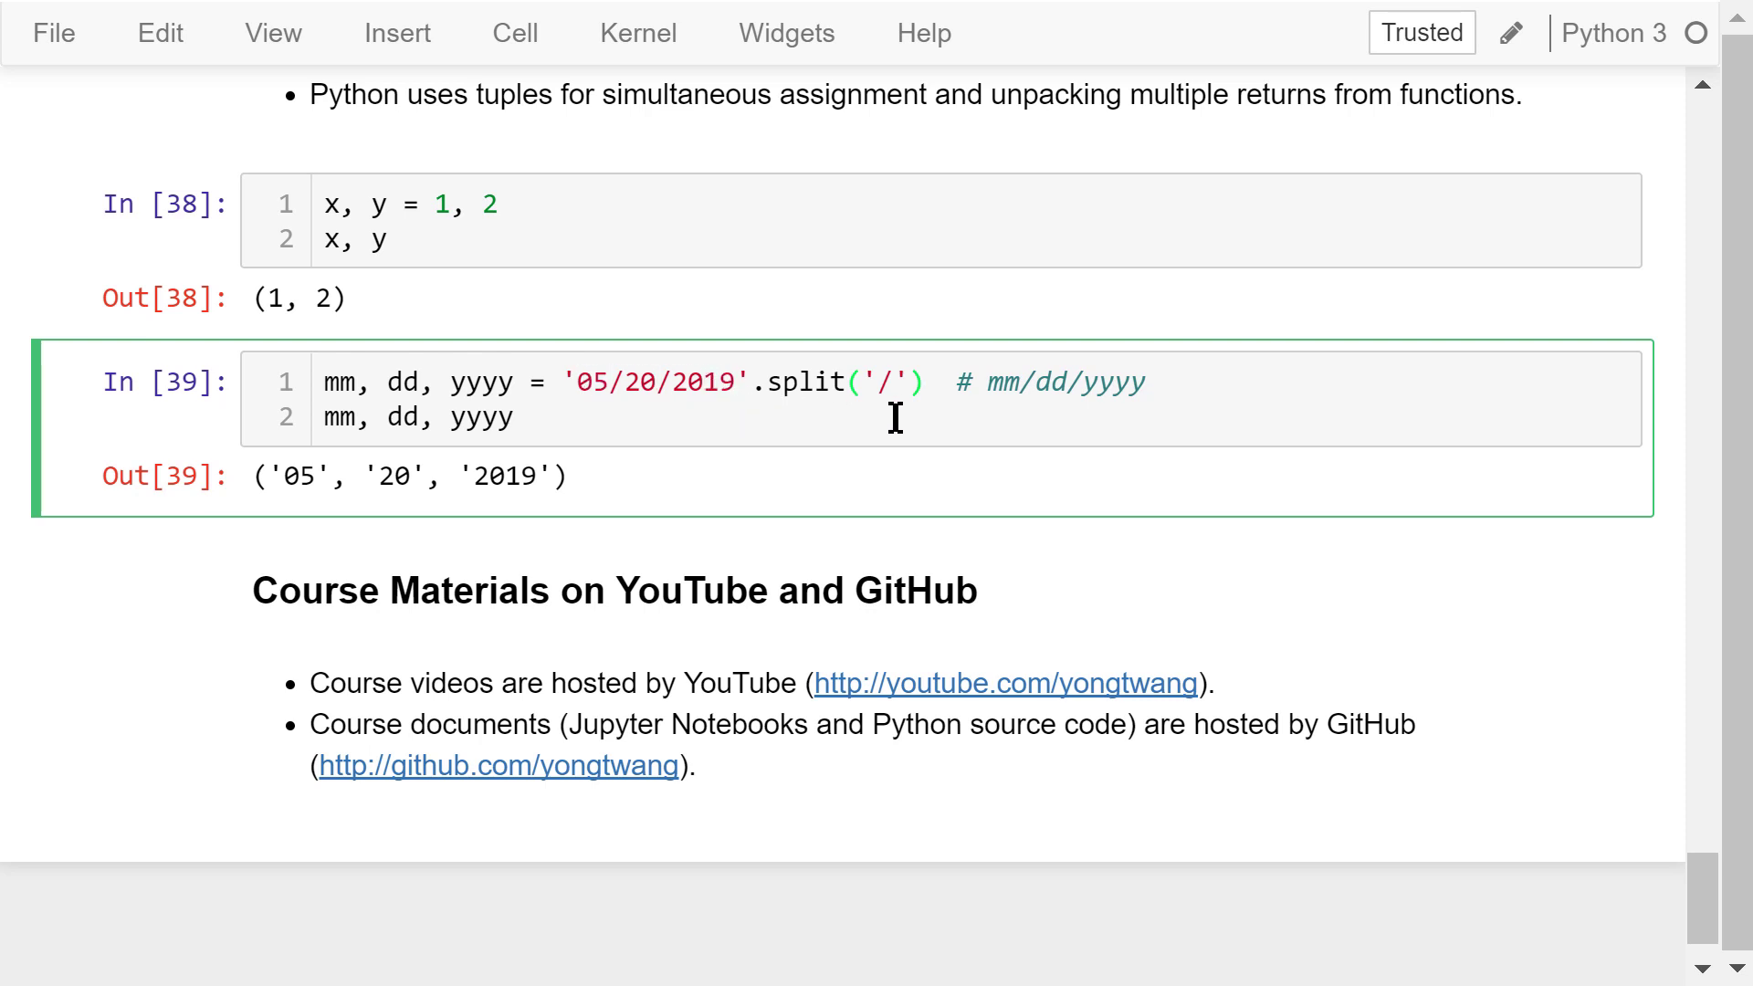
mouse_move(614, 474)
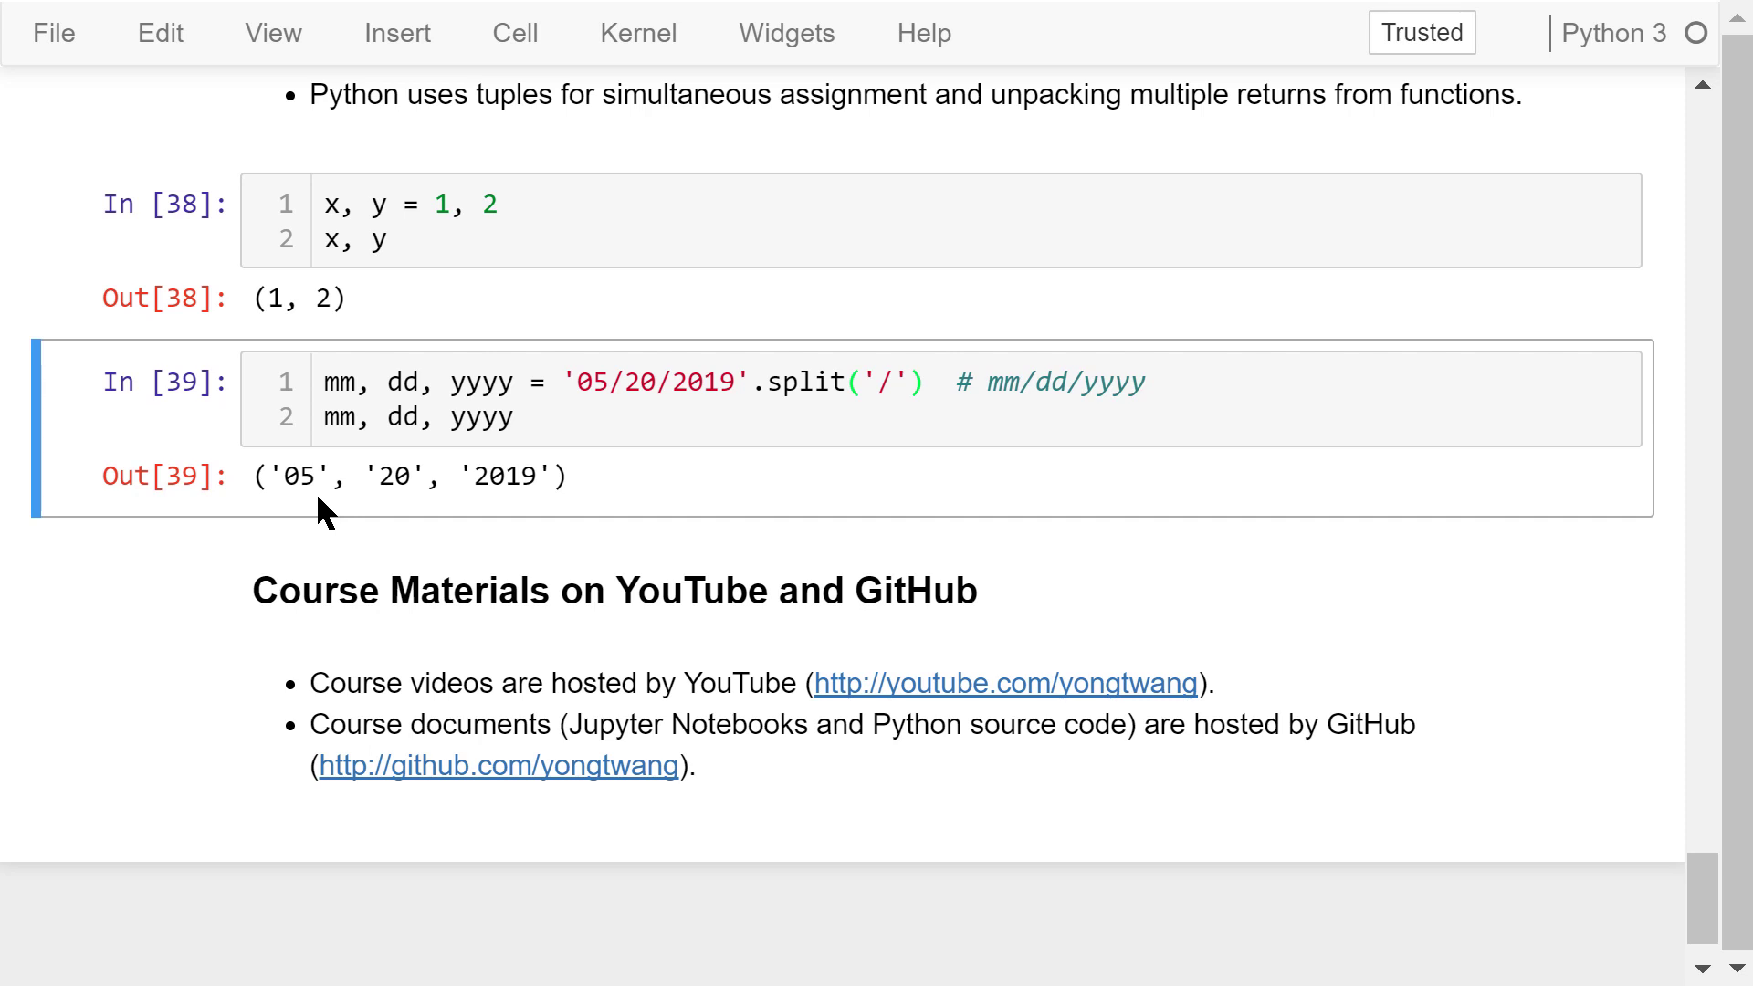
mouse_move(413, 526)
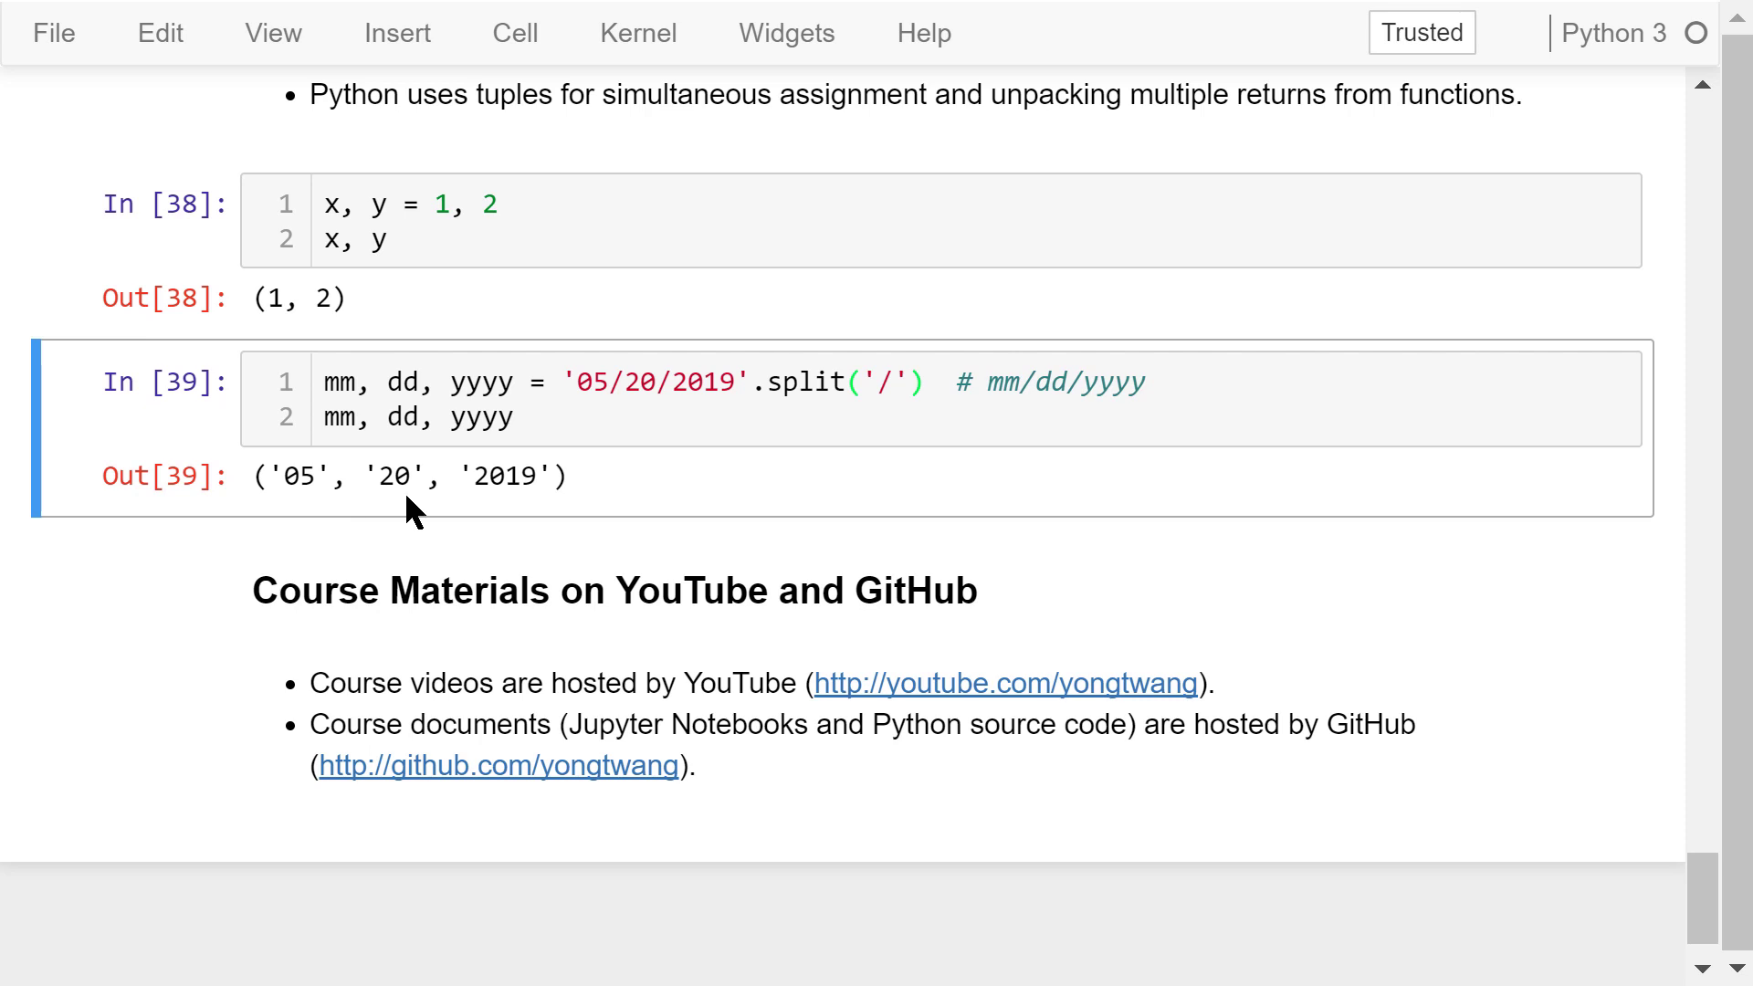
click(906, 807)
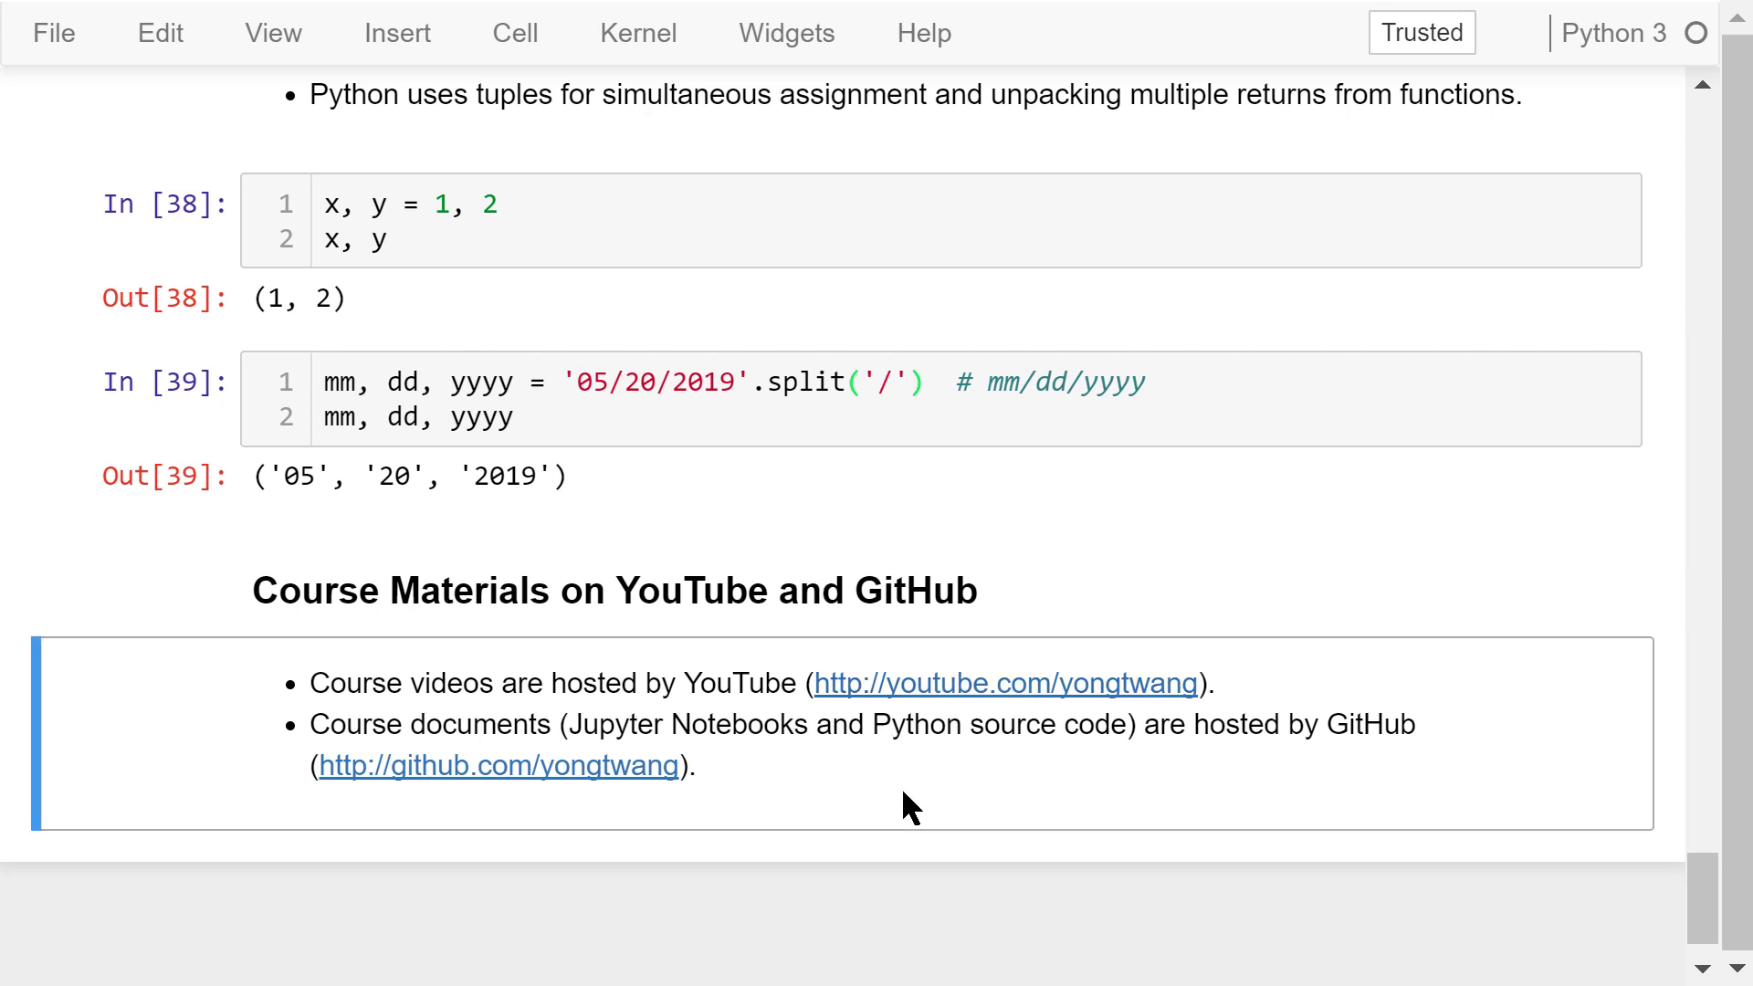
scroll(down, 3)
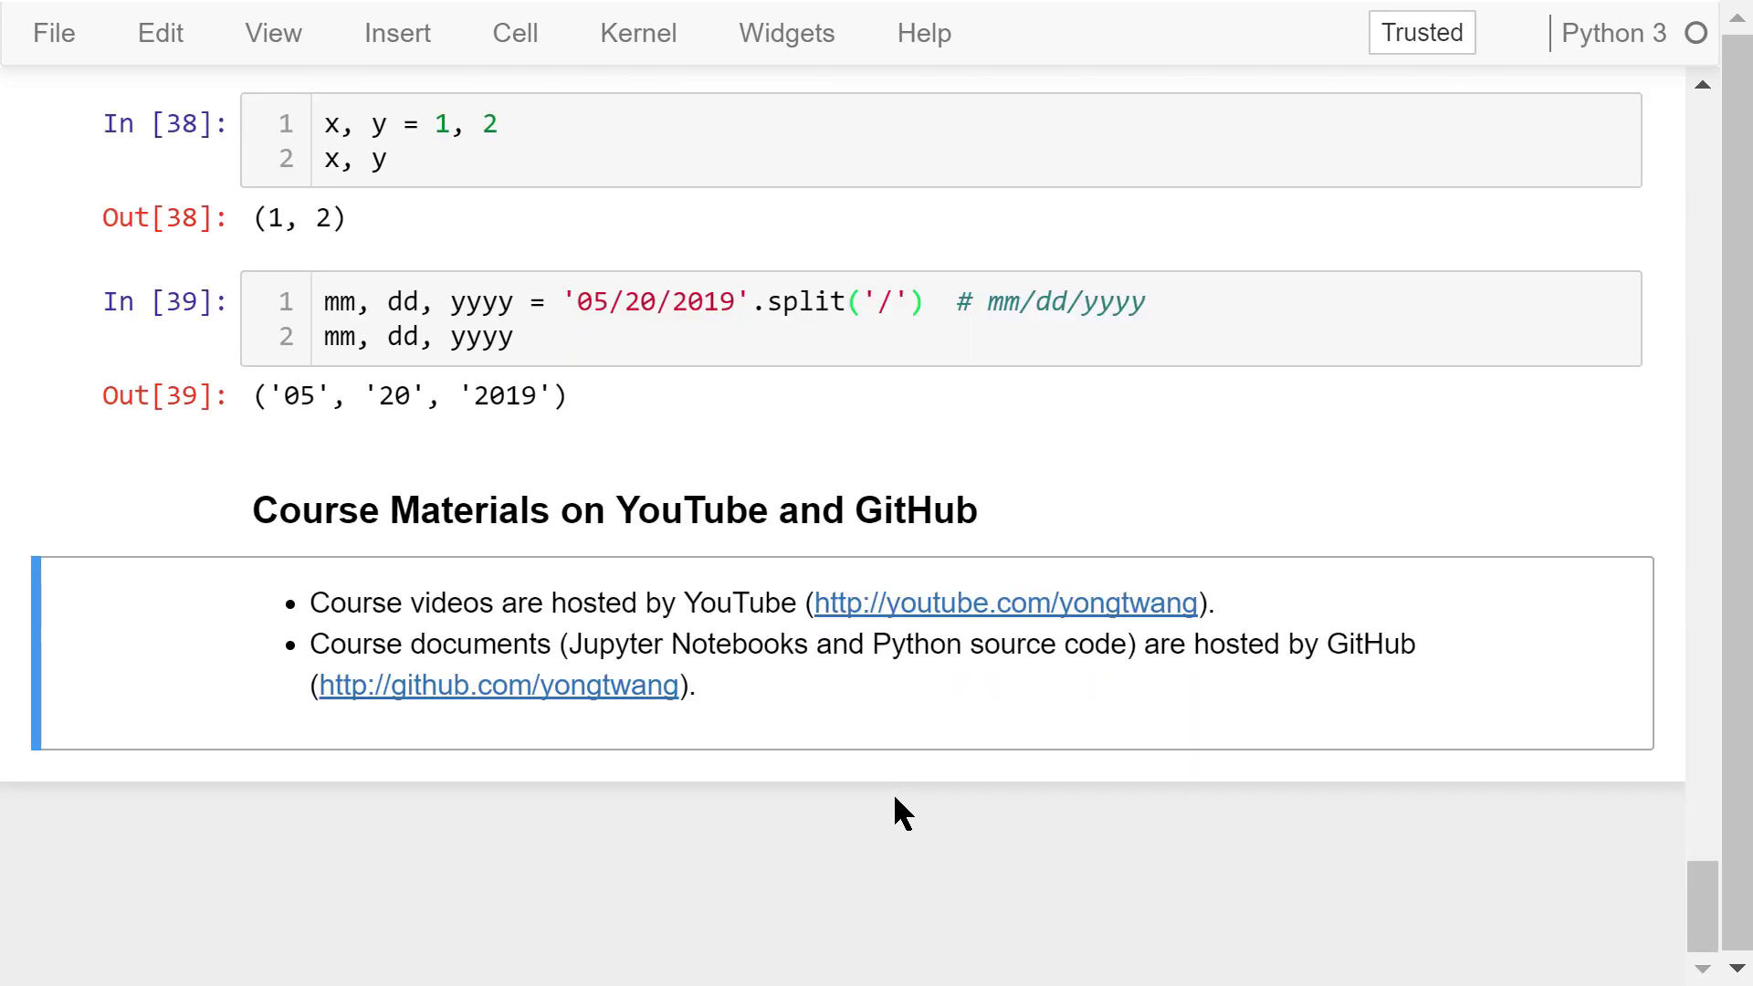